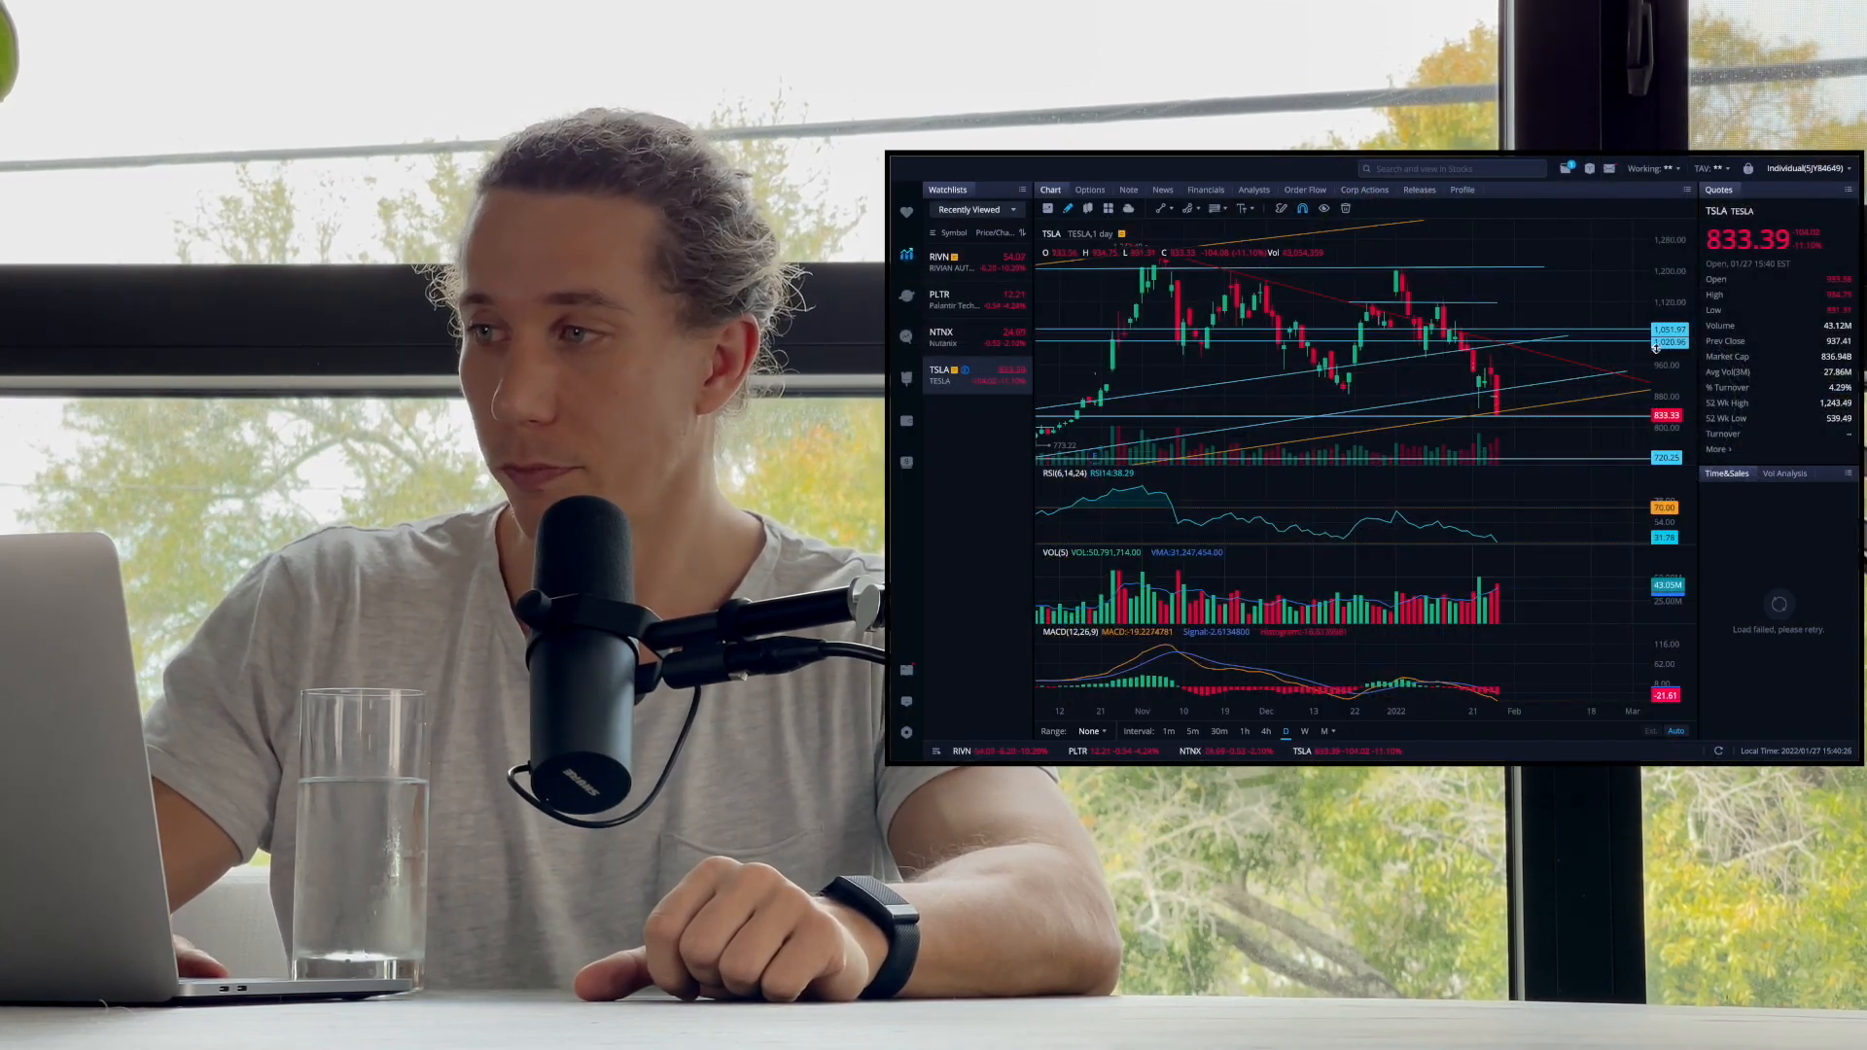
mouse_move(1325, 385)
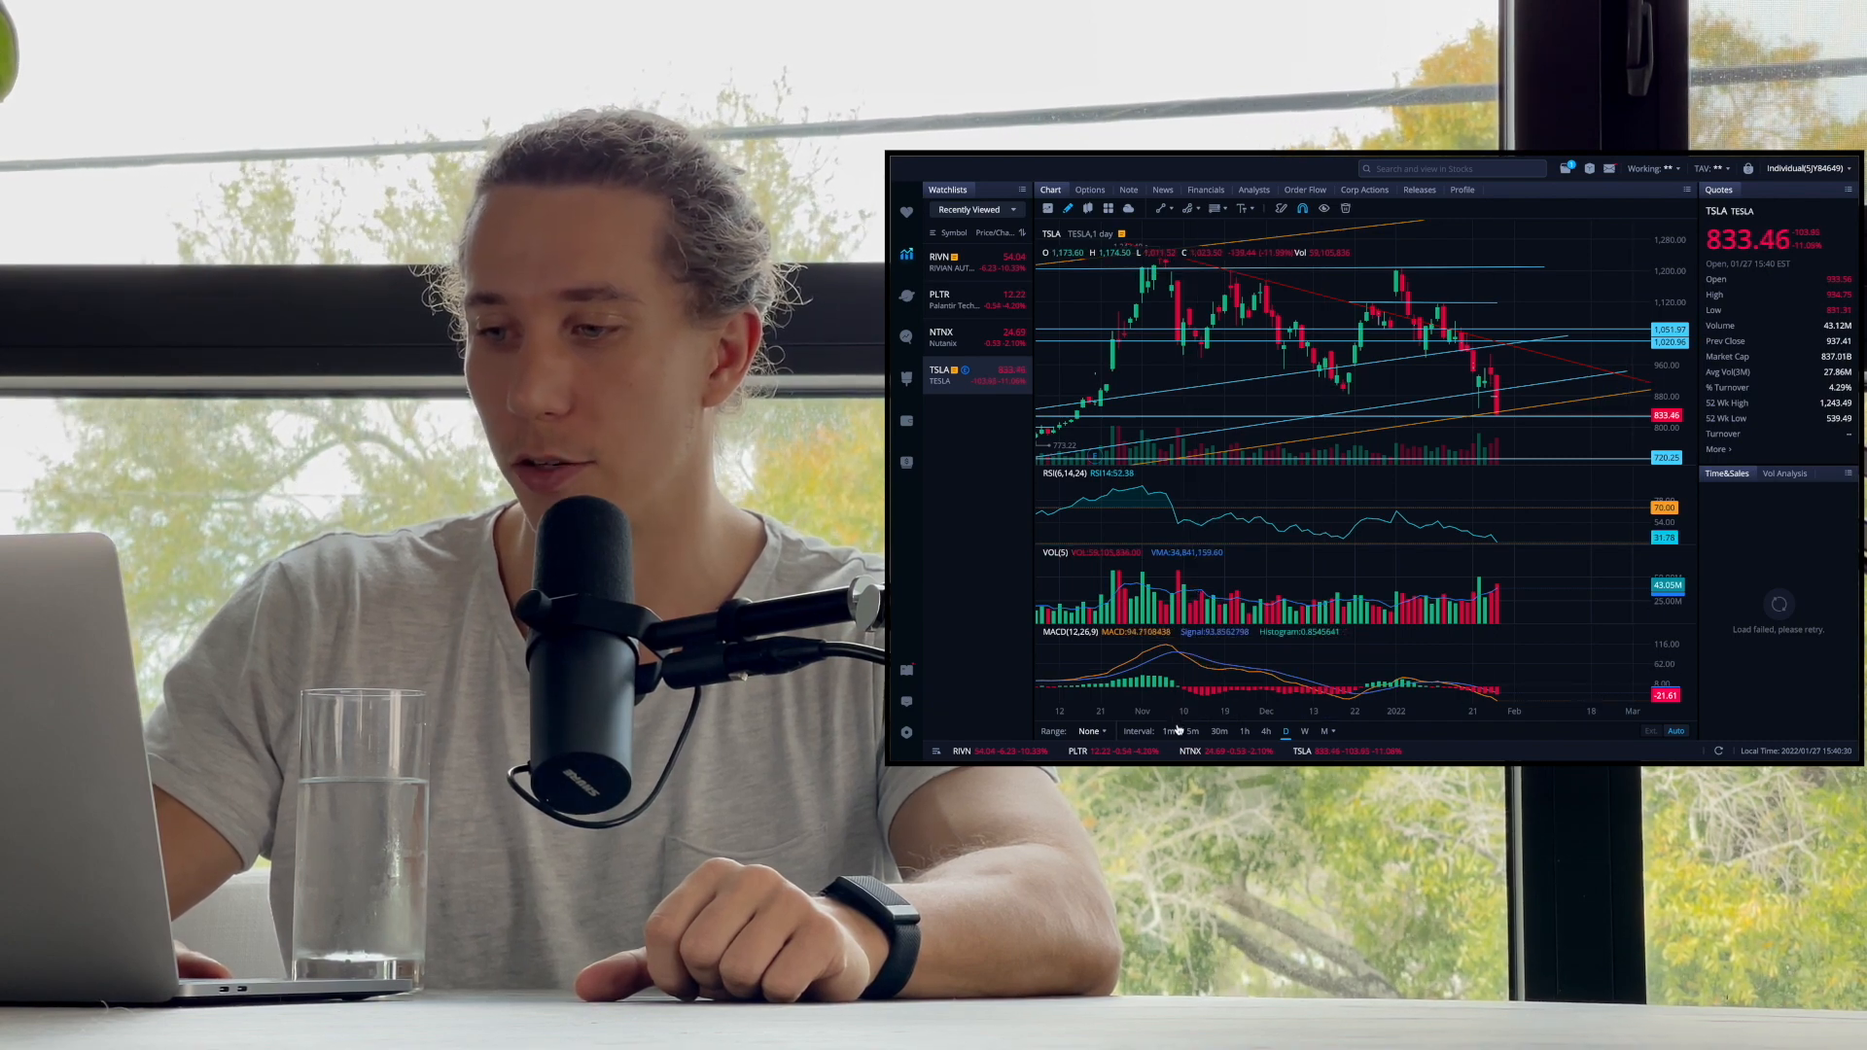
- Hide the page thumbnails and scroll to page 3's Highlights and Summary
click(1168, 732)
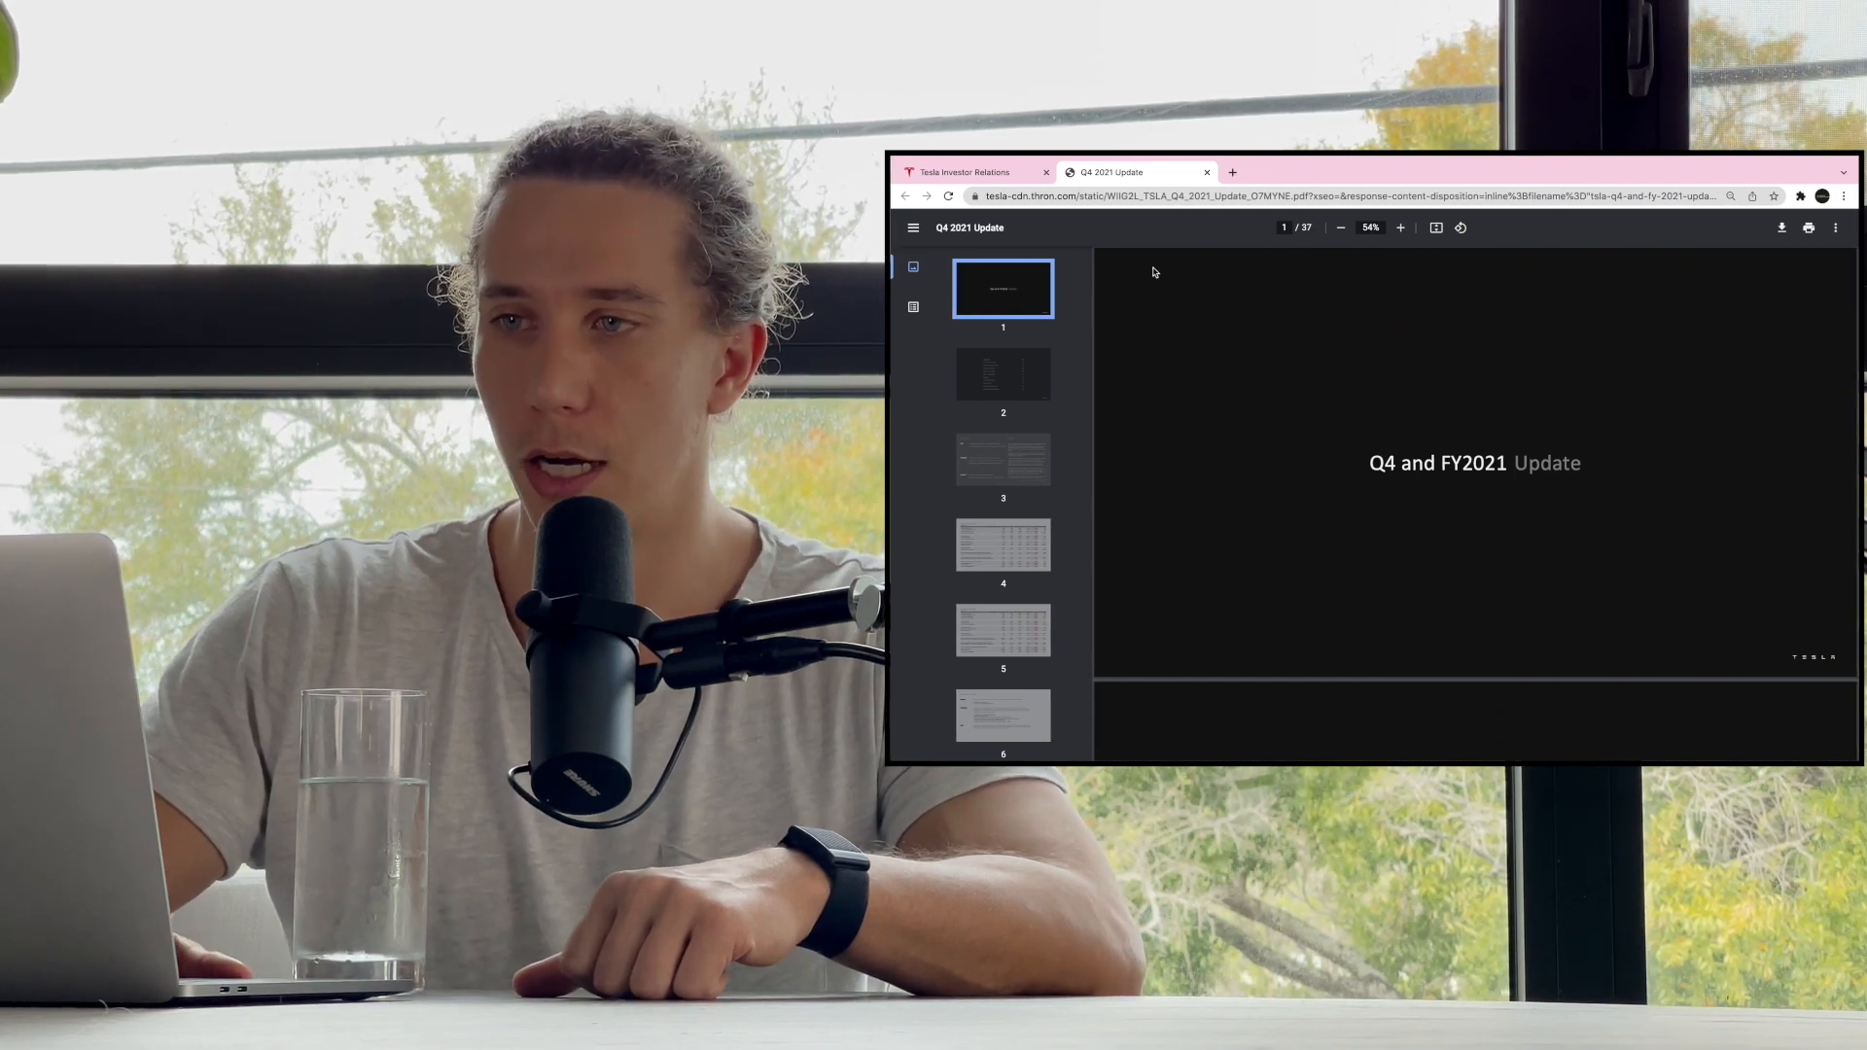
mouse_move(1330, 469)
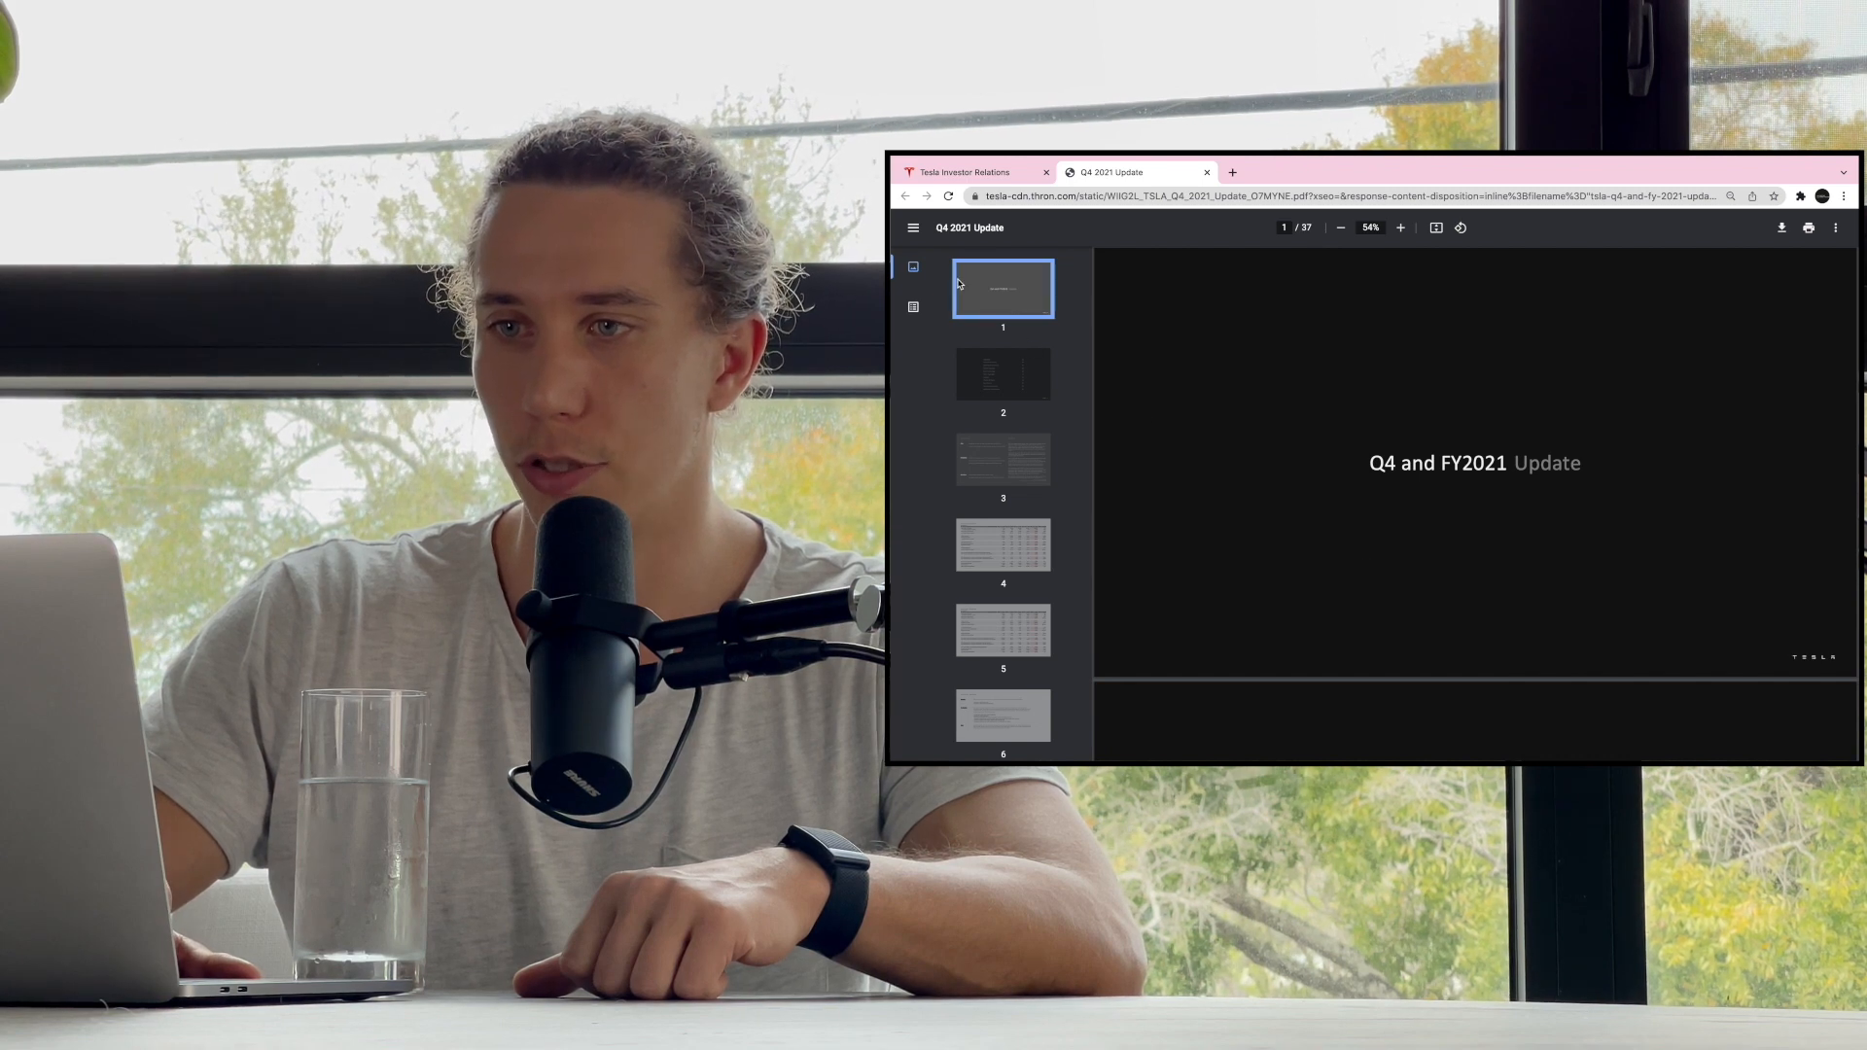
click(912, 227)
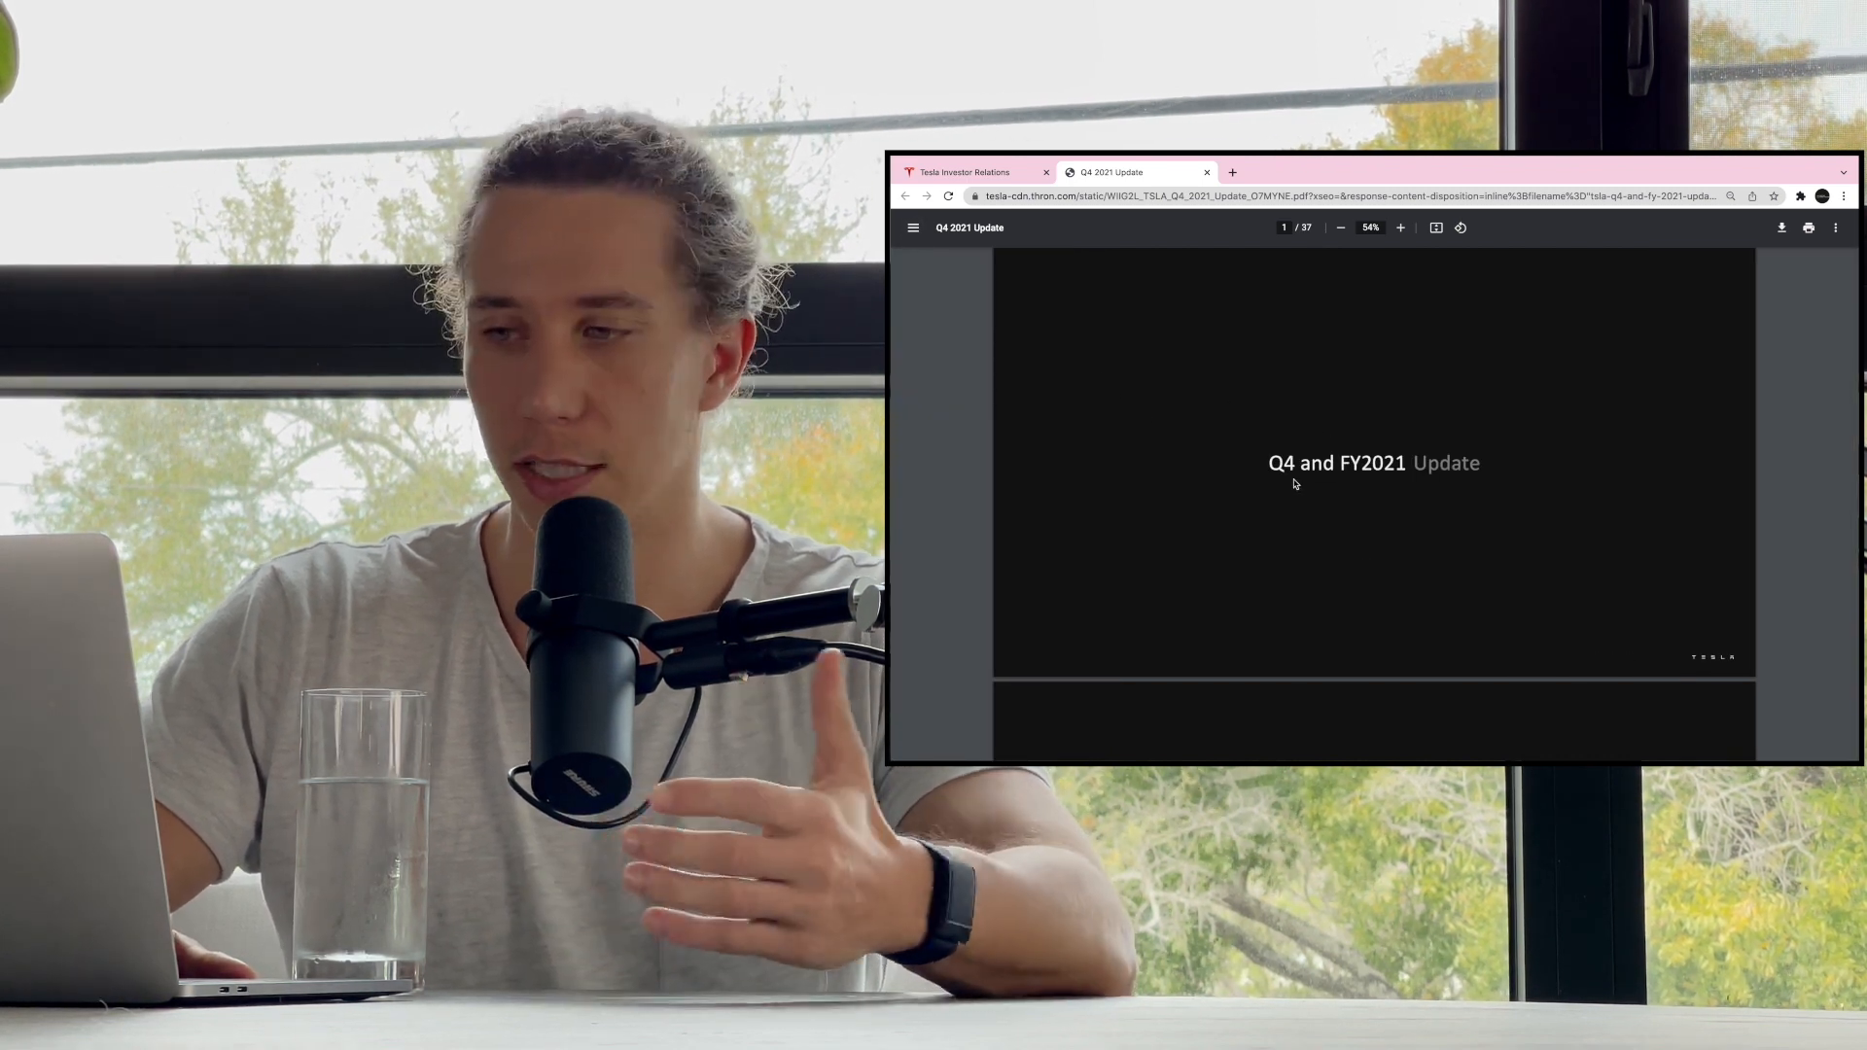
scroll(down, 3)
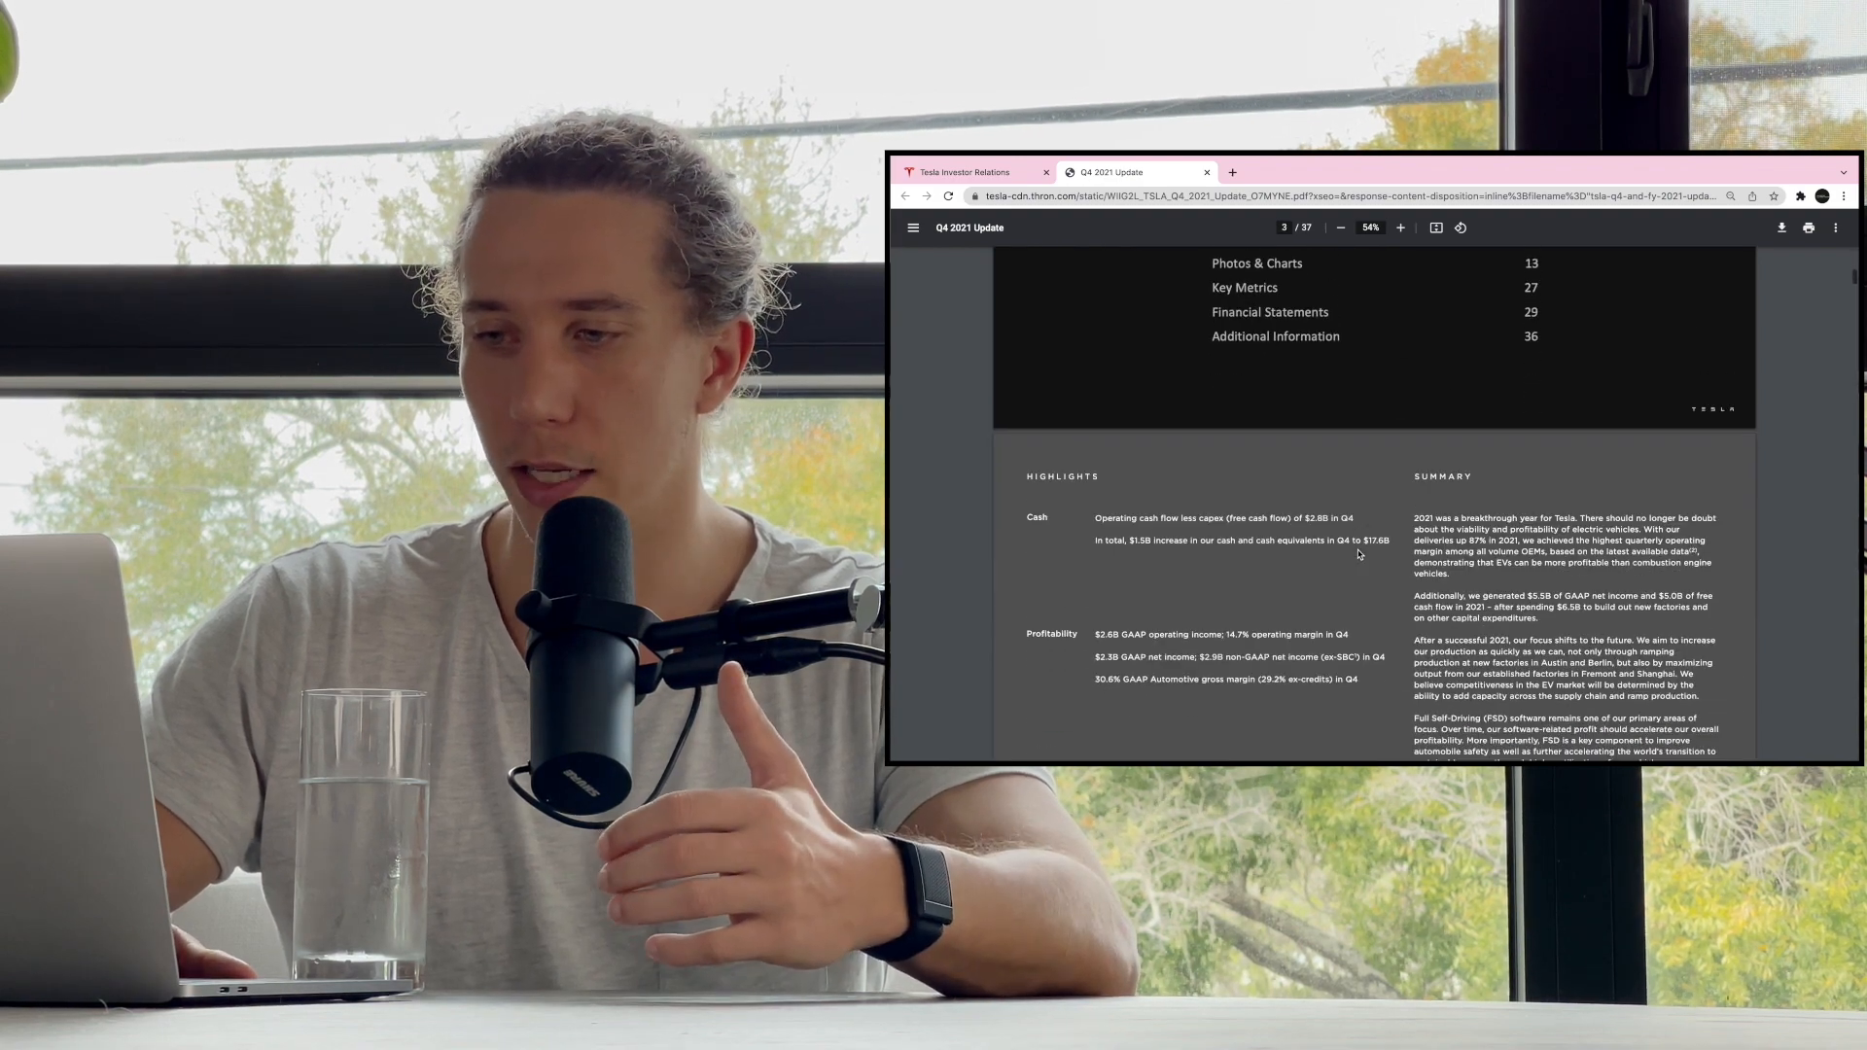
scroll(down, 3)
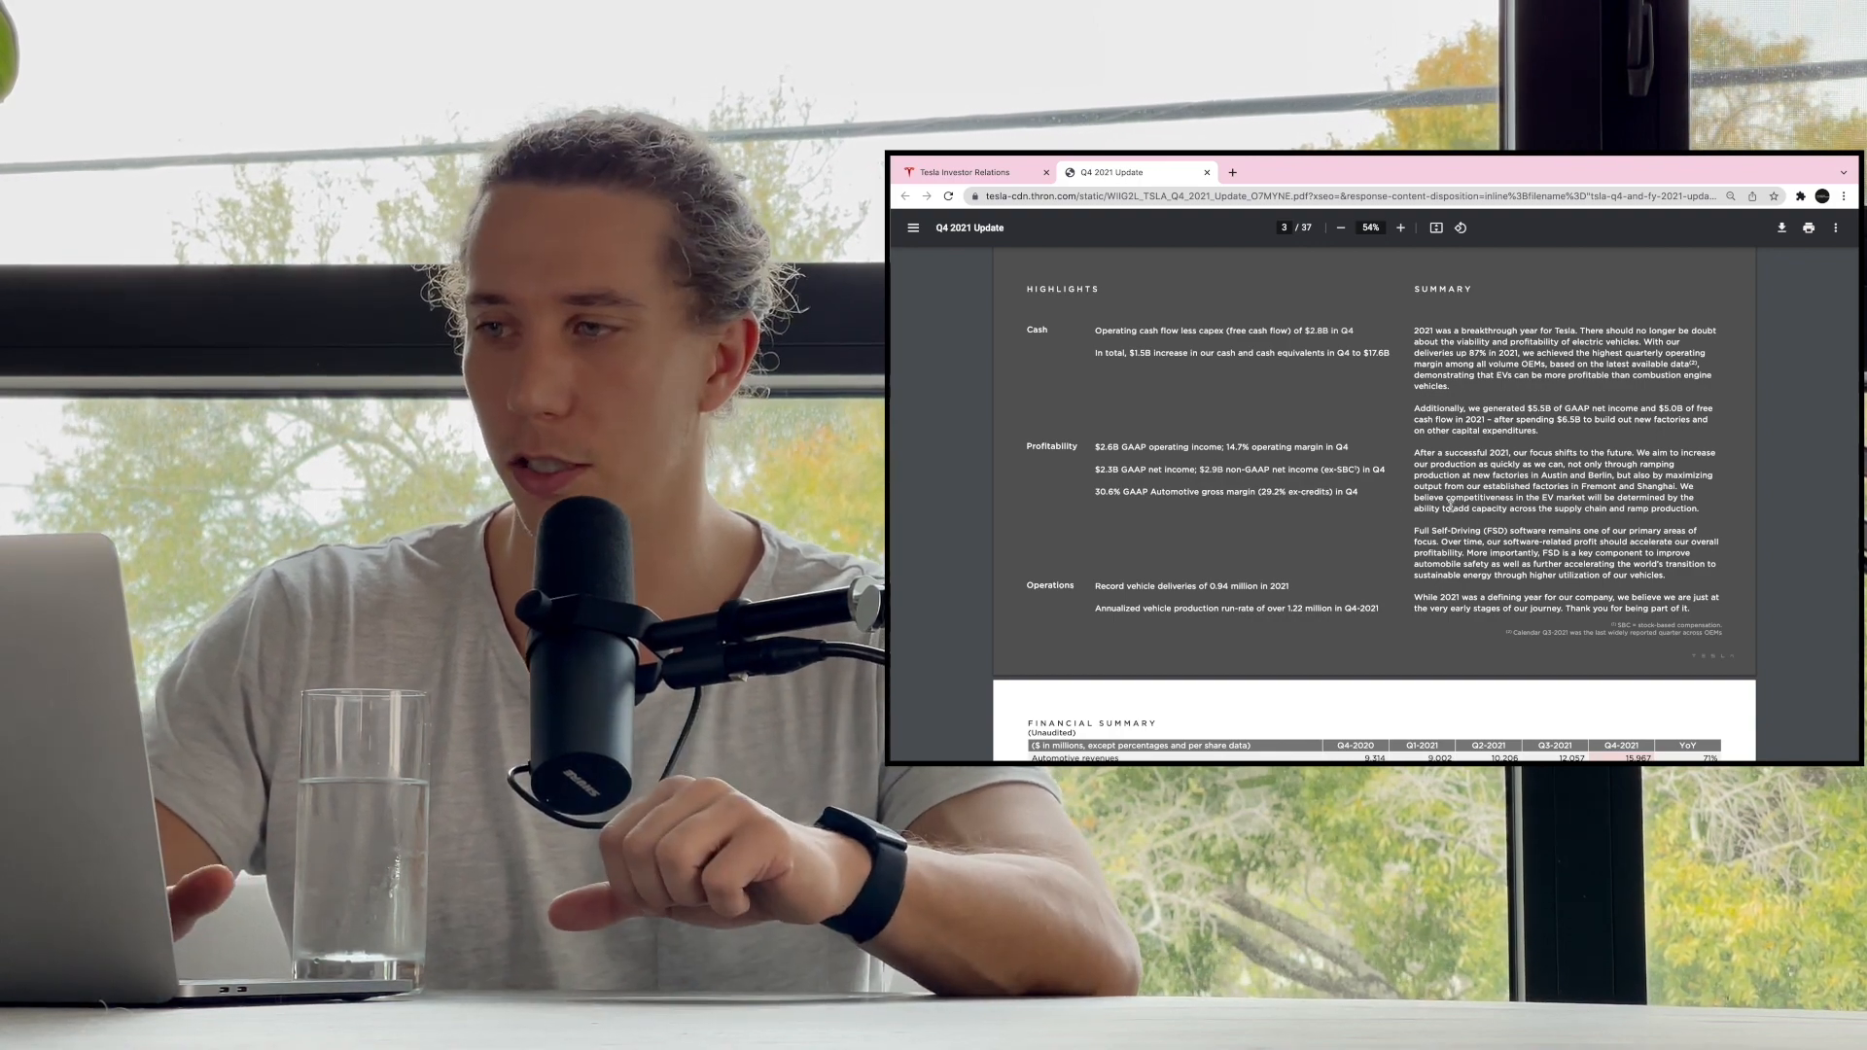
- Zoom in to 80%, then back to 70% so both Highlights columns fit readably
click(1400, 227)
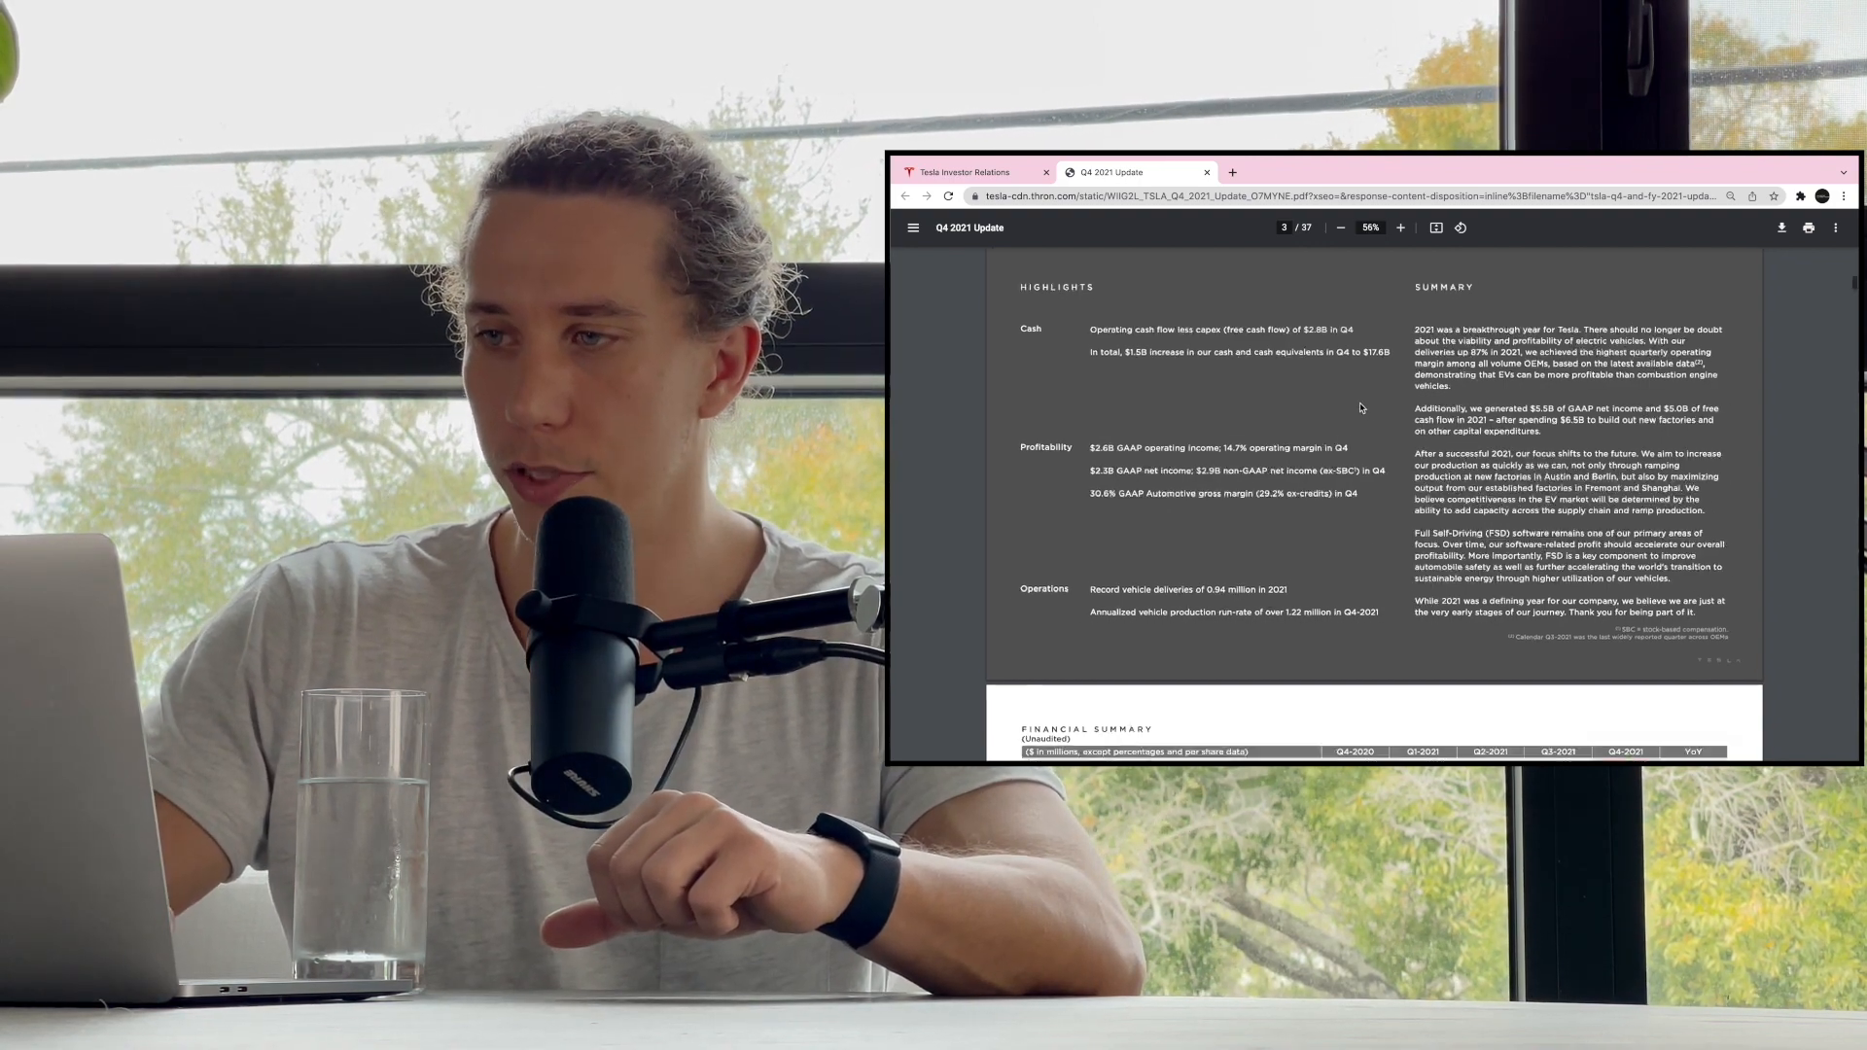
click(1400, 228)
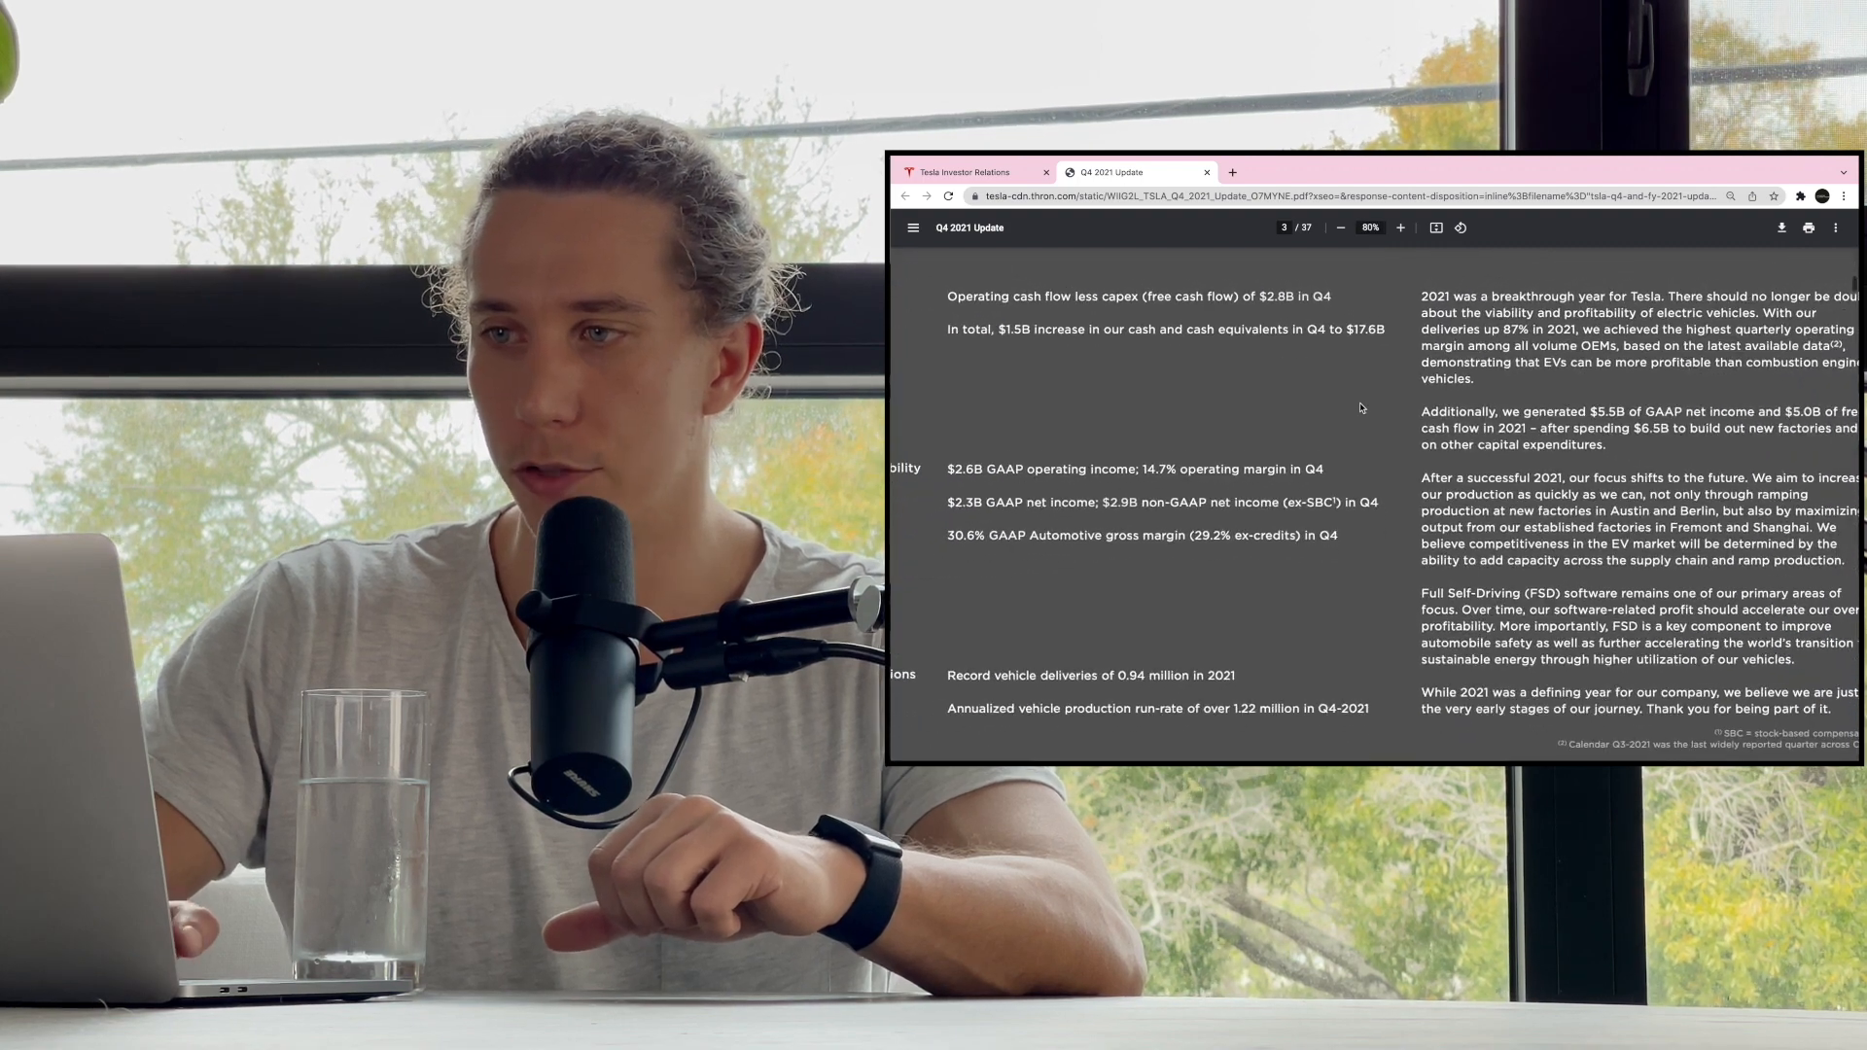
scroll(down, 3)
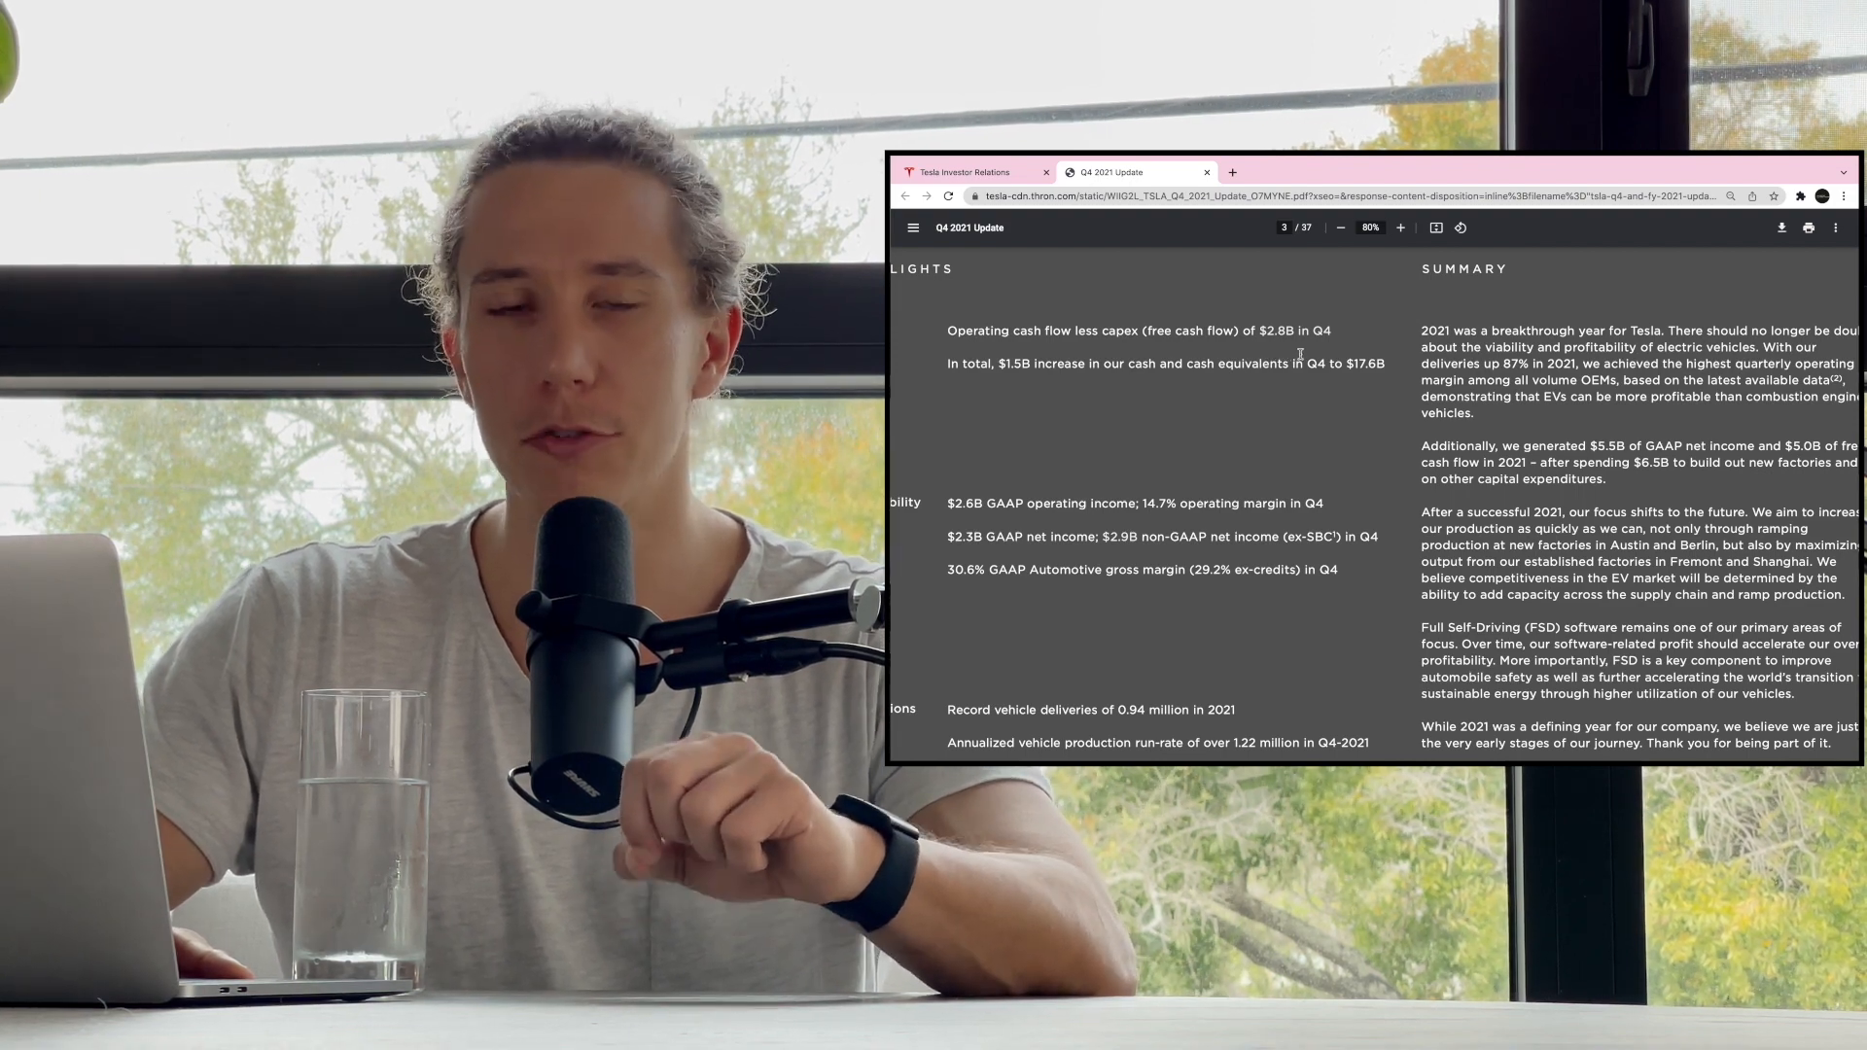
mouse_move(1043, 391)
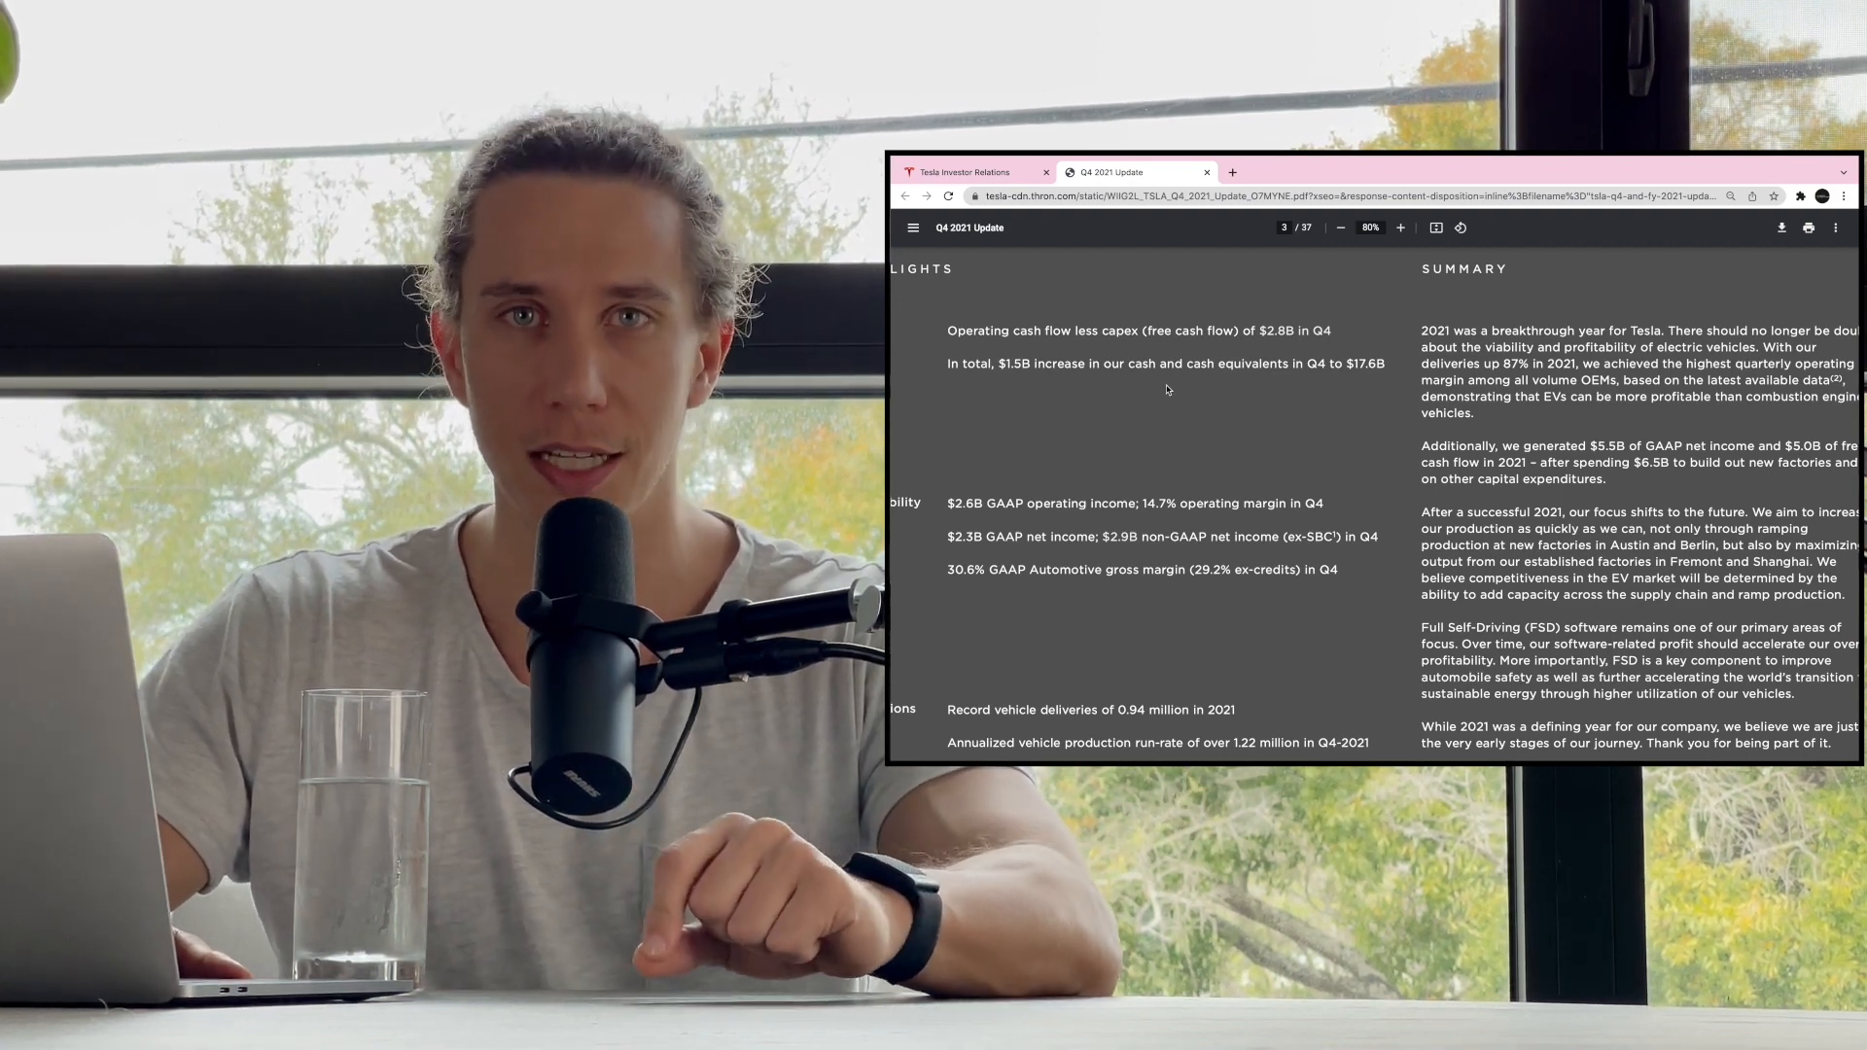
mouse_move(1315, 411)
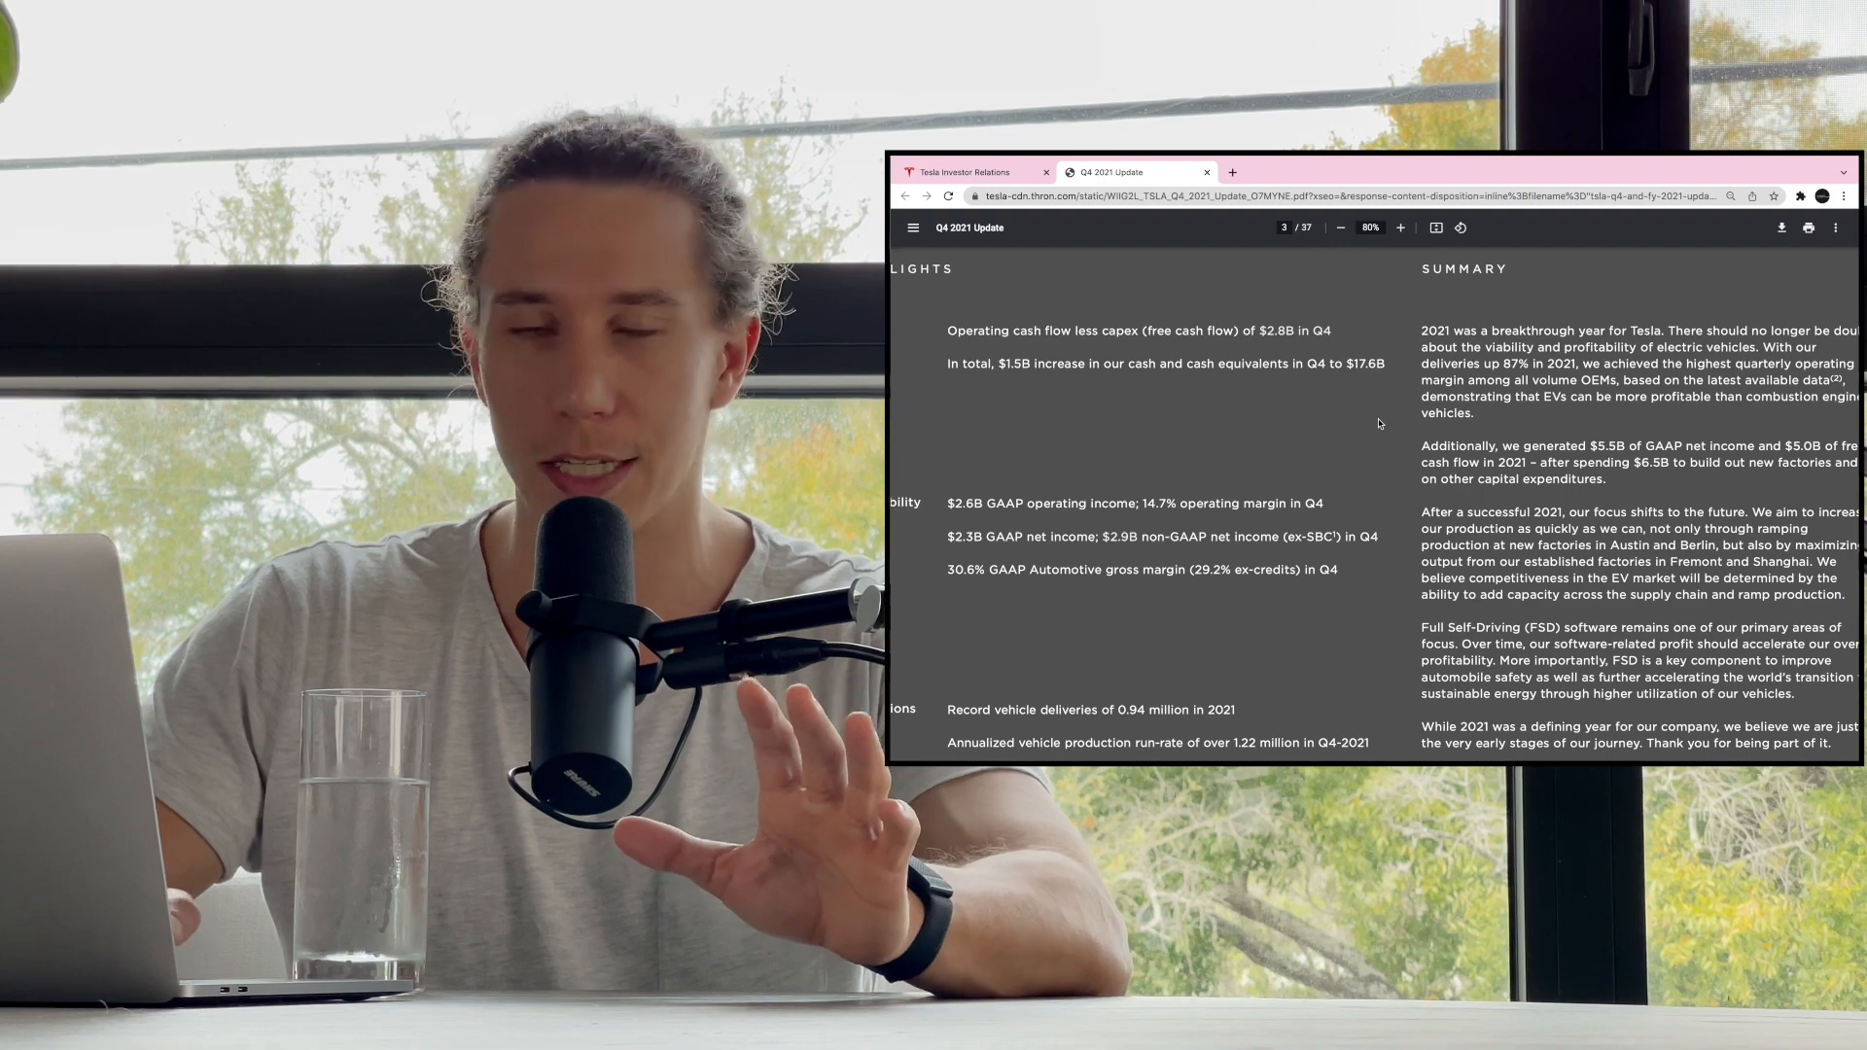
click(1351, 228)
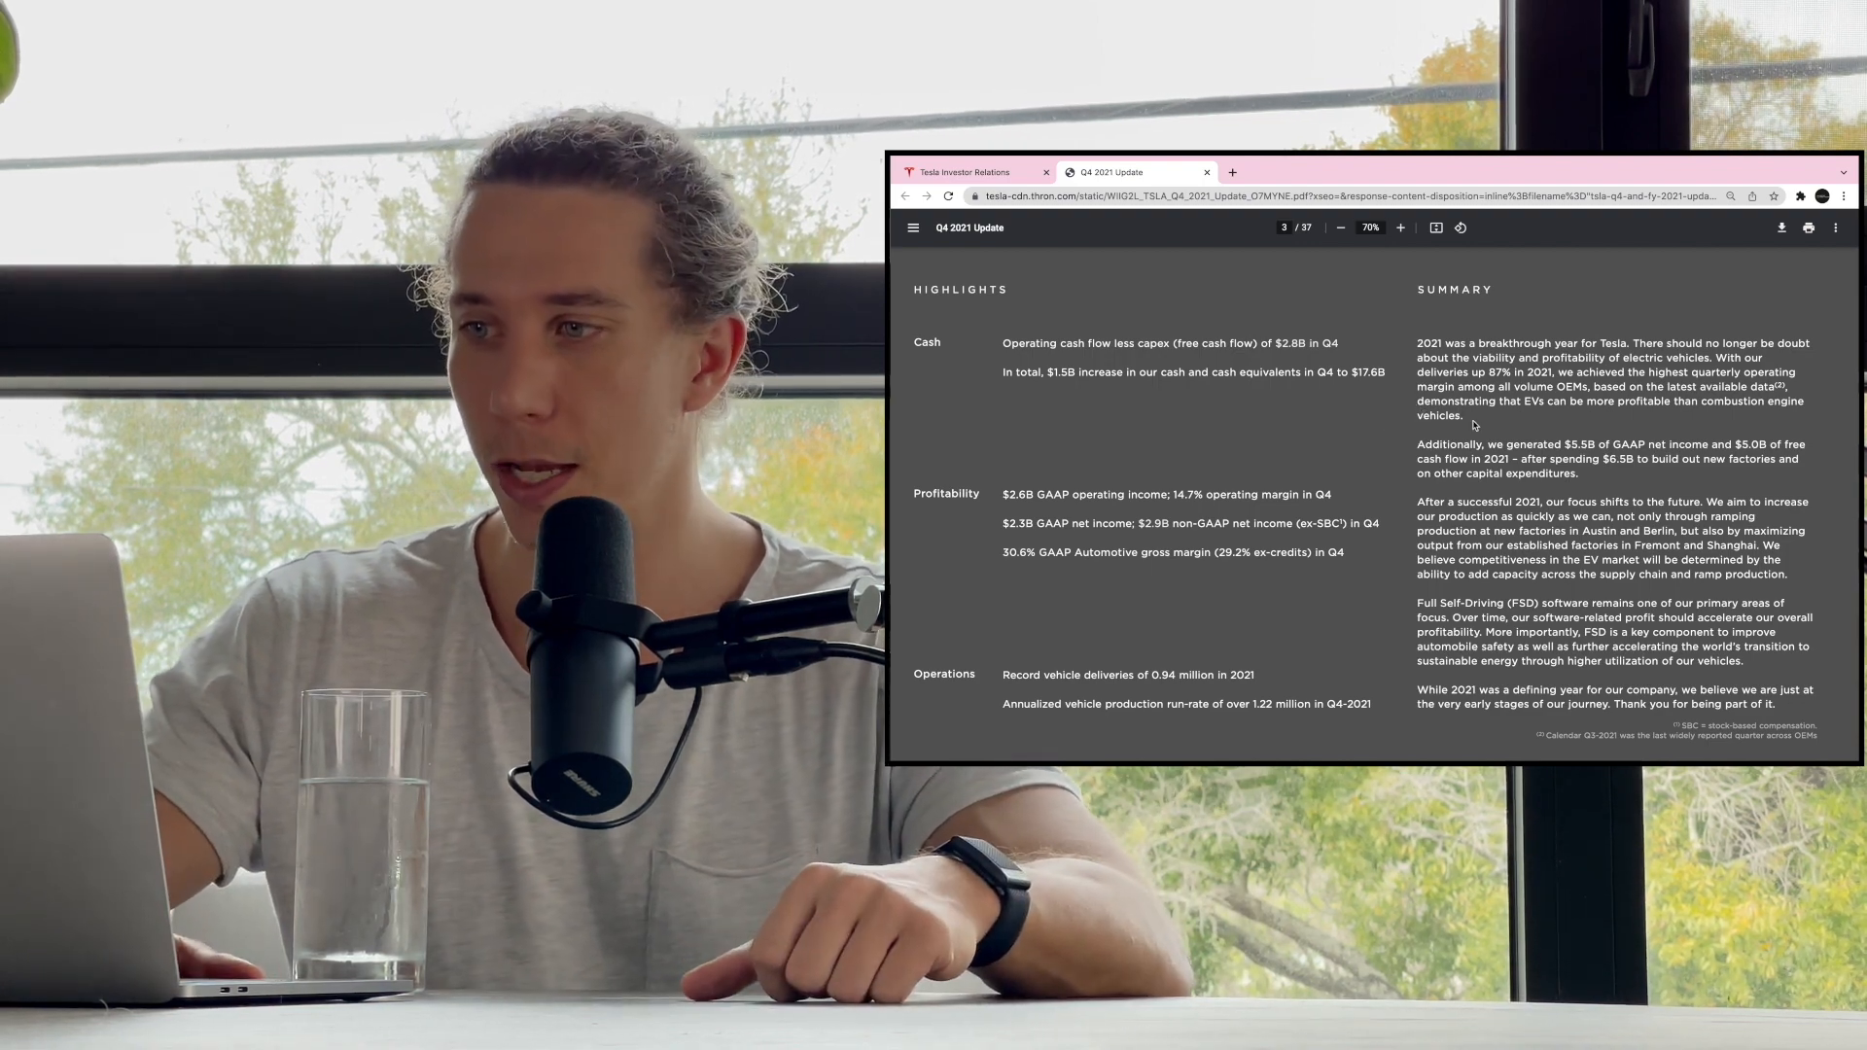
- Scroll down from the Highlights page to page 4's quarterly Financial Summary table
scroll(down, 3)
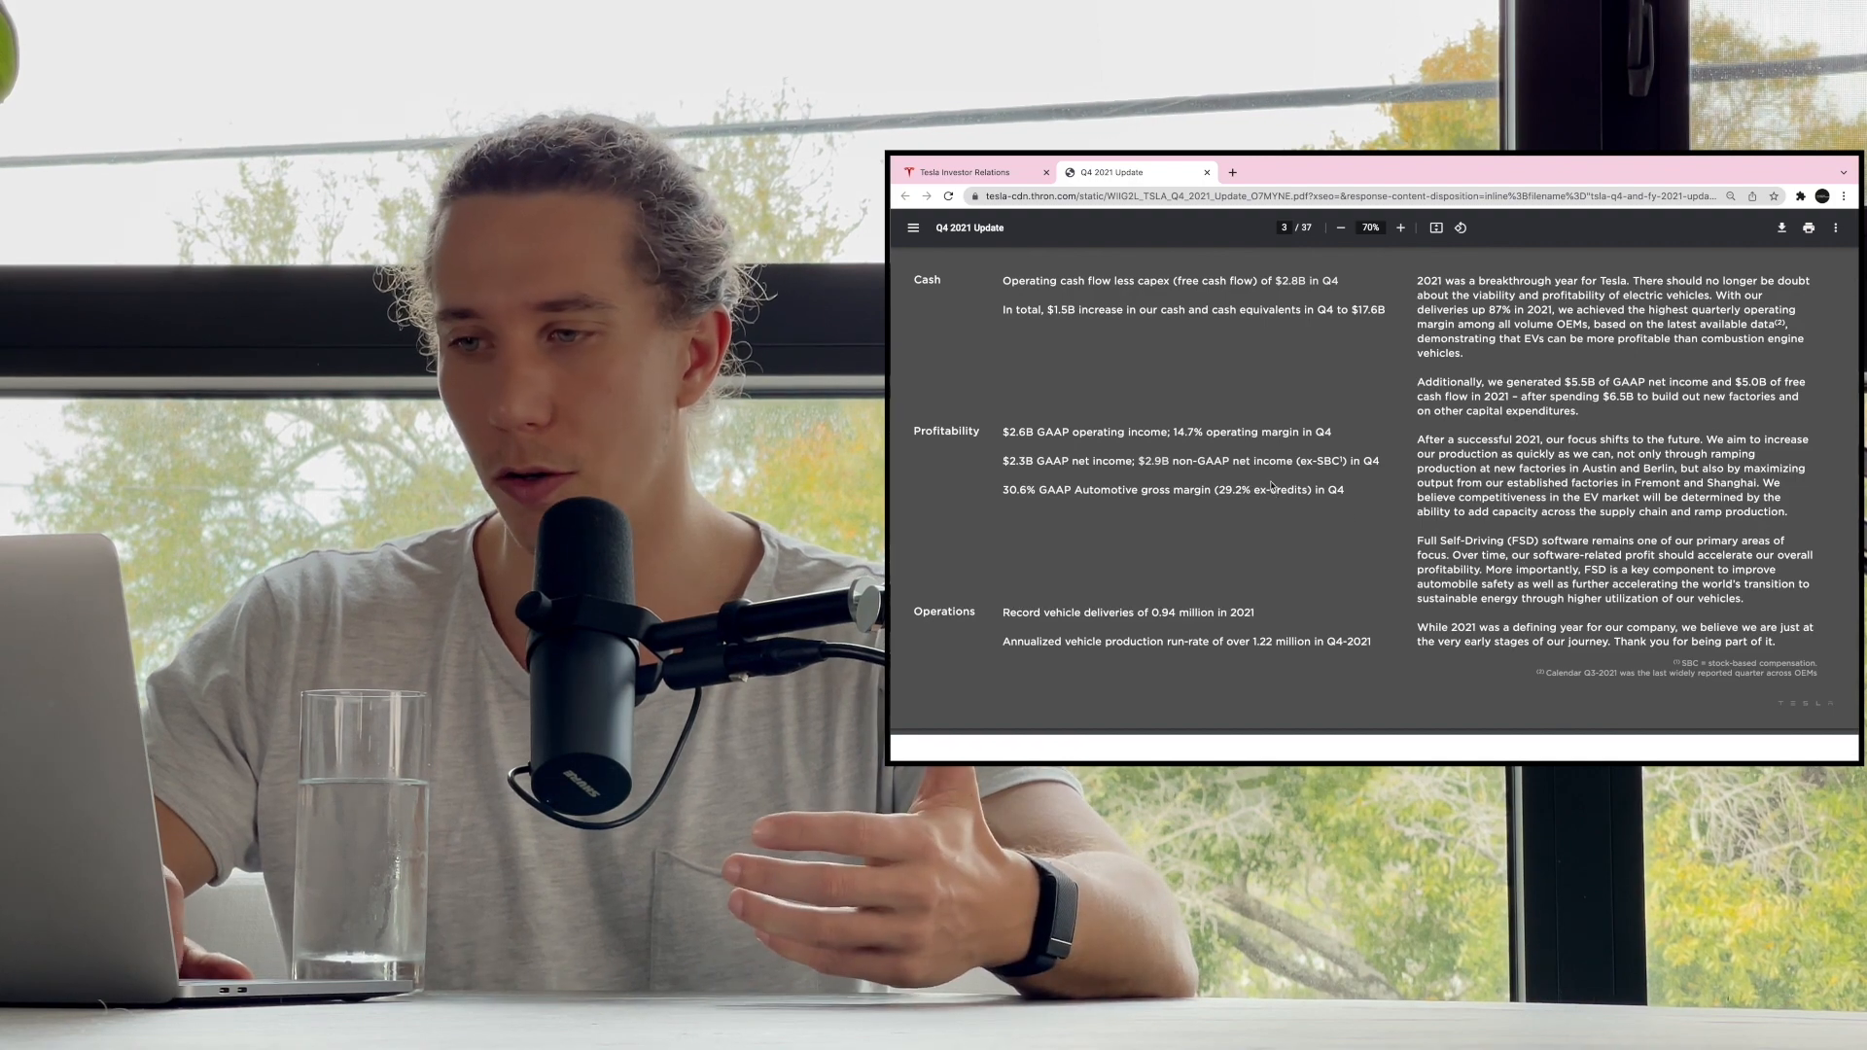
scroll(down, 3)
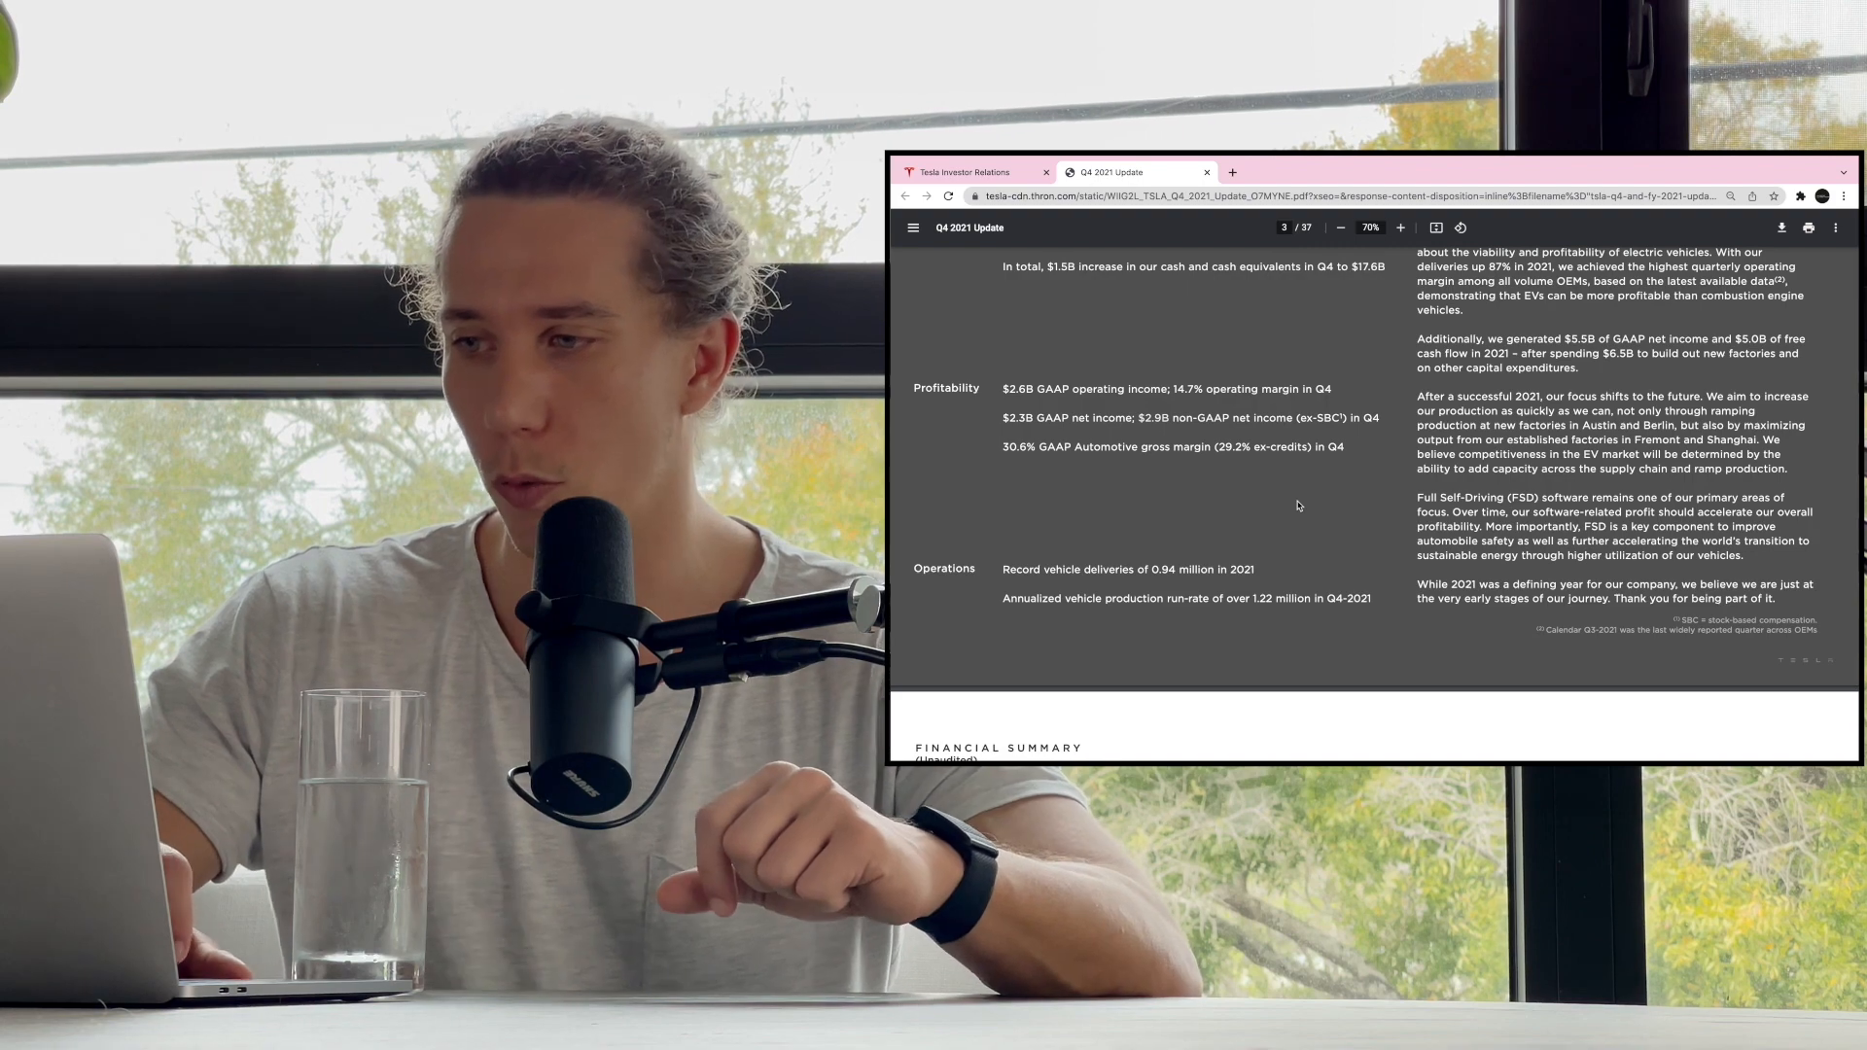
scroll(down, 3)
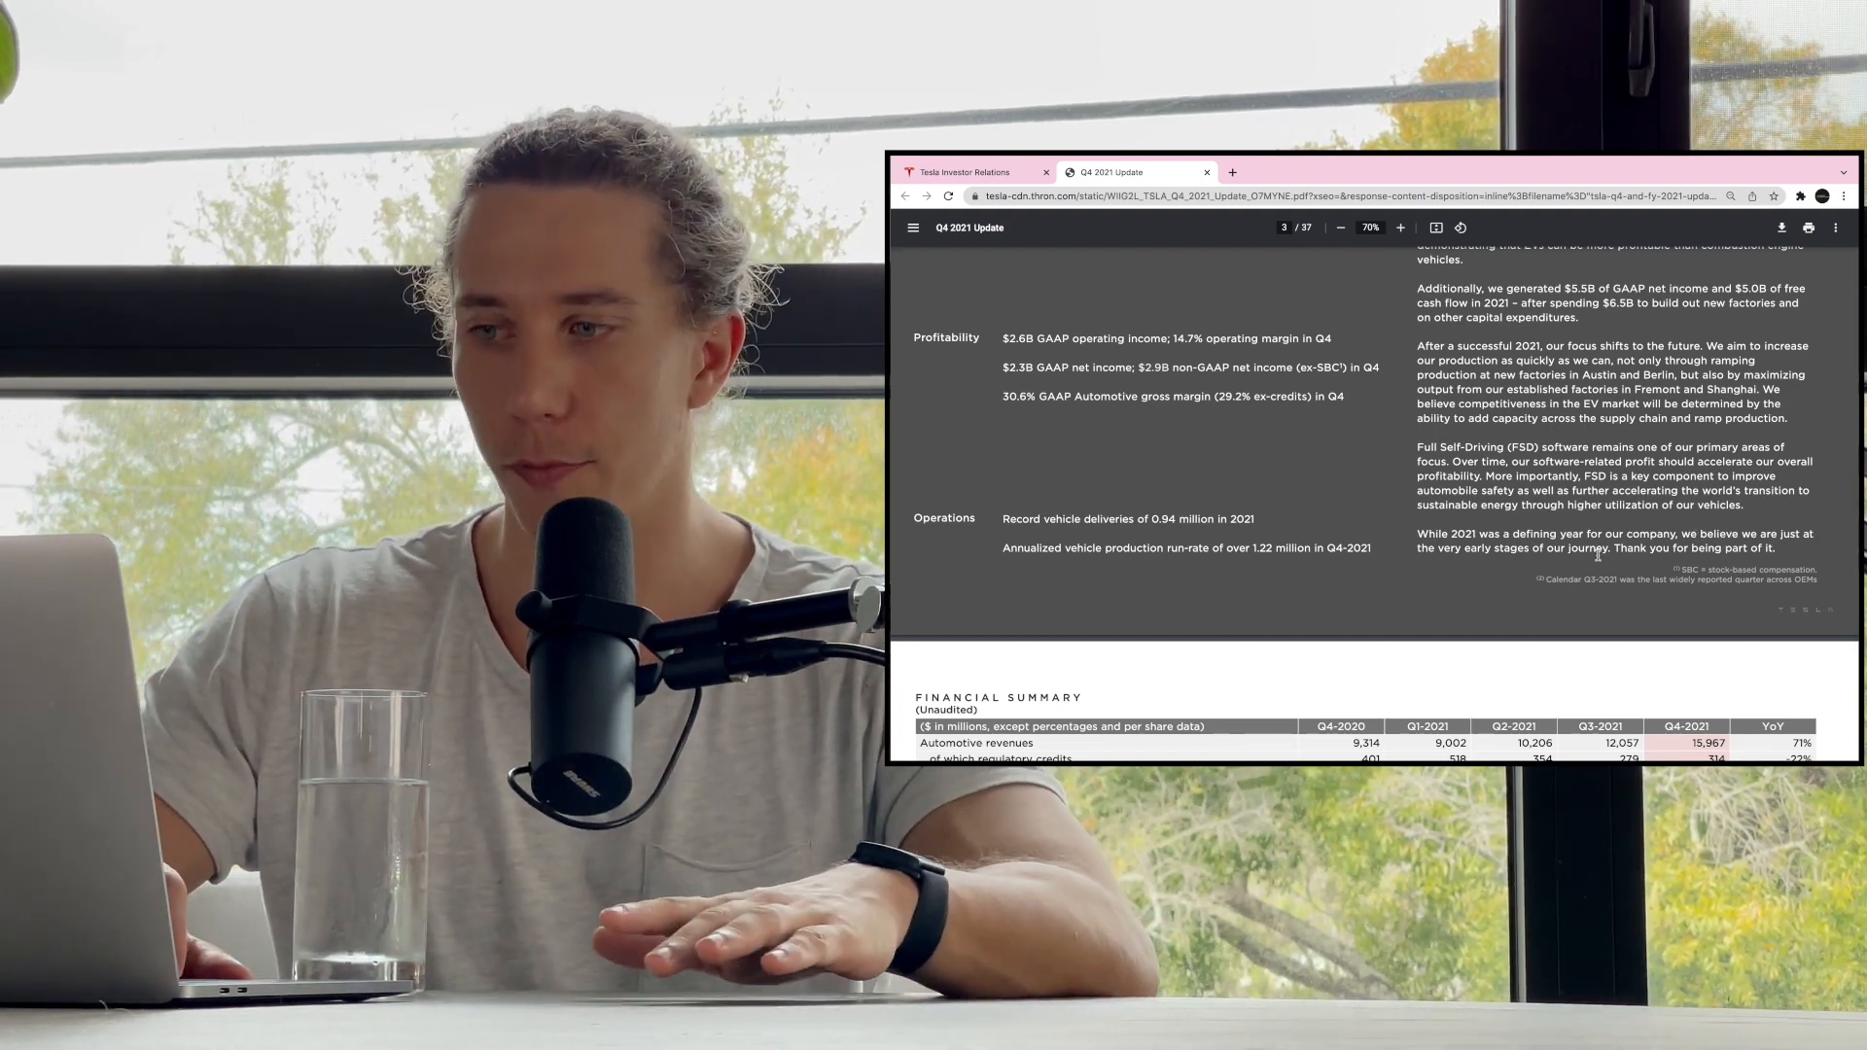
scroll(down, 3)
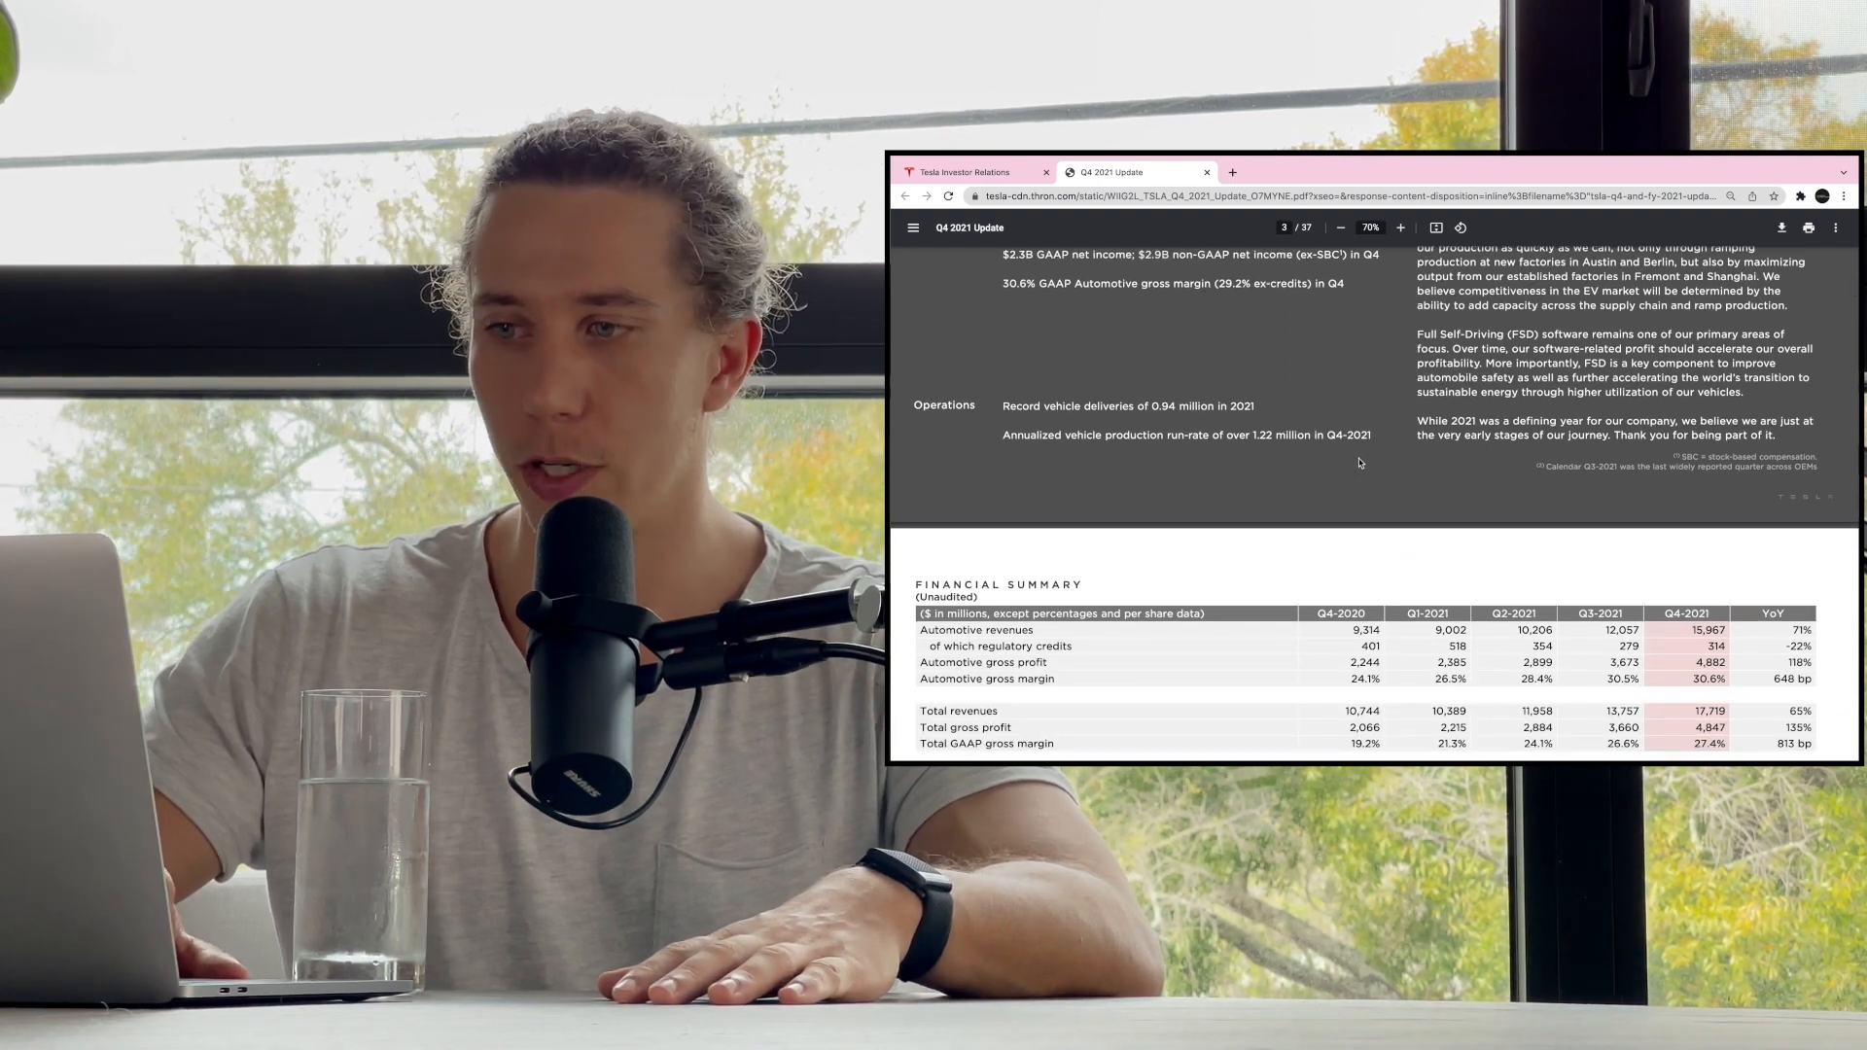
scroll(down, 3)
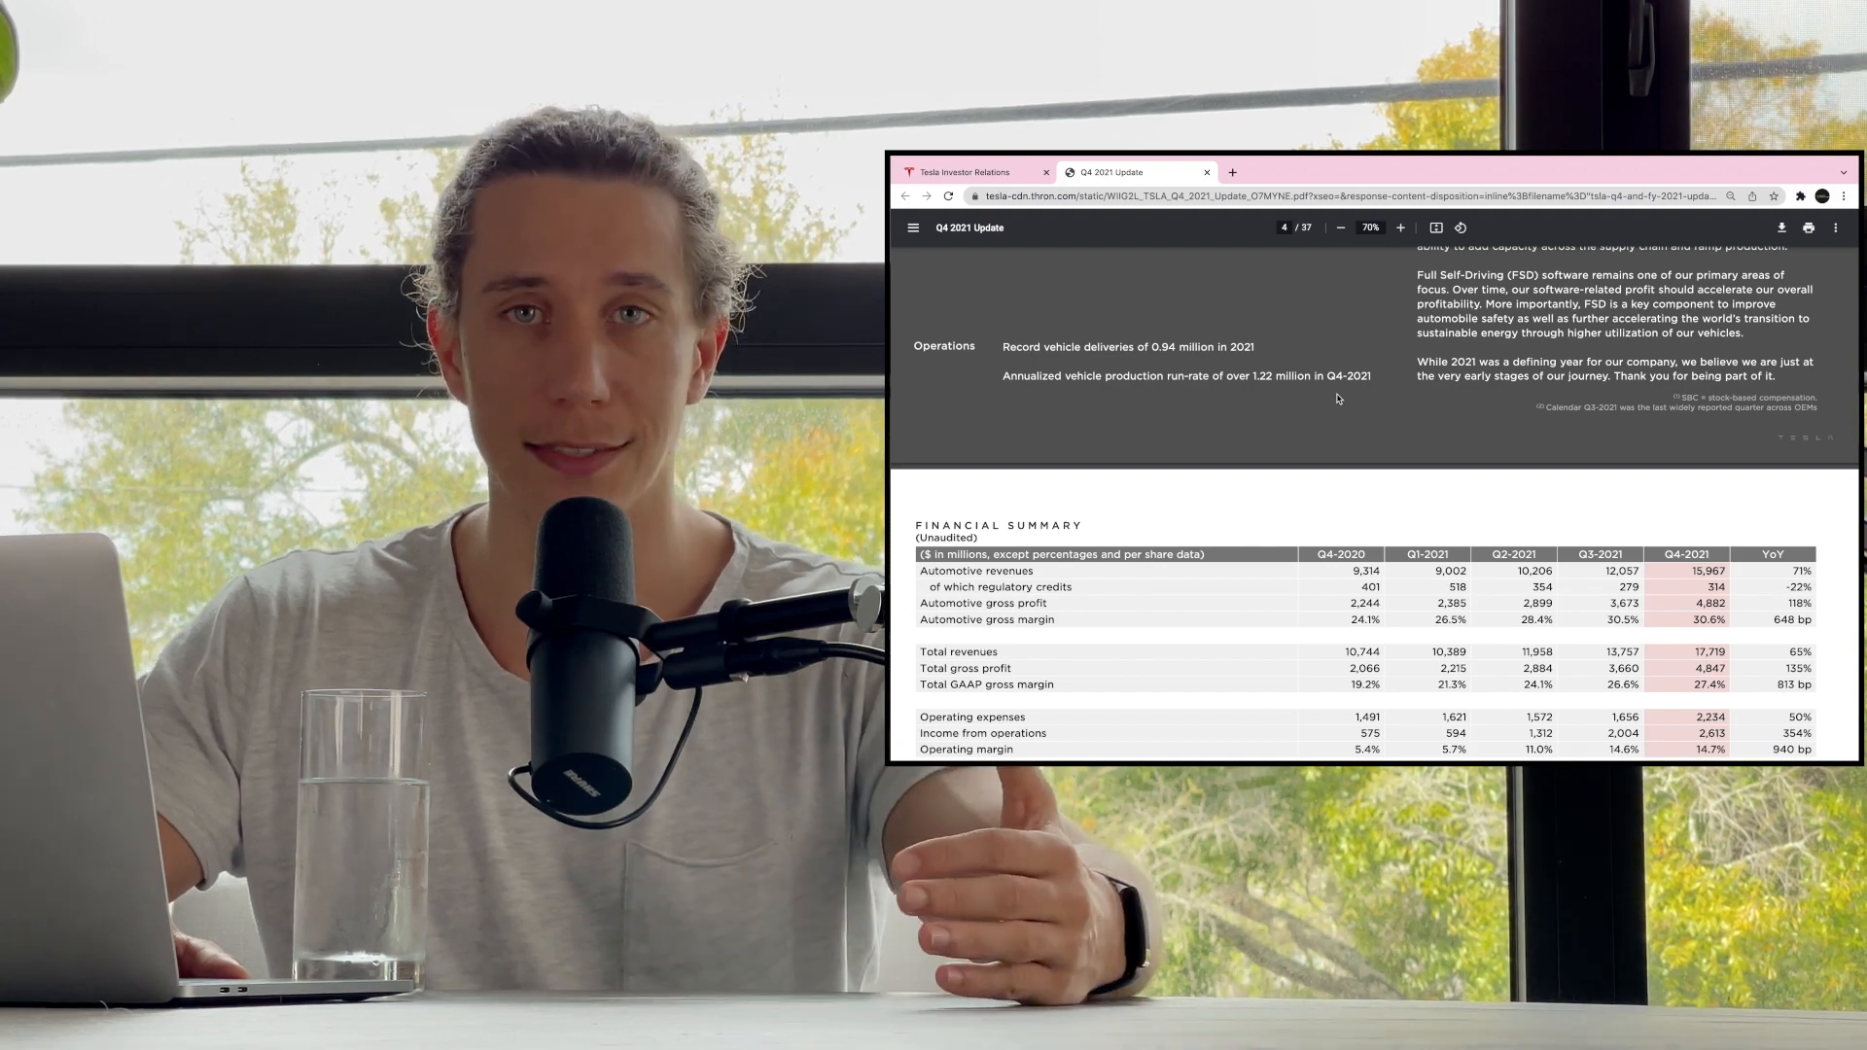
scroll(down, 3)
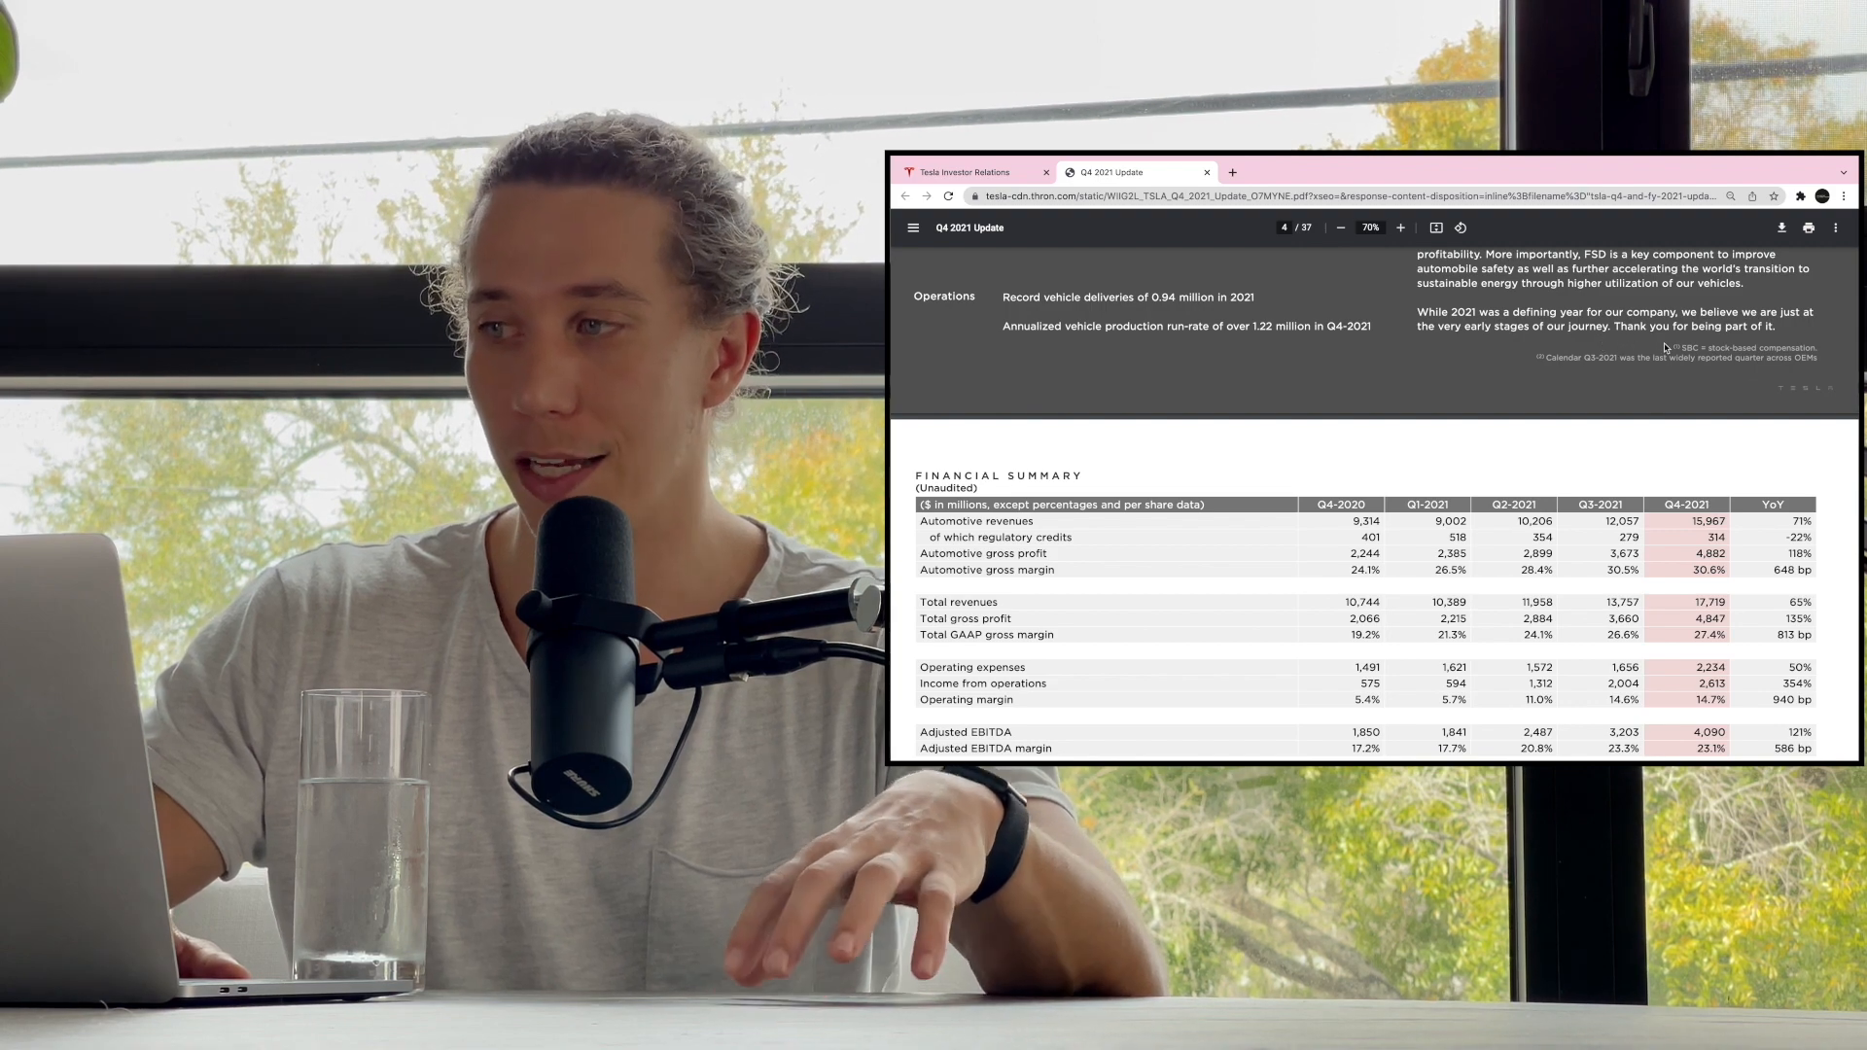
- Review the Financial Summary down to cash figures, then return to the Highlights page
scroll(down, 3)
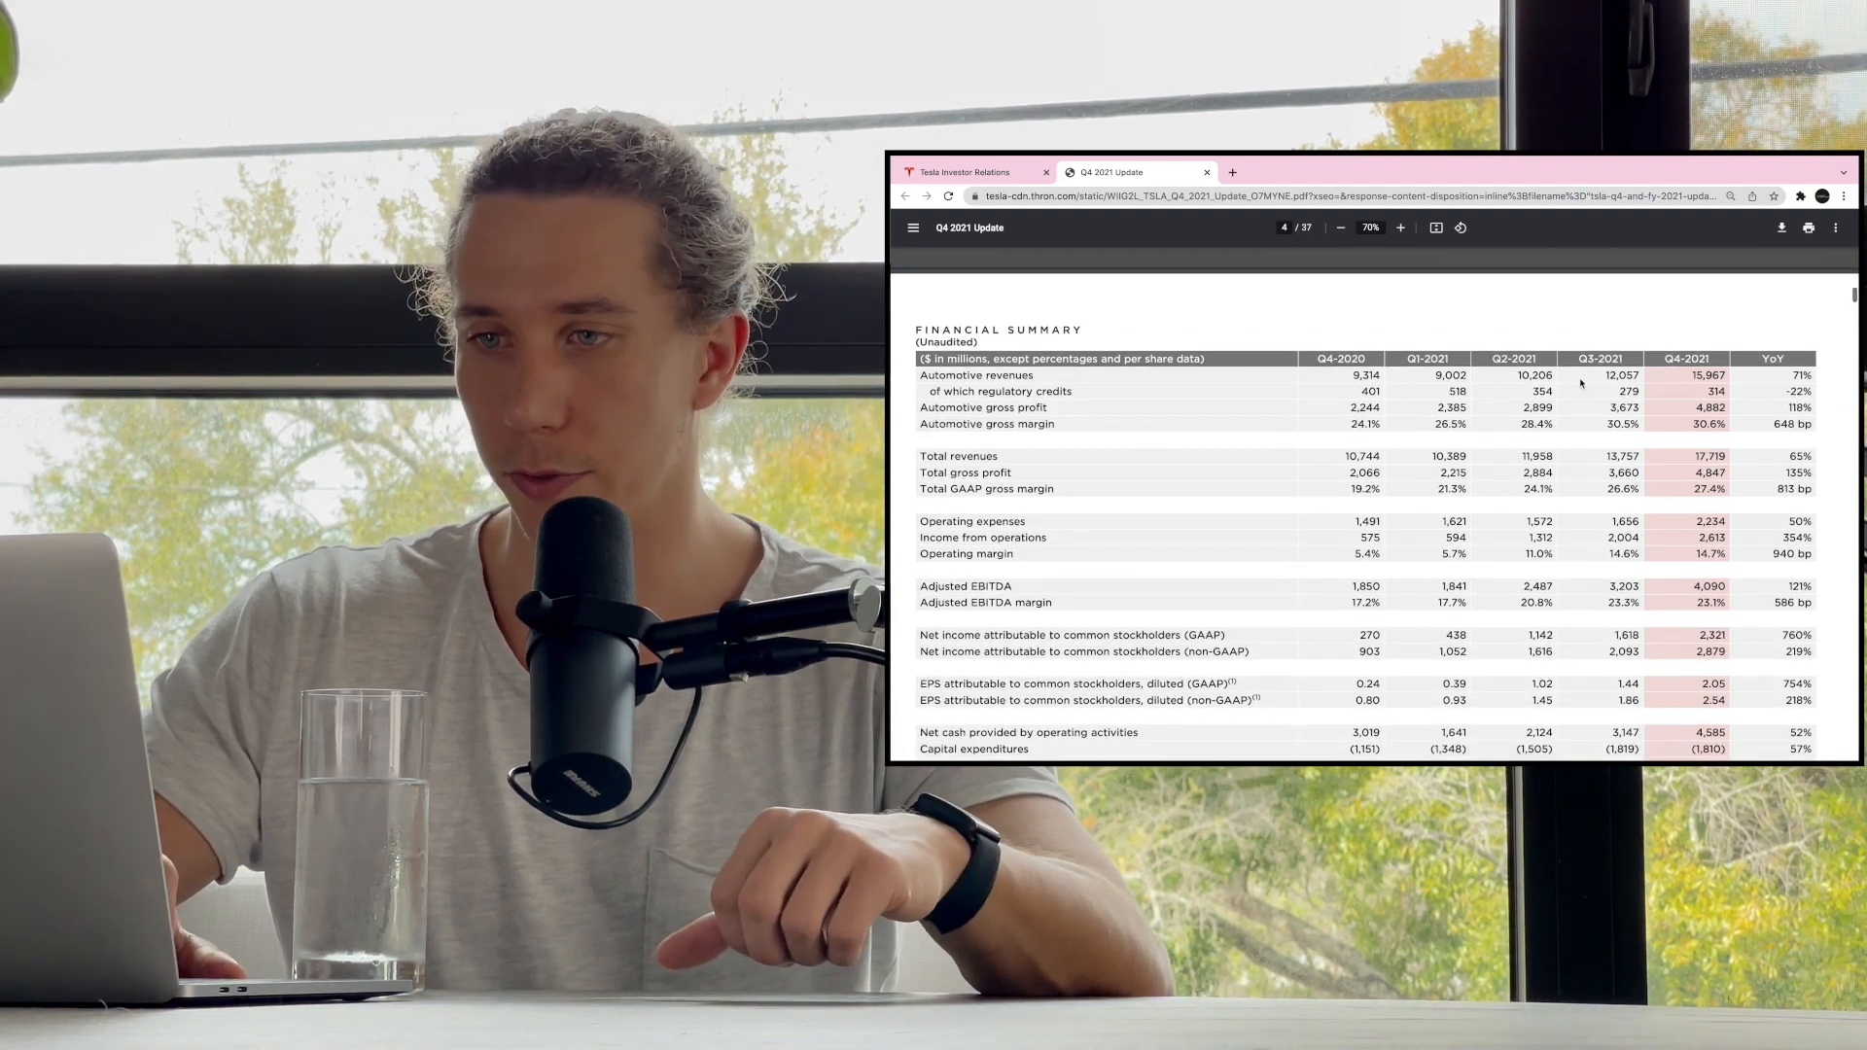
scroll(down, 3)
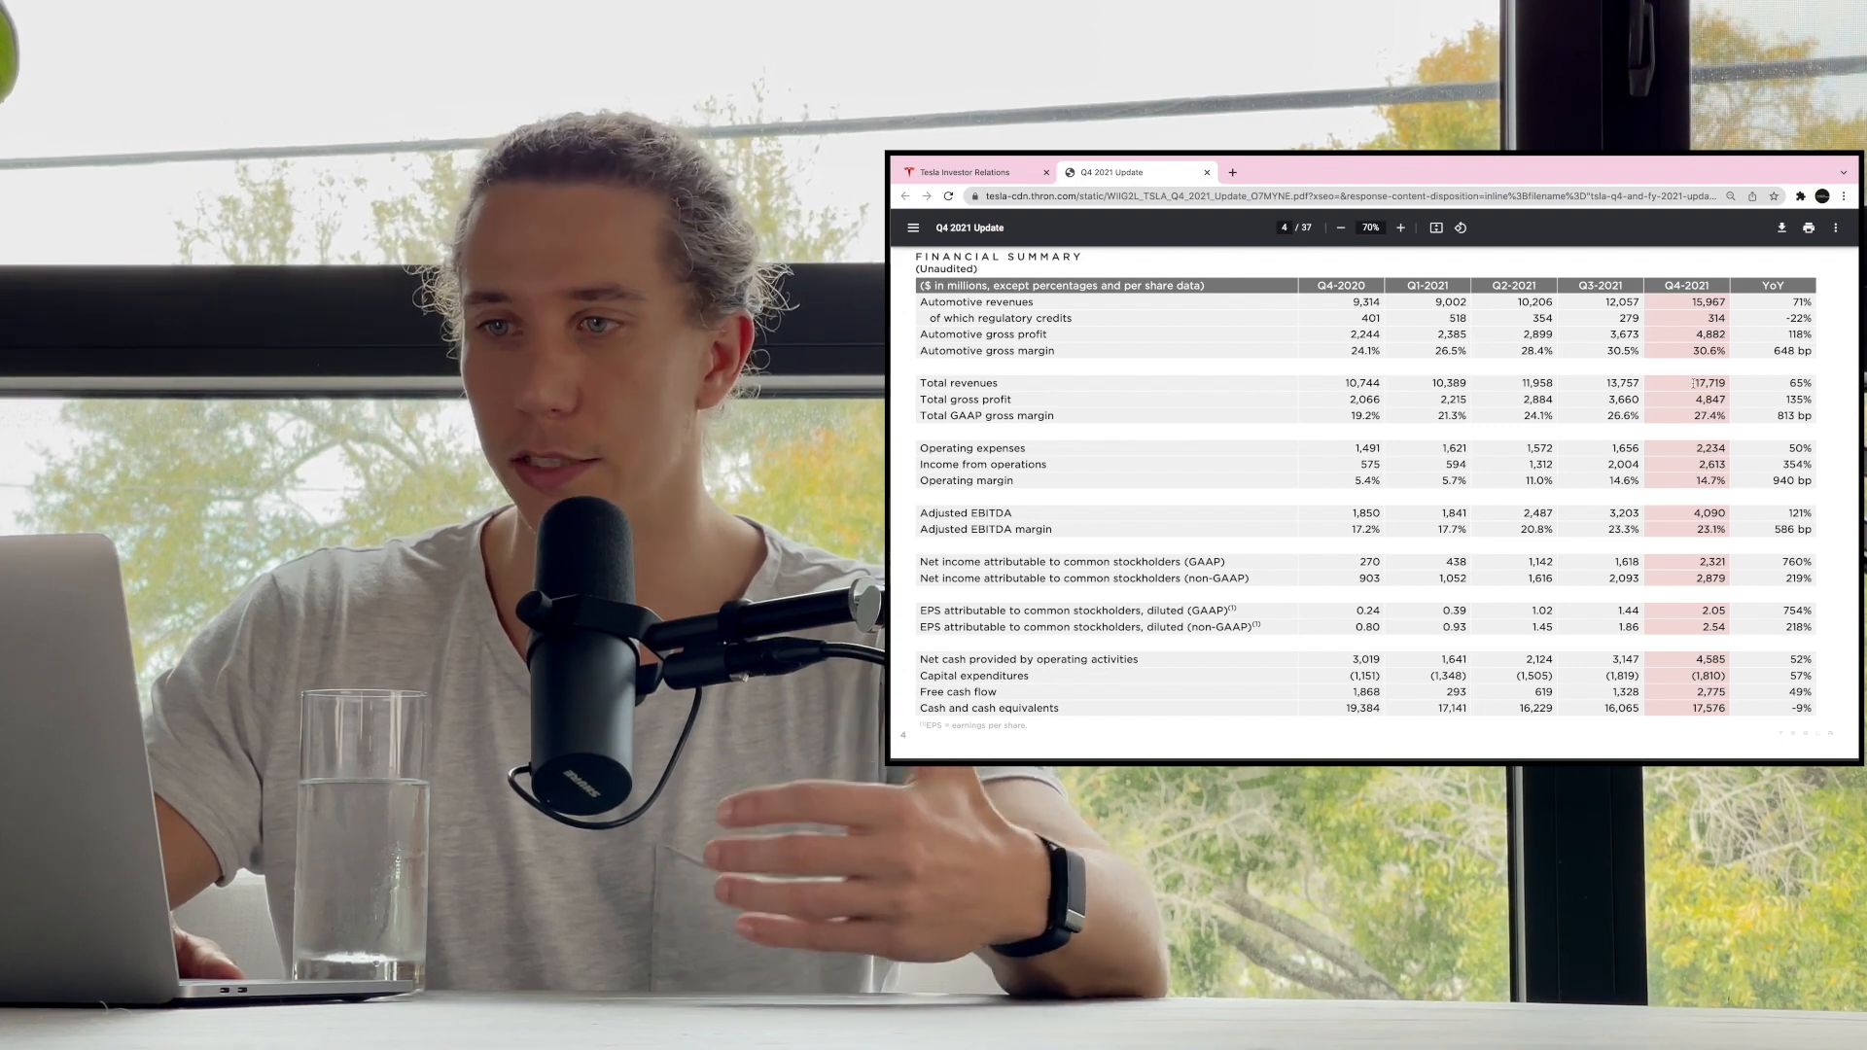
click(1340, 228)
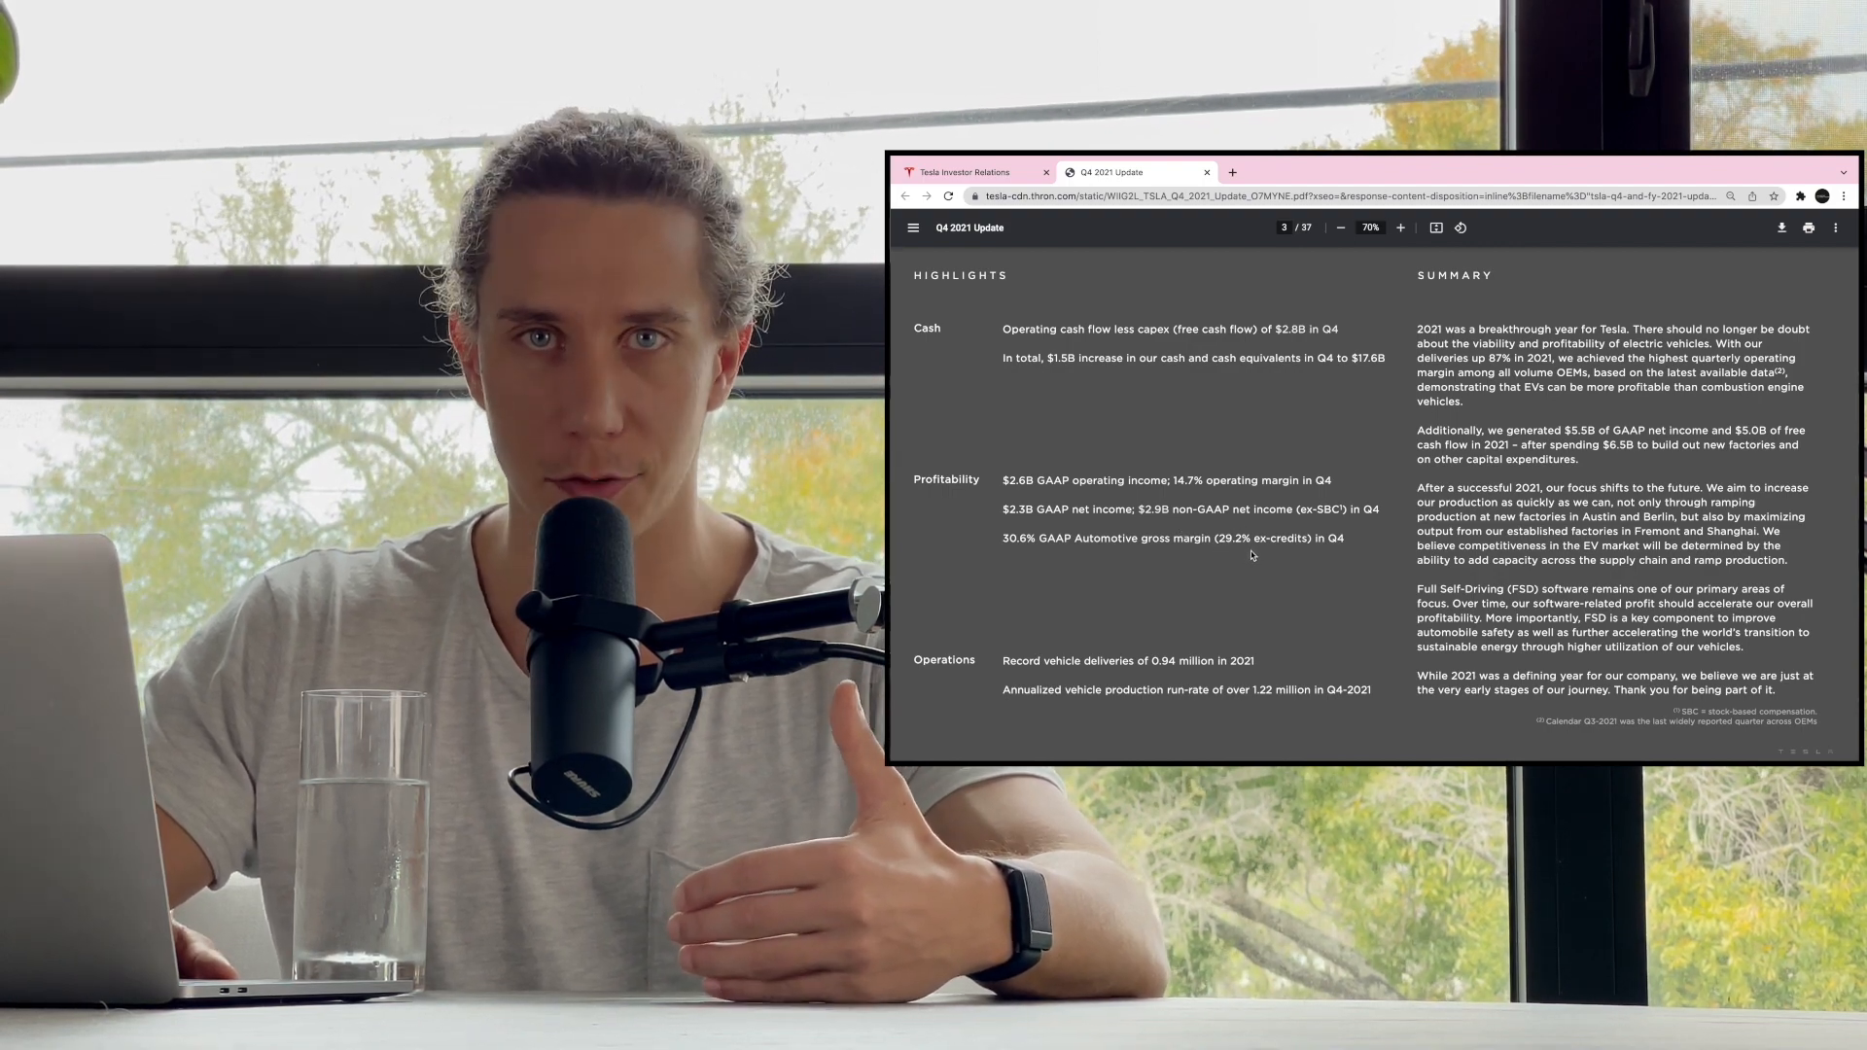
- Scroll past the quarterly table to page 5's annual 2017–2021 Financial Summary
scroll(down, 3)
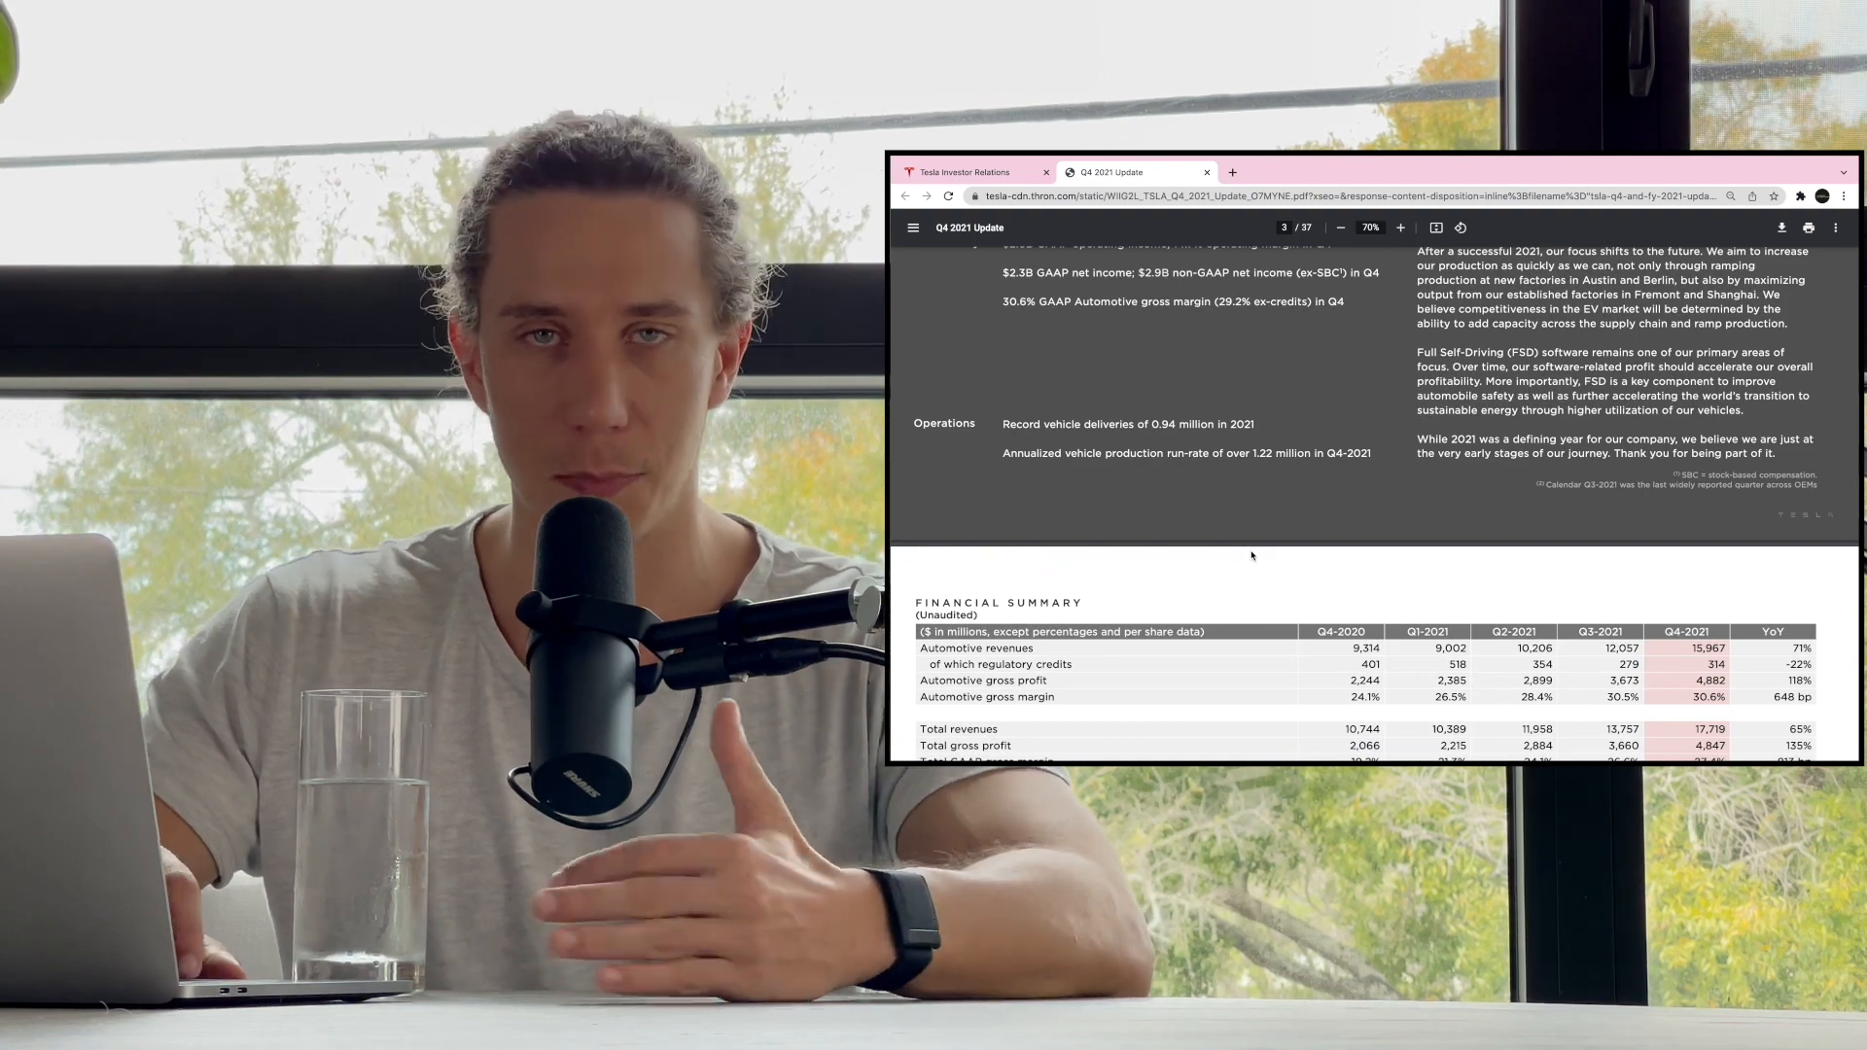
scroll(down, 3)
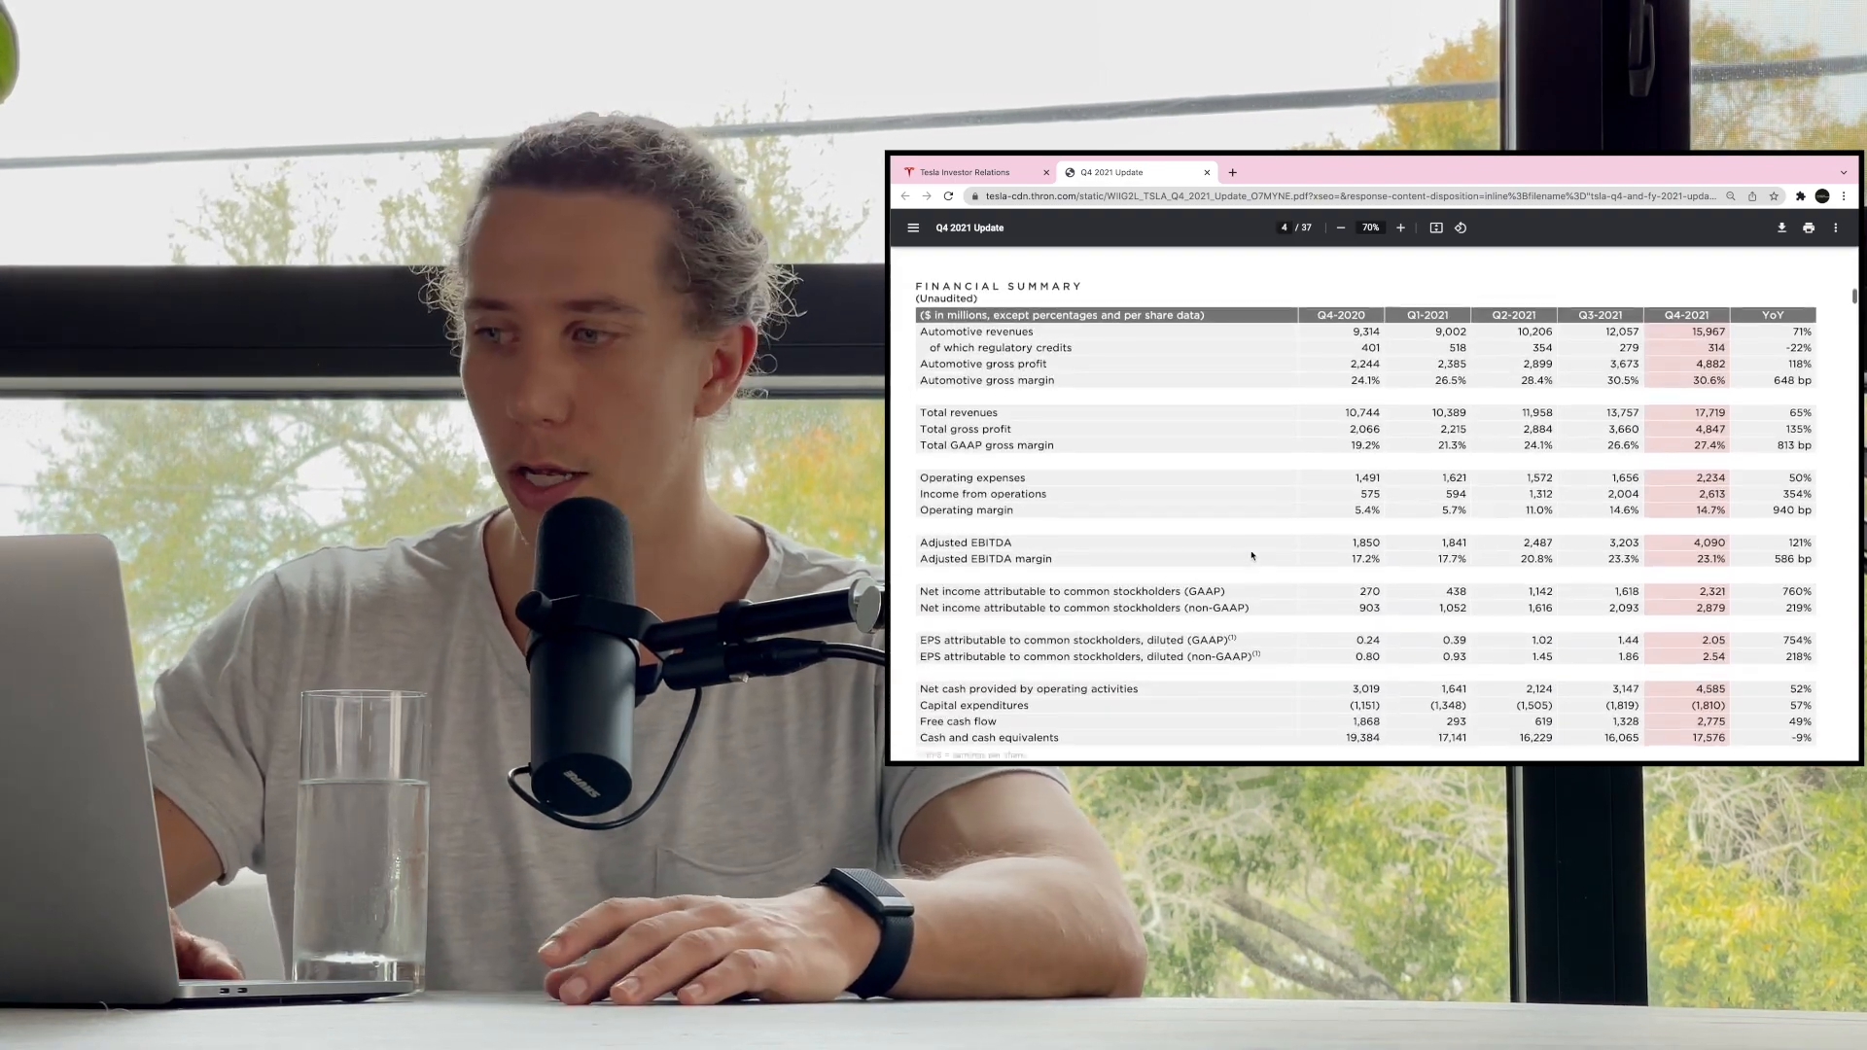
scroll(down, 3)
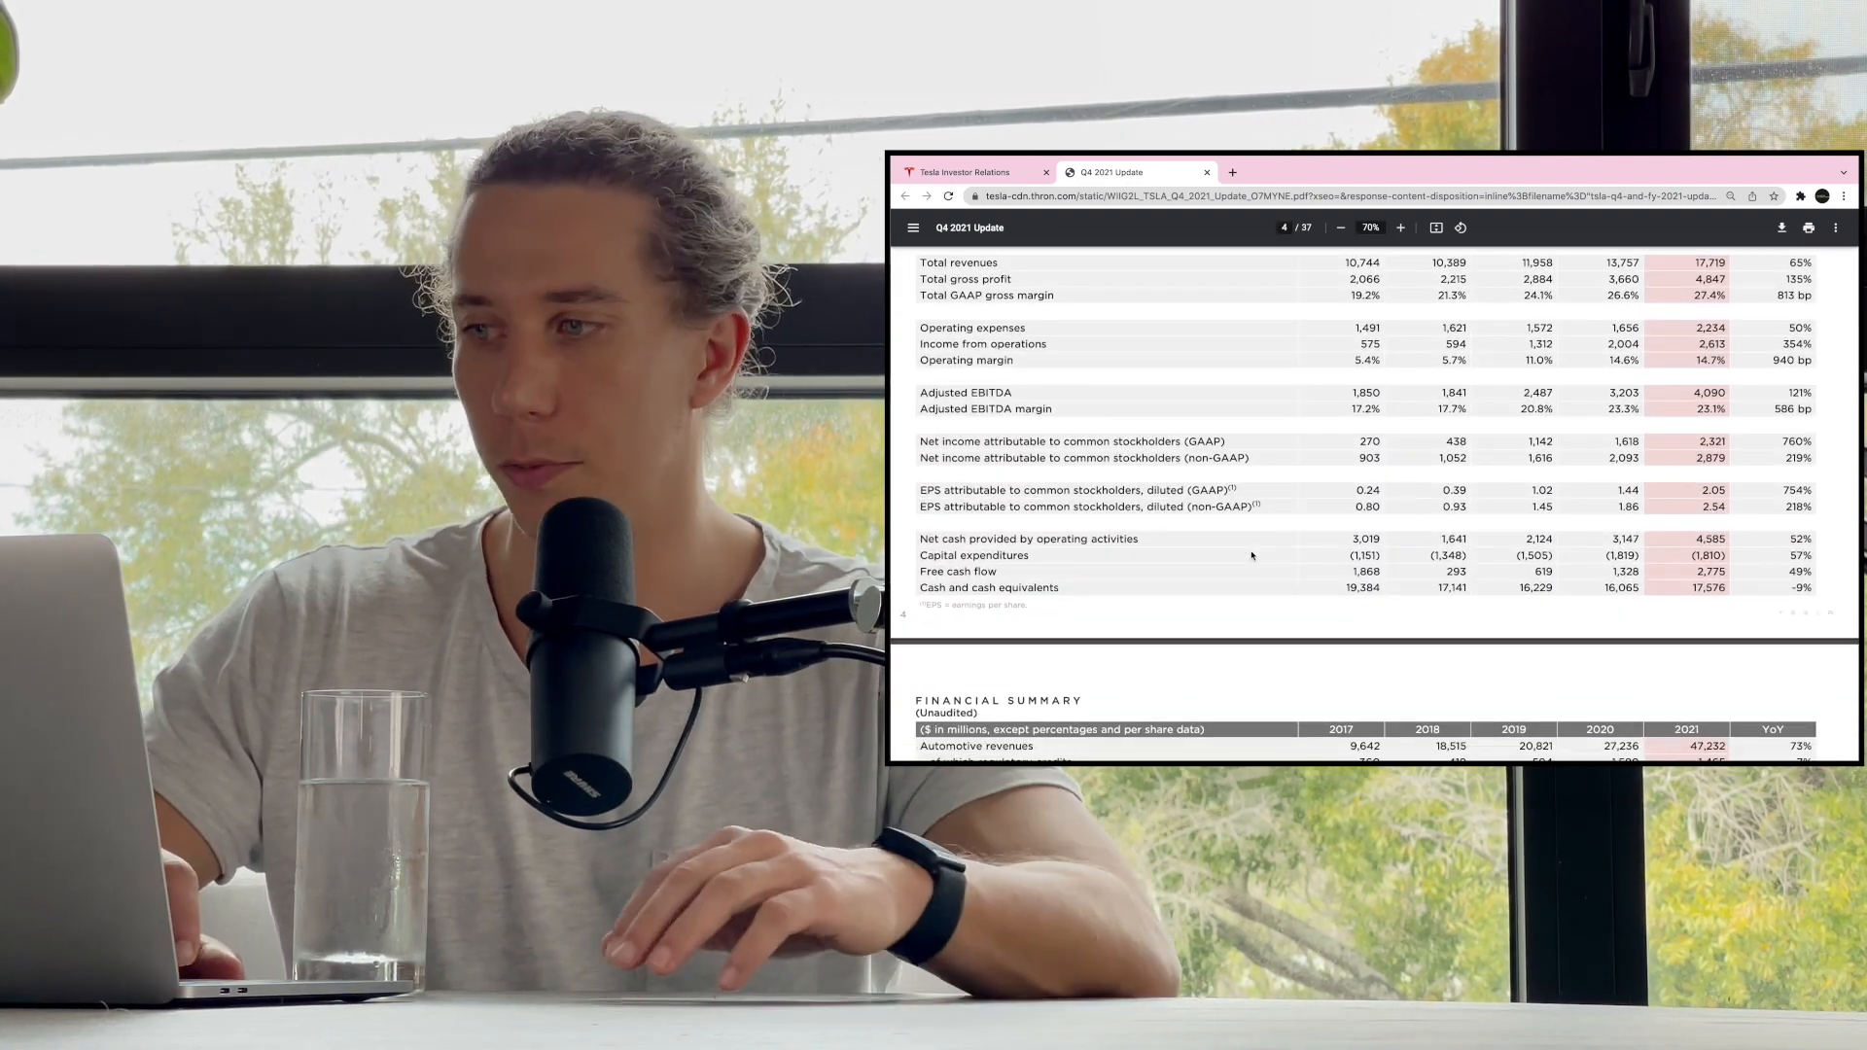
scroll(down, 3)
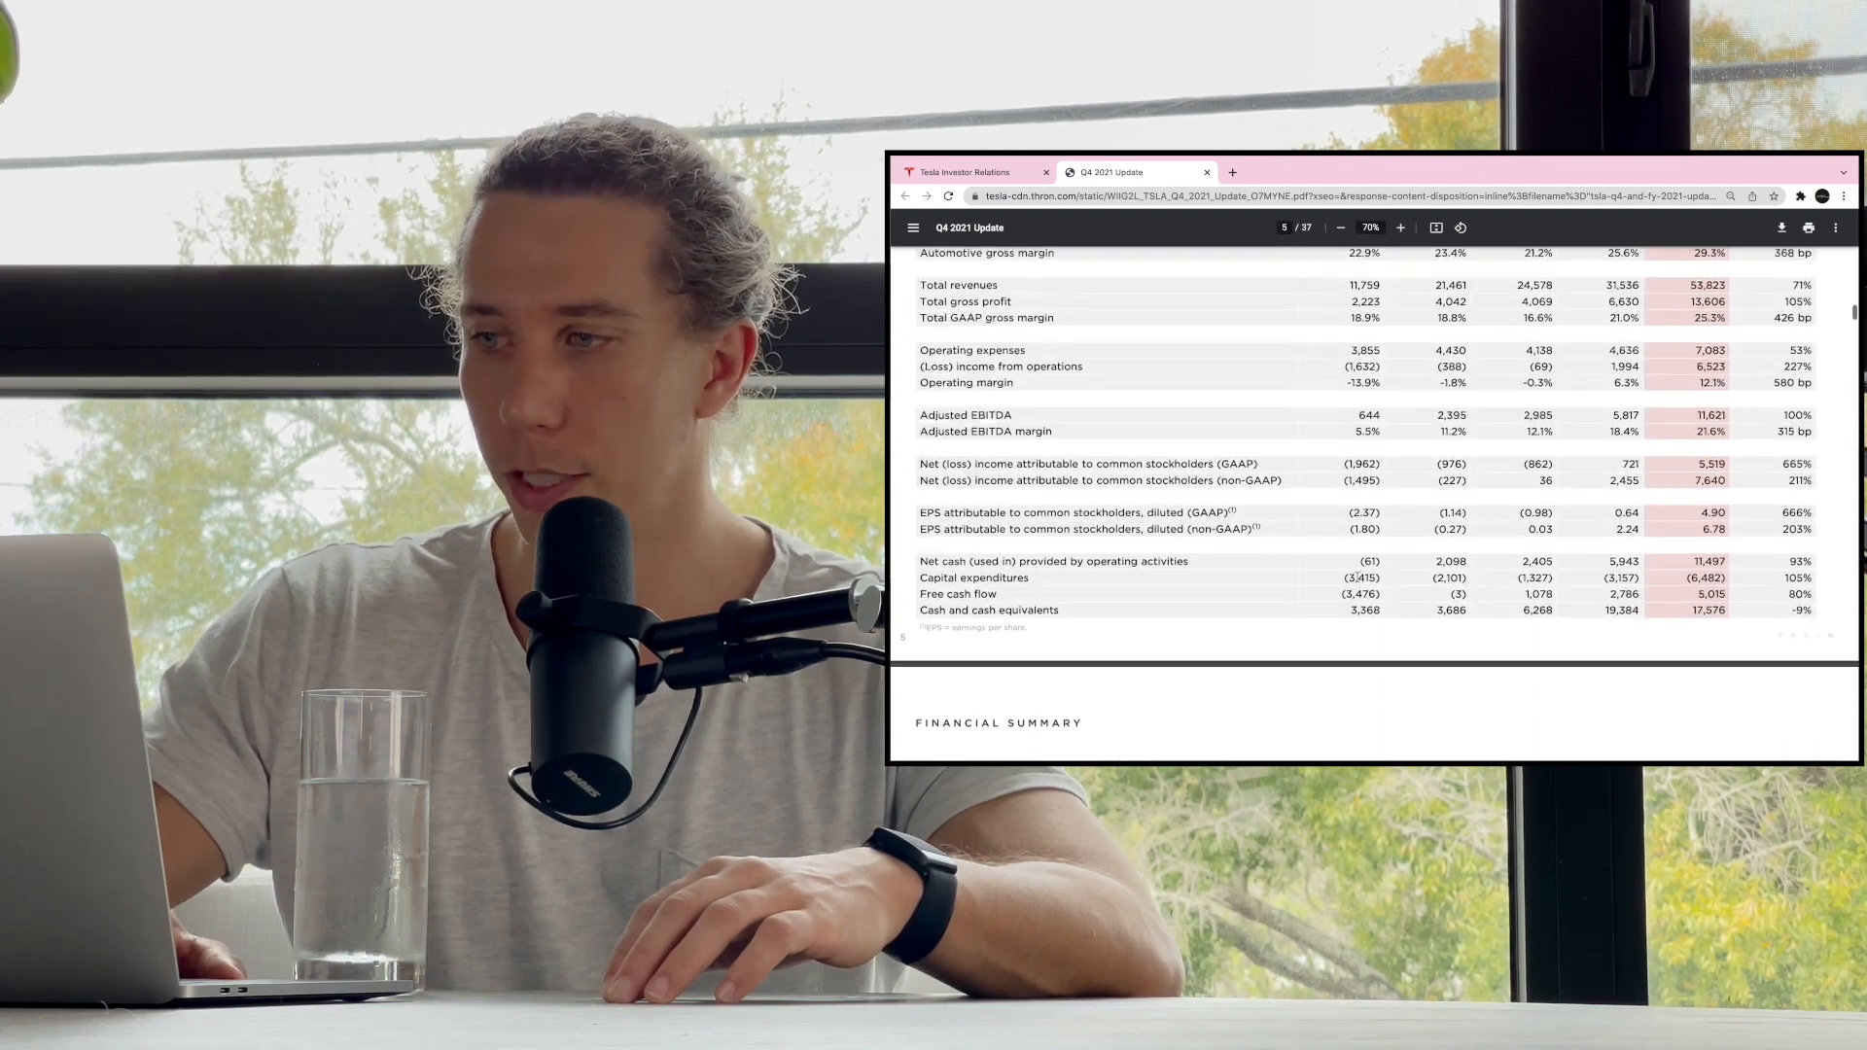
- Scroll through the Financial Summary commentary and Operational Summary to page 9's Vehicle Capacity
scroll(down, 3)
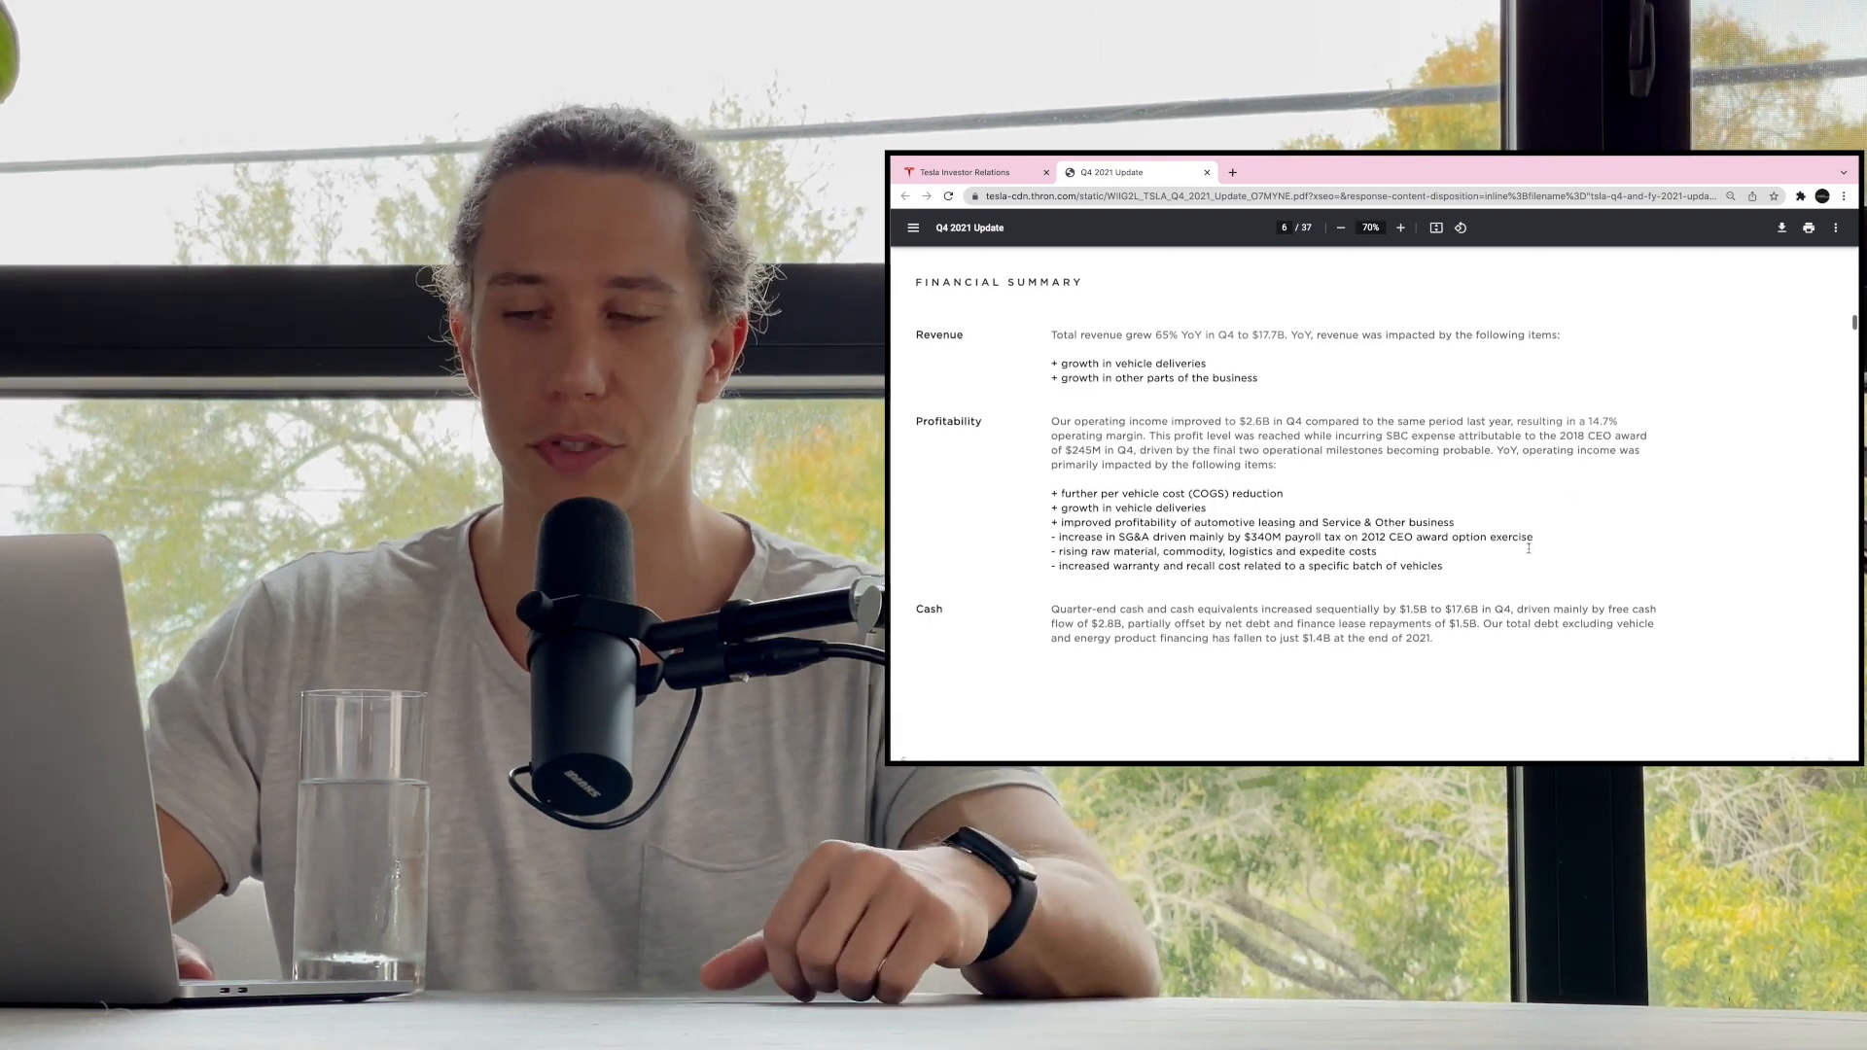
scroll(down, 3)
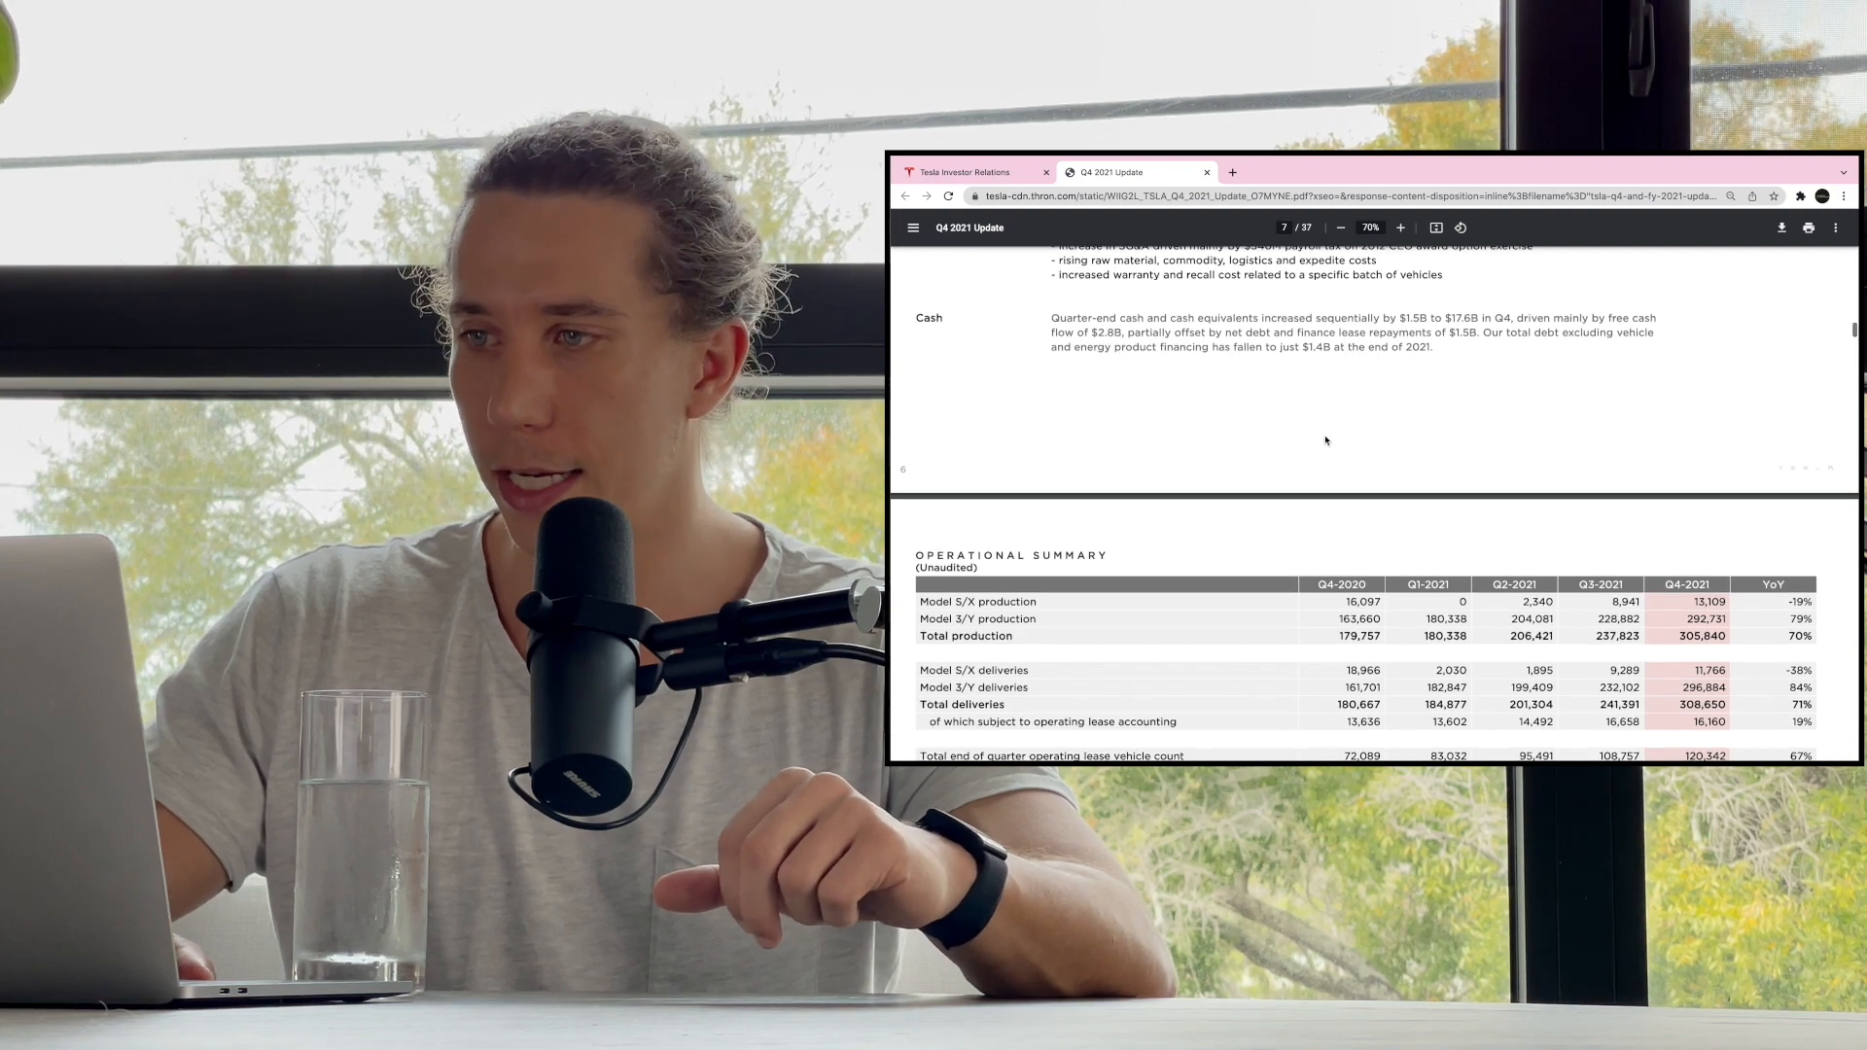
scroll(down, 3)
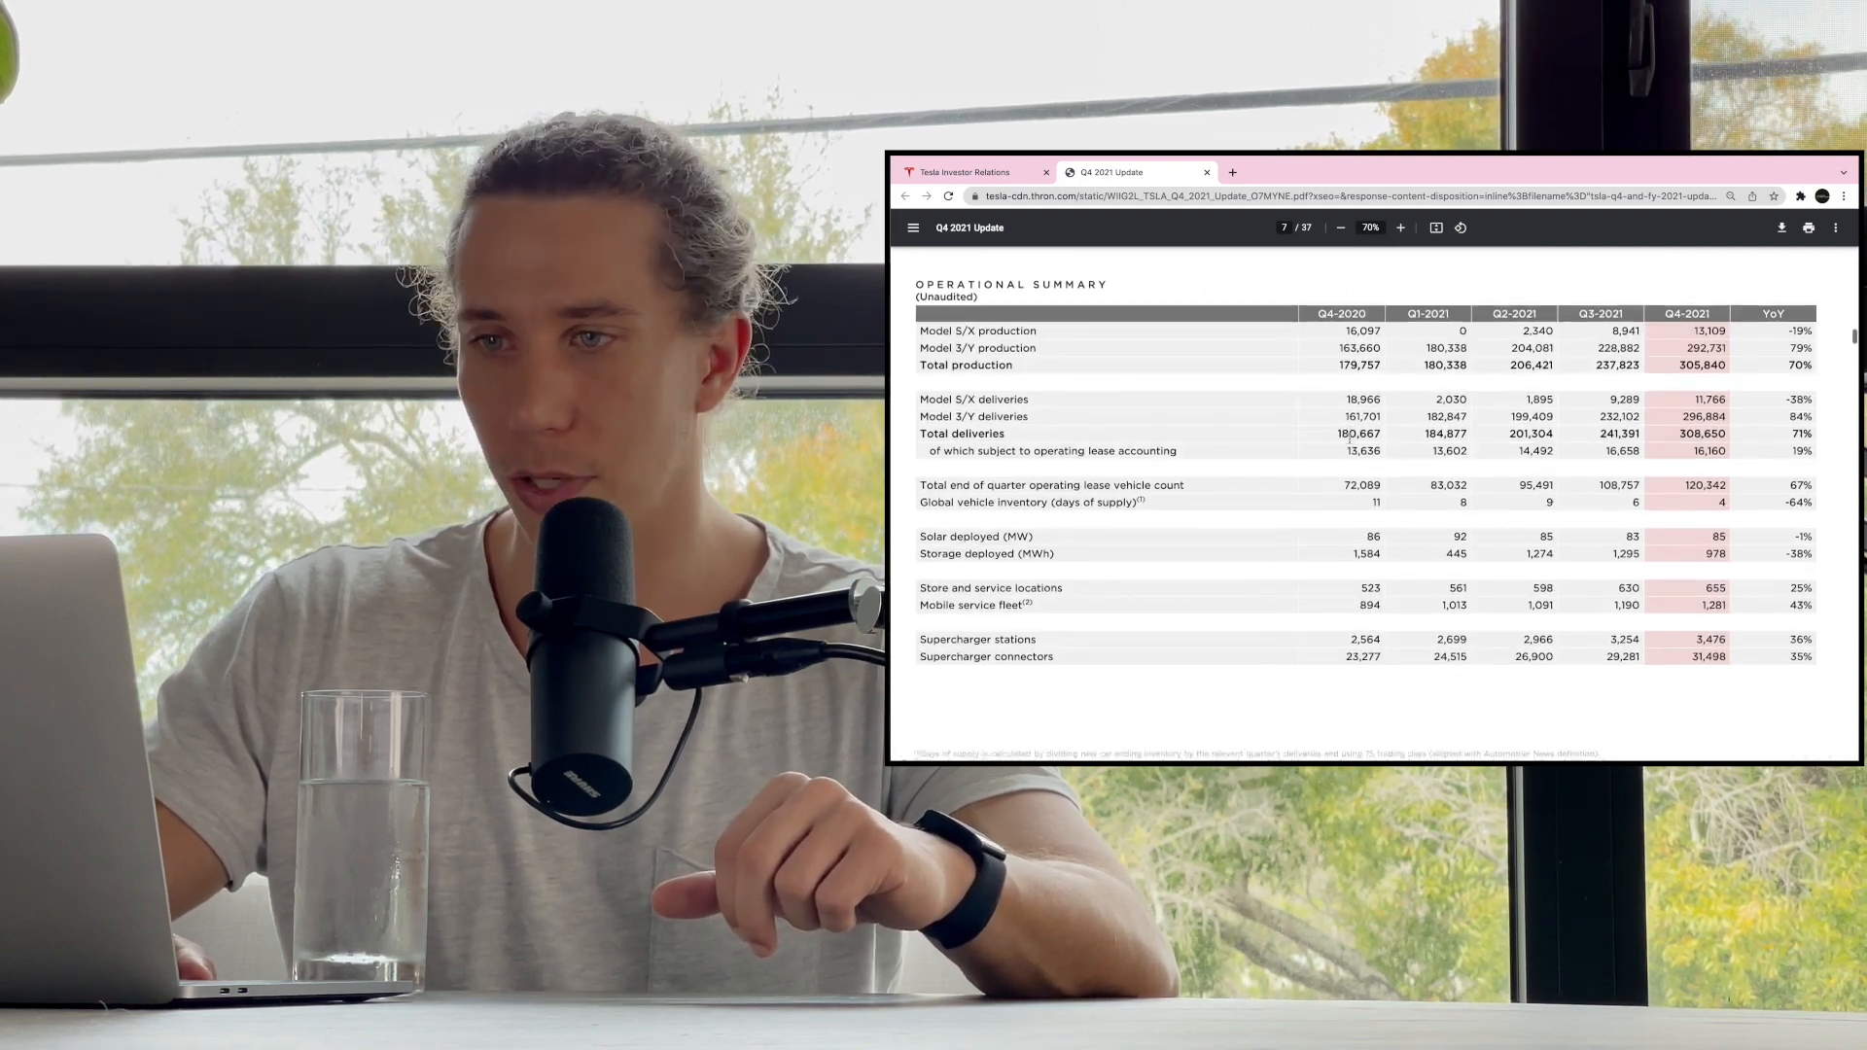
scroll(down, 3)
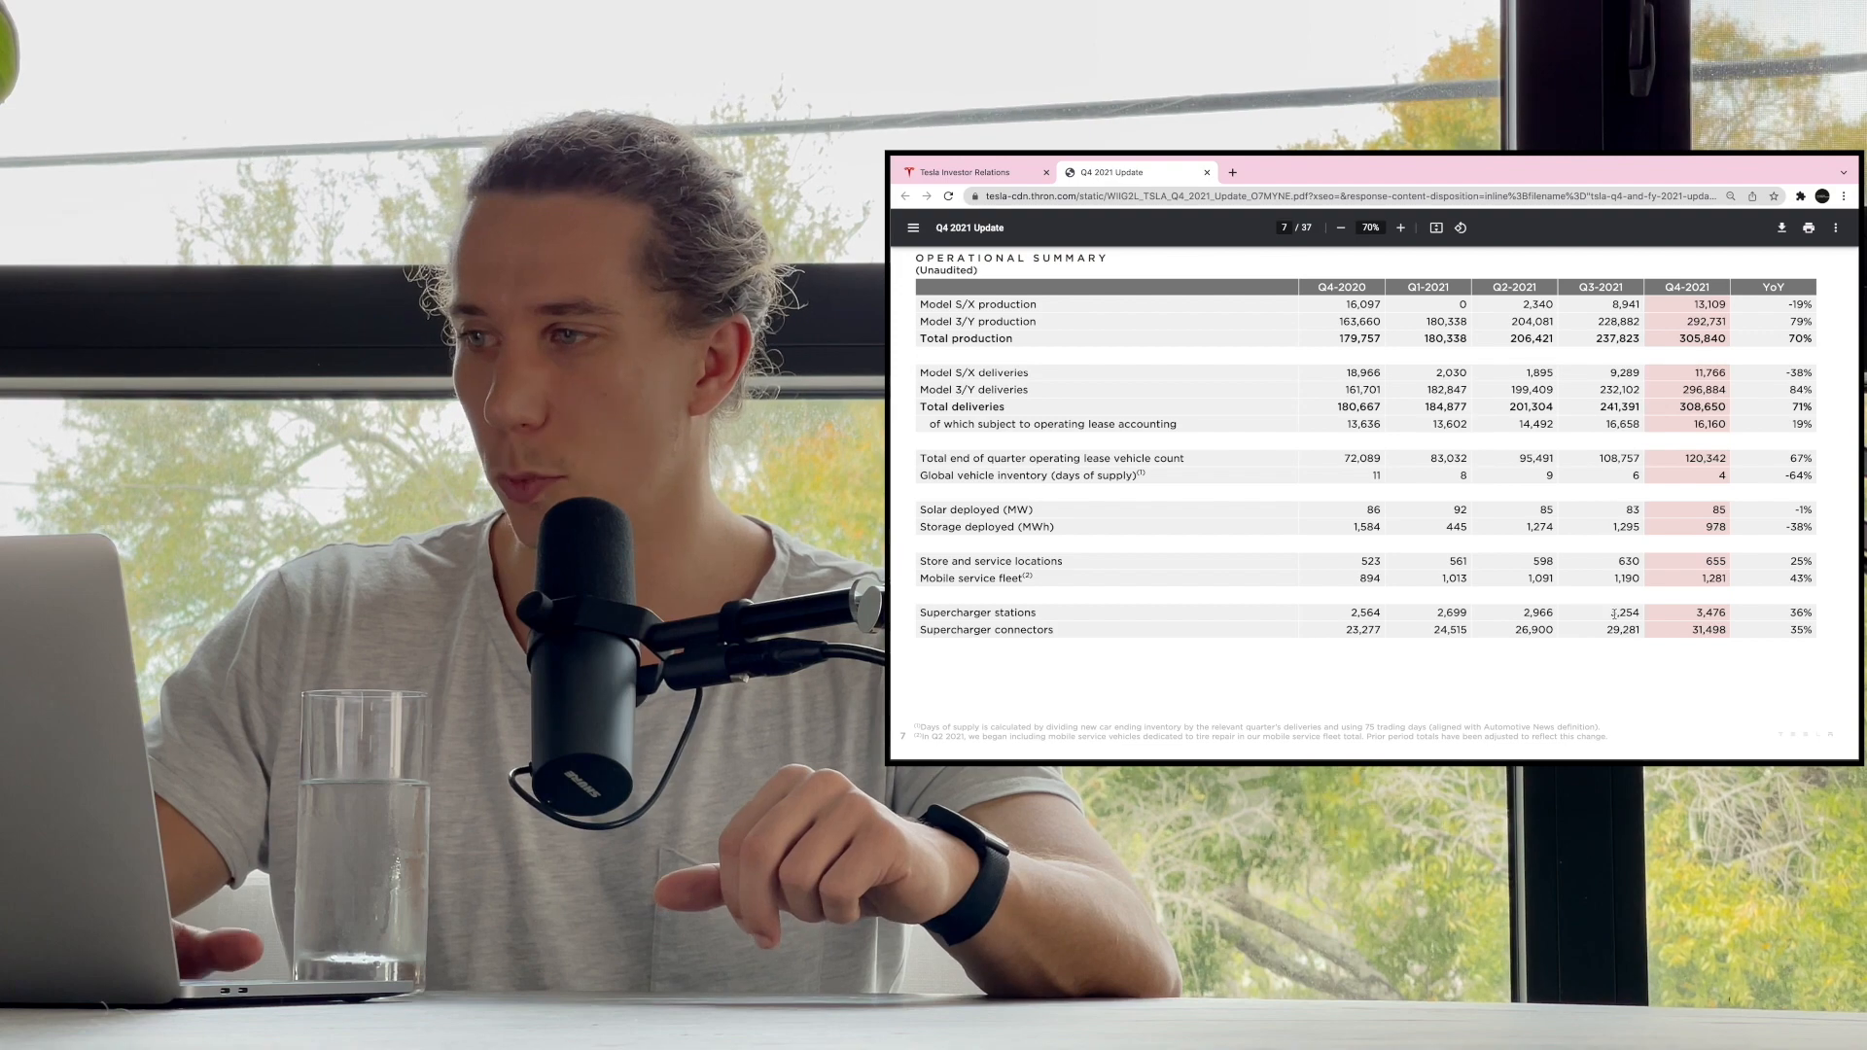
scroll(down, 3)
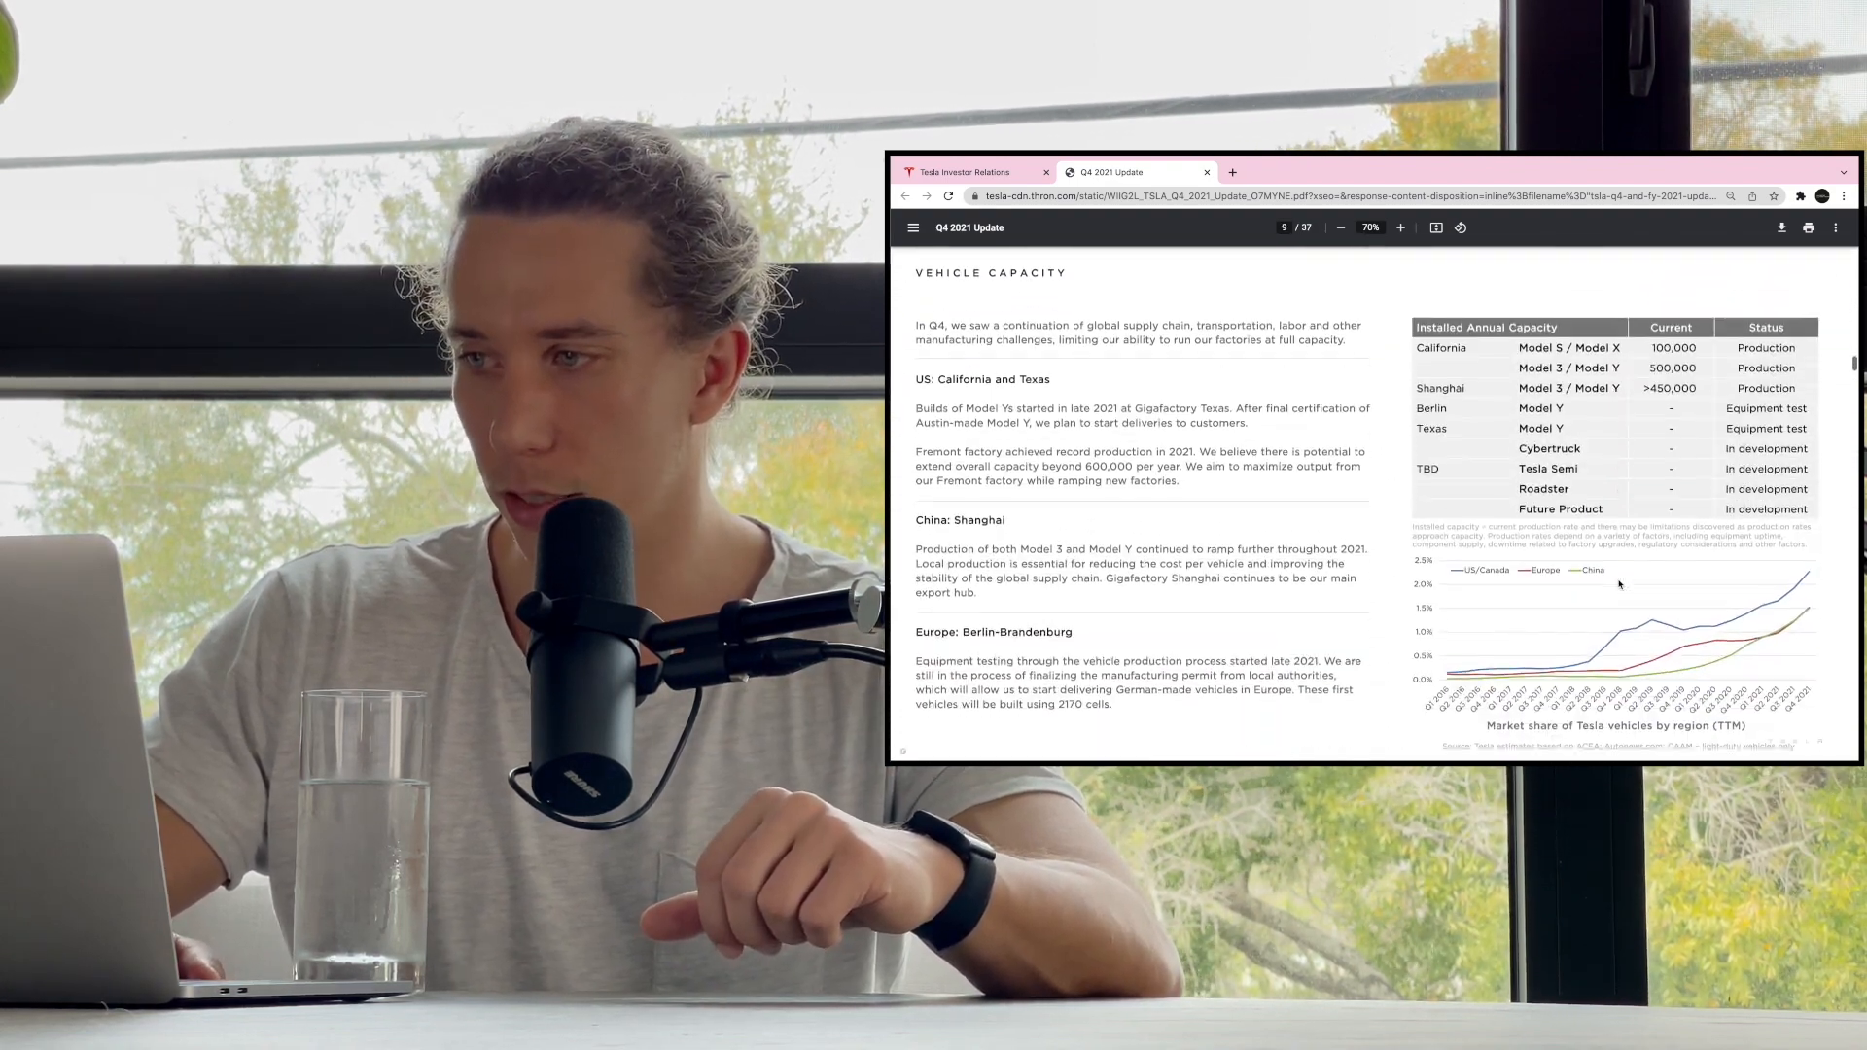
- Scroll page 9 to the installed capacity table and Berlin-Brandenburg update
scroll(down, 3)
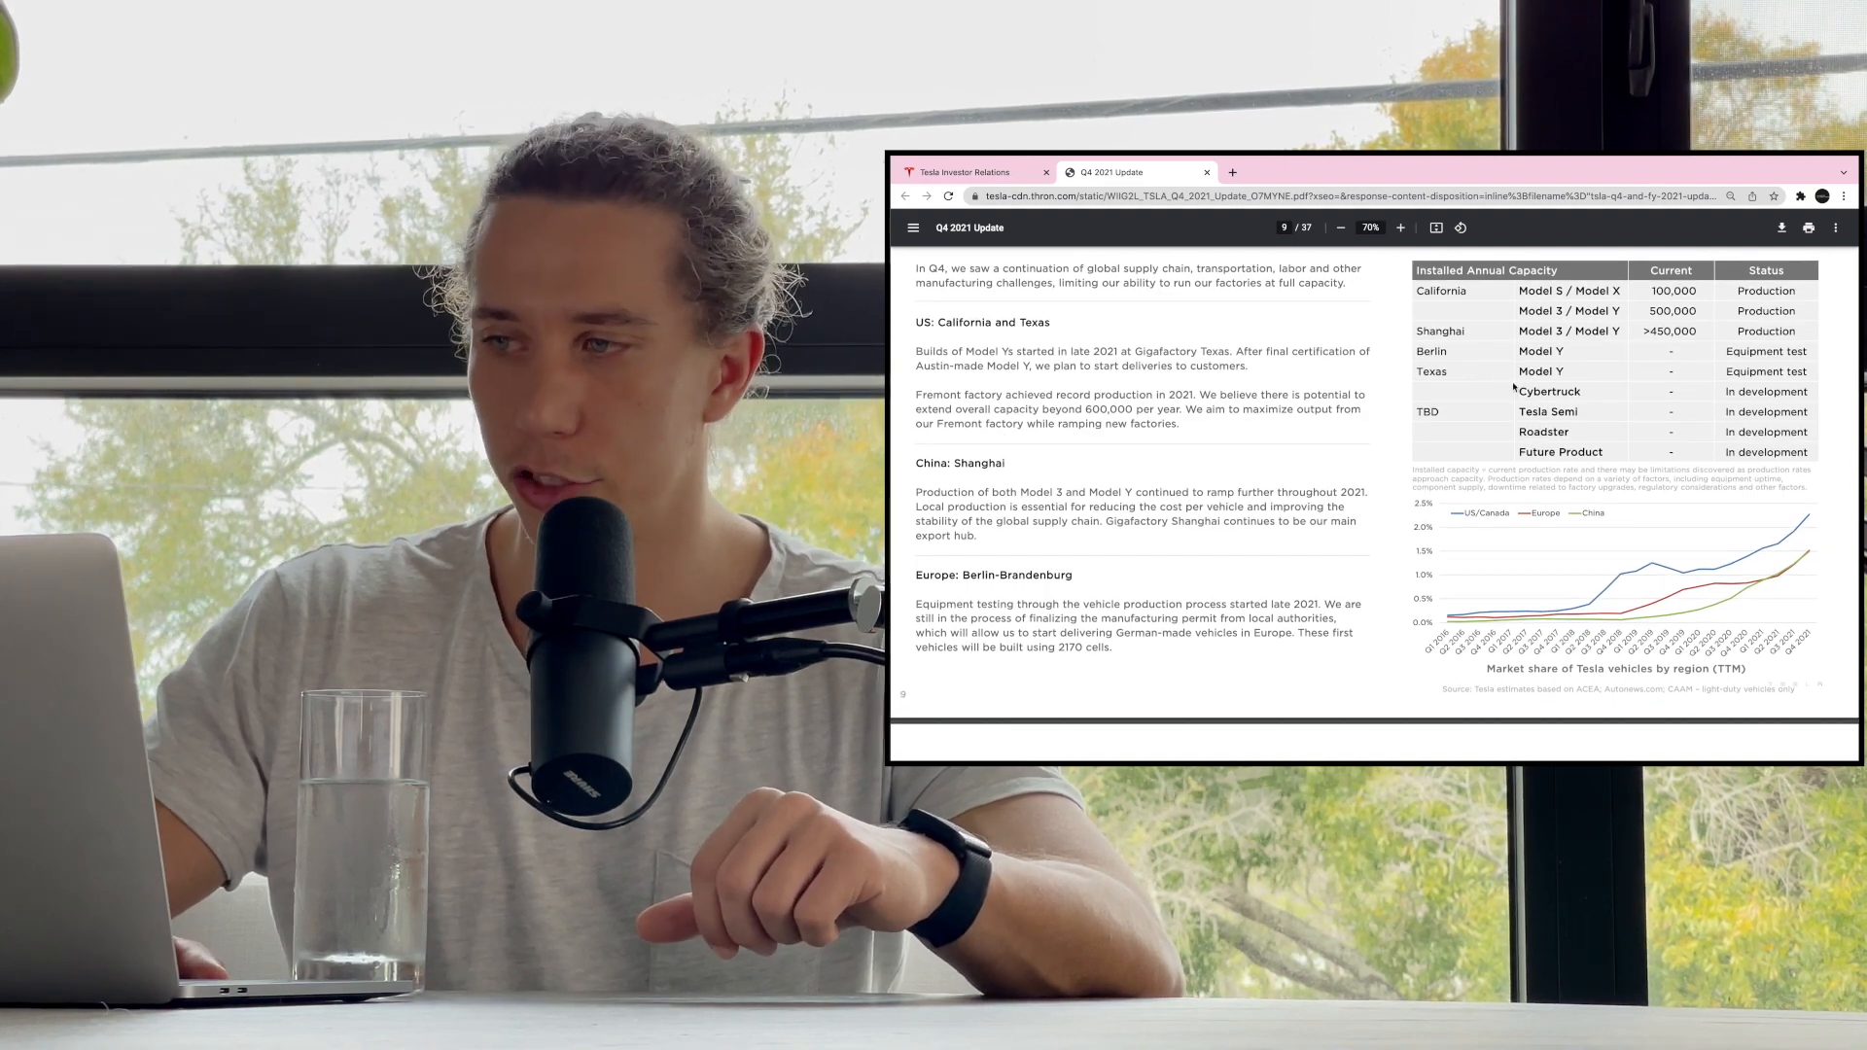
mouse_move(1688, 358)
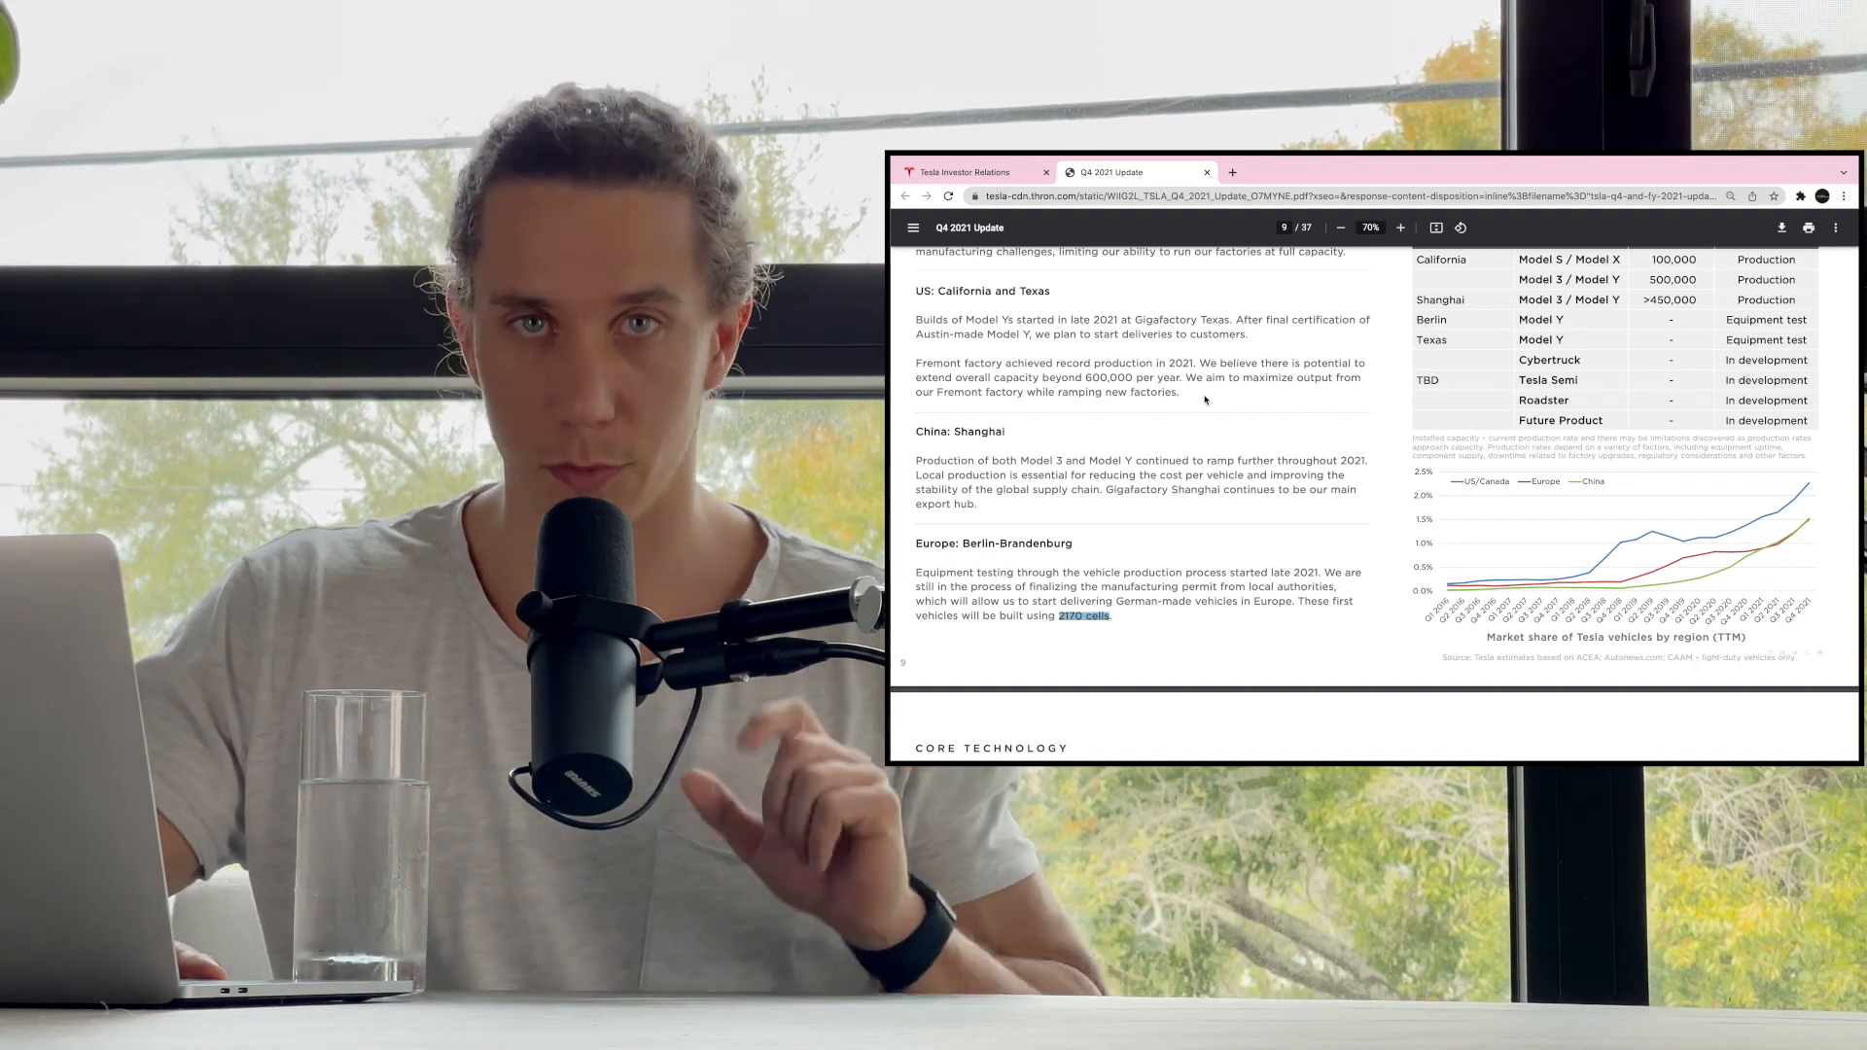
- Scroll to page 10's Core Technology section on Autopilot, software and batteries
scroll(down, 3)
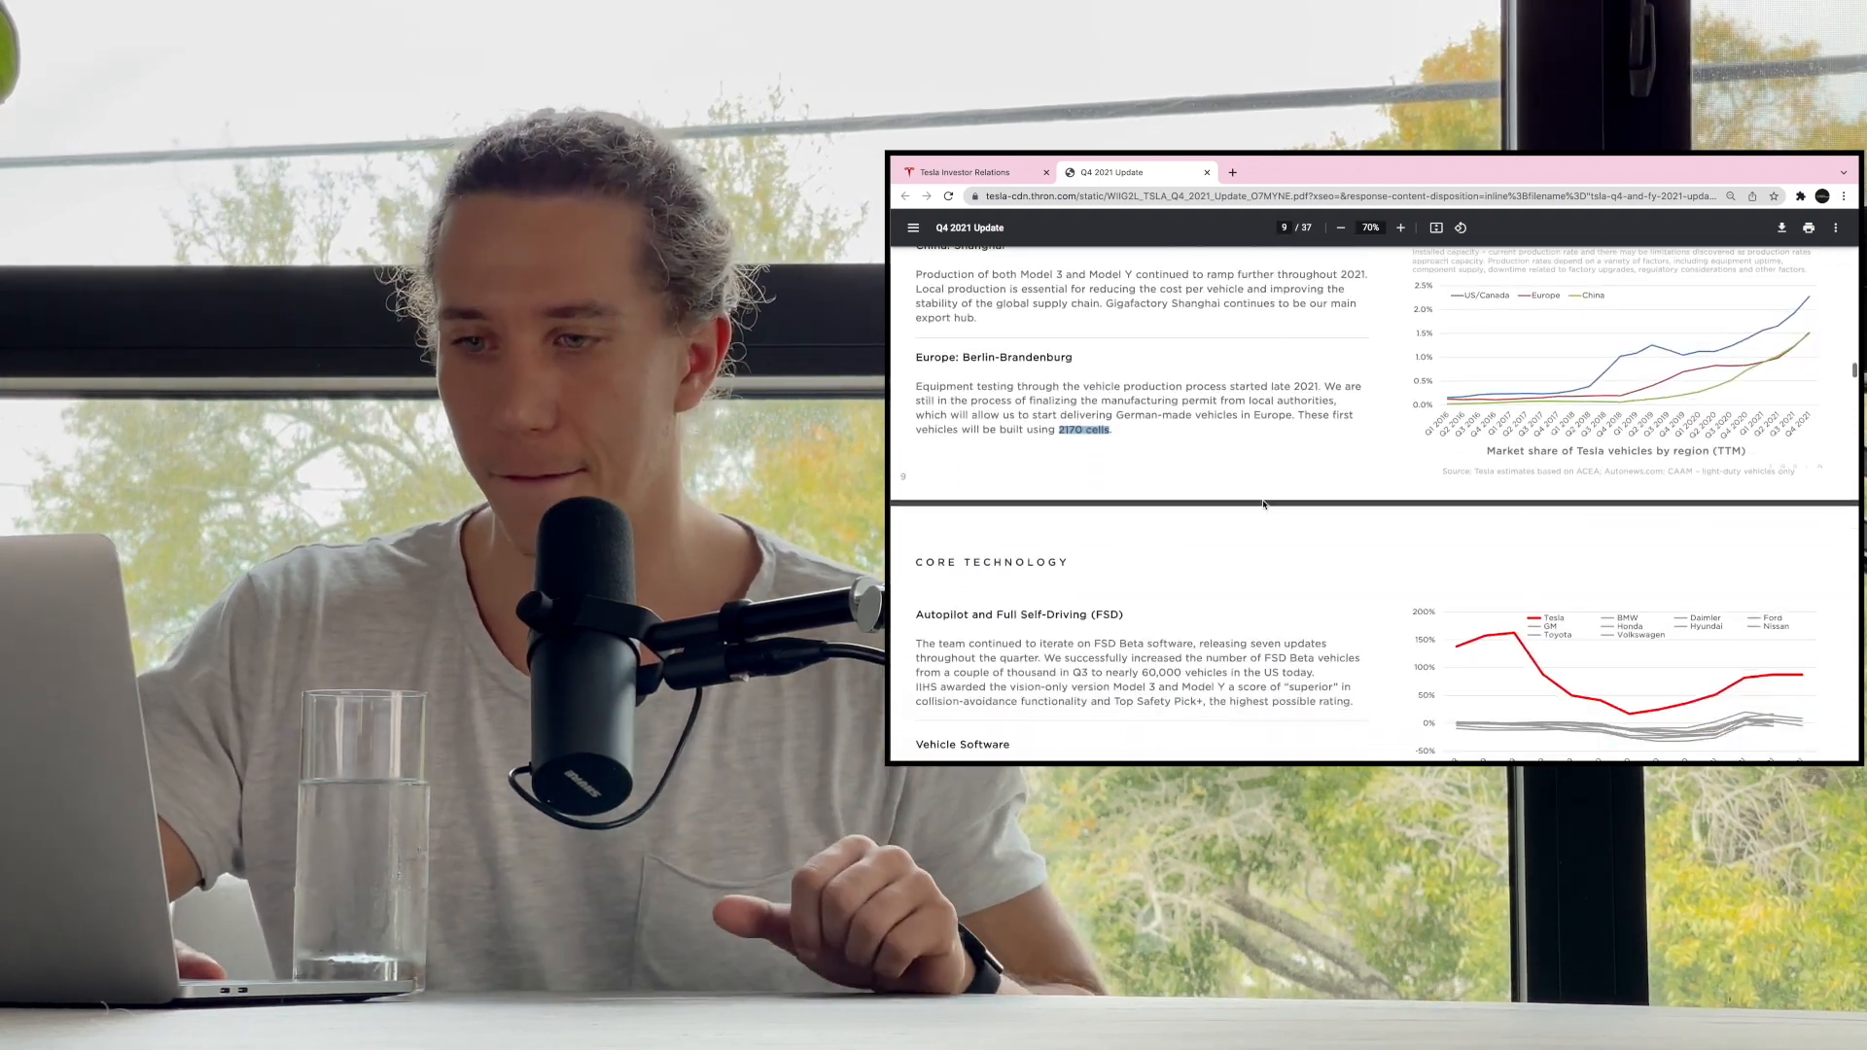
scroll(down, 3)
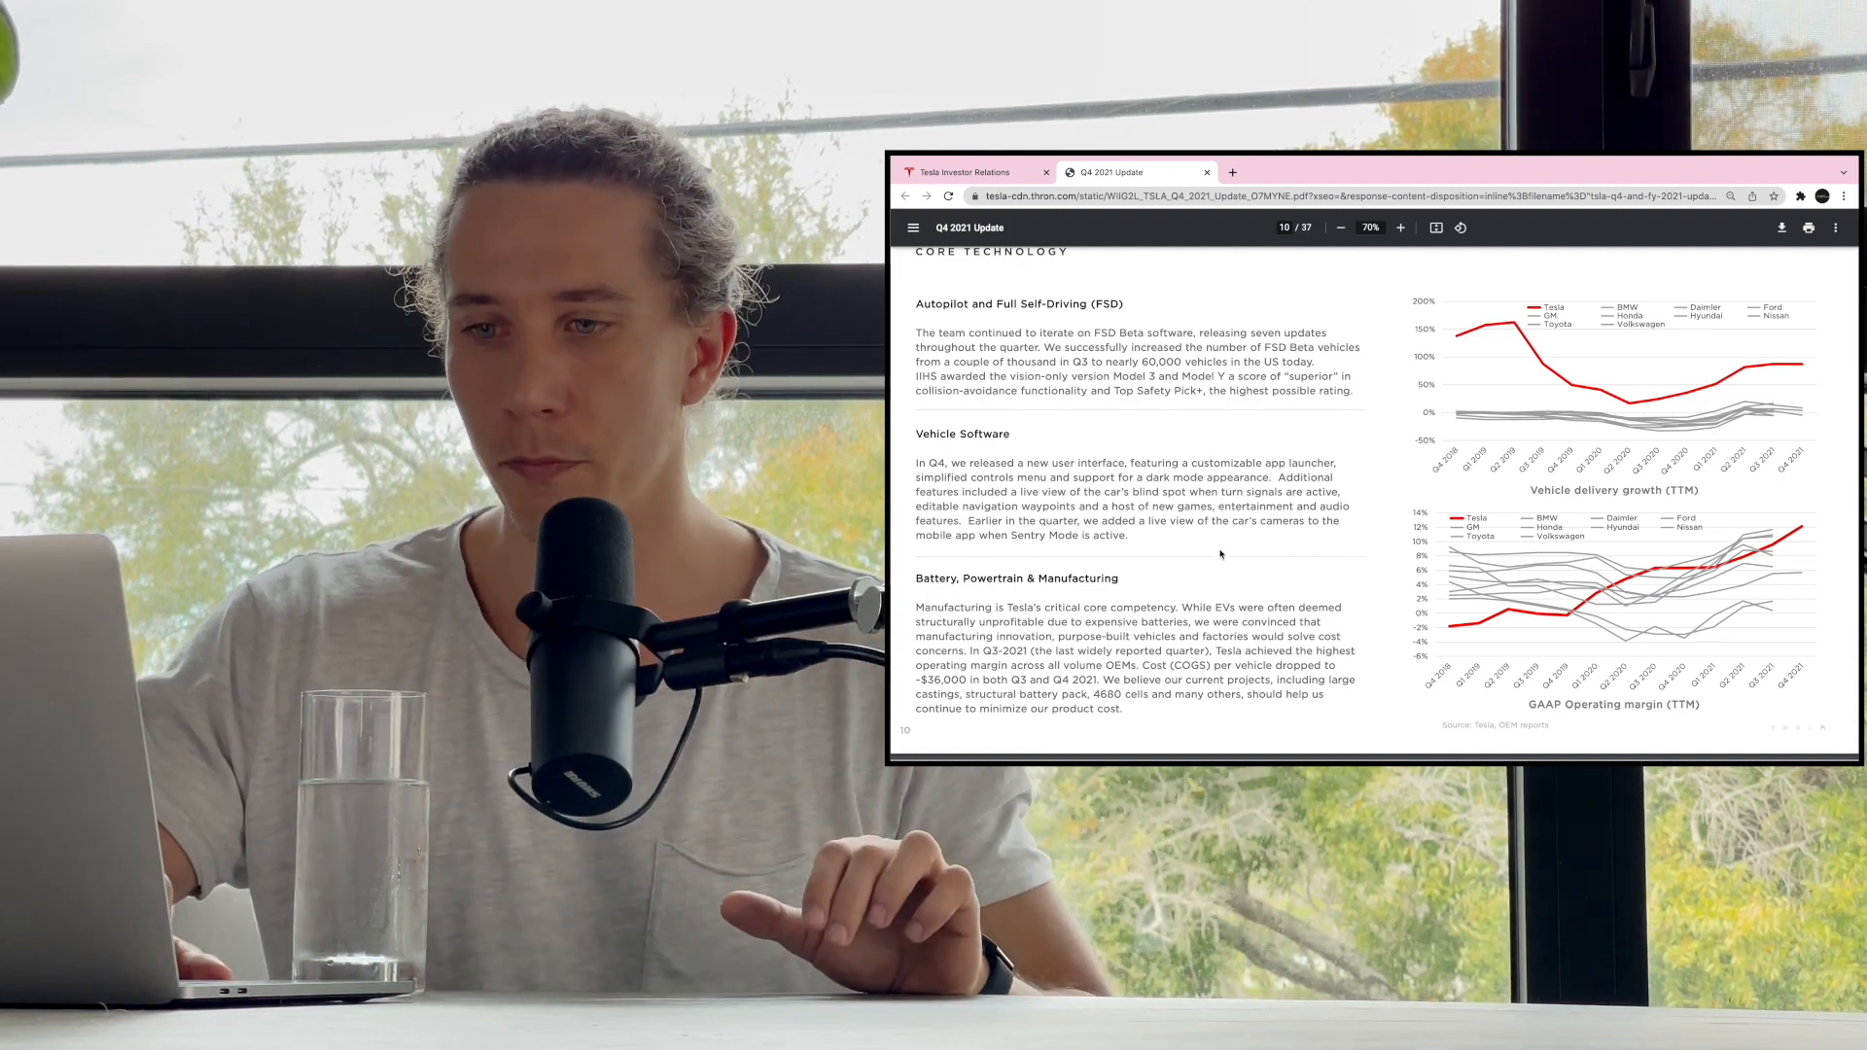
- Skip past Other Highlights to page 16's lit TESLA tunnel photo
scroll(down, 3)
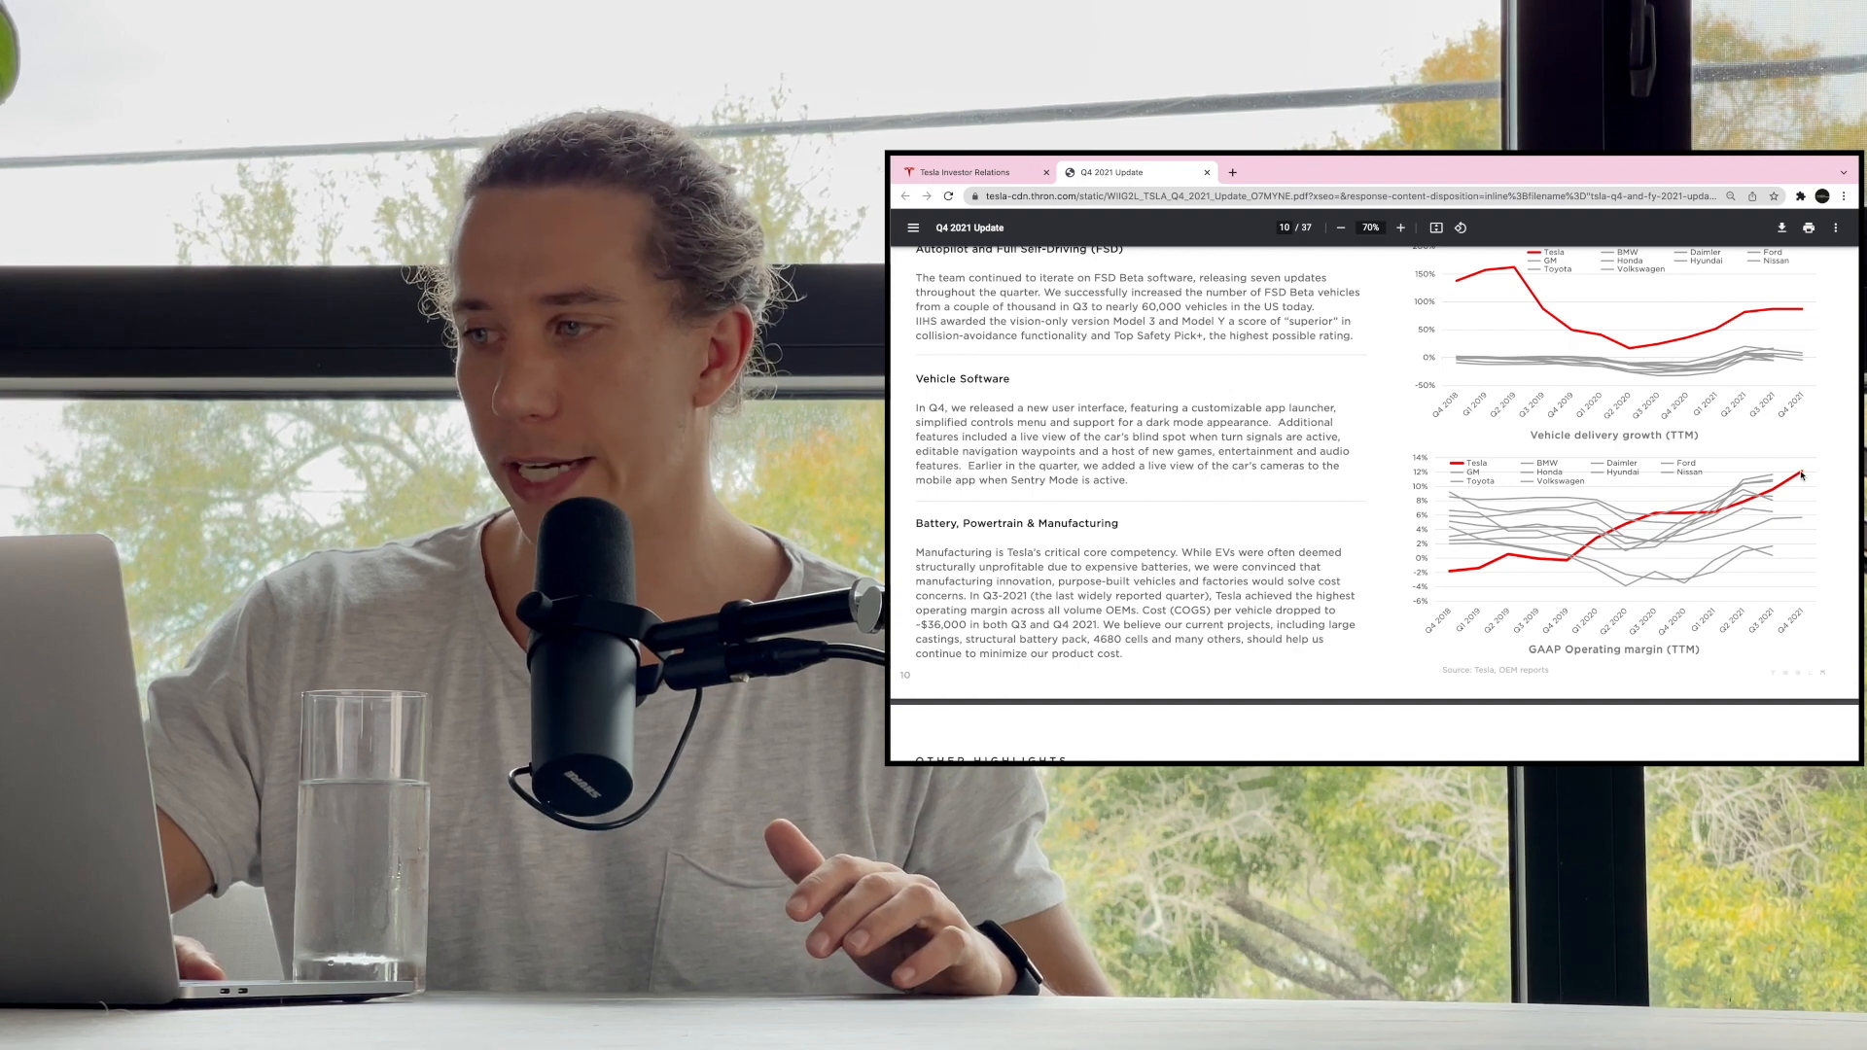
scroll(down, 3)
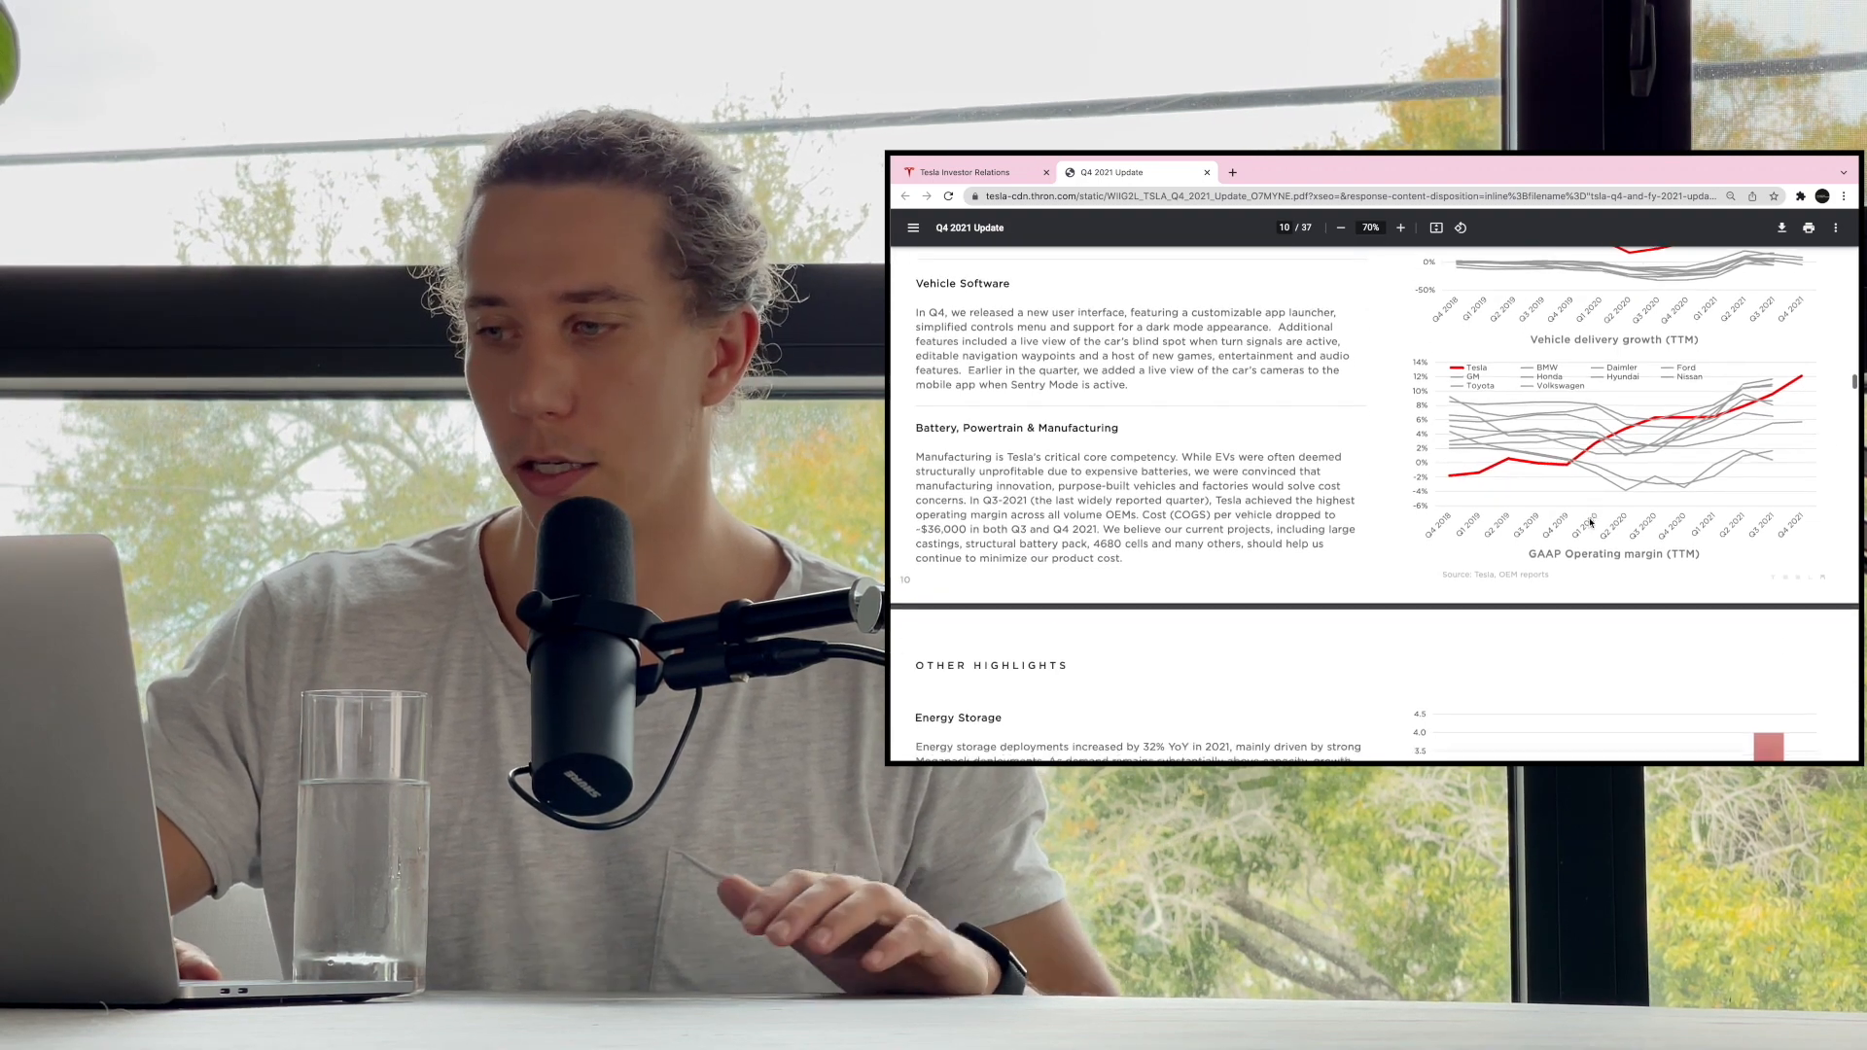
scroll(down, 3)
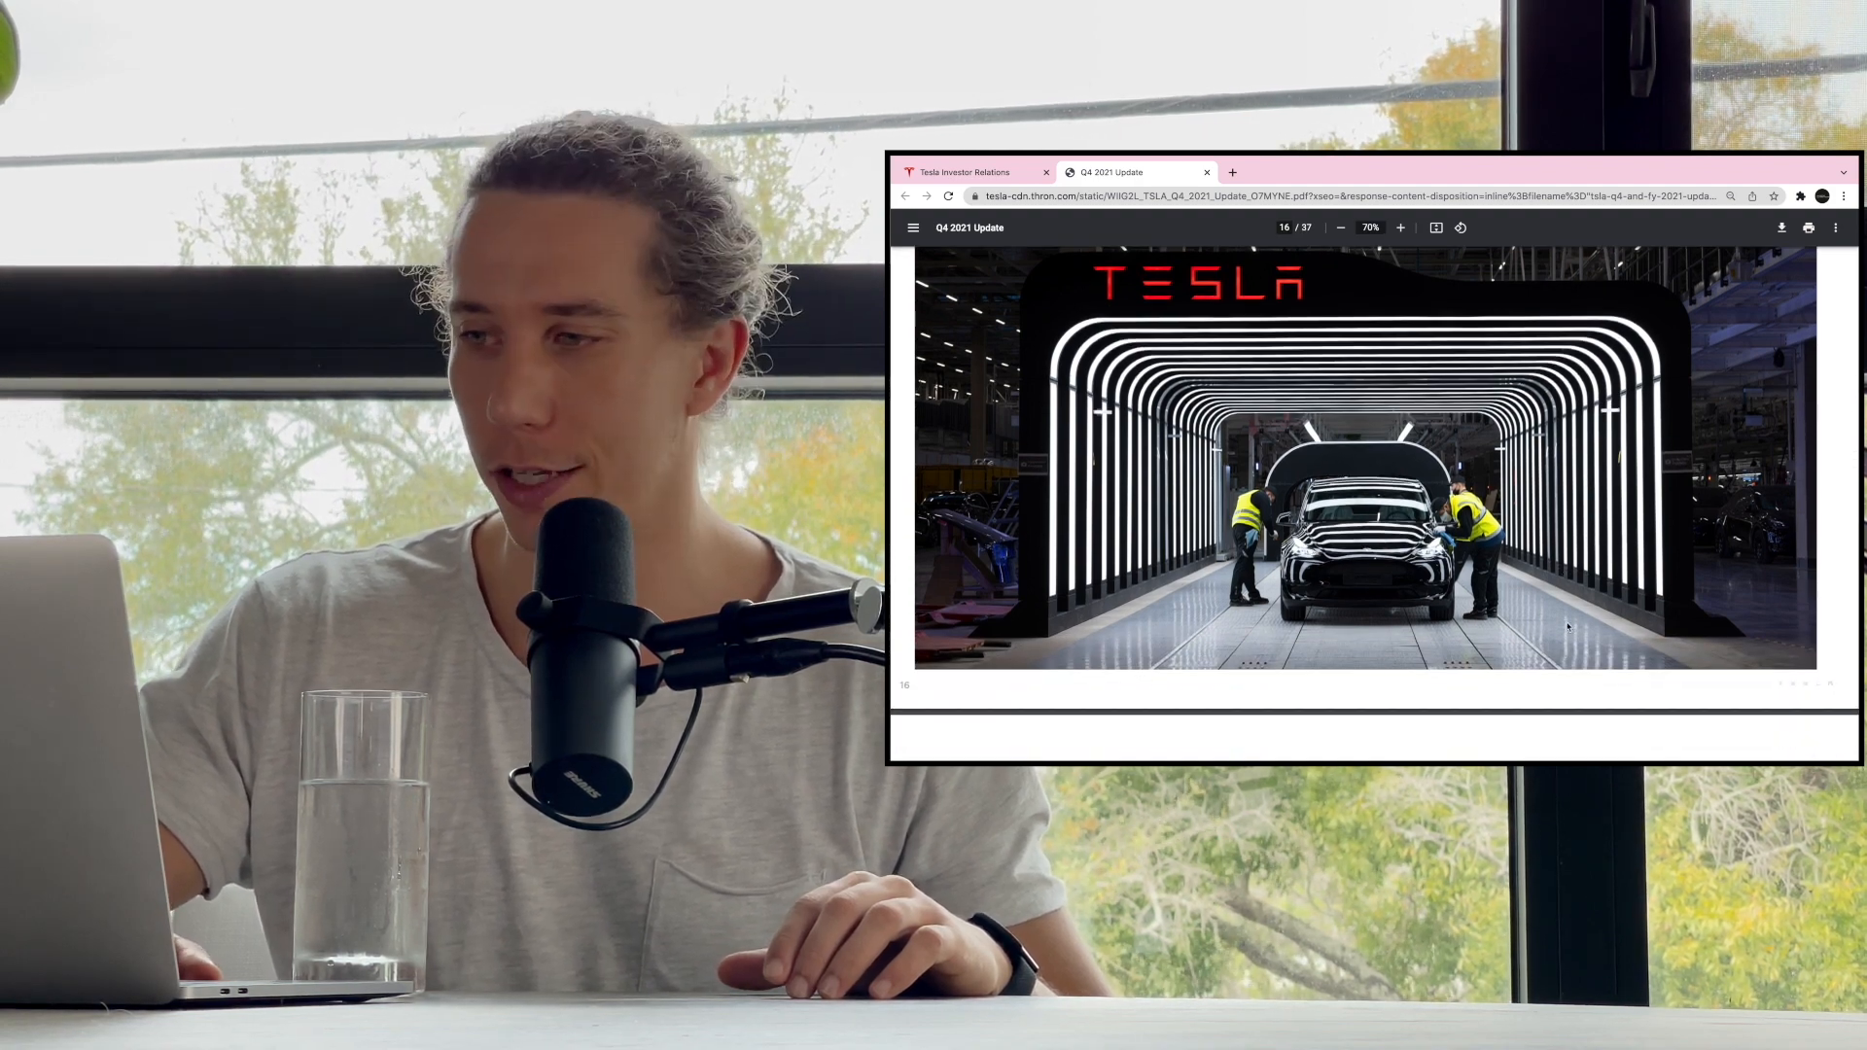
- Scroll past the Berlin assembly-line photo to page 19's aerial Gigafactory view
scroll(down, 3)
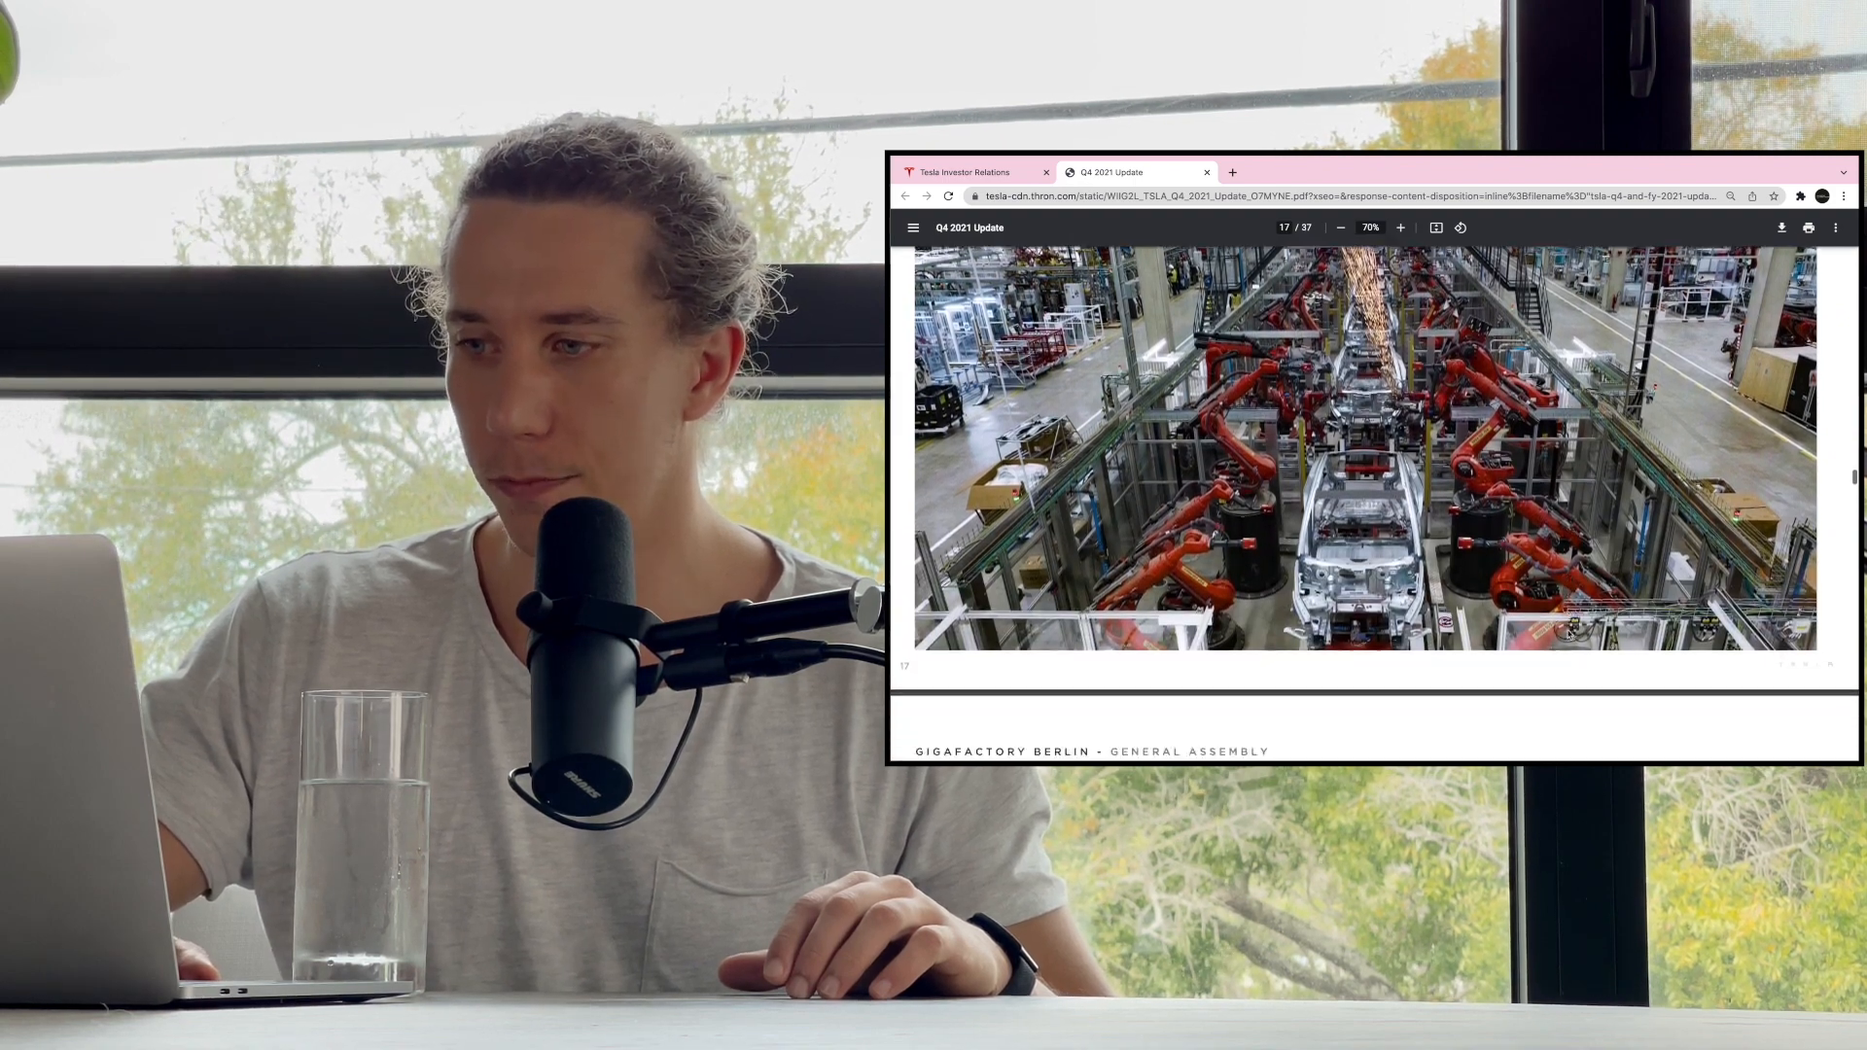
scroll(down, 3)
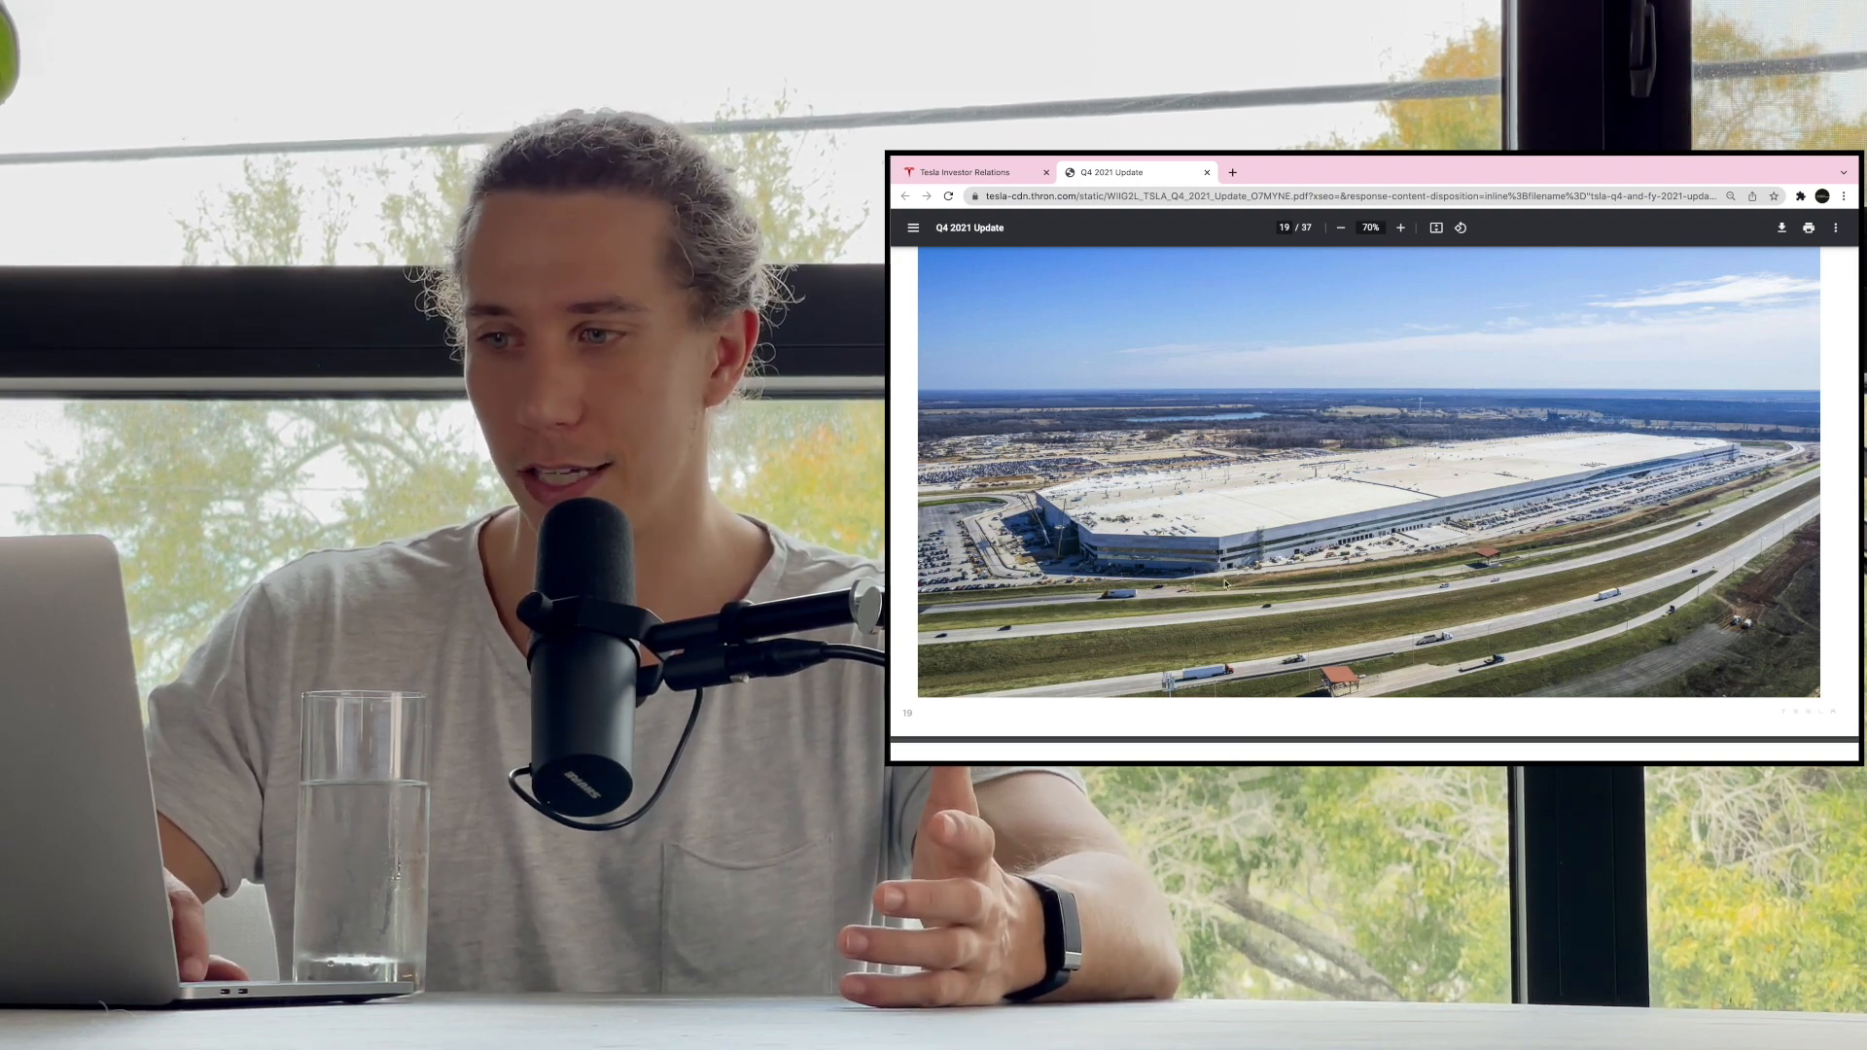
- Scroll the PDF from page 22 down to page 26, the Cumulative Profitability Since Inception chart
scroll(down, 3)
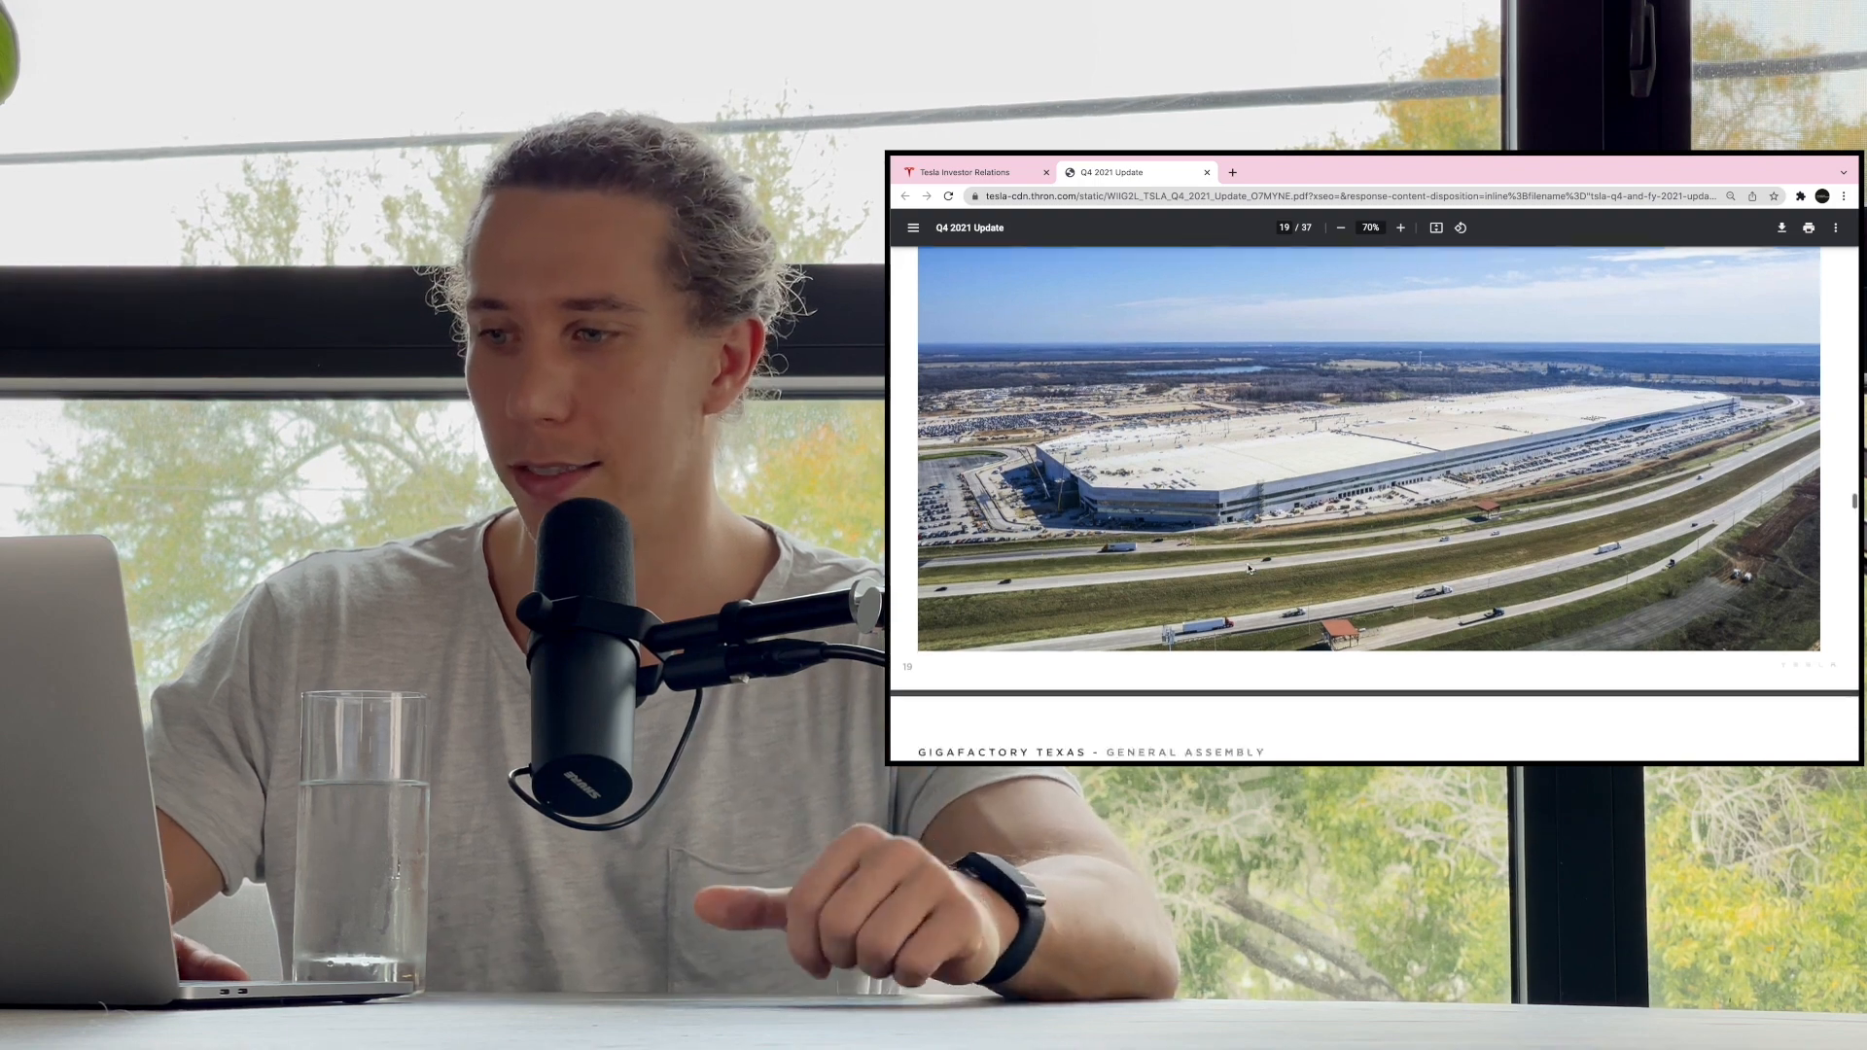
scroll(down, 3)
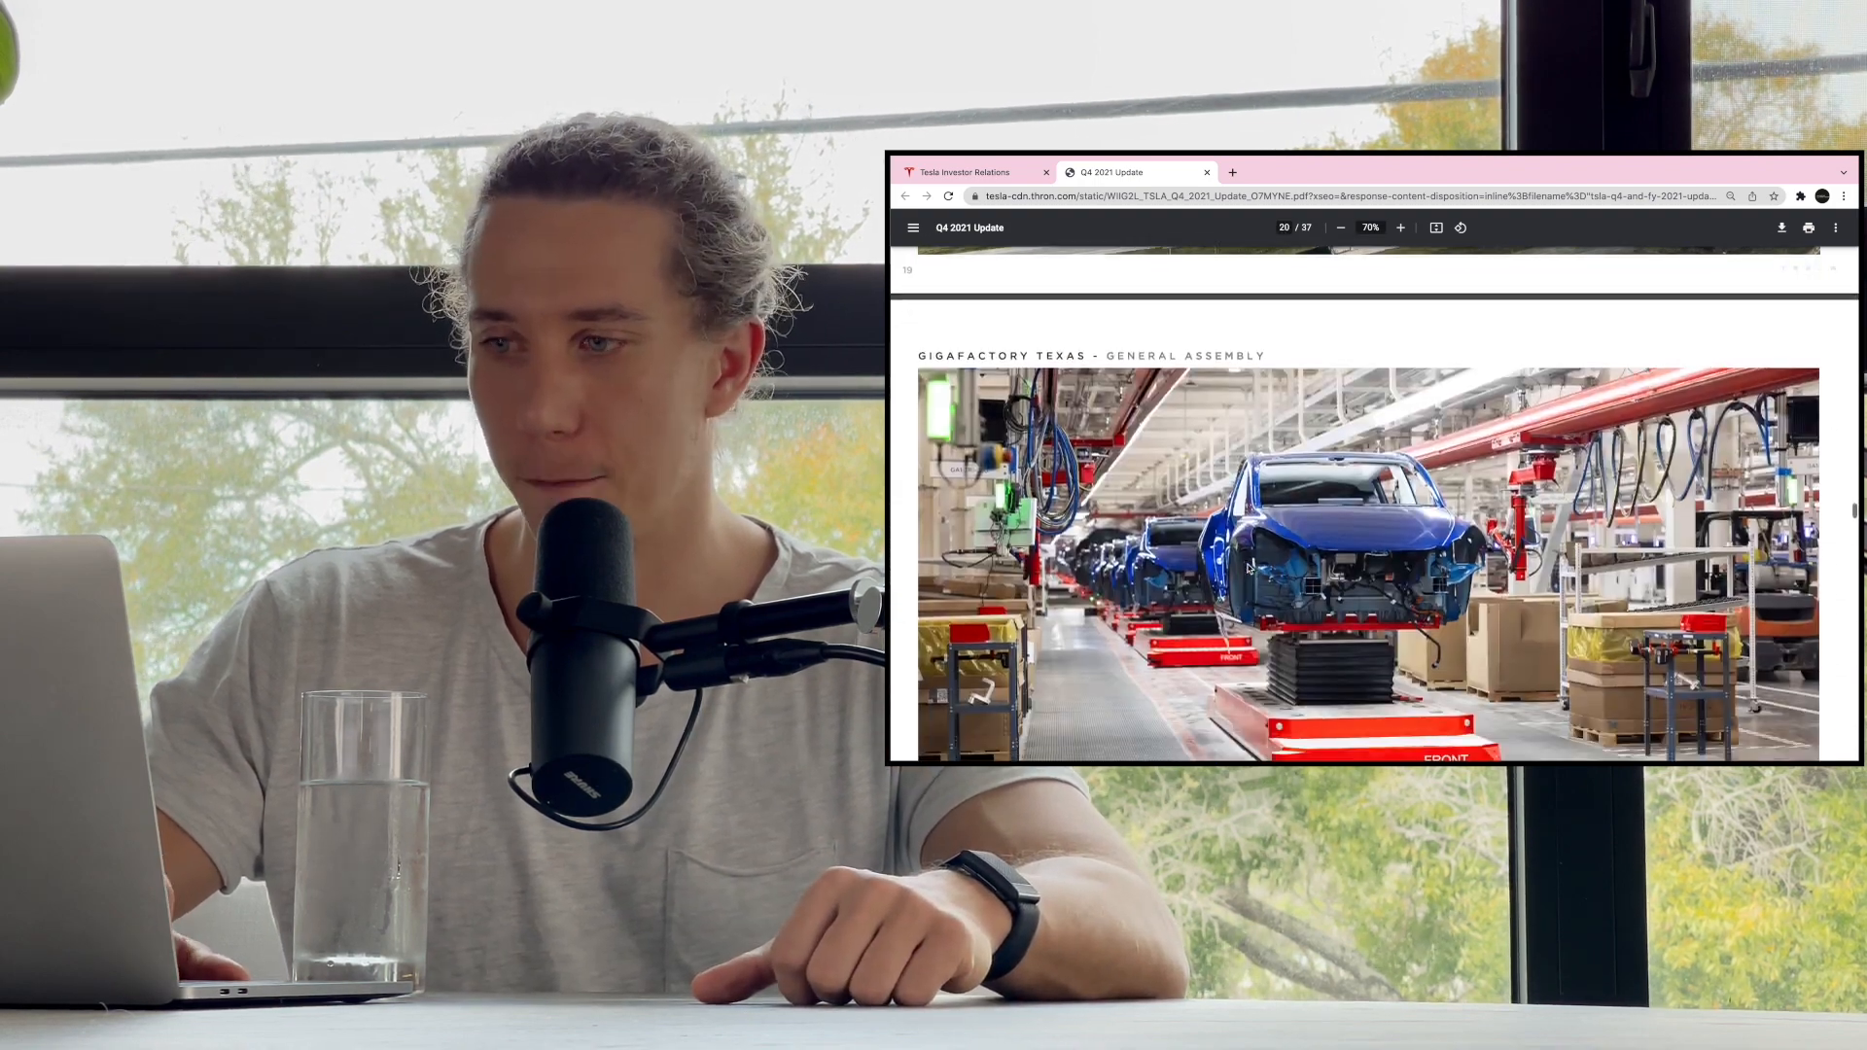
scroll(down, 3)
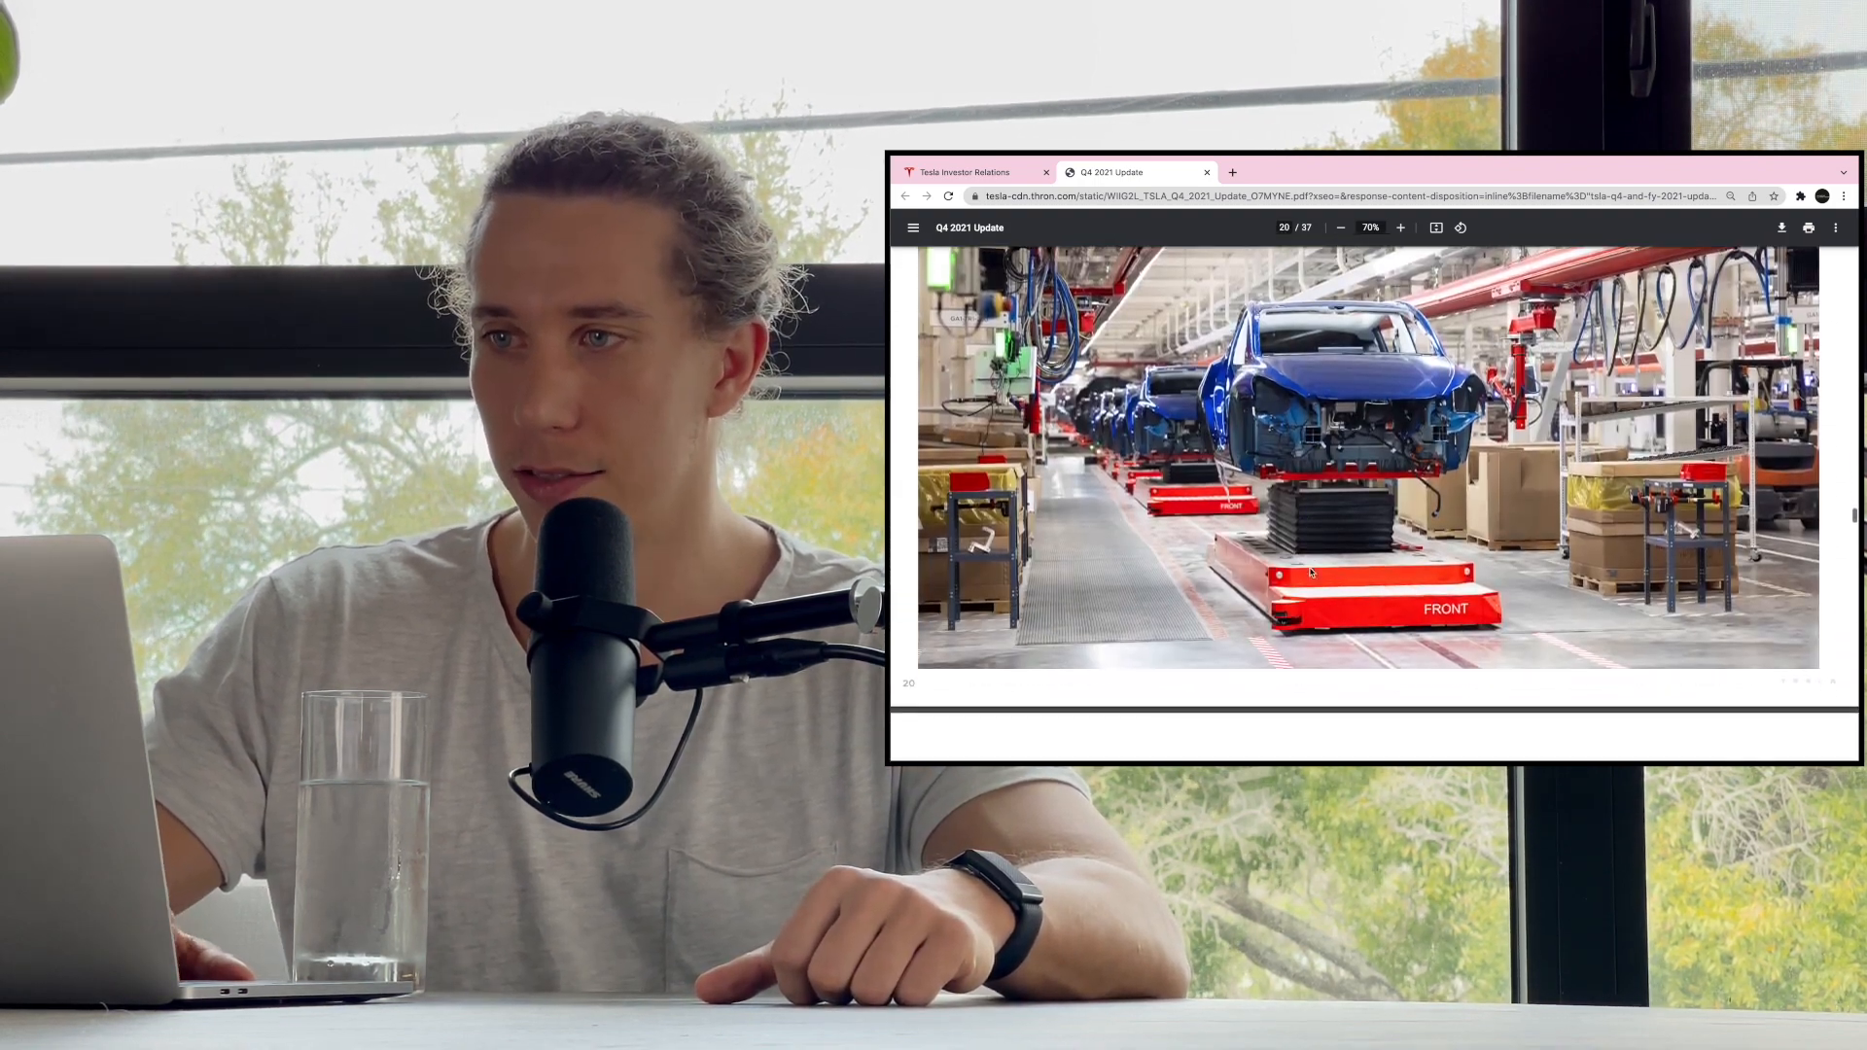
scroll(down, 3)
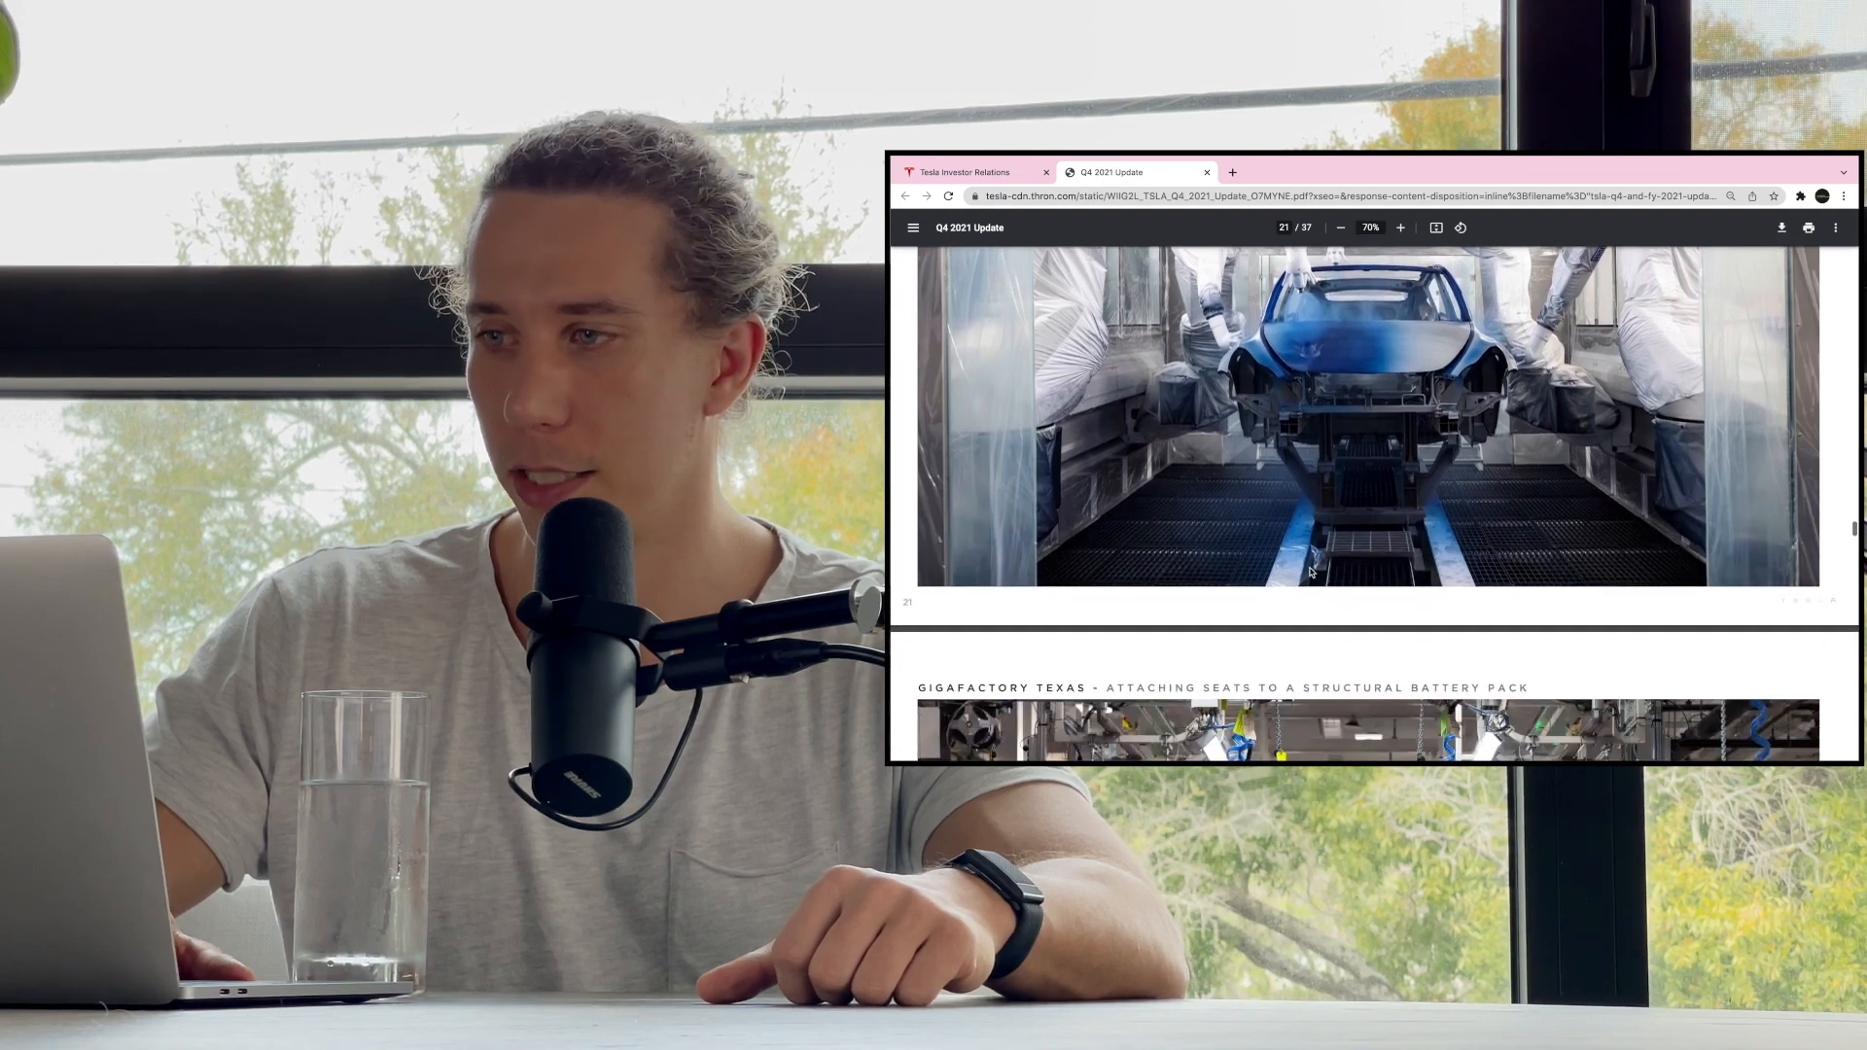
scroll(down, 3)
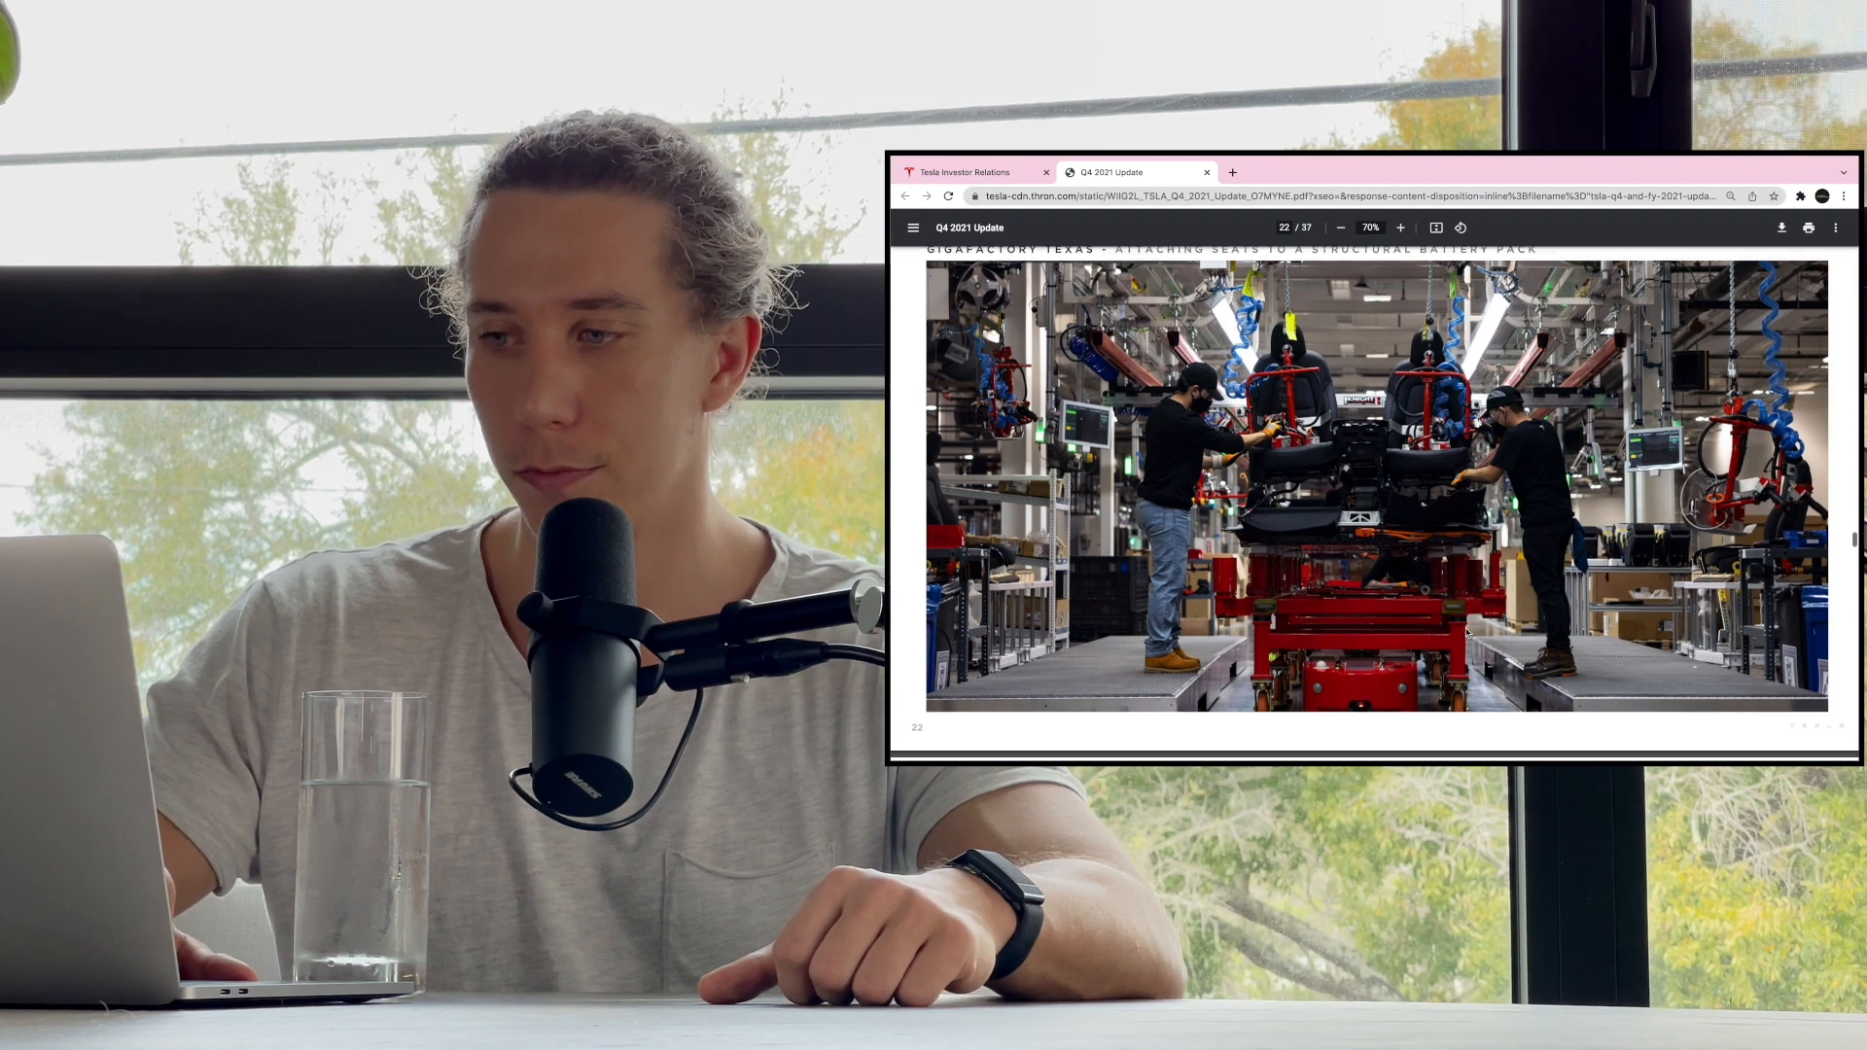
scroll(down, 3)
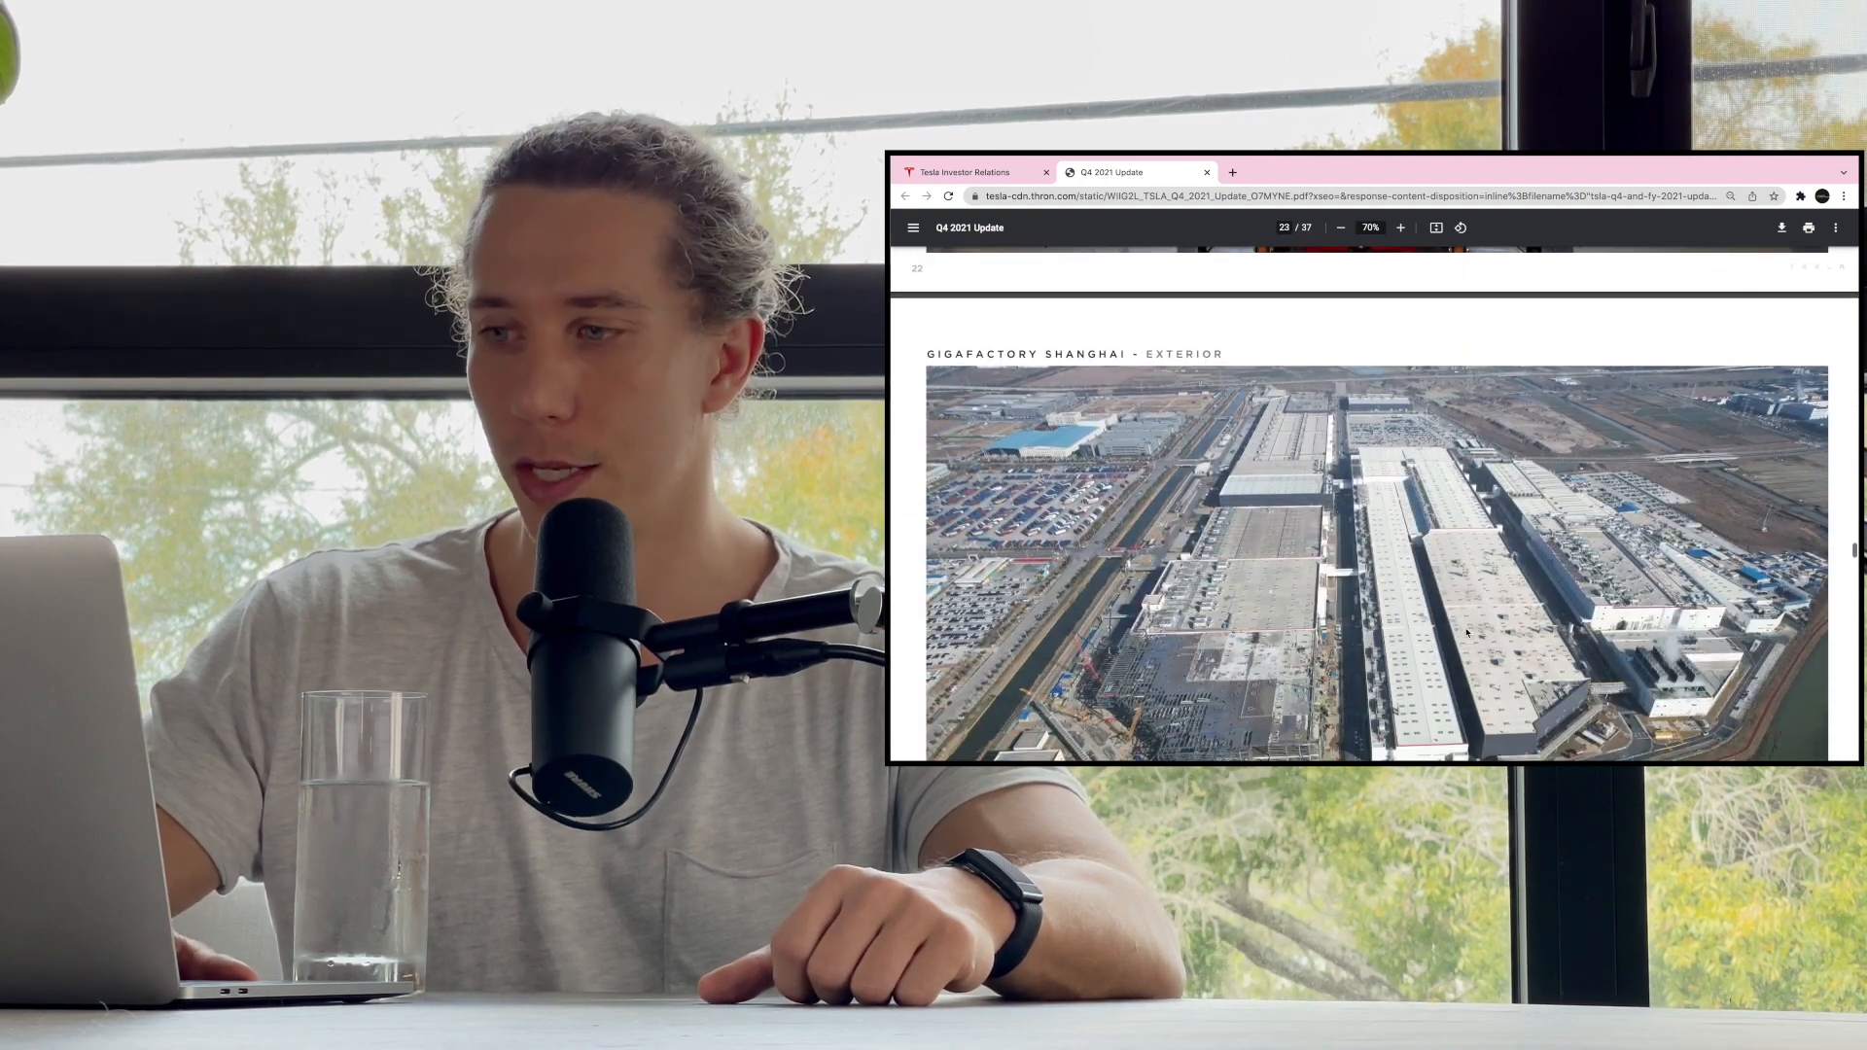
scroll(down, 3)
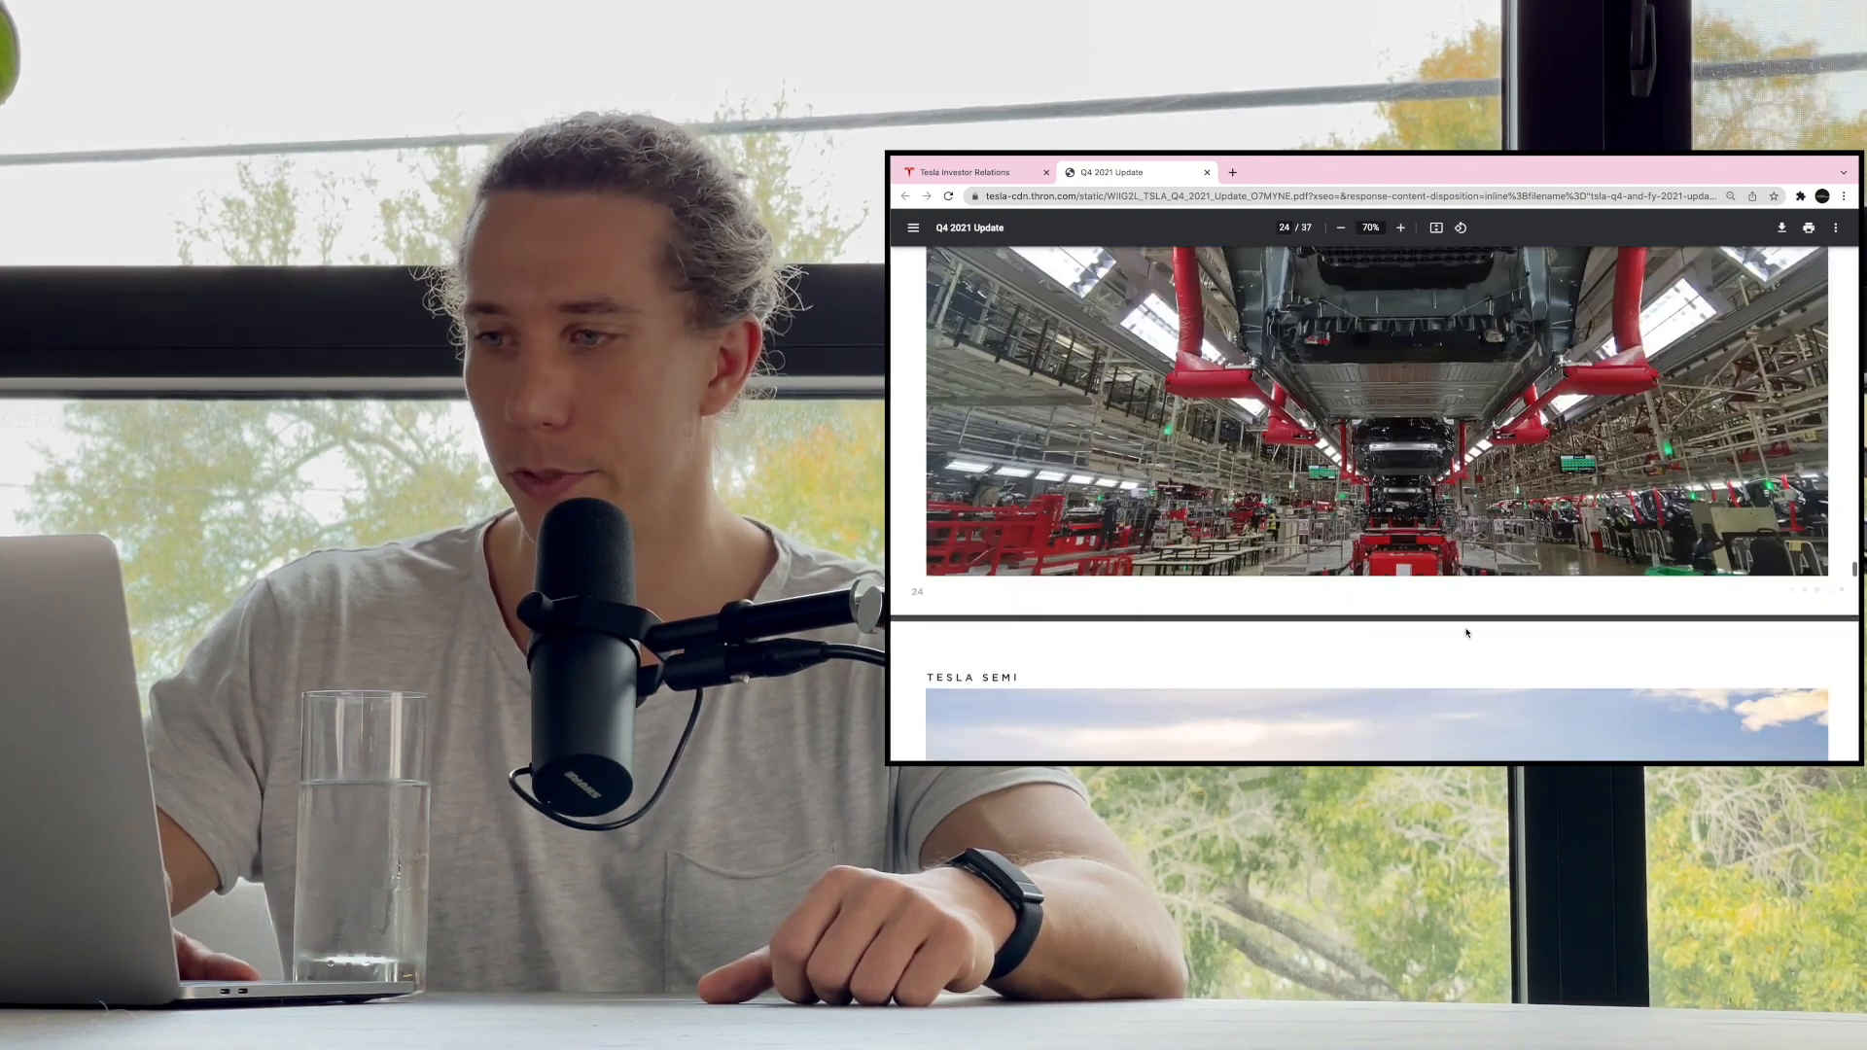
scroll(down, 3)
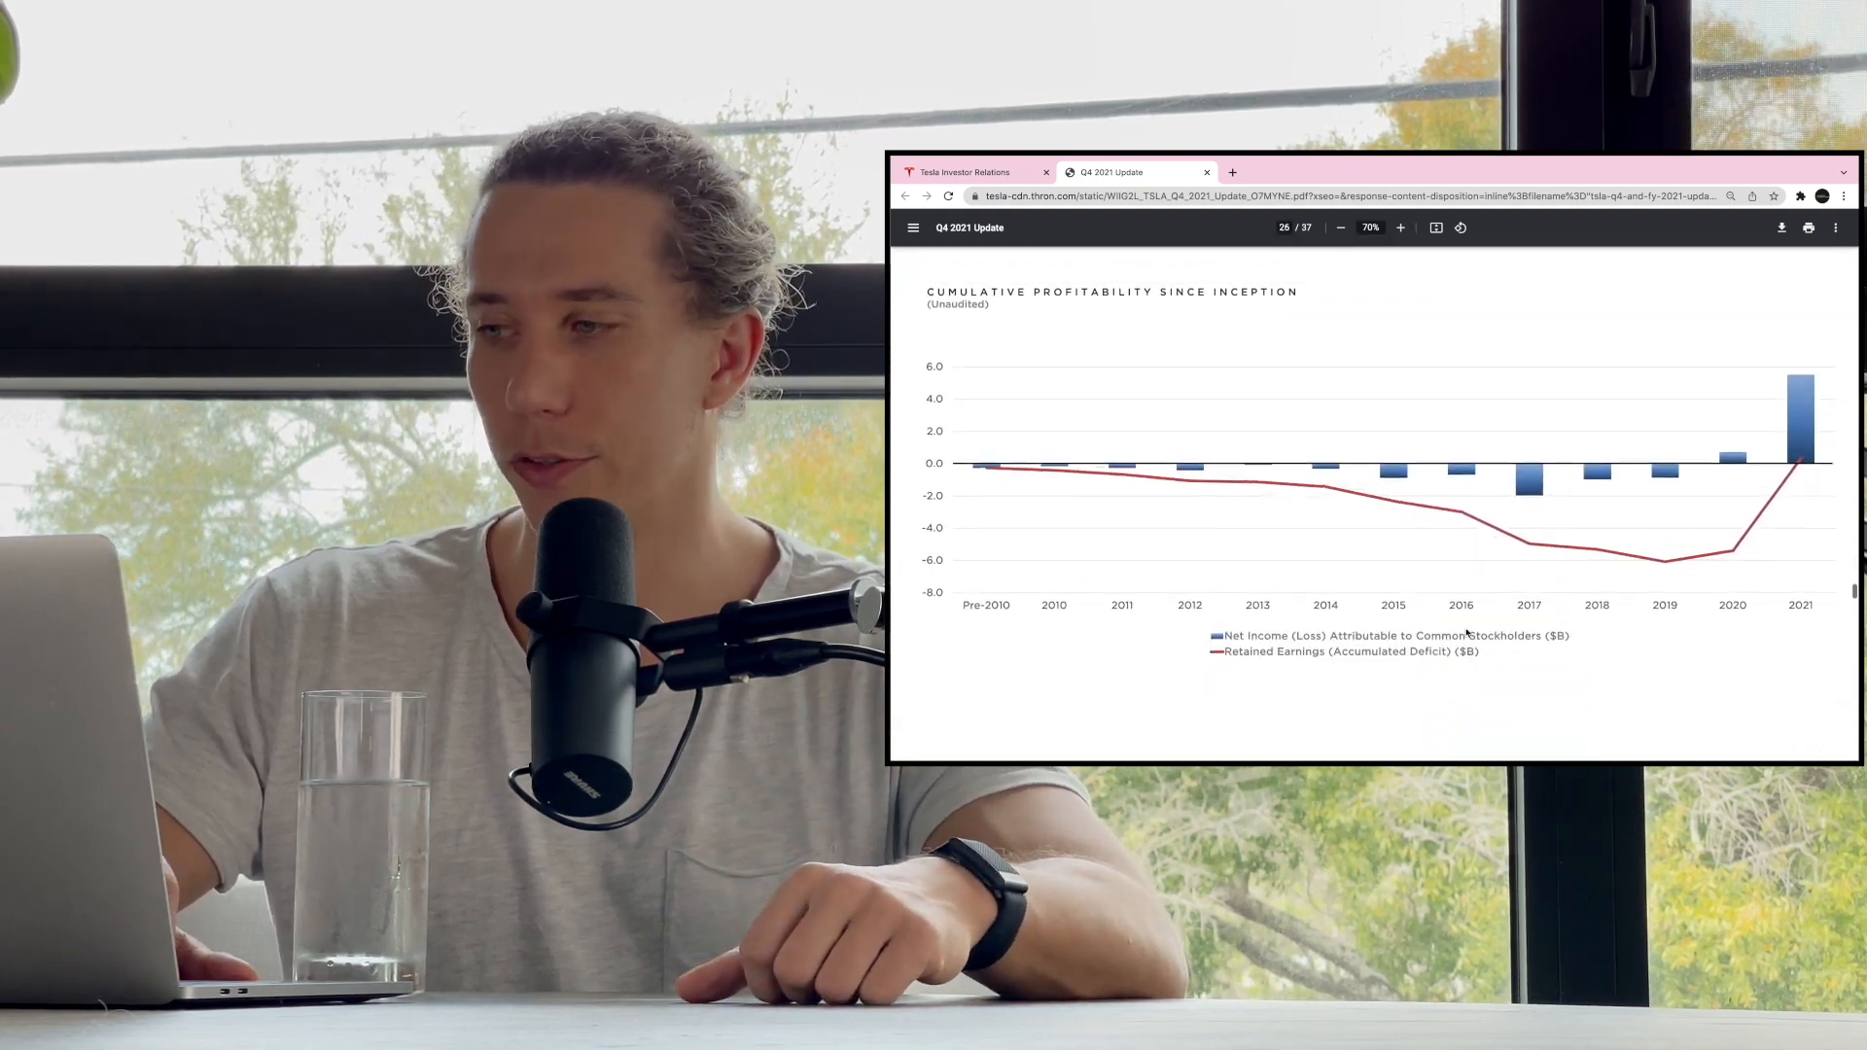
- Scroll to page 27, Key Metrics Quarterly charts of deliveries, cash flow, net income and EBITDA
scroll(down, 3)
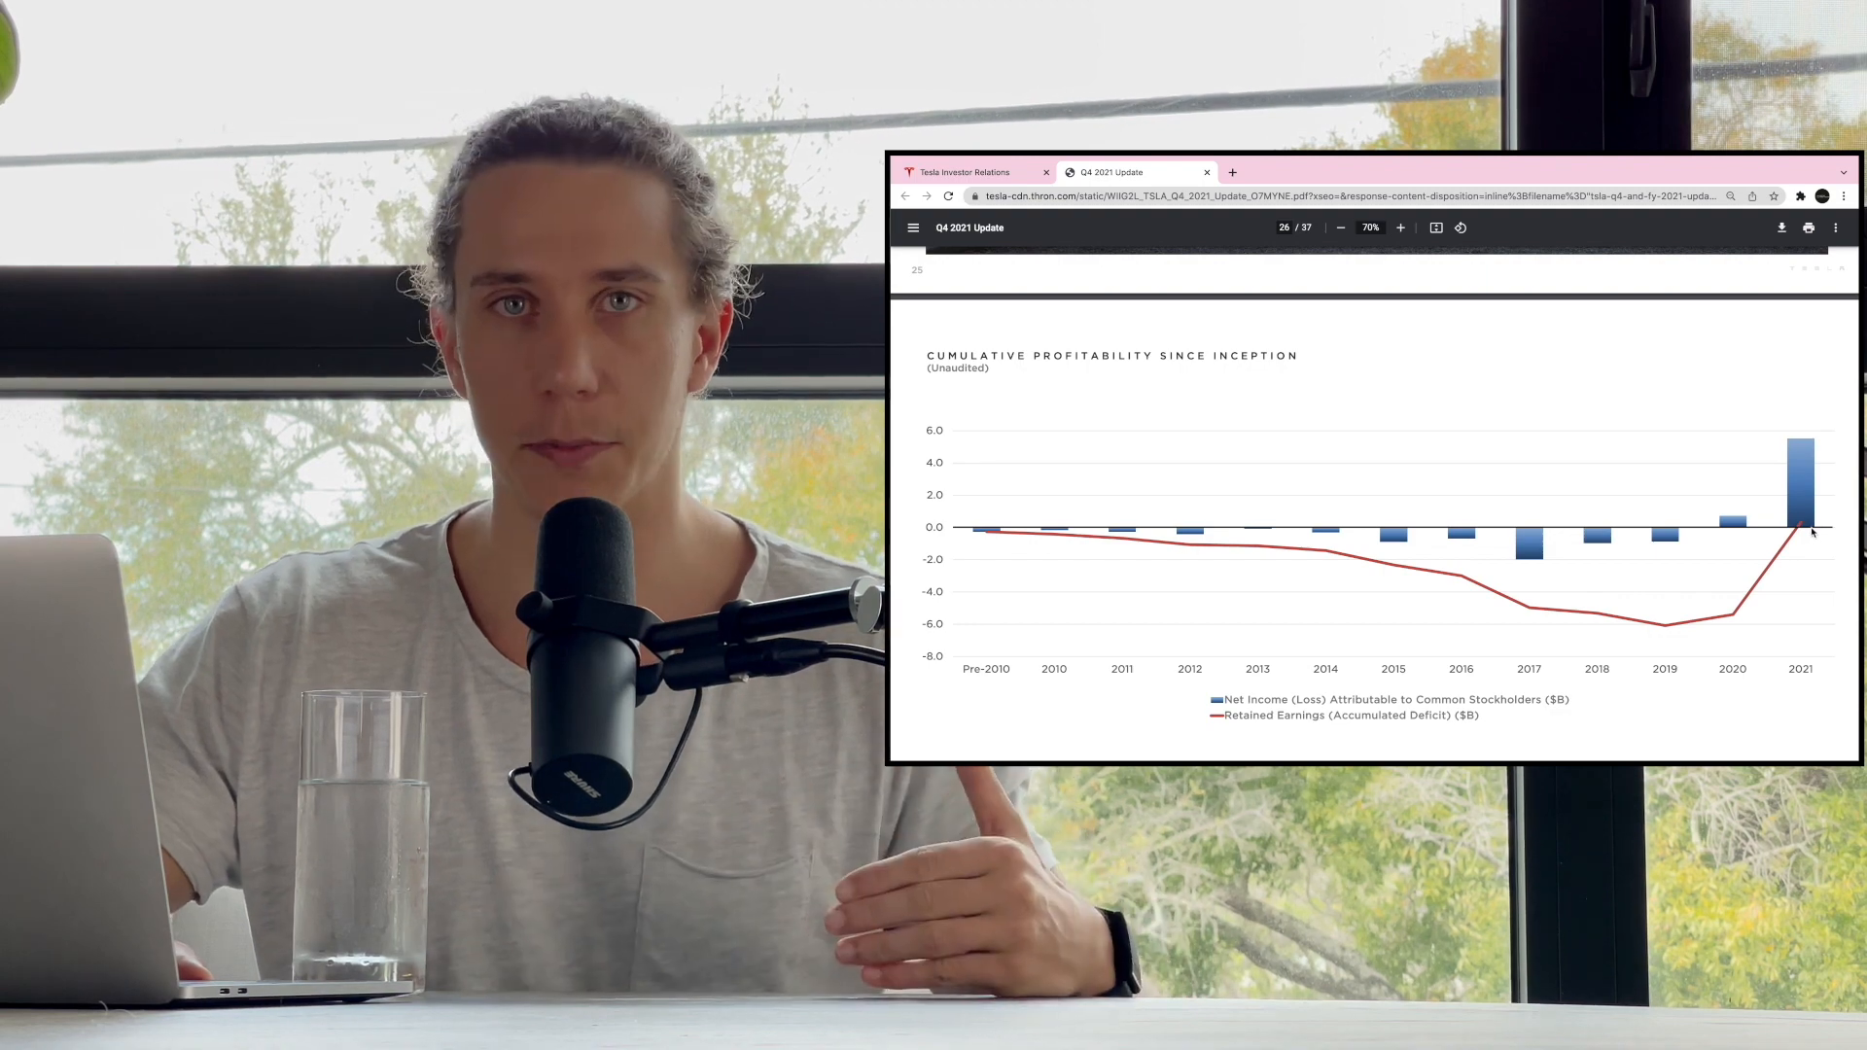
scroll(down, 3)
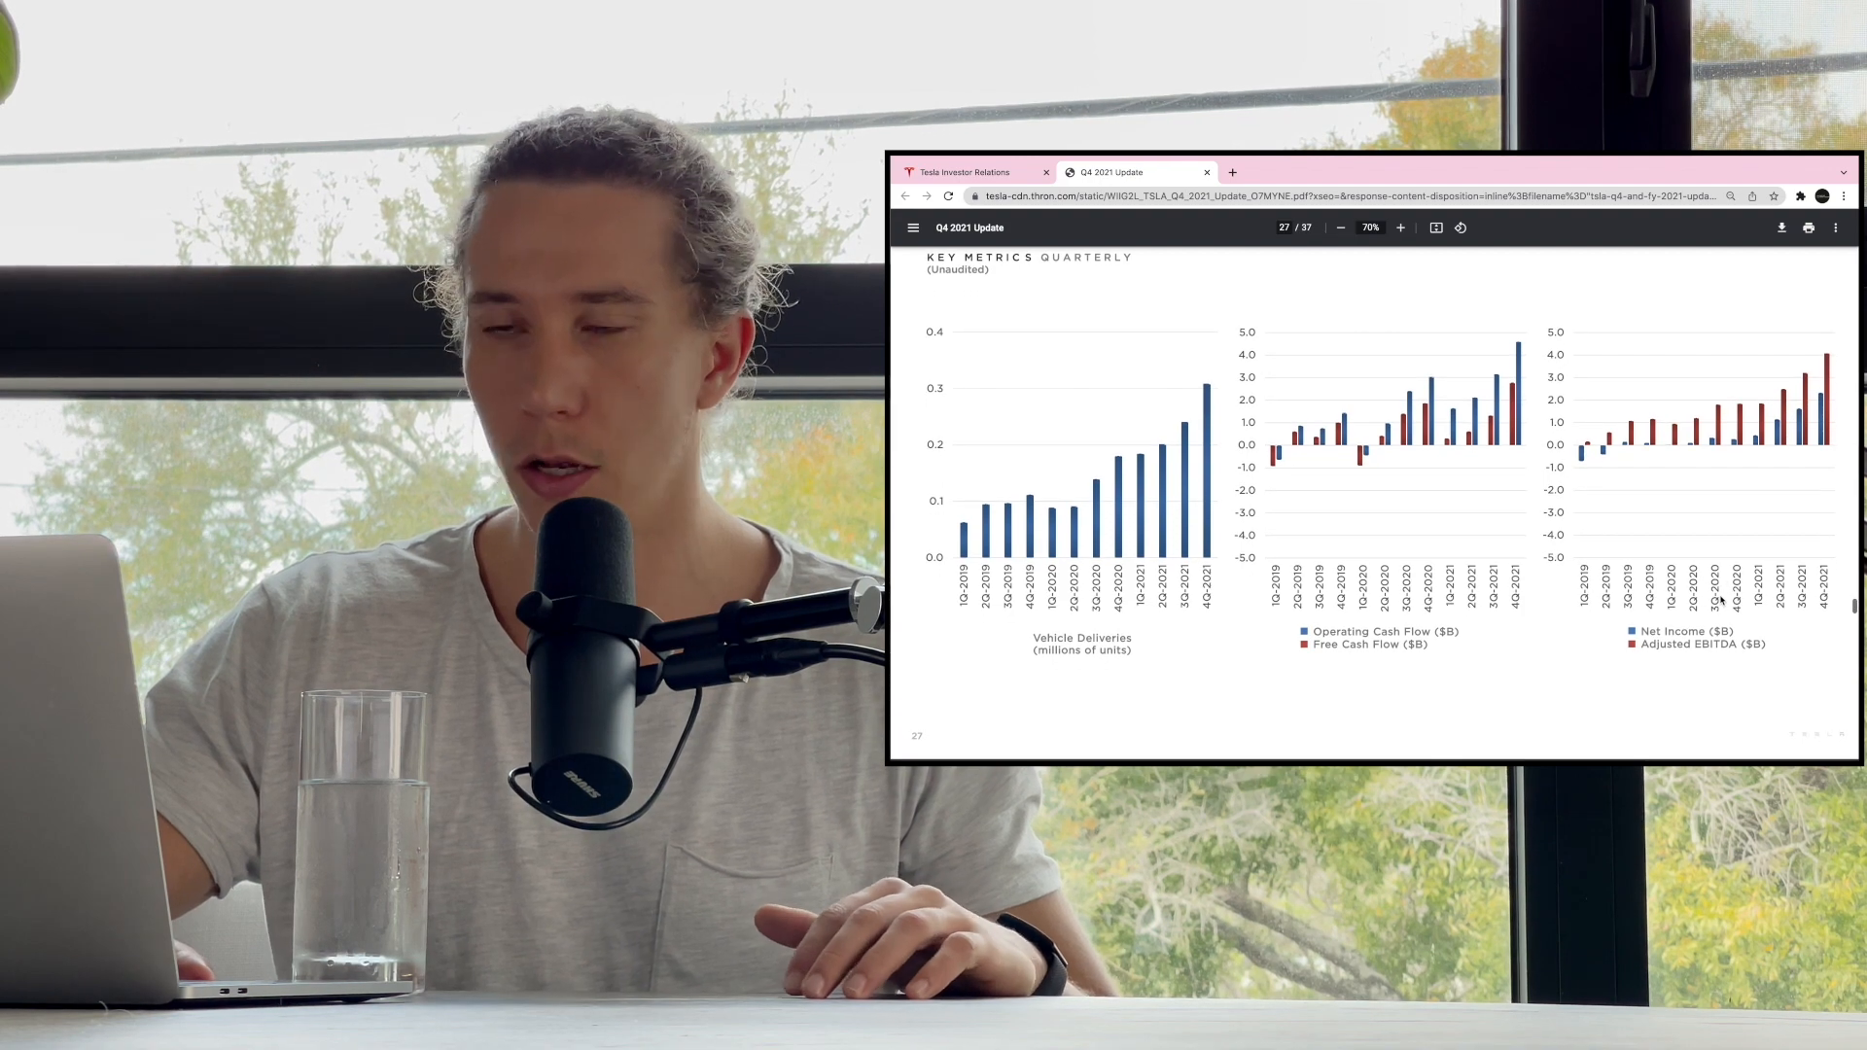
- Scroll to page 29 Financial Statements before returning to the OneNote Notes page
scroll(down, 3)
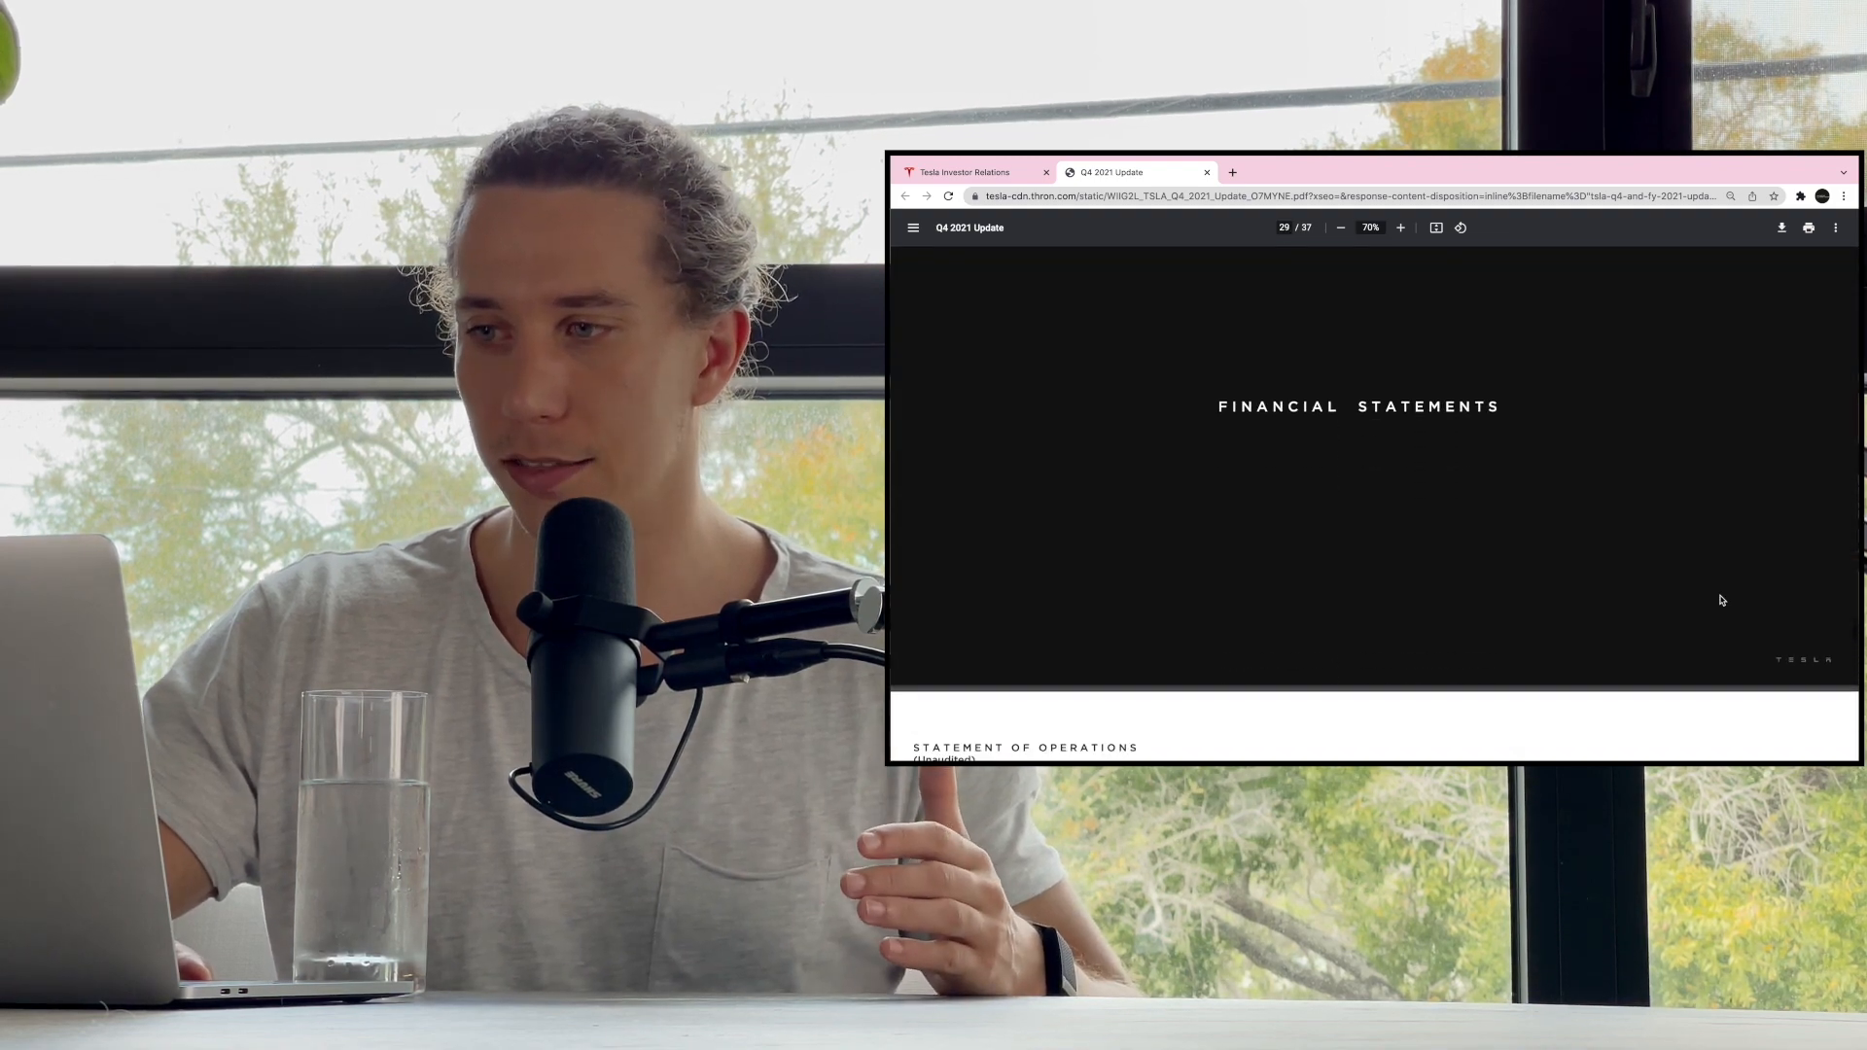
scroll(down, 3)
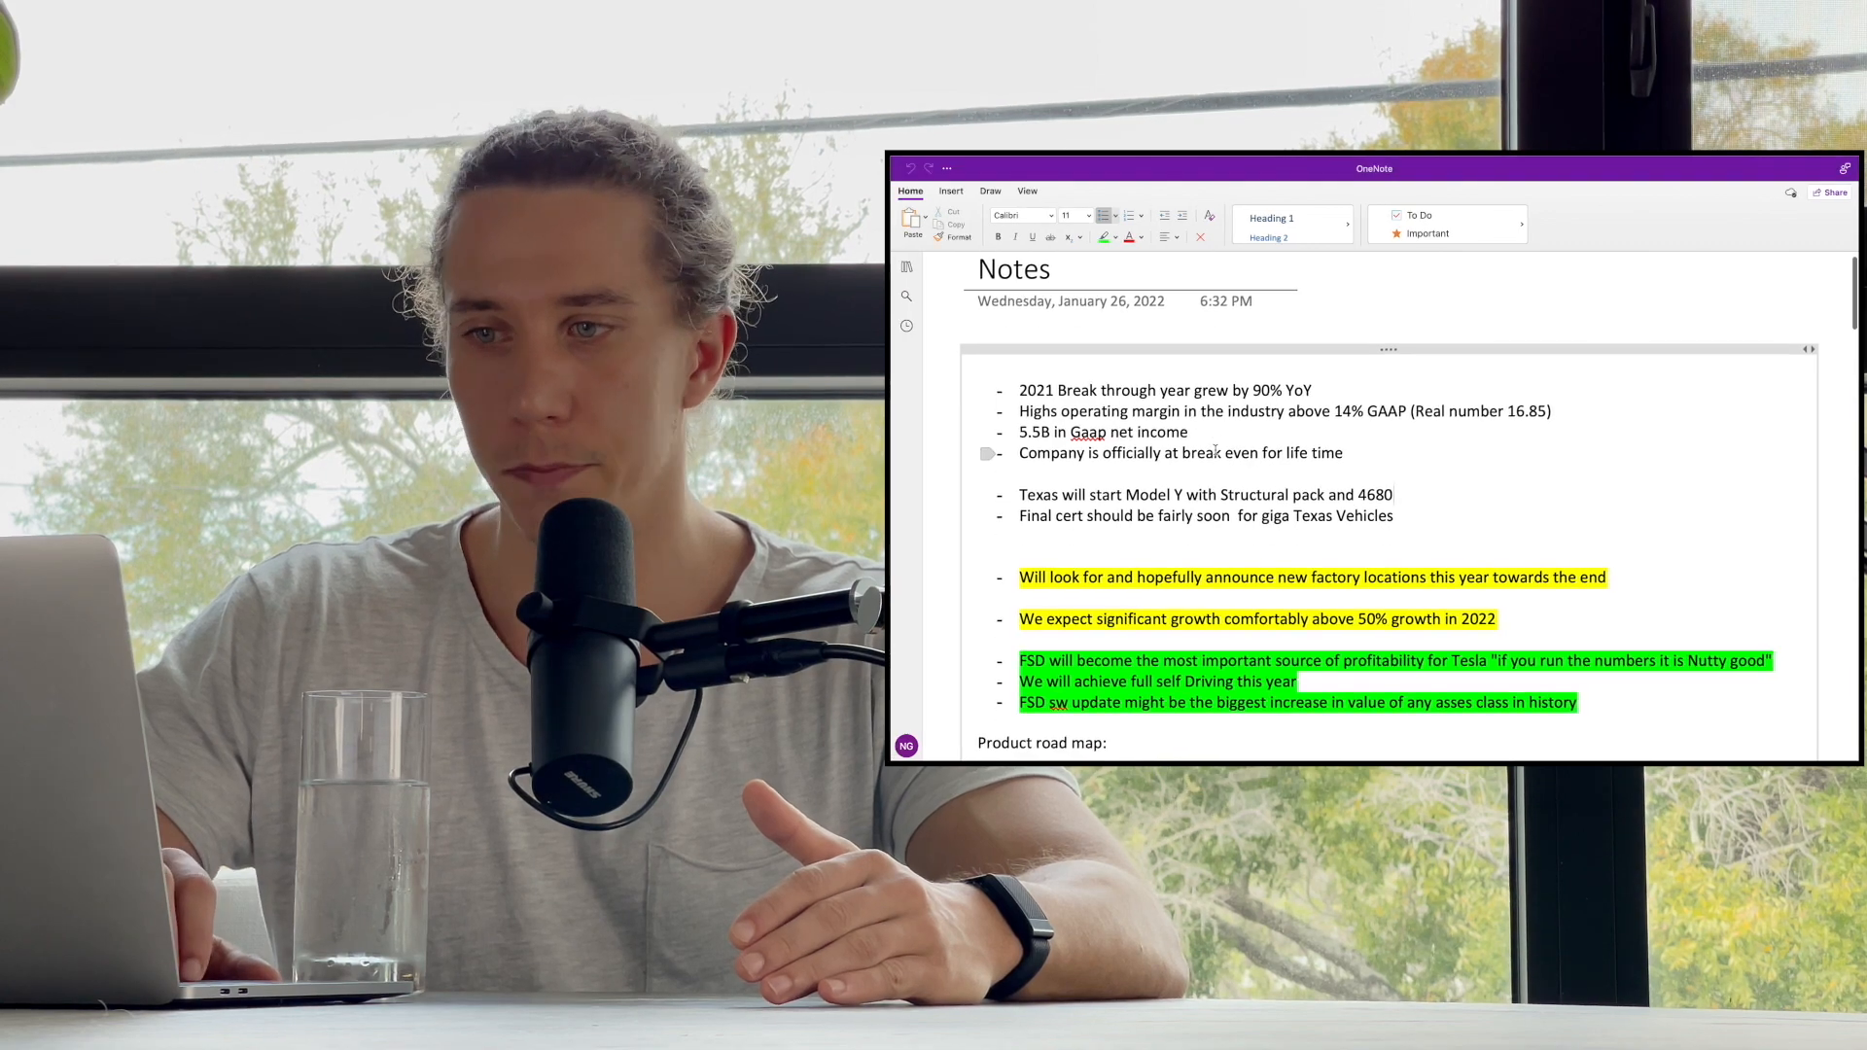
- Scroll past the title through the growth, margins and highlighted FSD bullets toward the road map
scroll(down, 3)
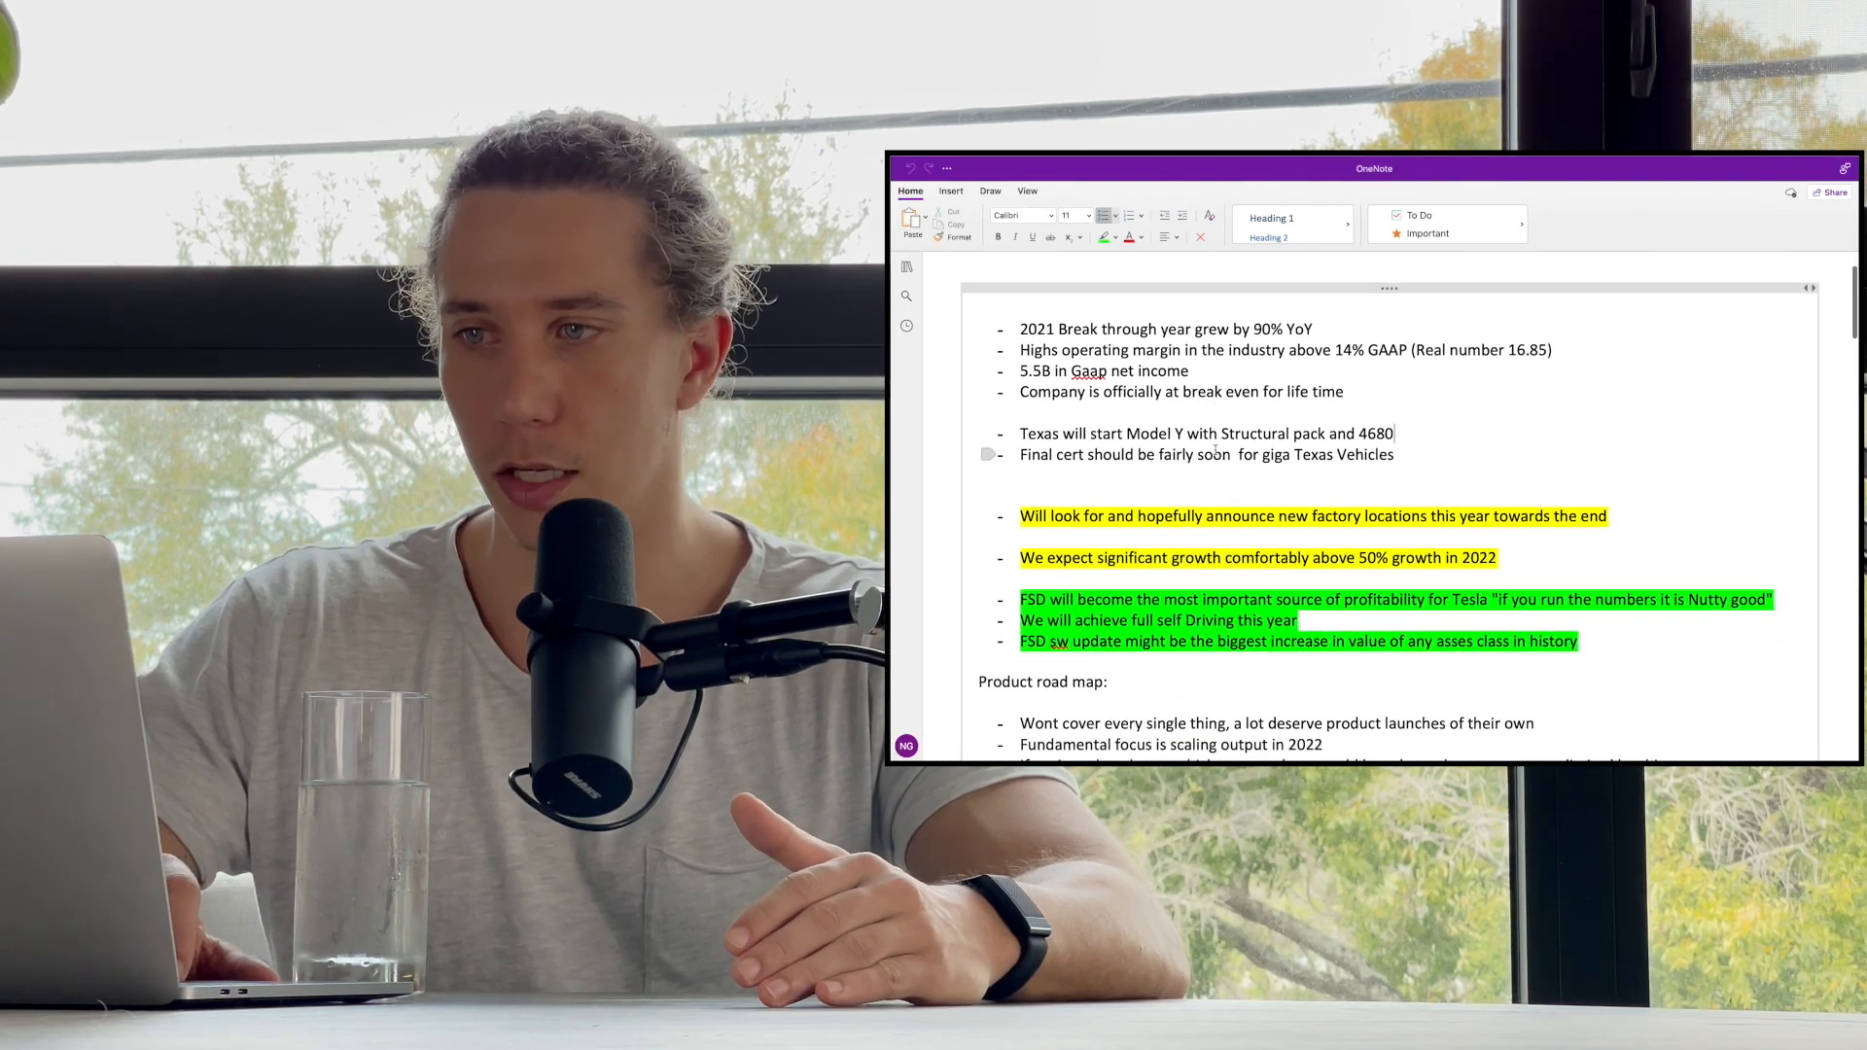
scroll(down, 3)
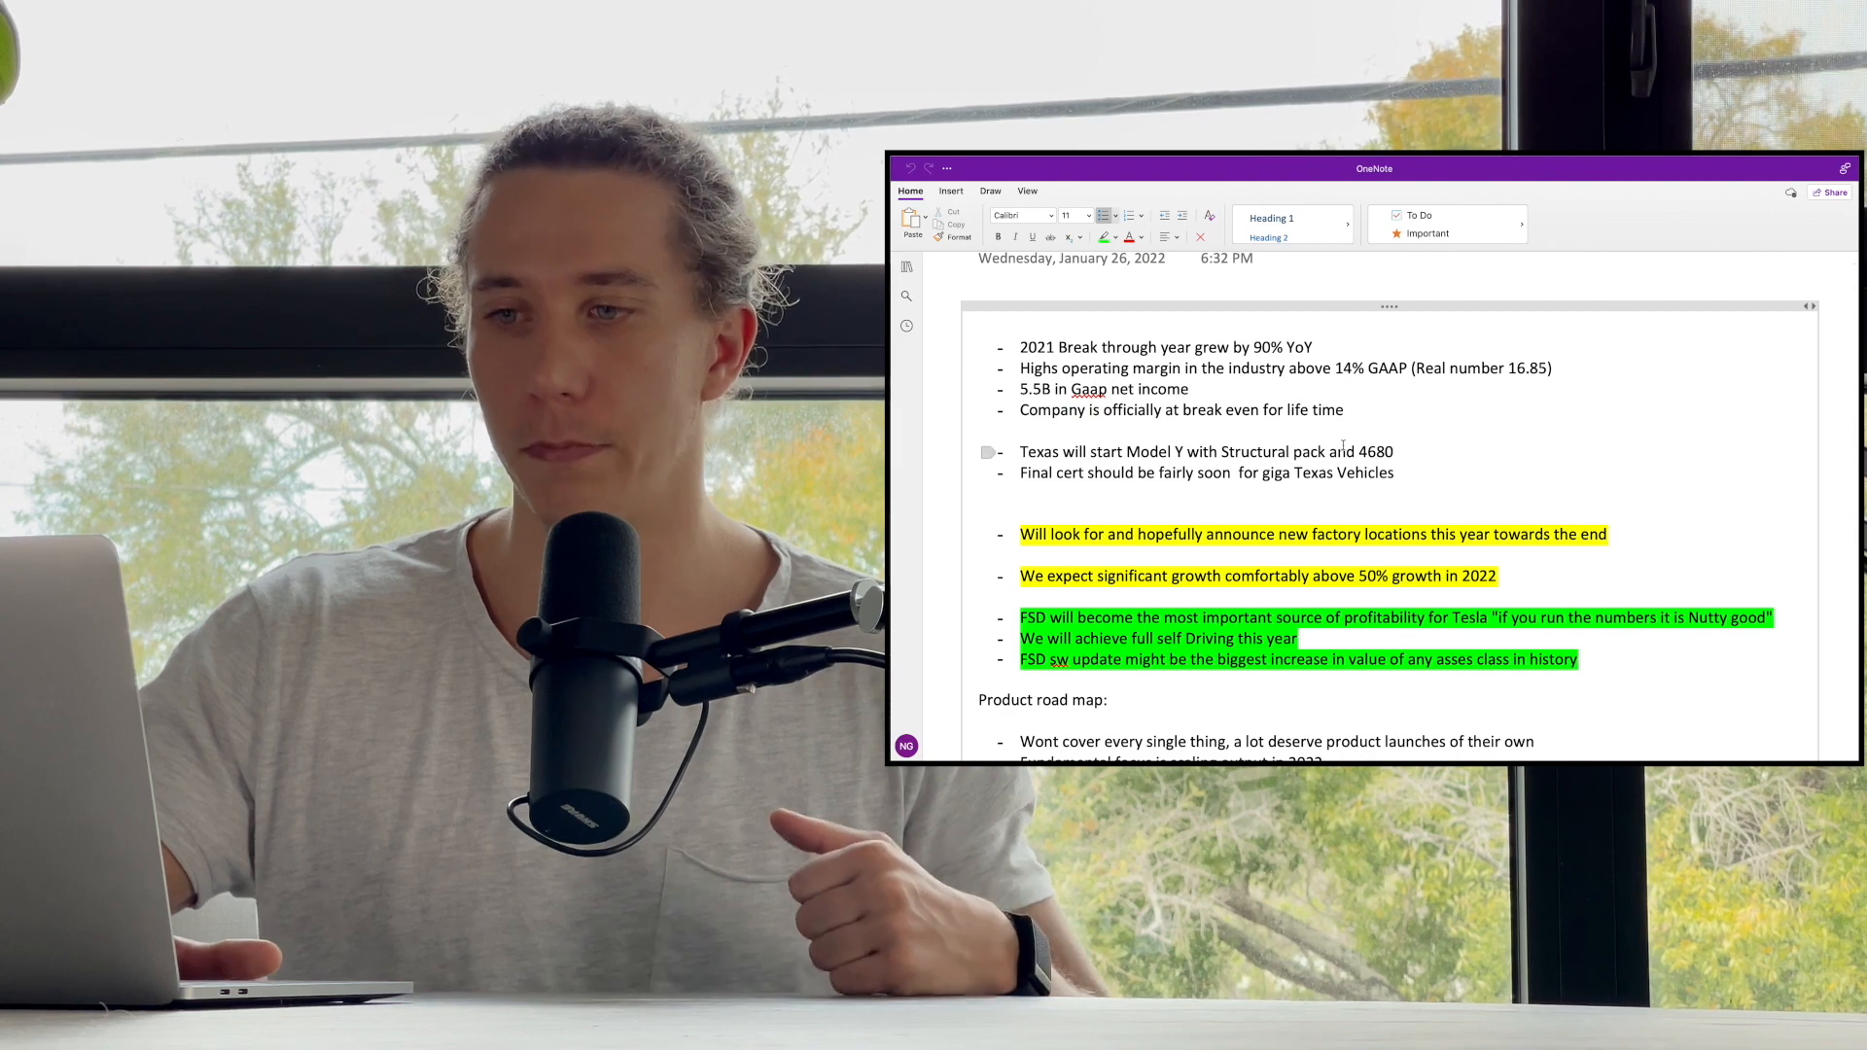
scroll(down, 3)
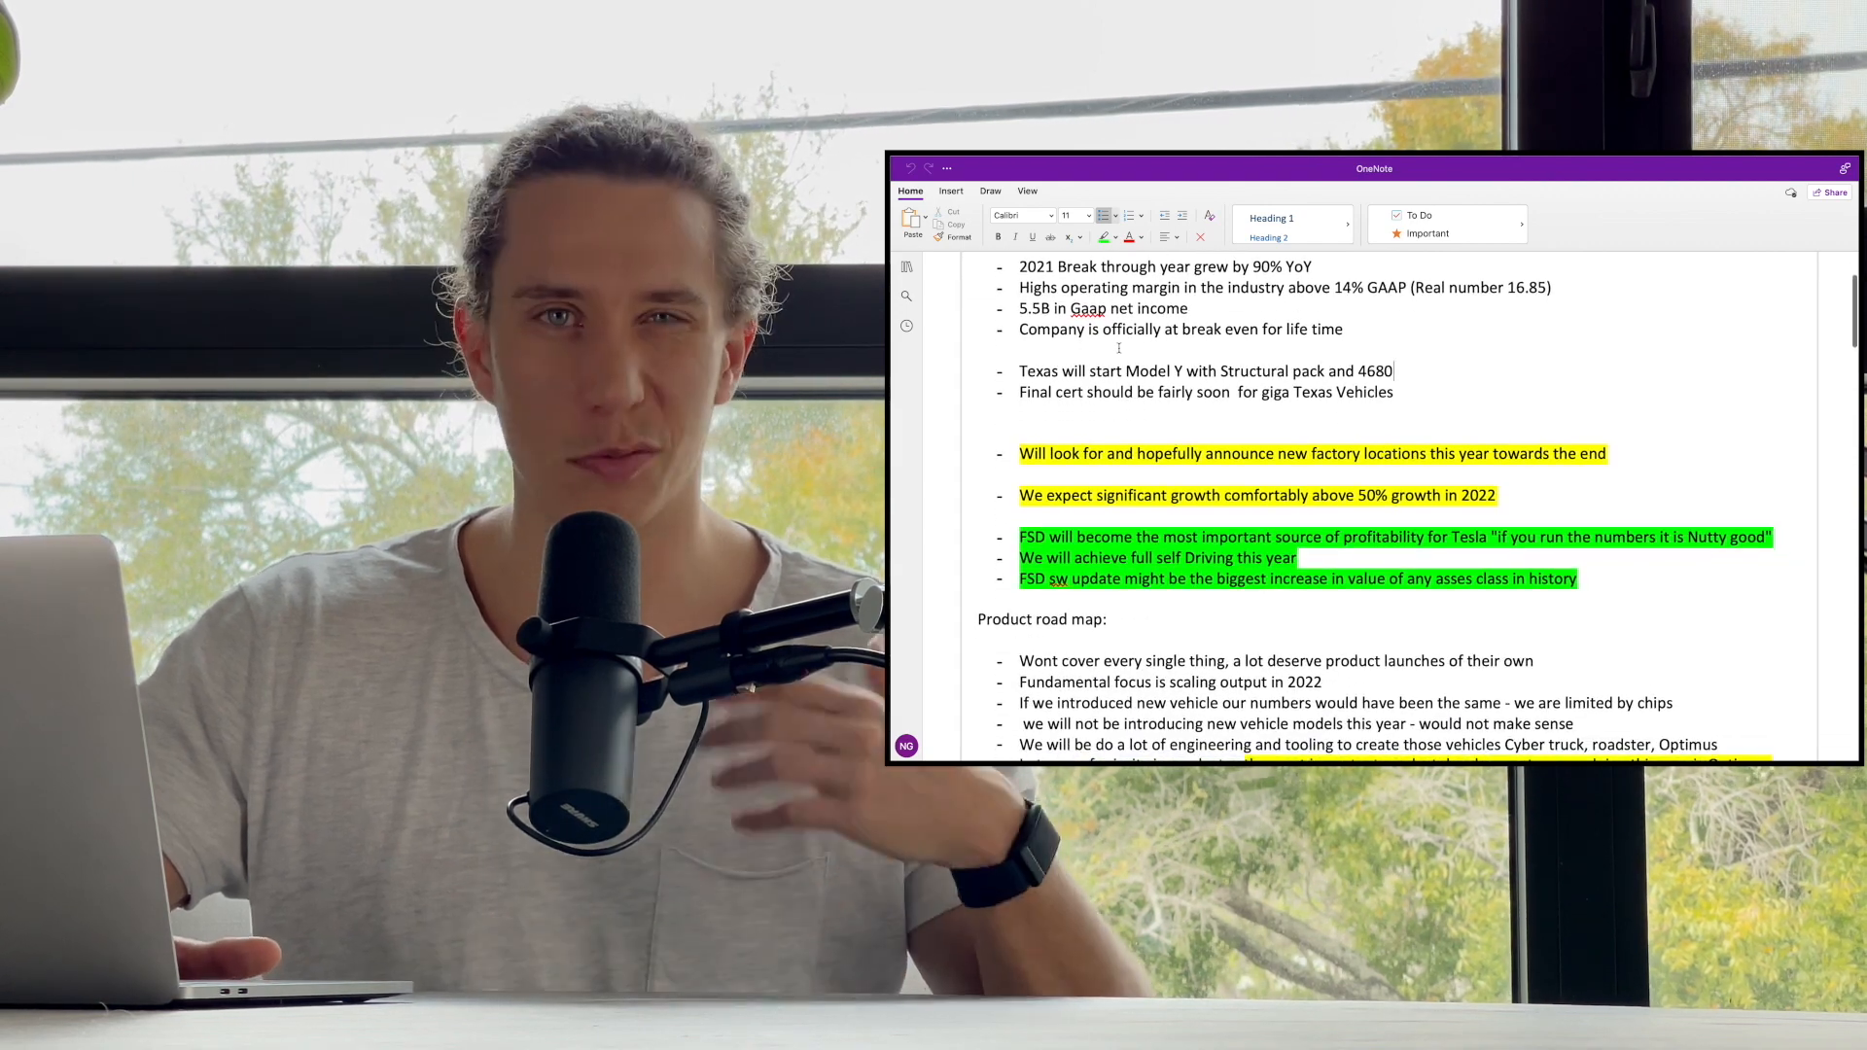
- Scroll through chip limits, no new models, Cybertruck and Roadster to the Optimus robot point
scroll(down, 3)
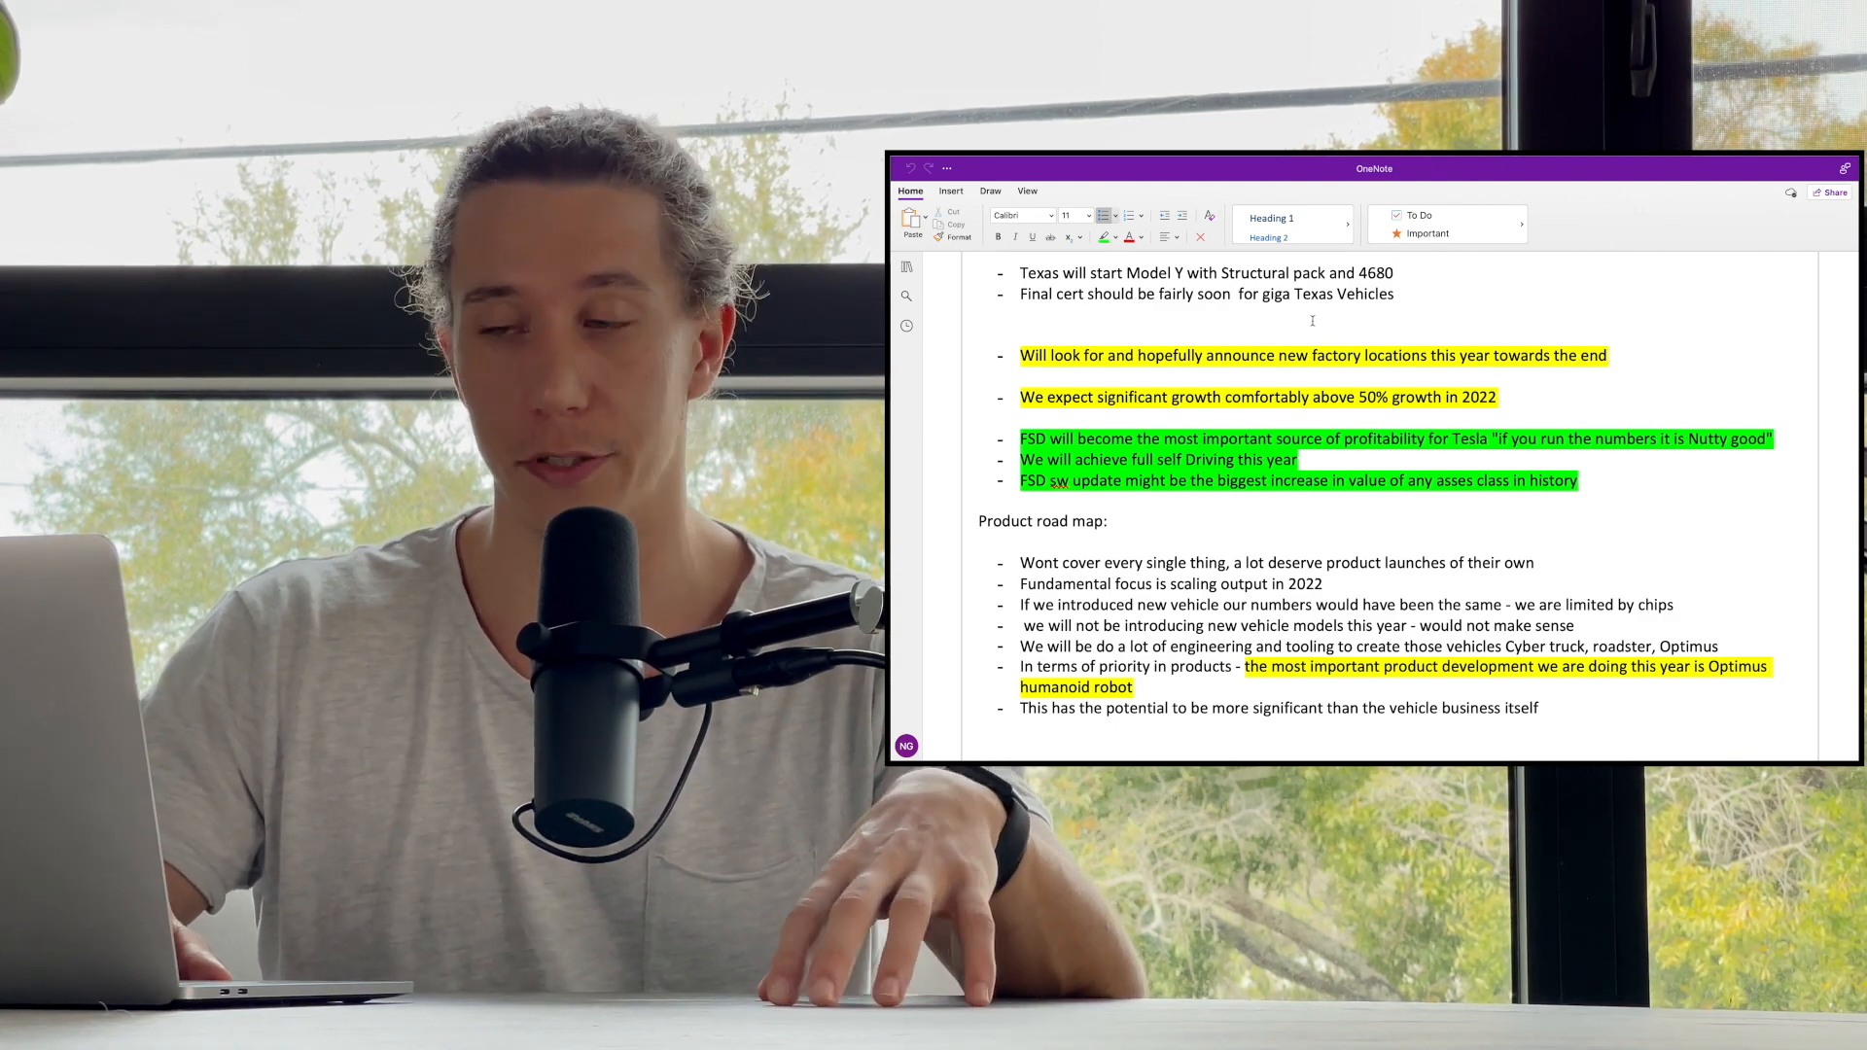
scroll(down, 3)
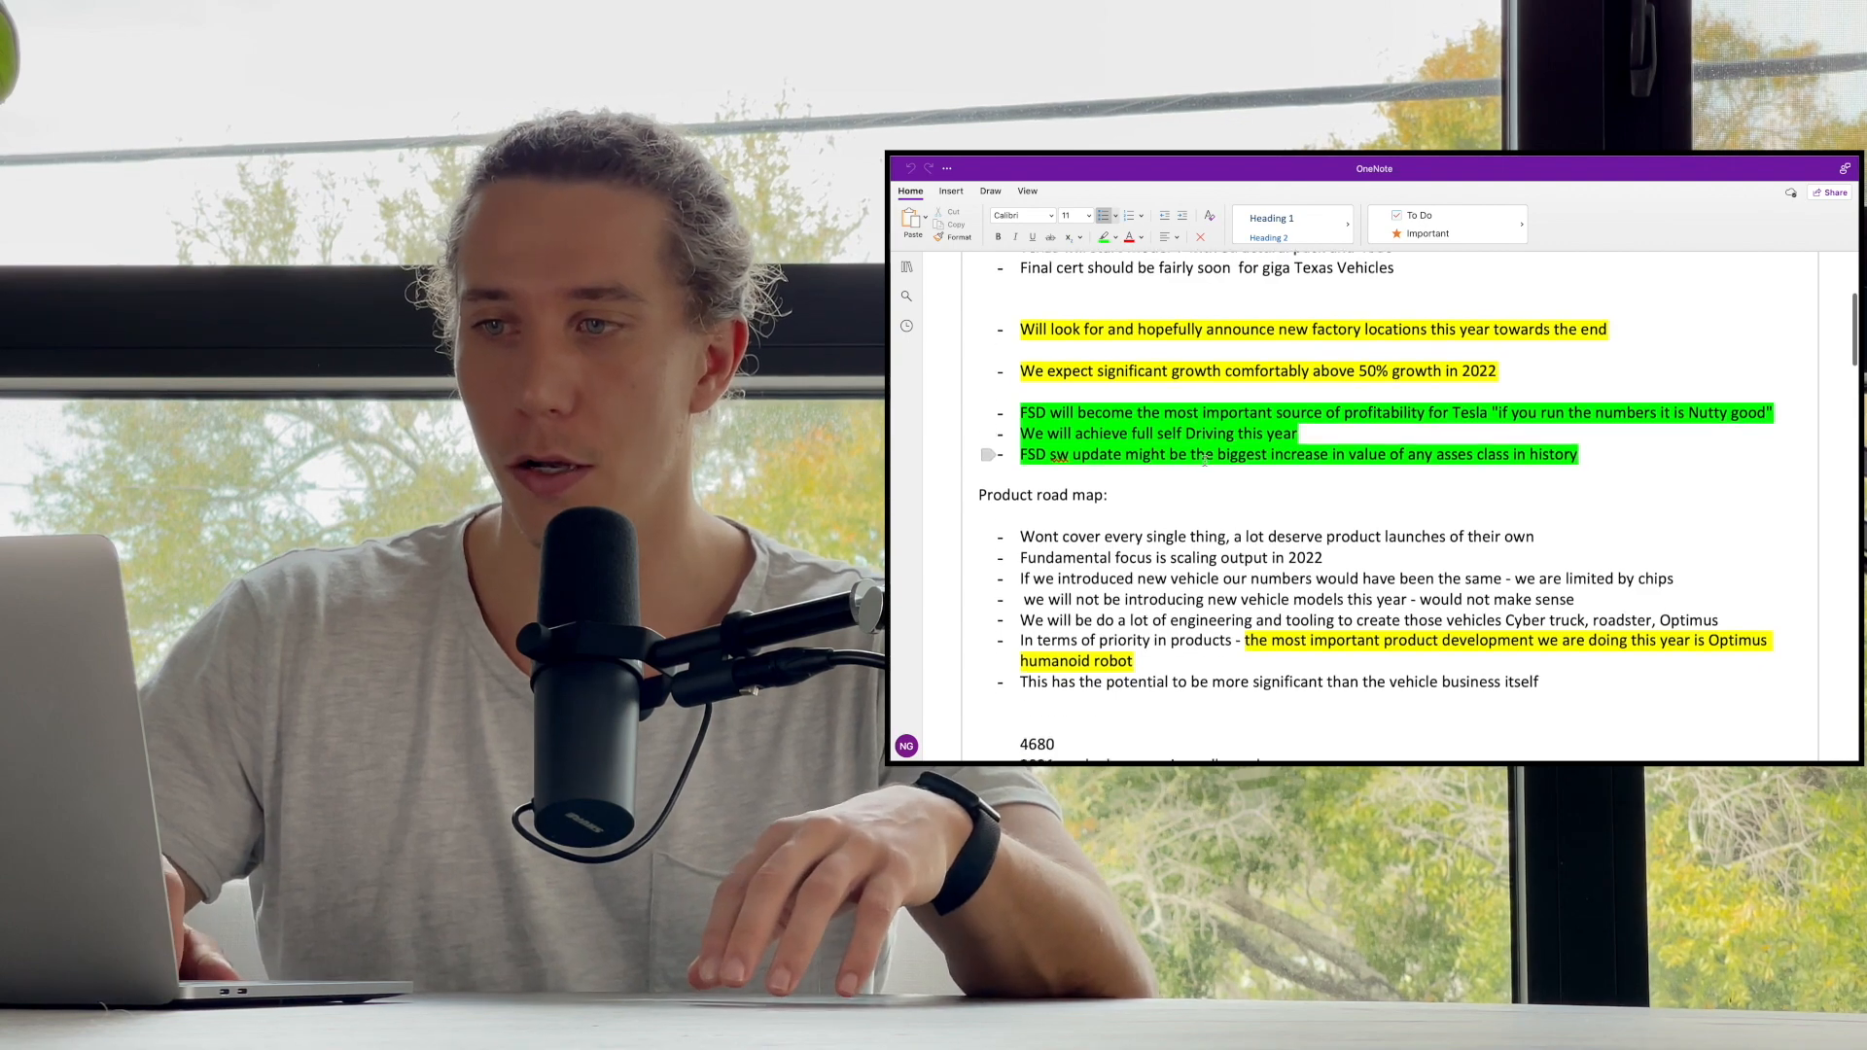
- Scroll to the 4680 bullets on supplier cells, no 2022 constraint and Texas delivering with 4680
scroll(down, 3)
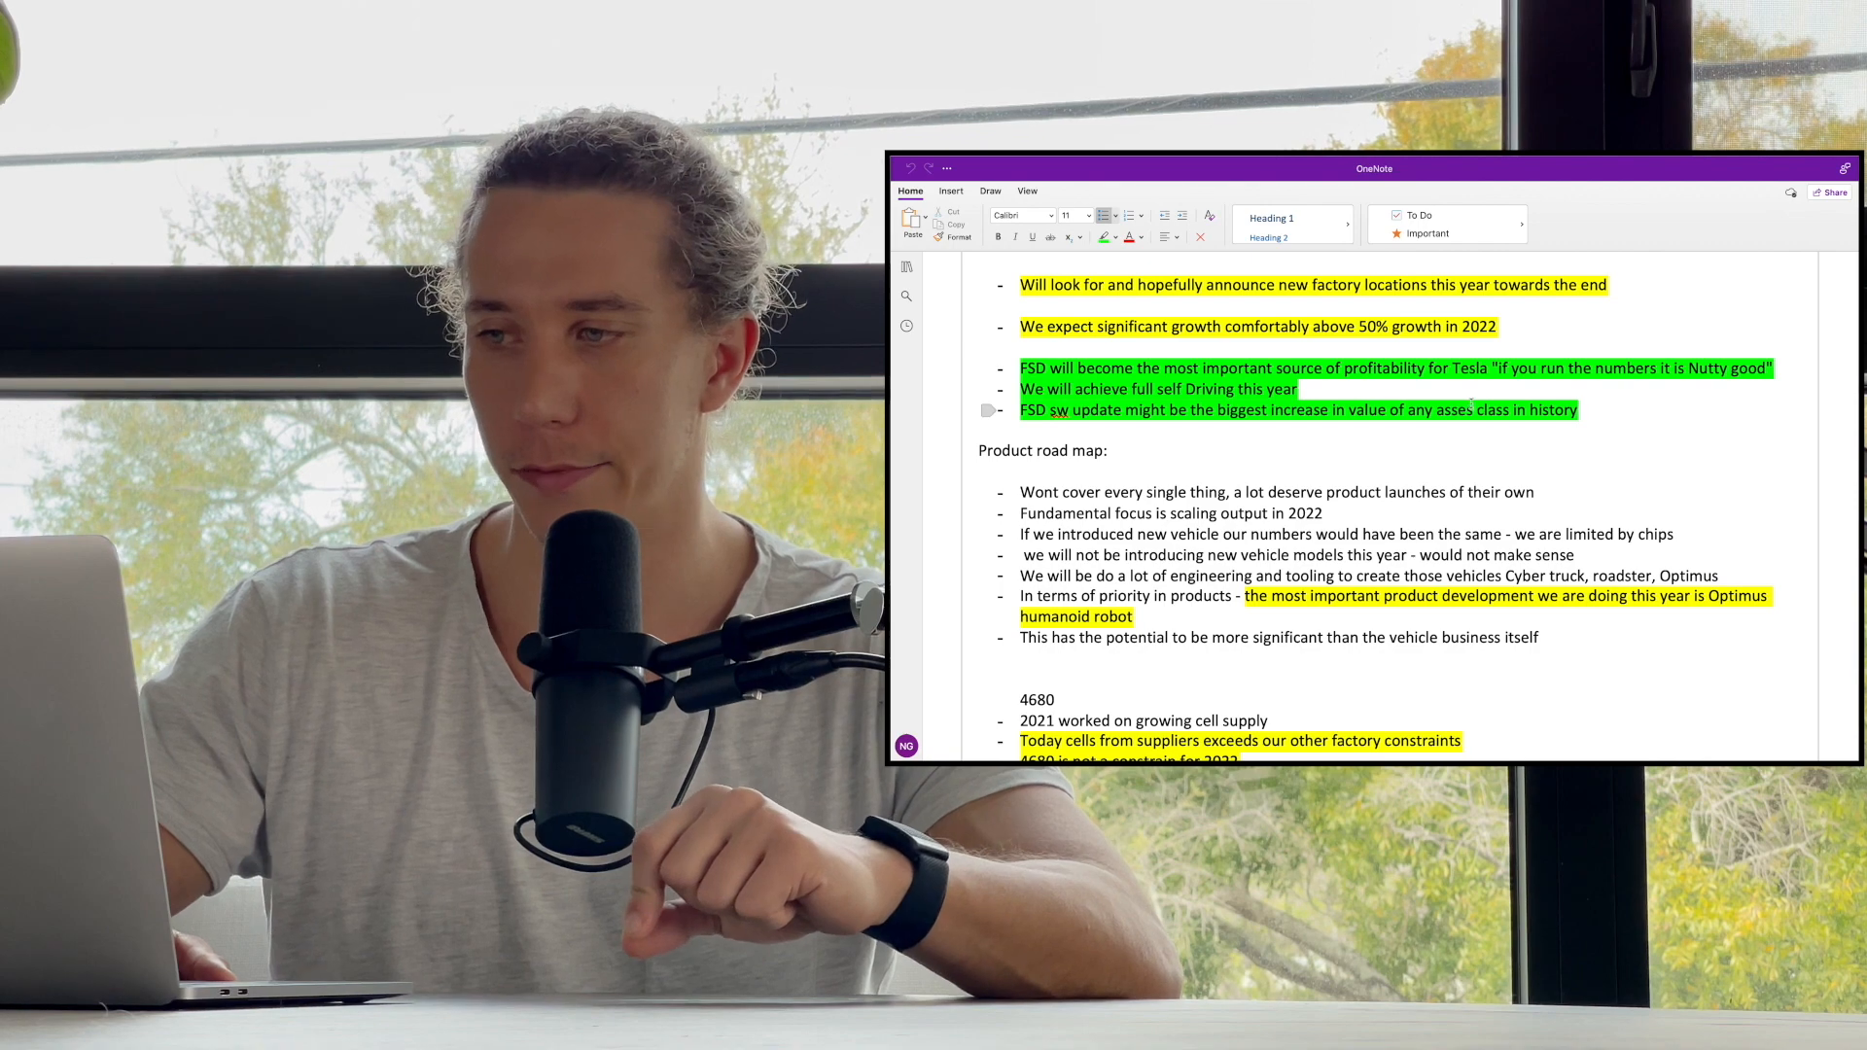
scroll(down, 3)
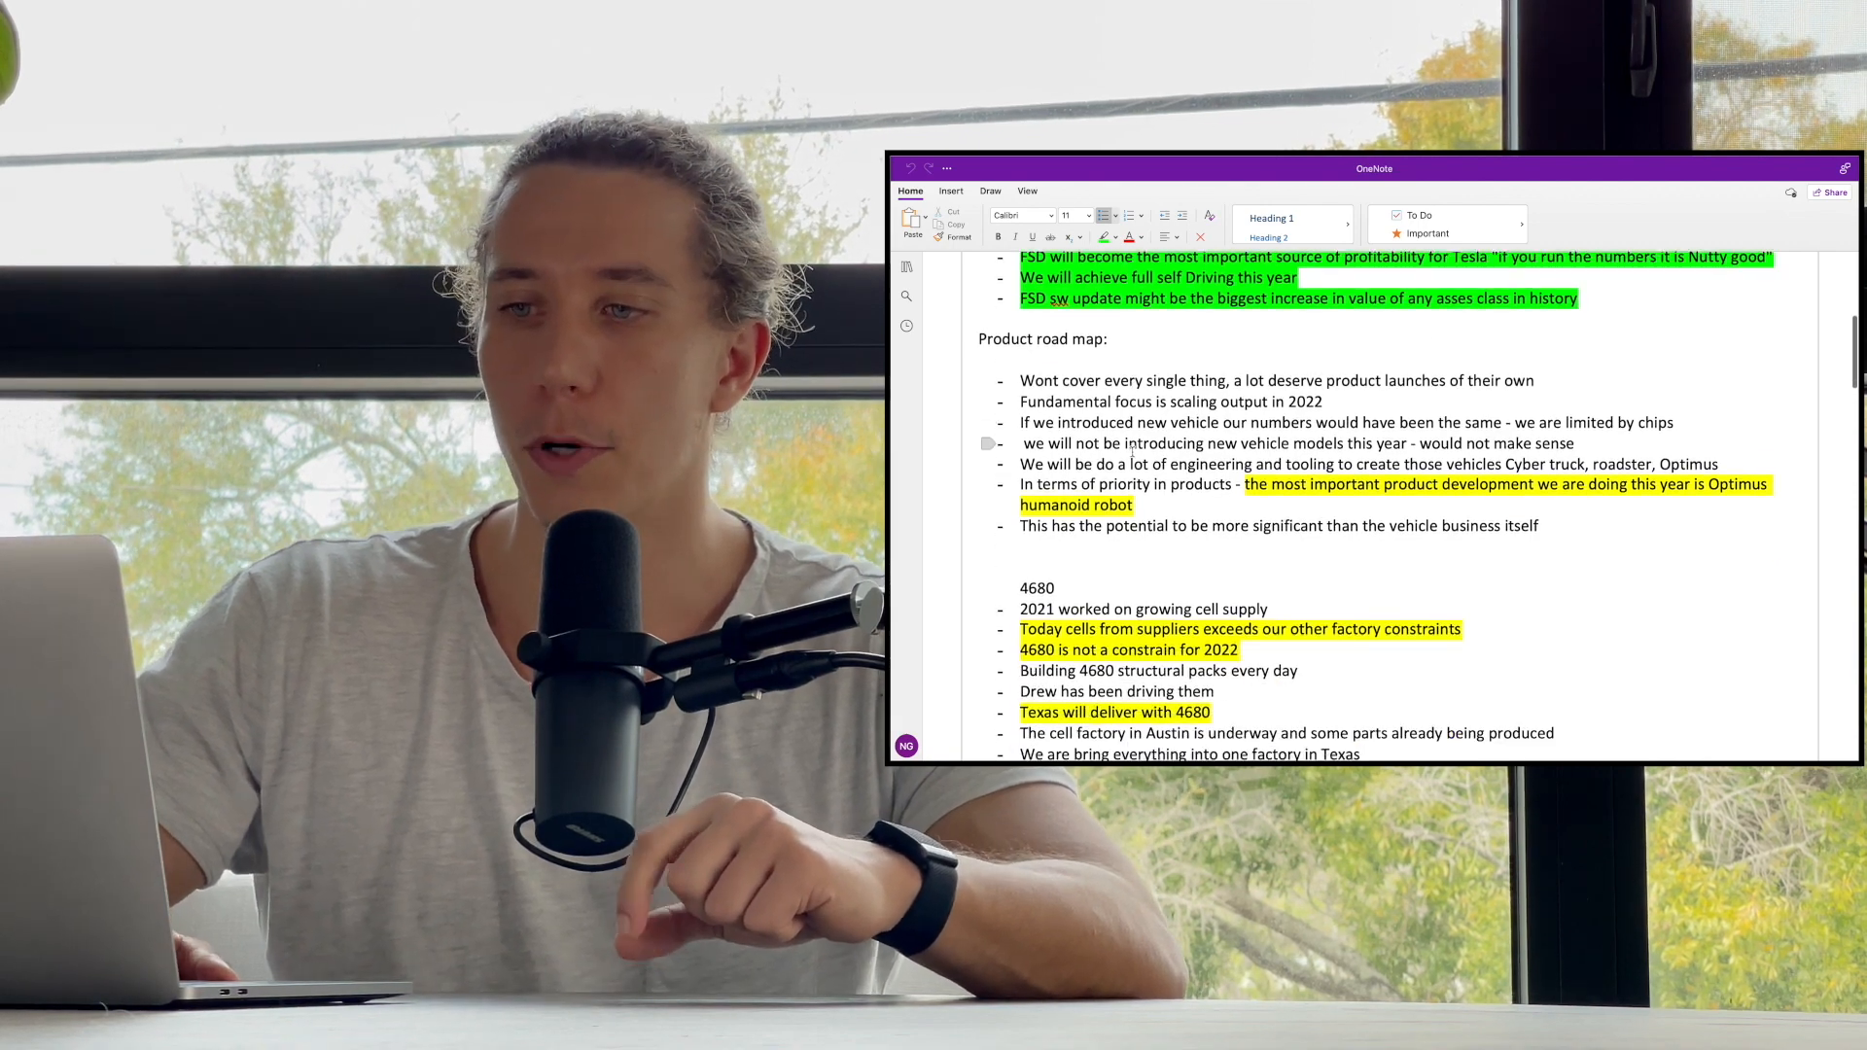
- Scroll to the Austin cell factory bullet and the highlighted '2022 Chip is the limit' point
scroll(down, 3)
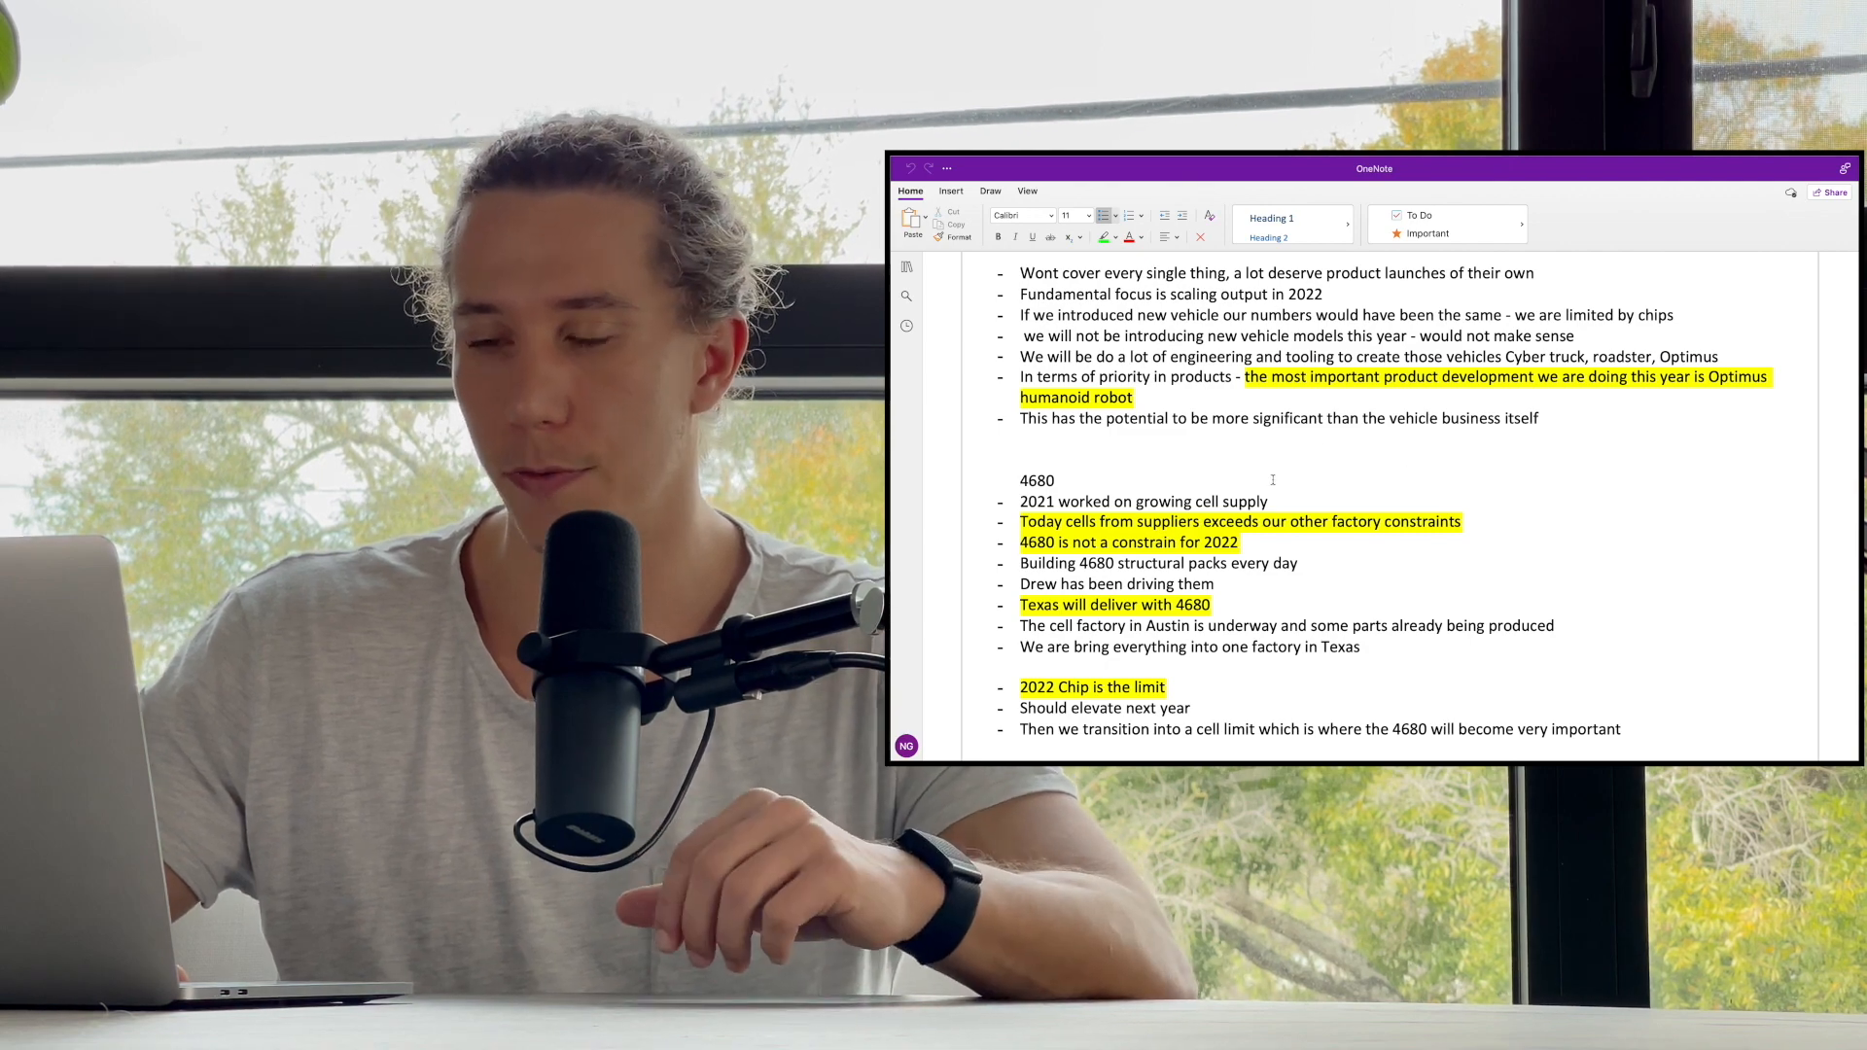
- Scroll through Zach's financial points to the 'Rapid development of FSD SW margins will help' line
scroll(down, 3)
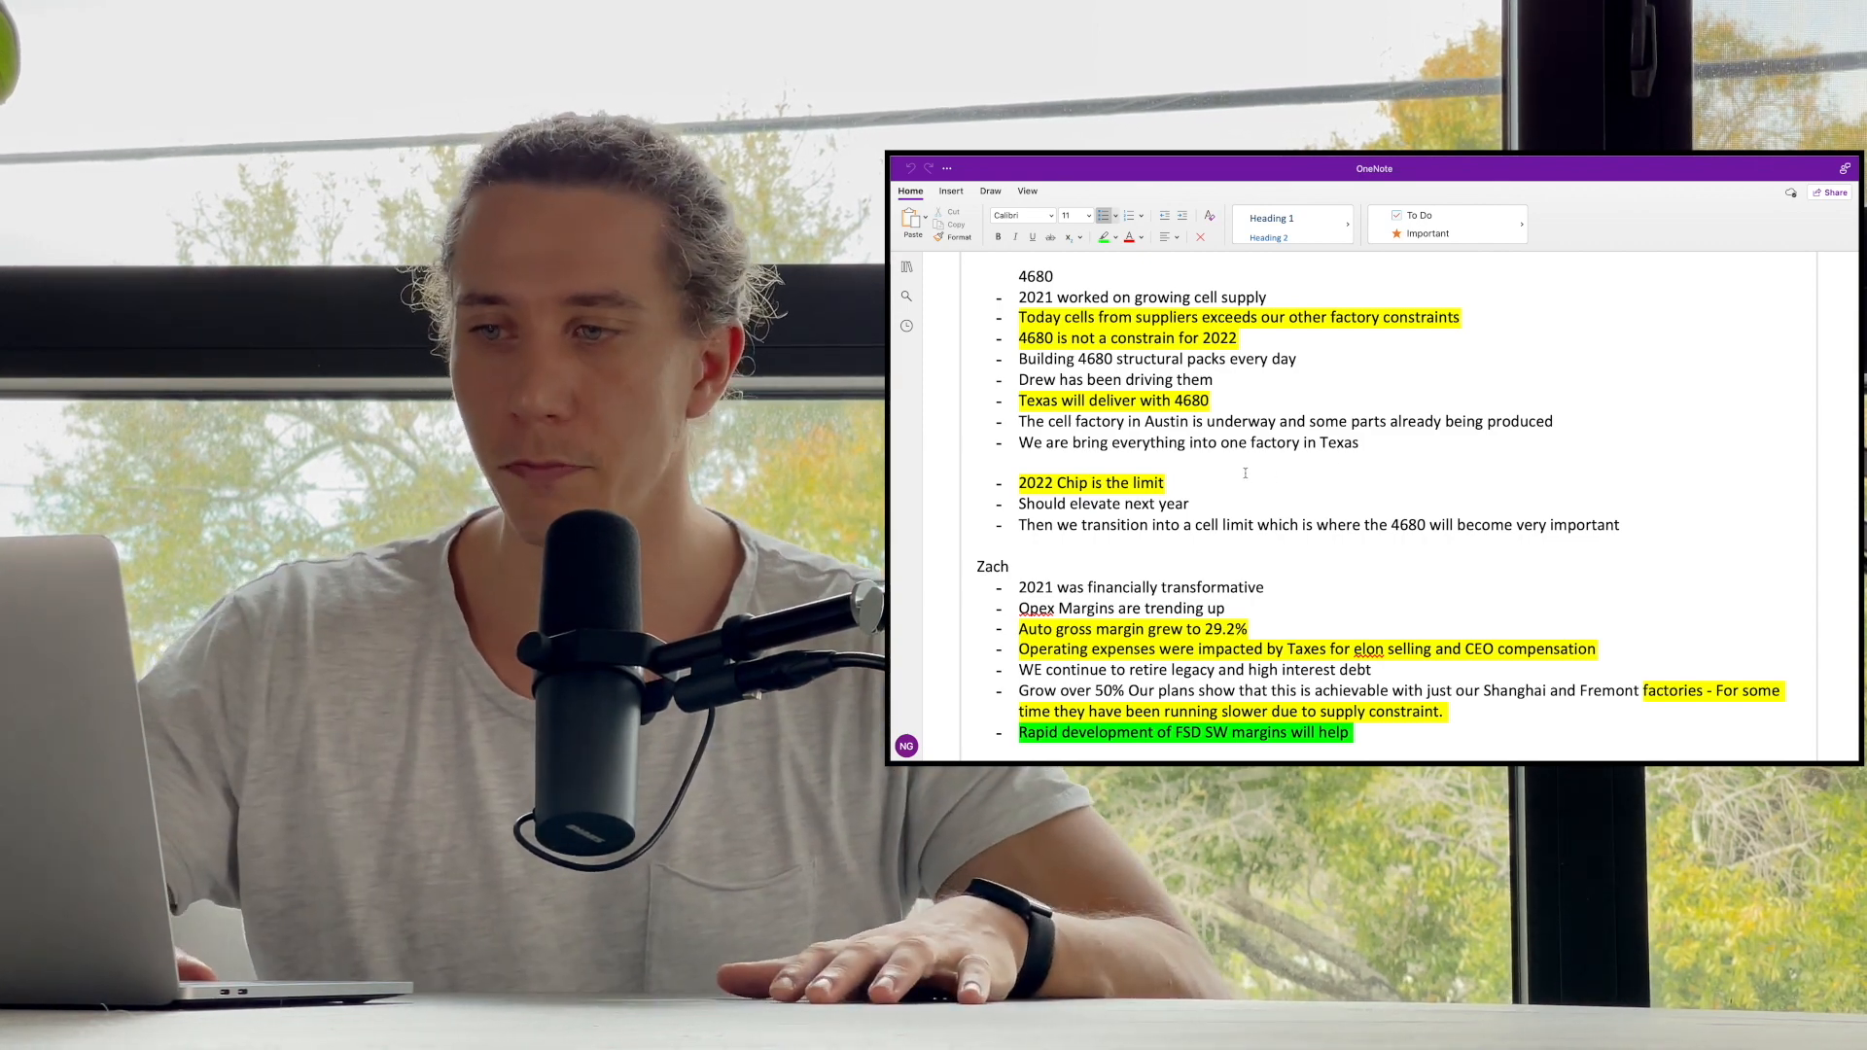
scroll(down, 3)
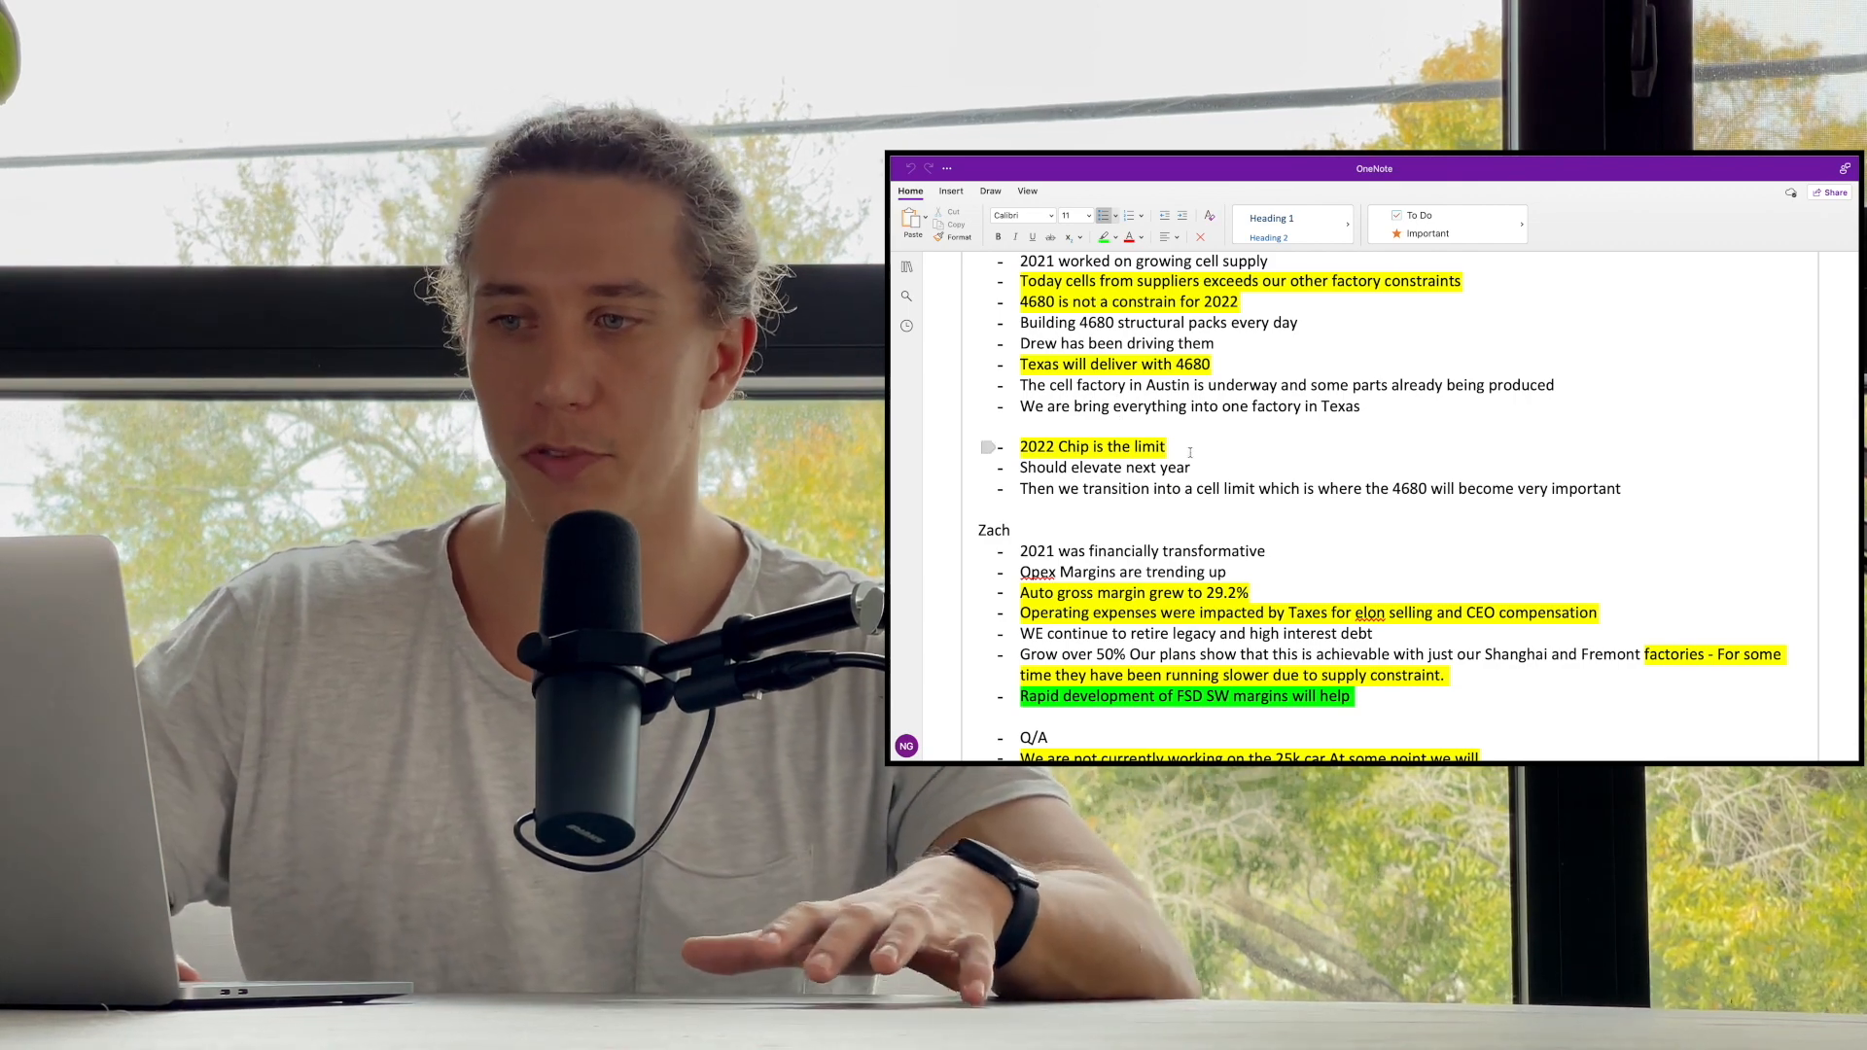
- Scroll to the Q/A heading with the 25k car answer, autonomy reframing and HVAC point
scroll(down, 3)
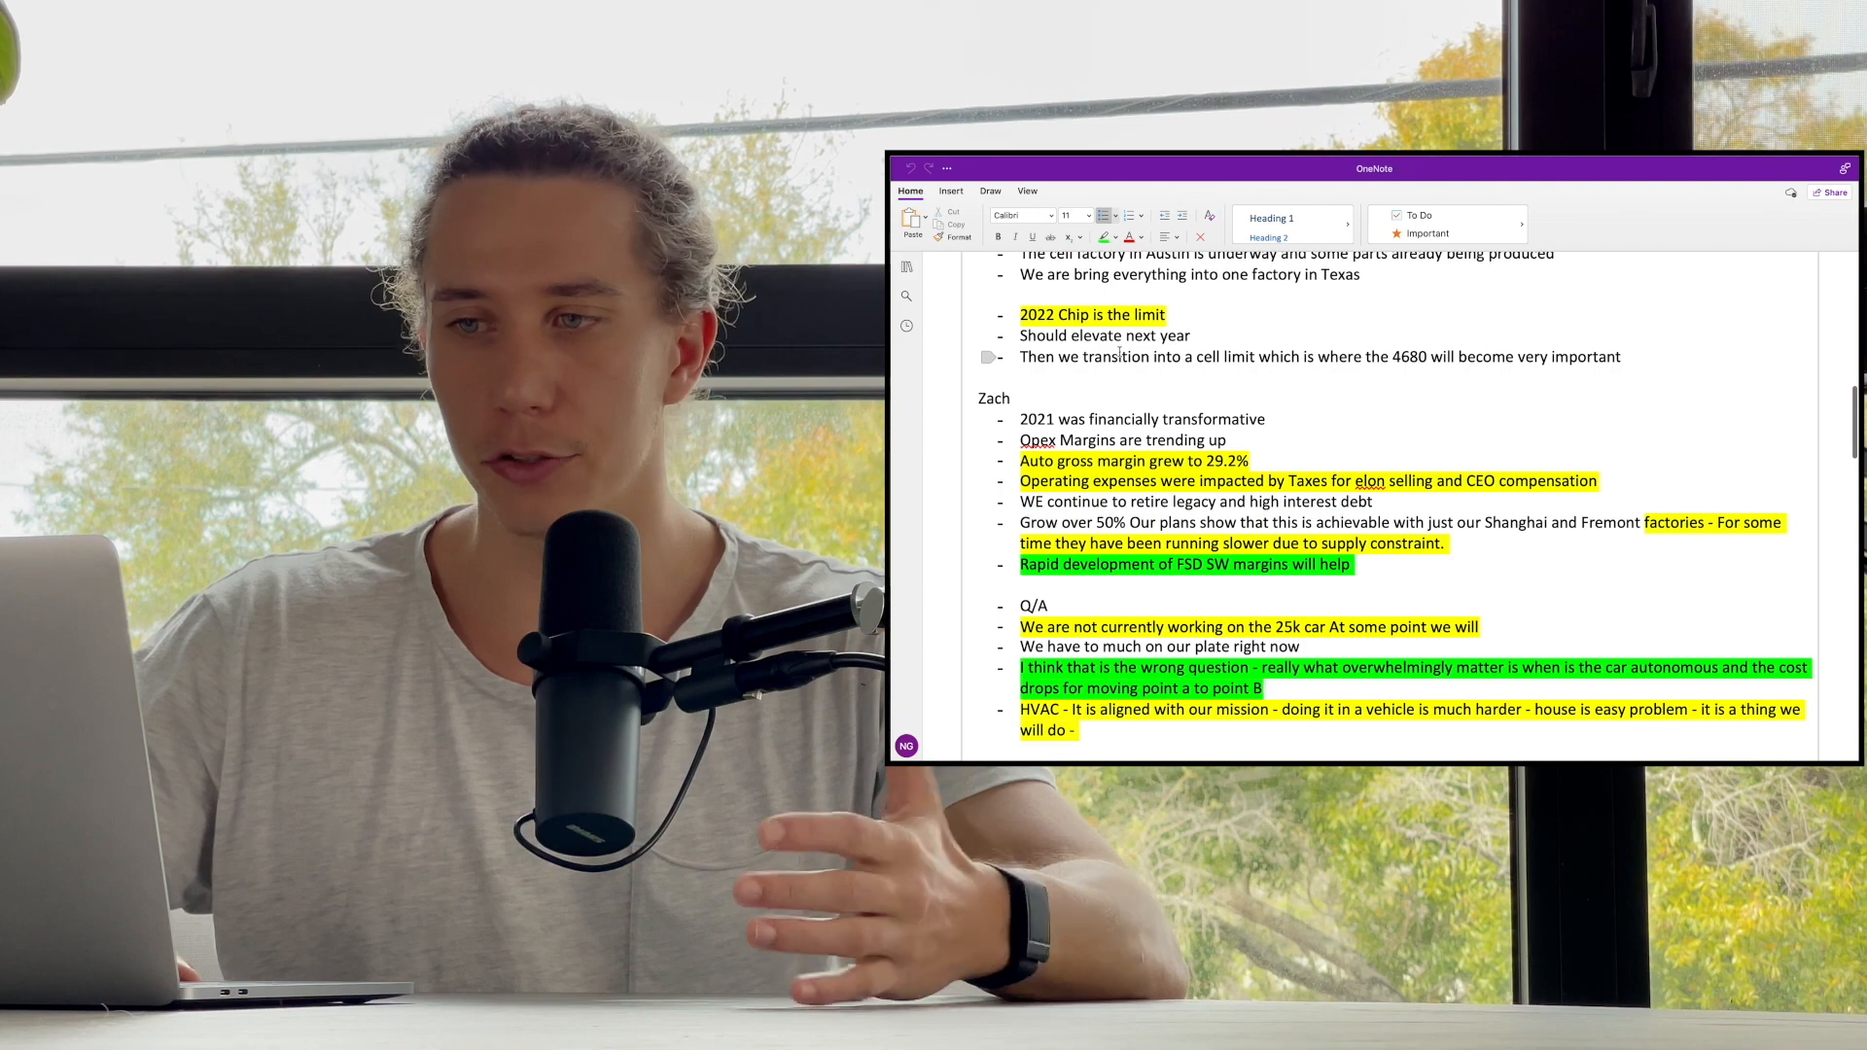
- Scroll to the HVAC answer and the Dojo question: on track and not needed for FSD
scroll(down, 3)
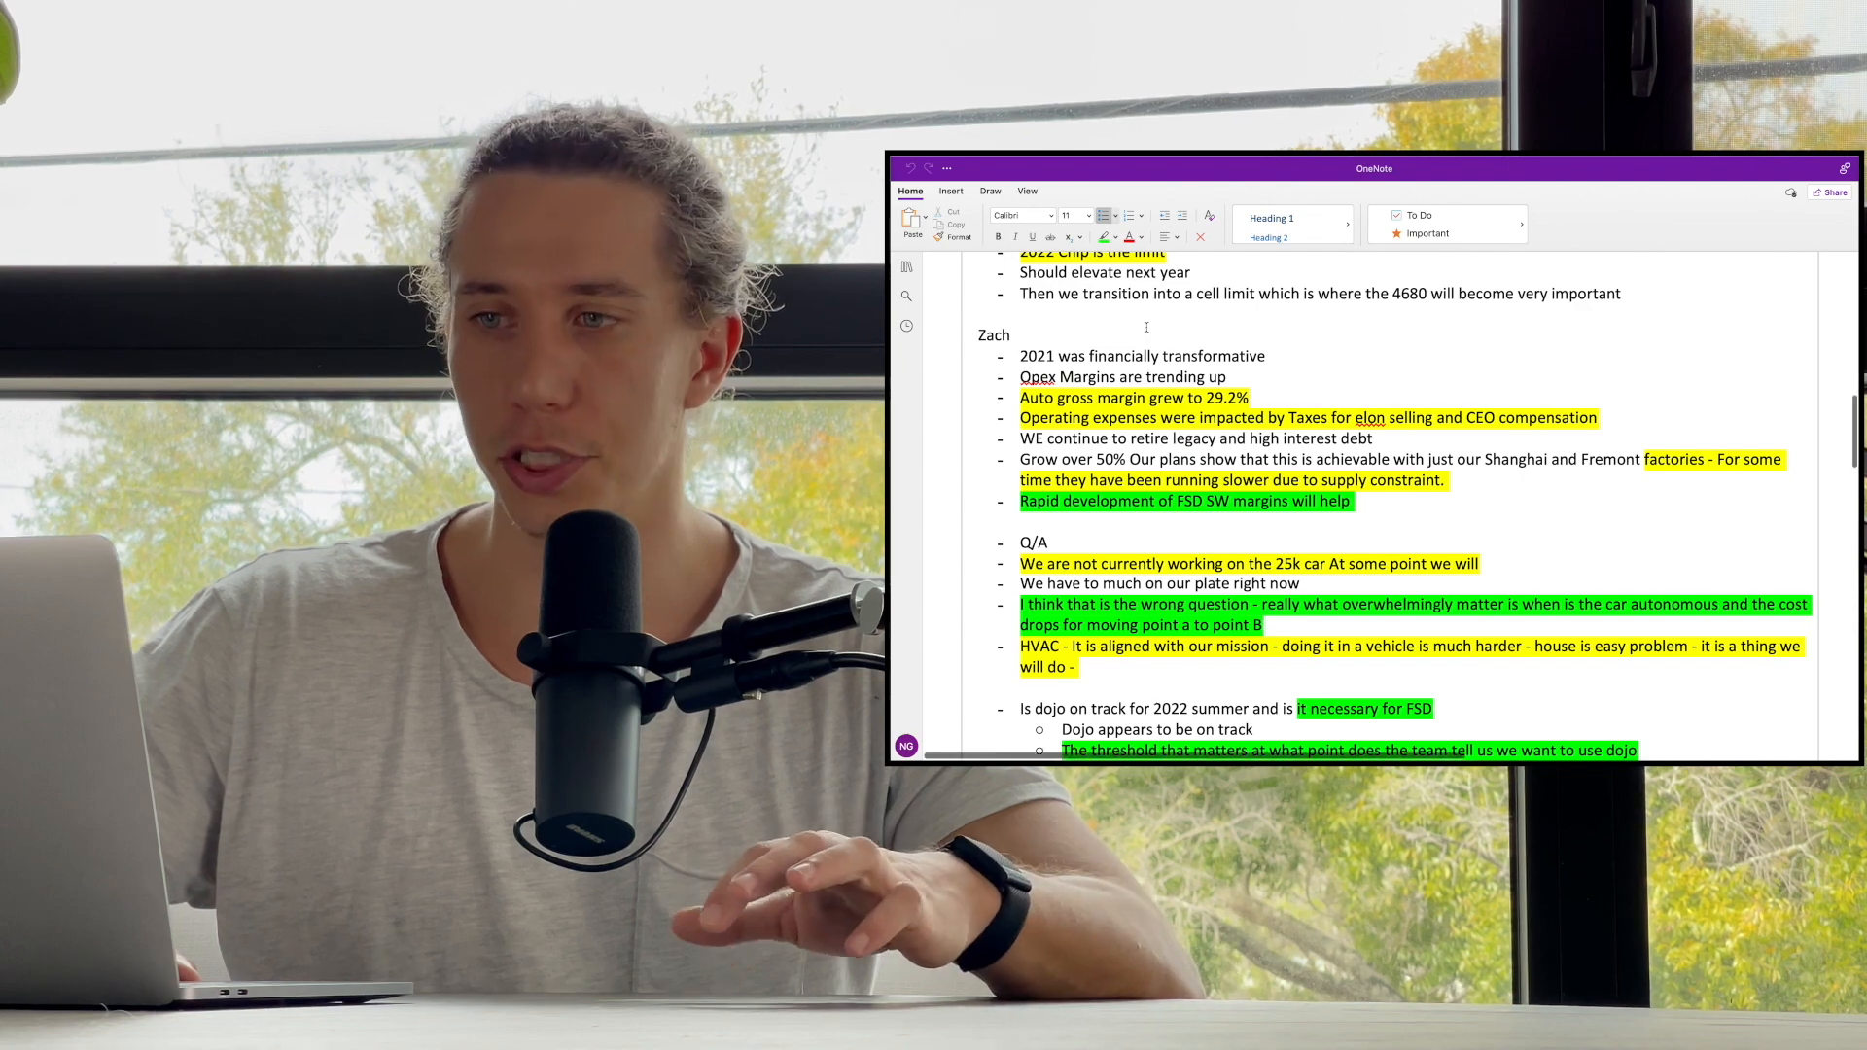
scroll(down, 3)
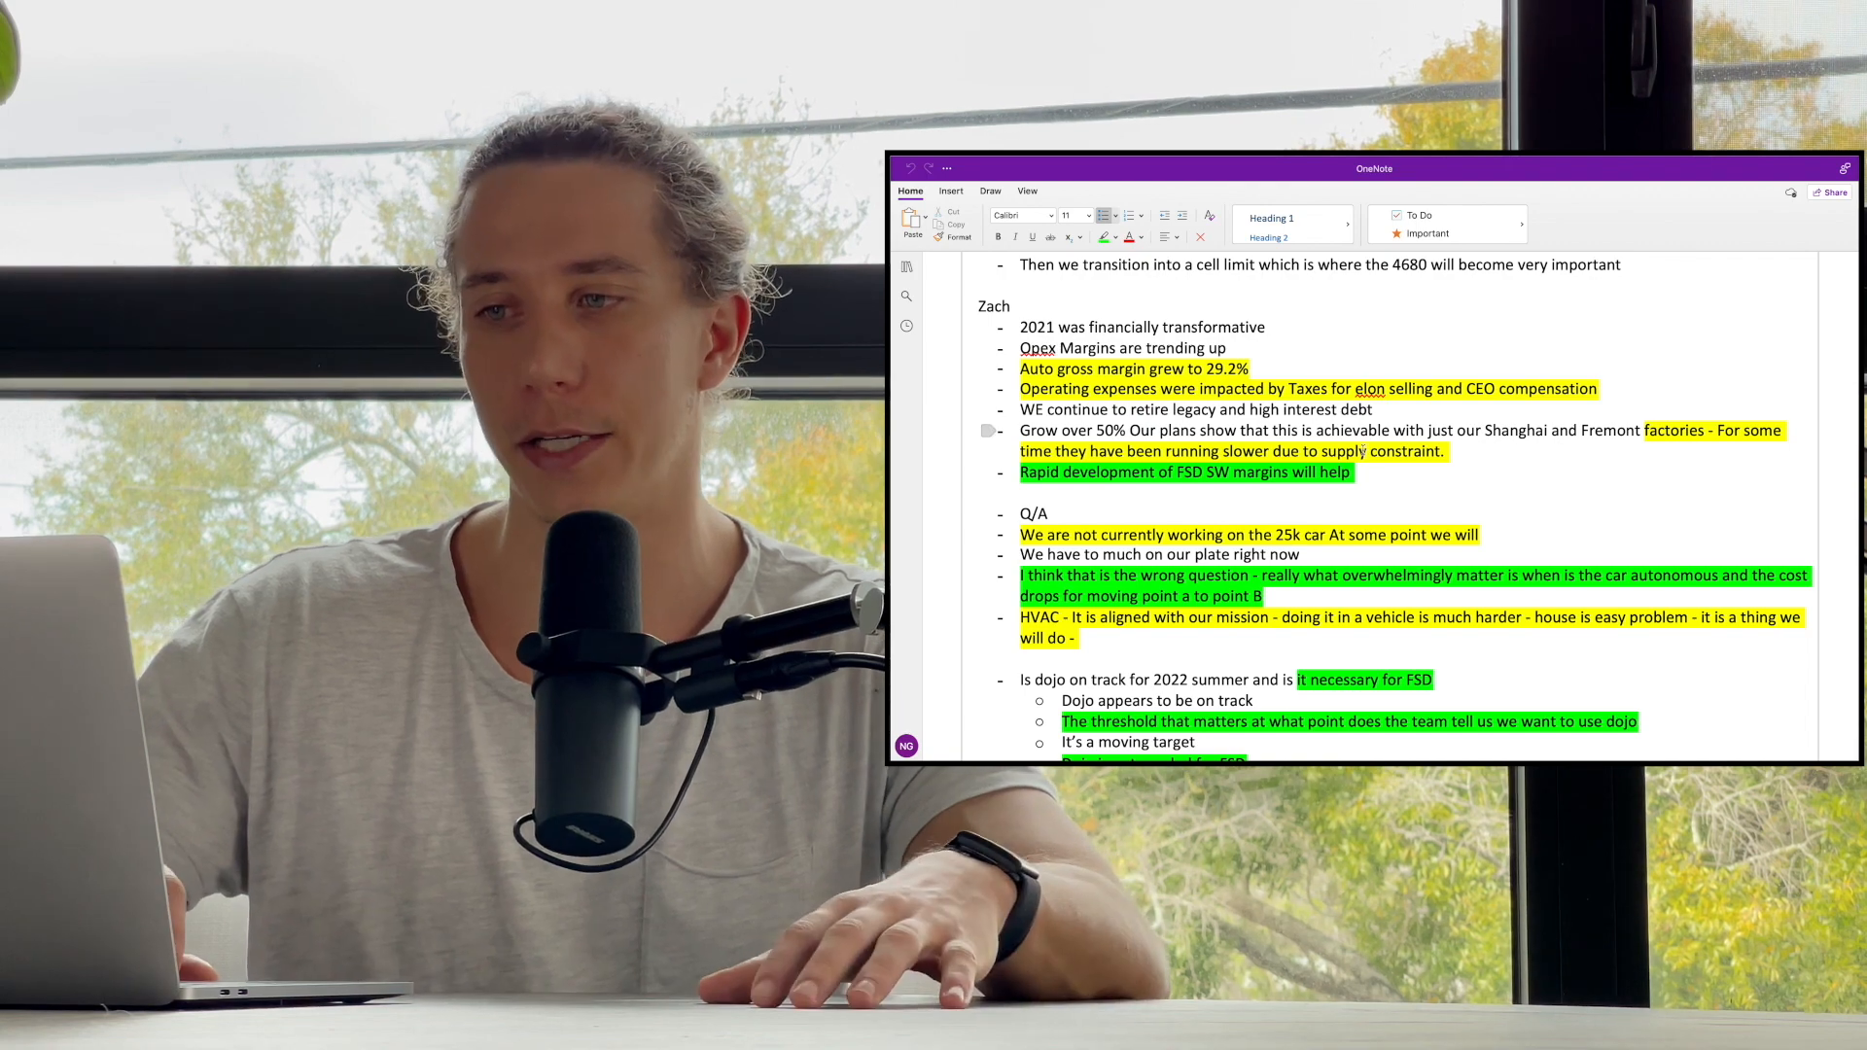
scroll(down, 3)
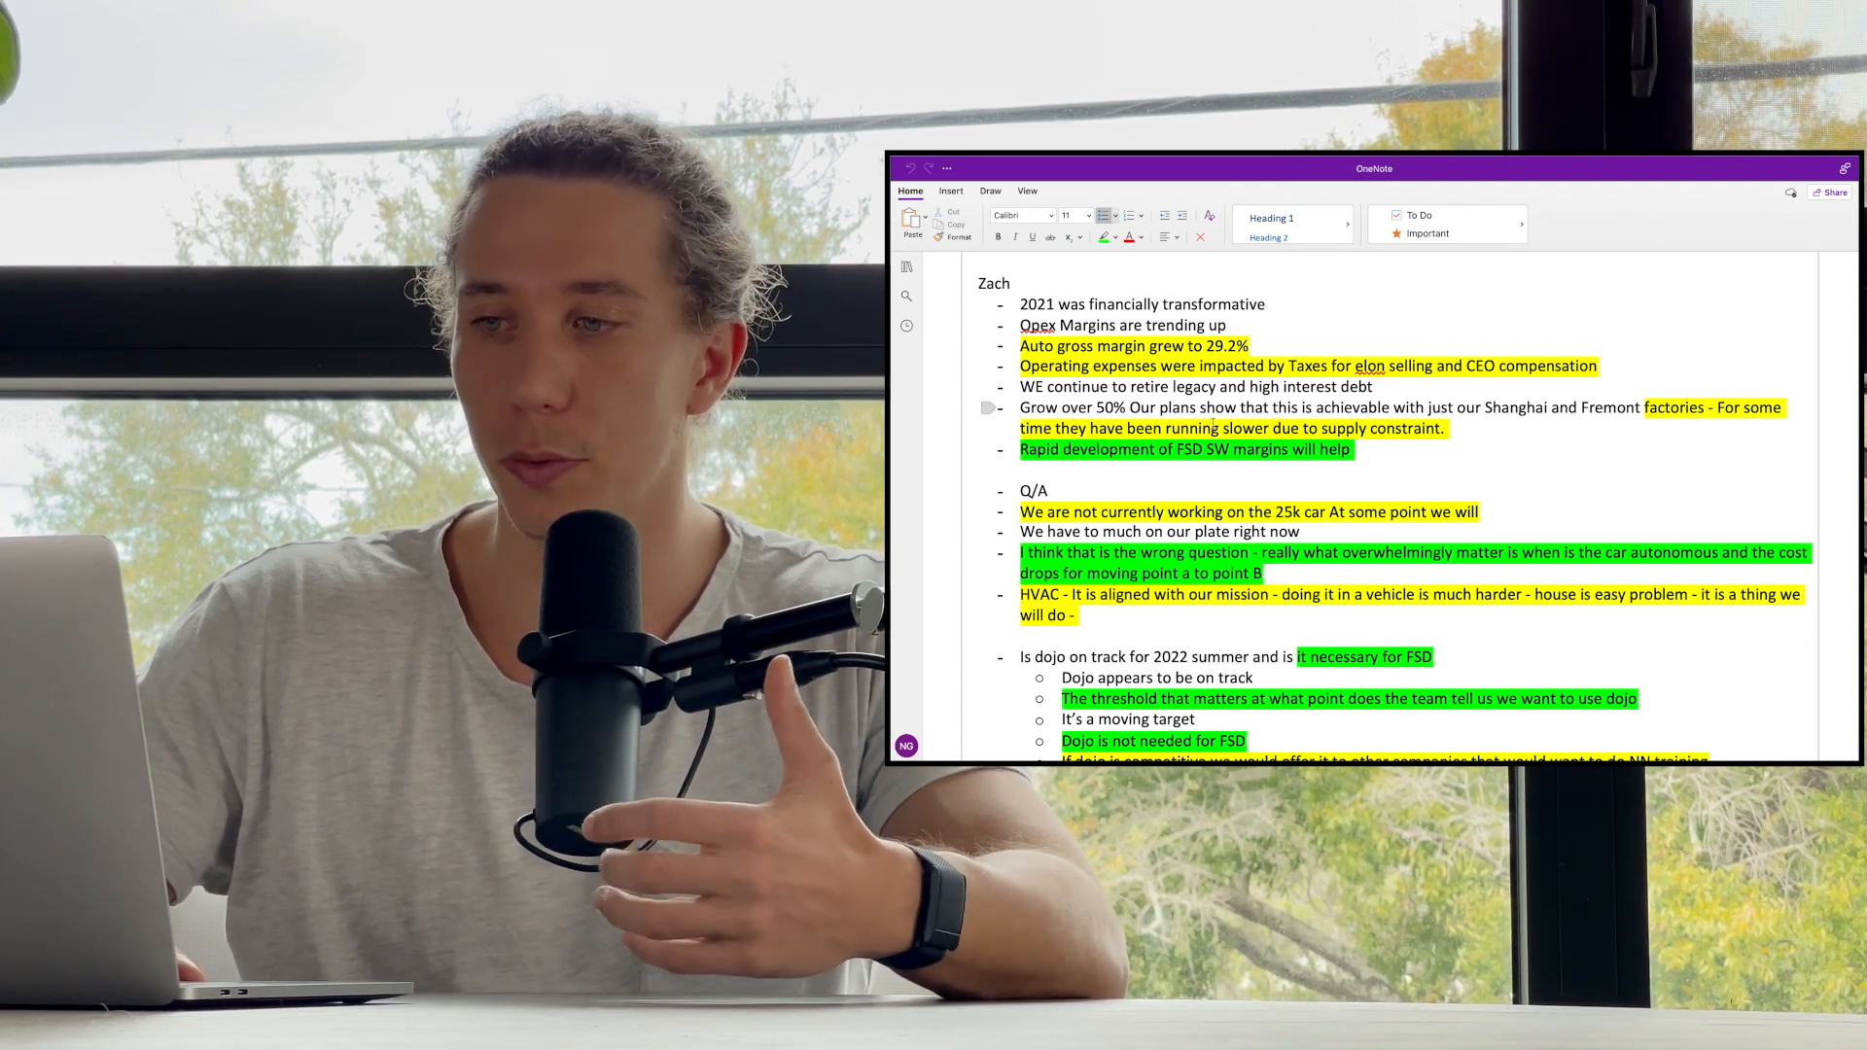
- Scroll to the Dojo answer about offering it to other companies and the Tesla Bot factory-use line
scroll(down, 3)
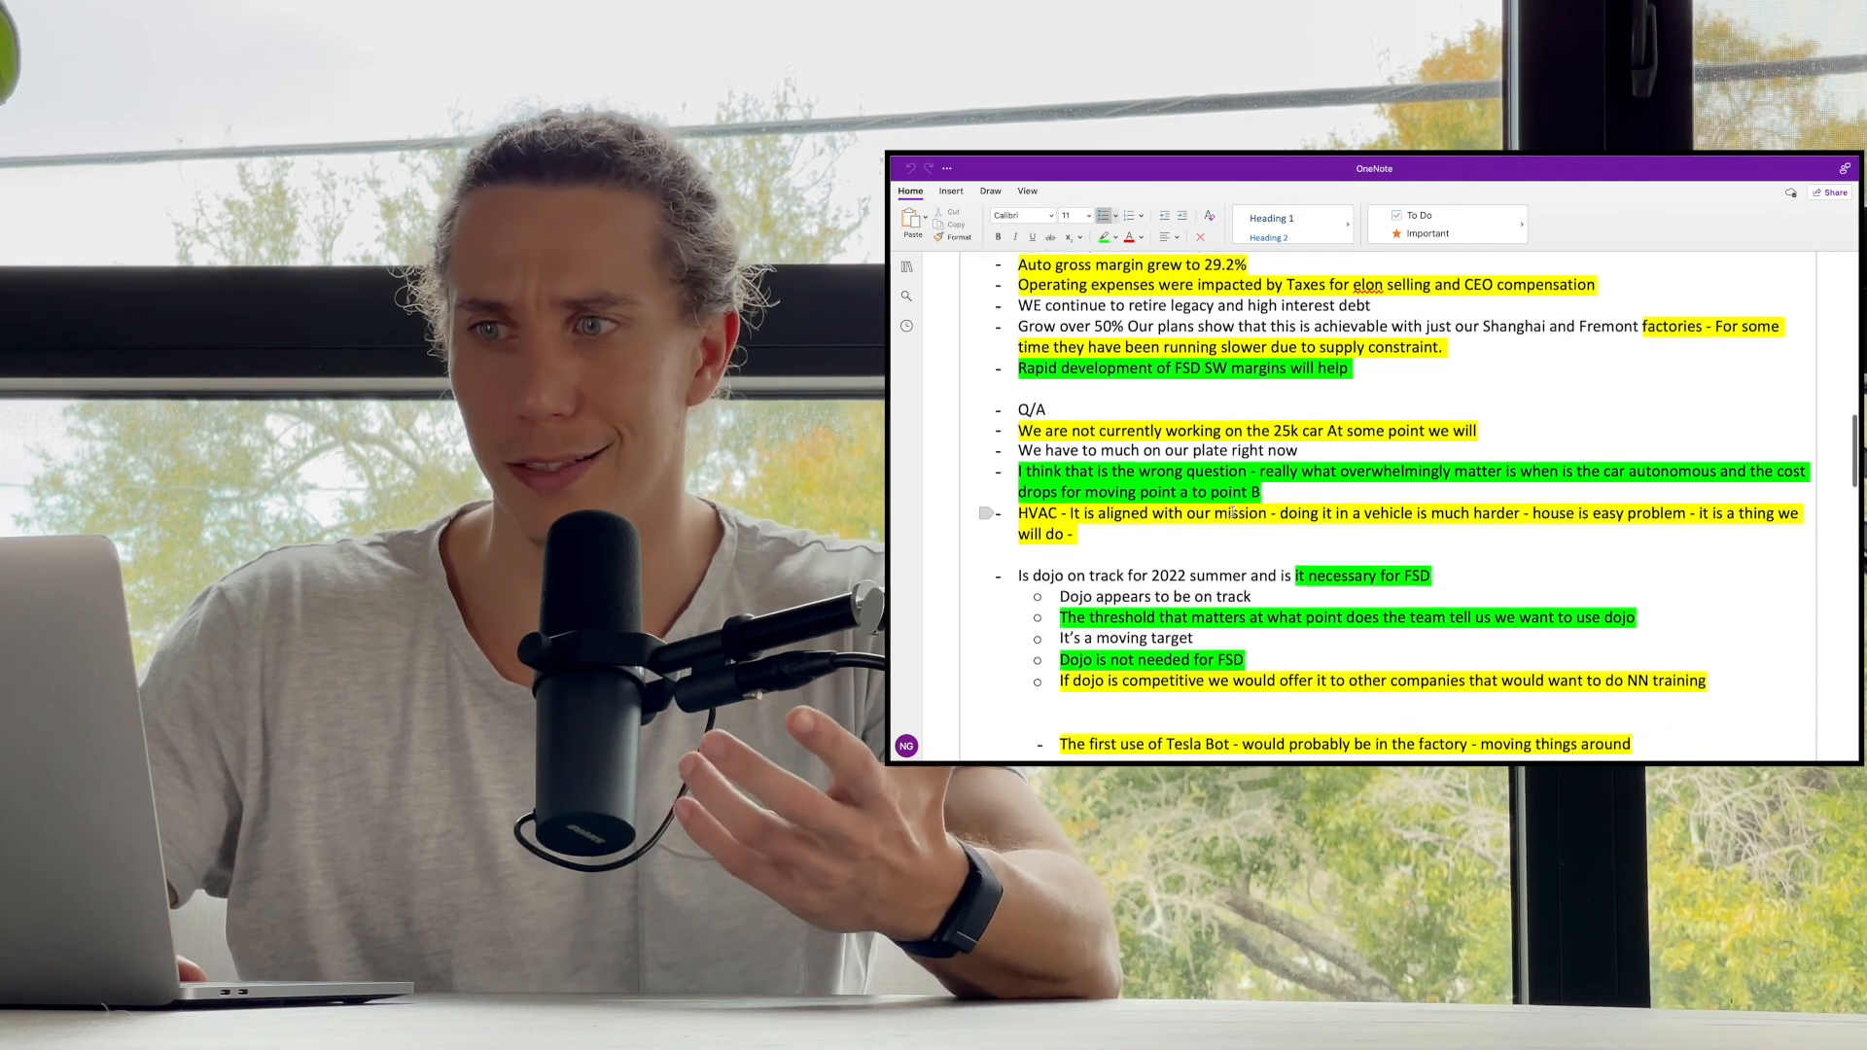
- Scroll past the Q/A notes to the Tesla Insurance heading listing availability in 5 states
scroll(down, 3)
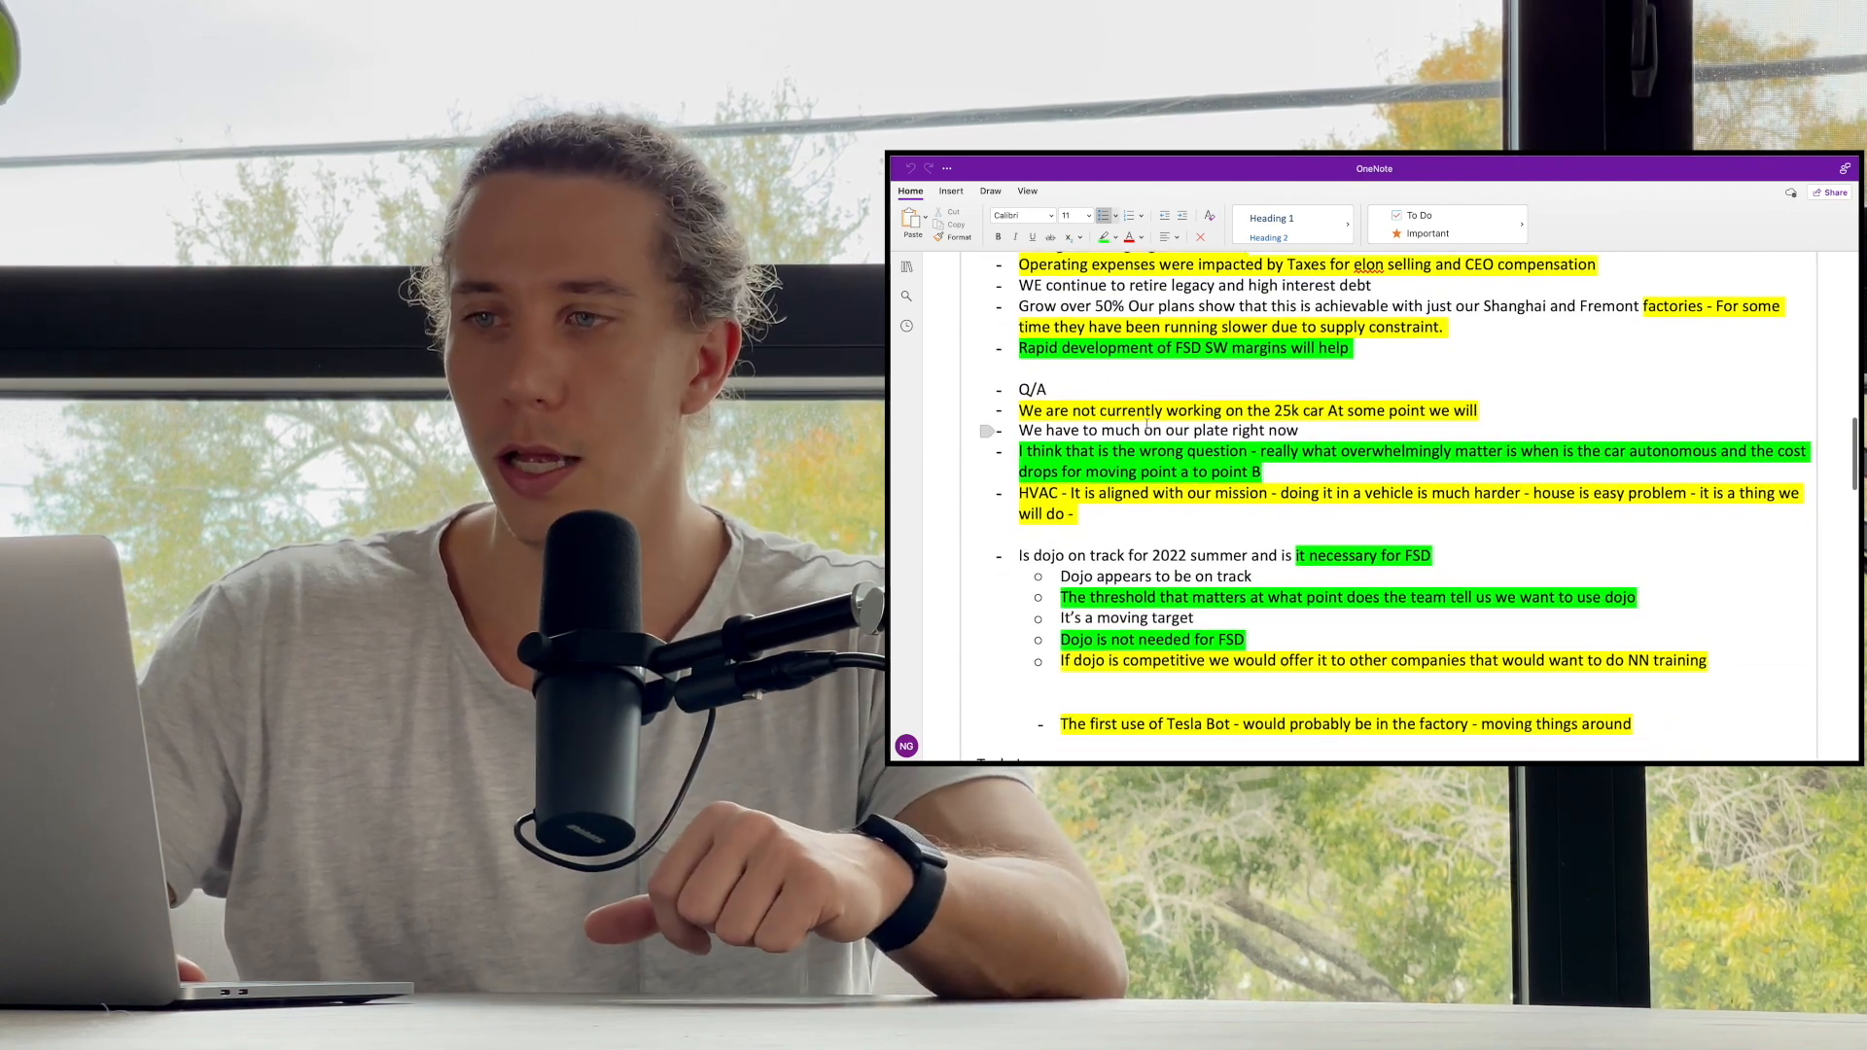
scroll(down, 3)
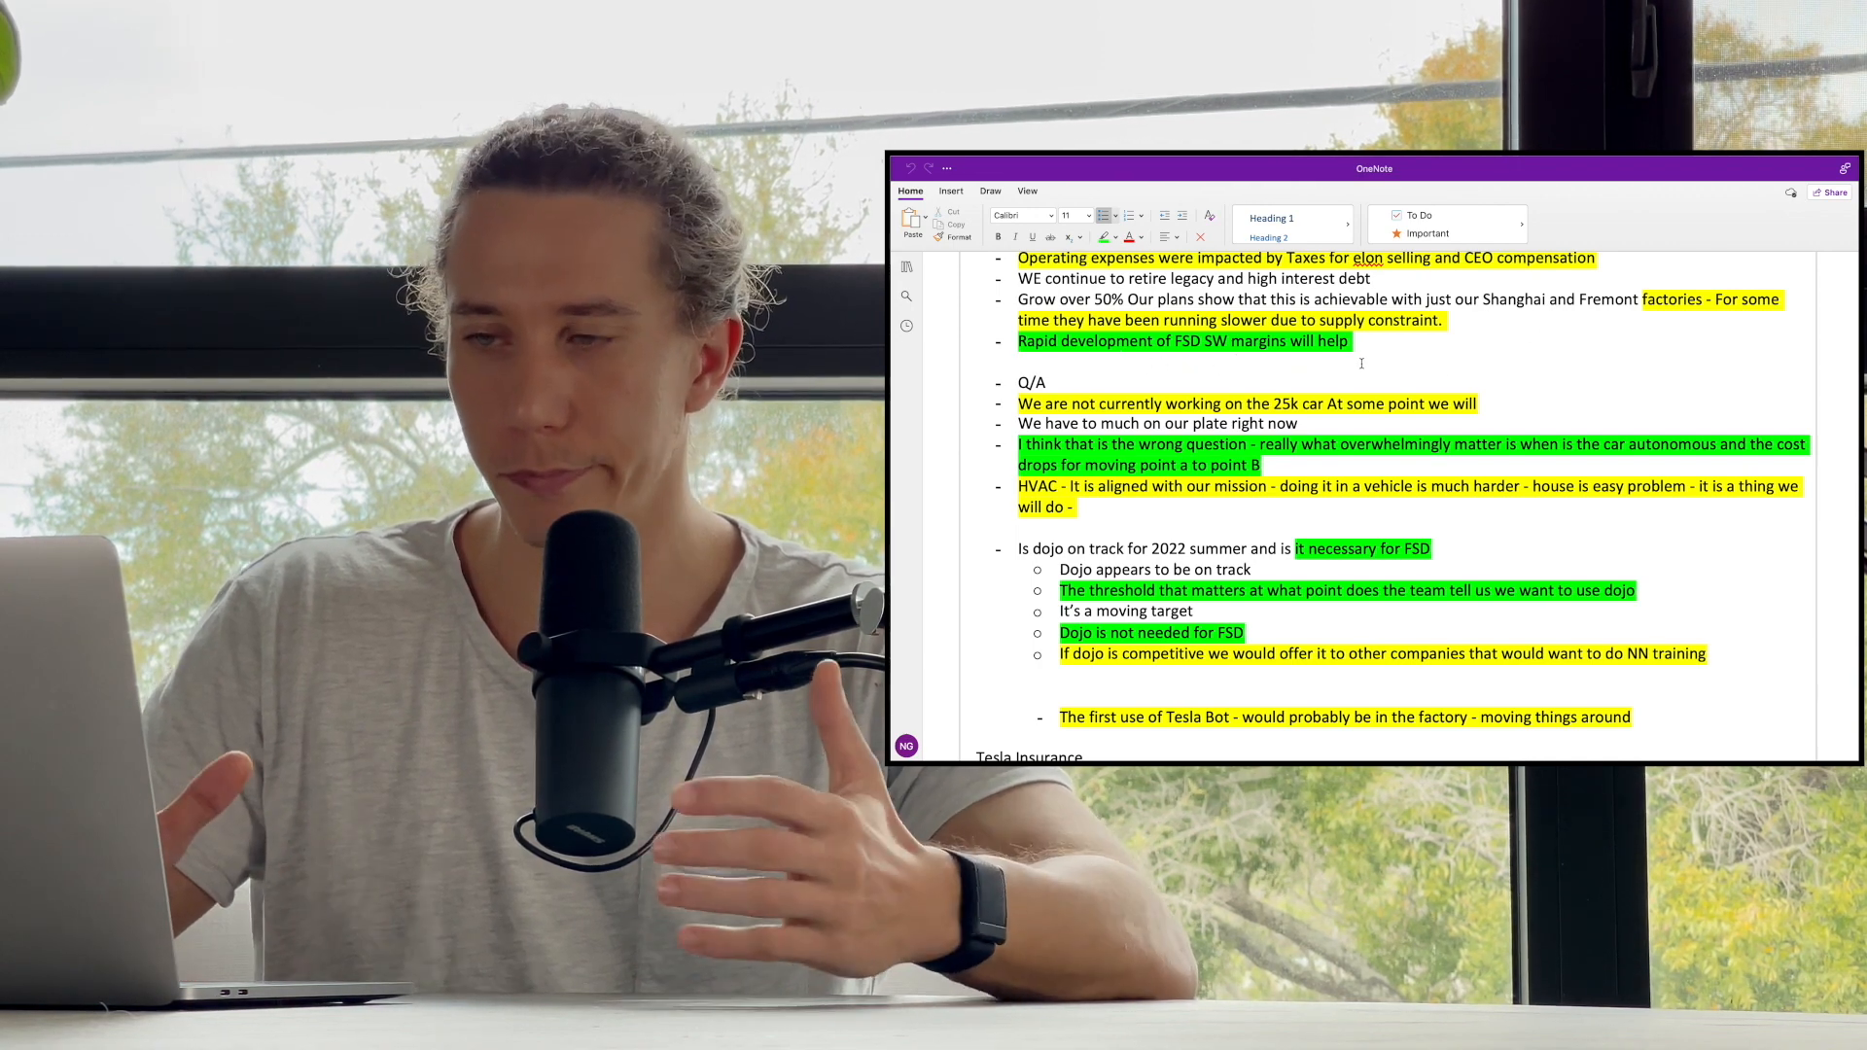
scroll(down, 3)
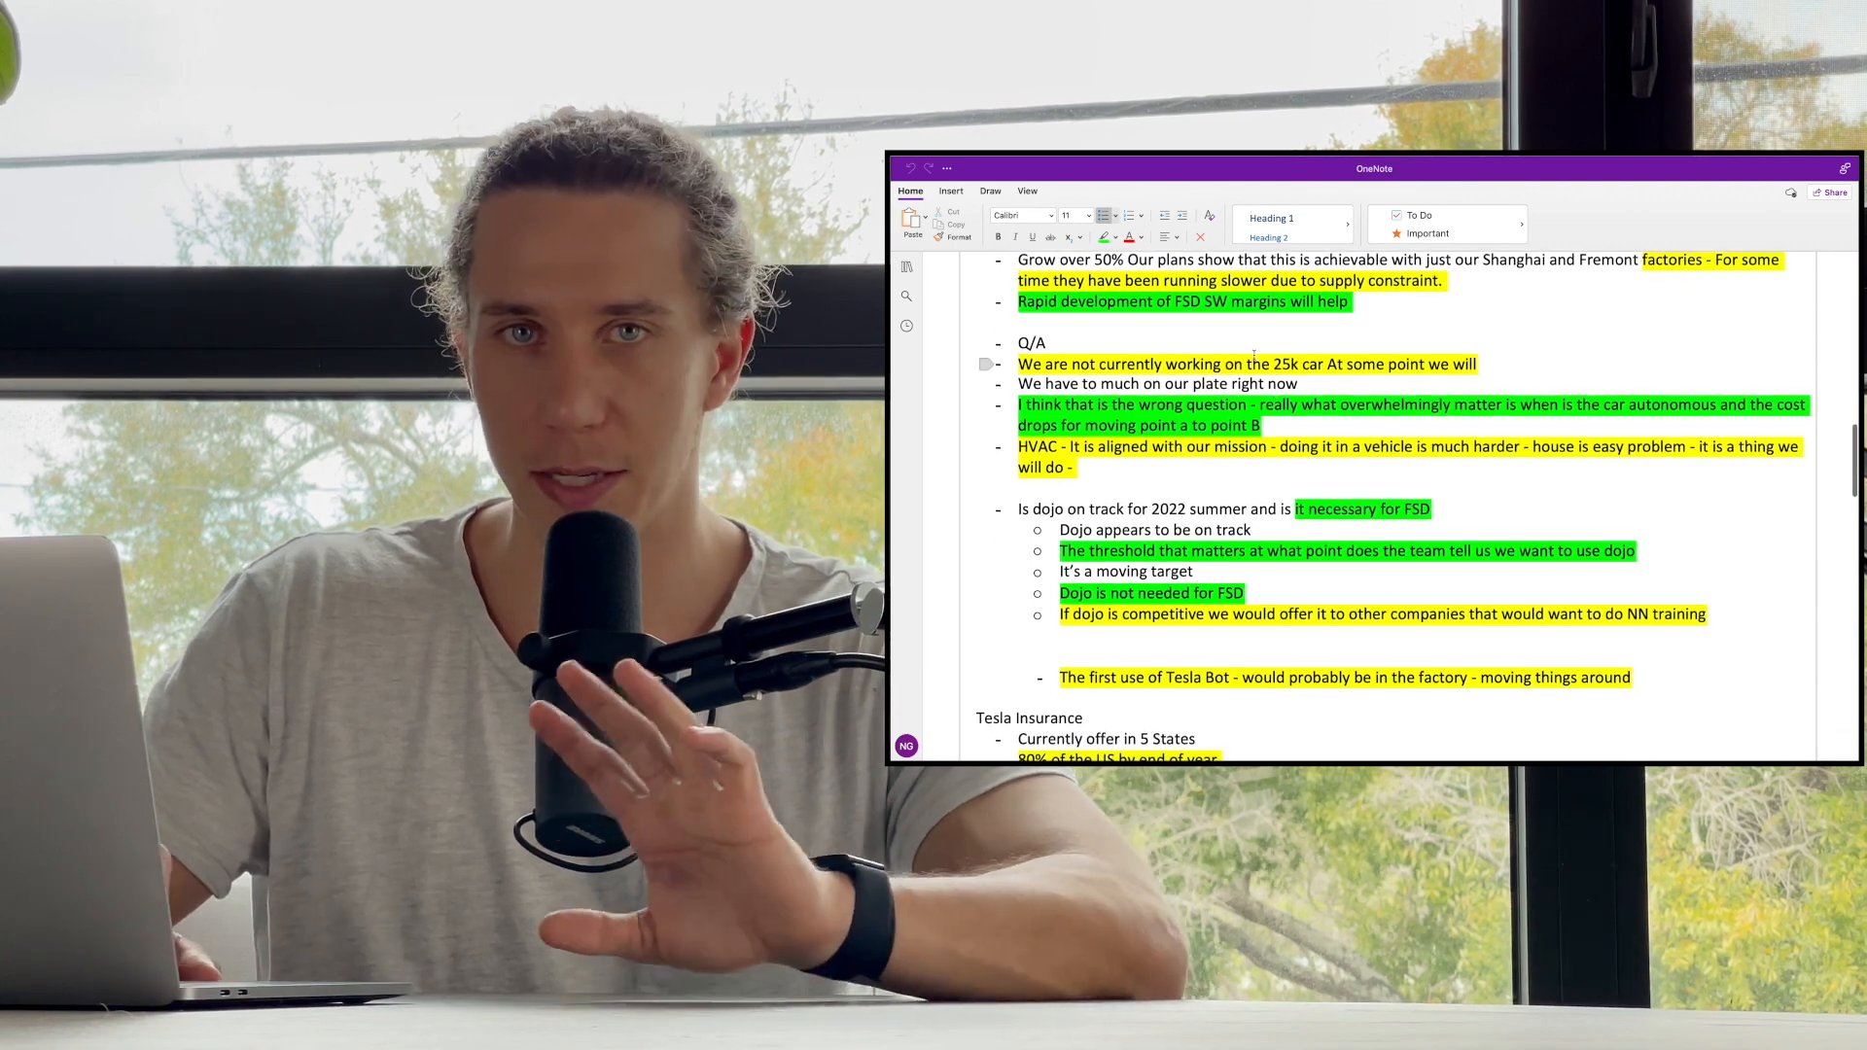
- Scroll to the Tesla Insurance notes on 80% US coverage by year end and Europe next
scroll(down, 3)
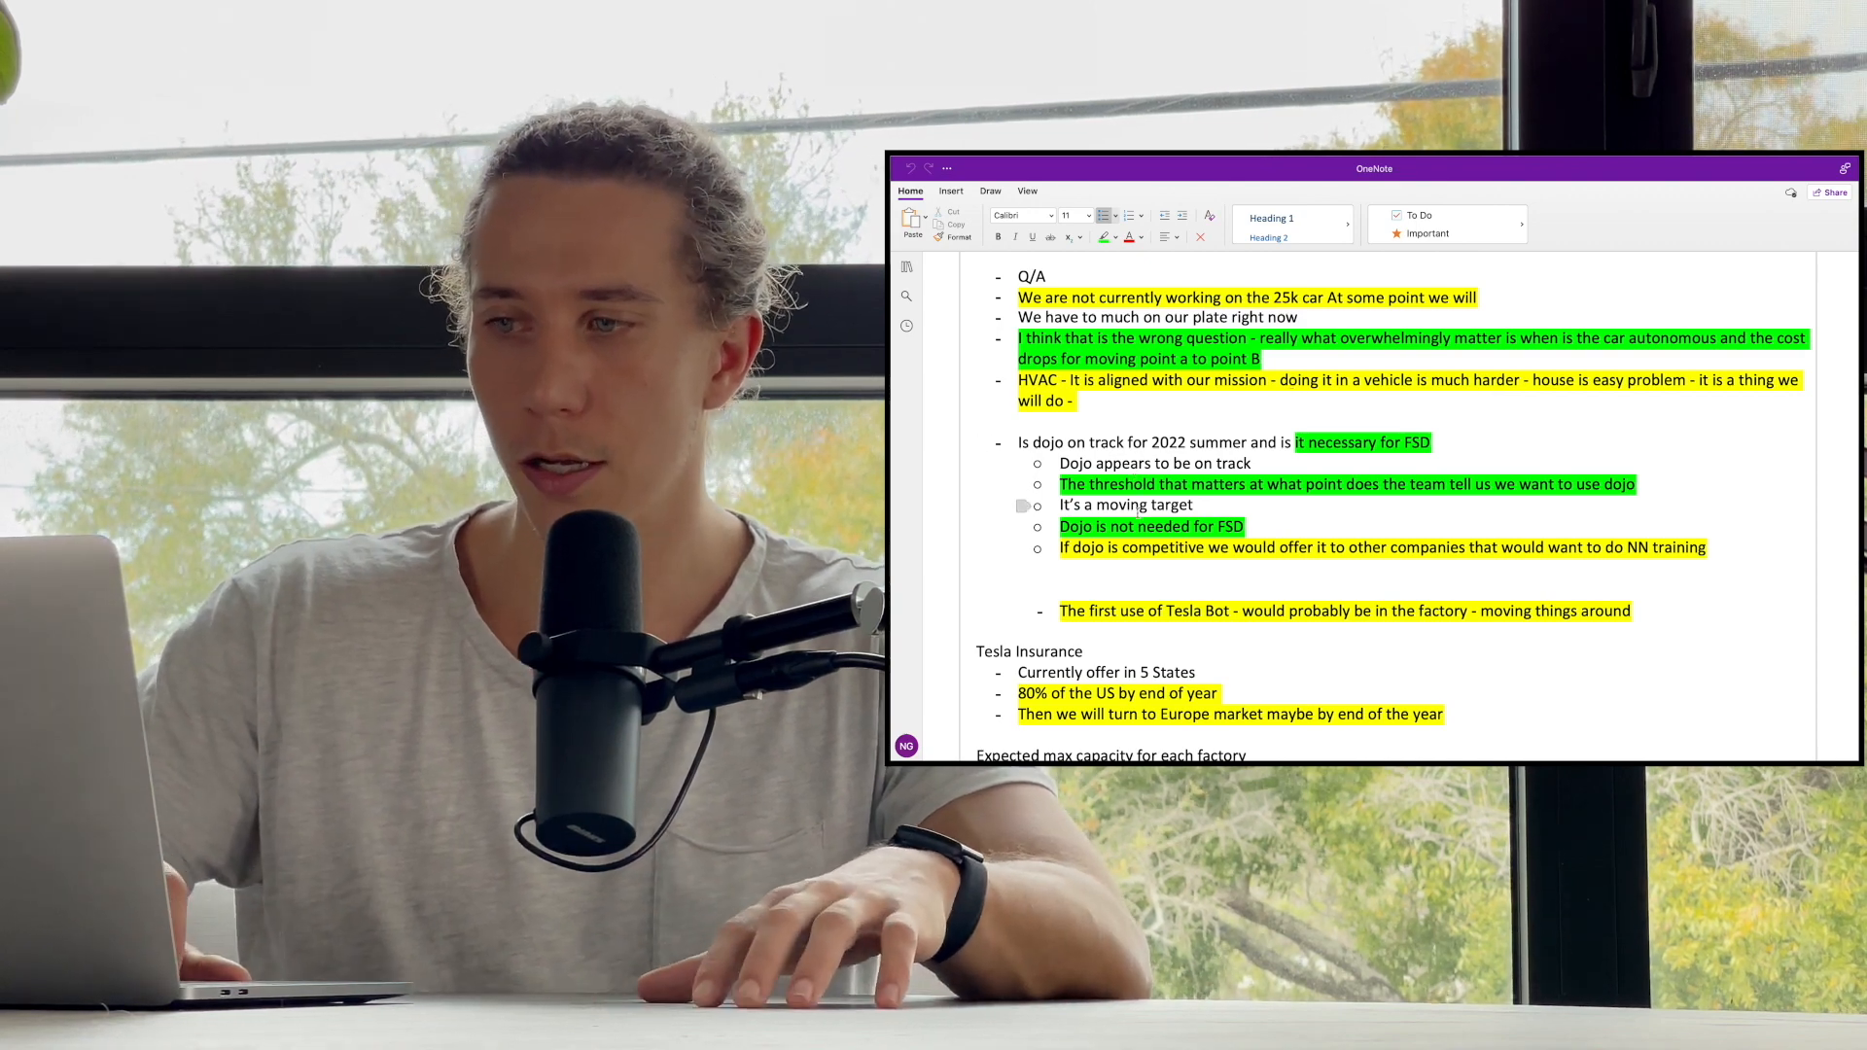
- Scroll to the factory capacity points on 2022 location review and a possible year-end announcement
scroll(down, 3)
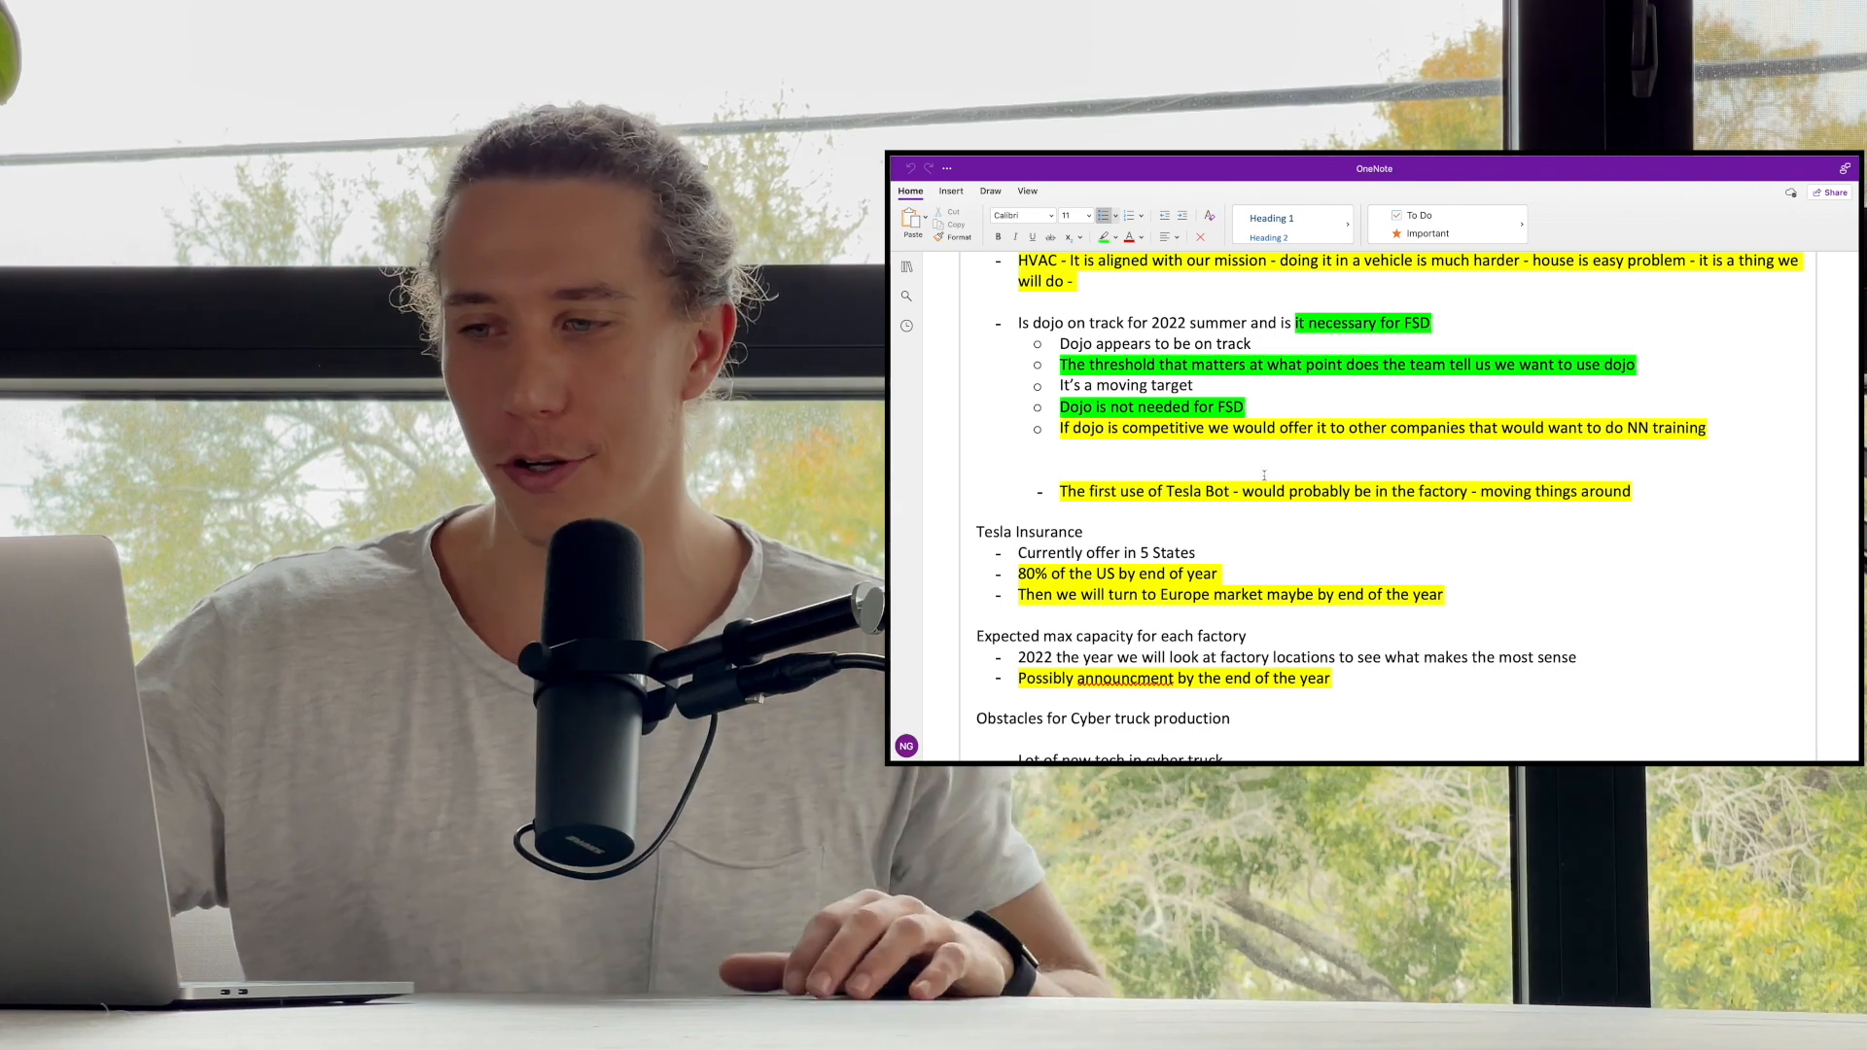
- Scroll to the Cybertruck obstacle points on affordability and the 250k yearly target, plus margins questions
scroll(down, 3)
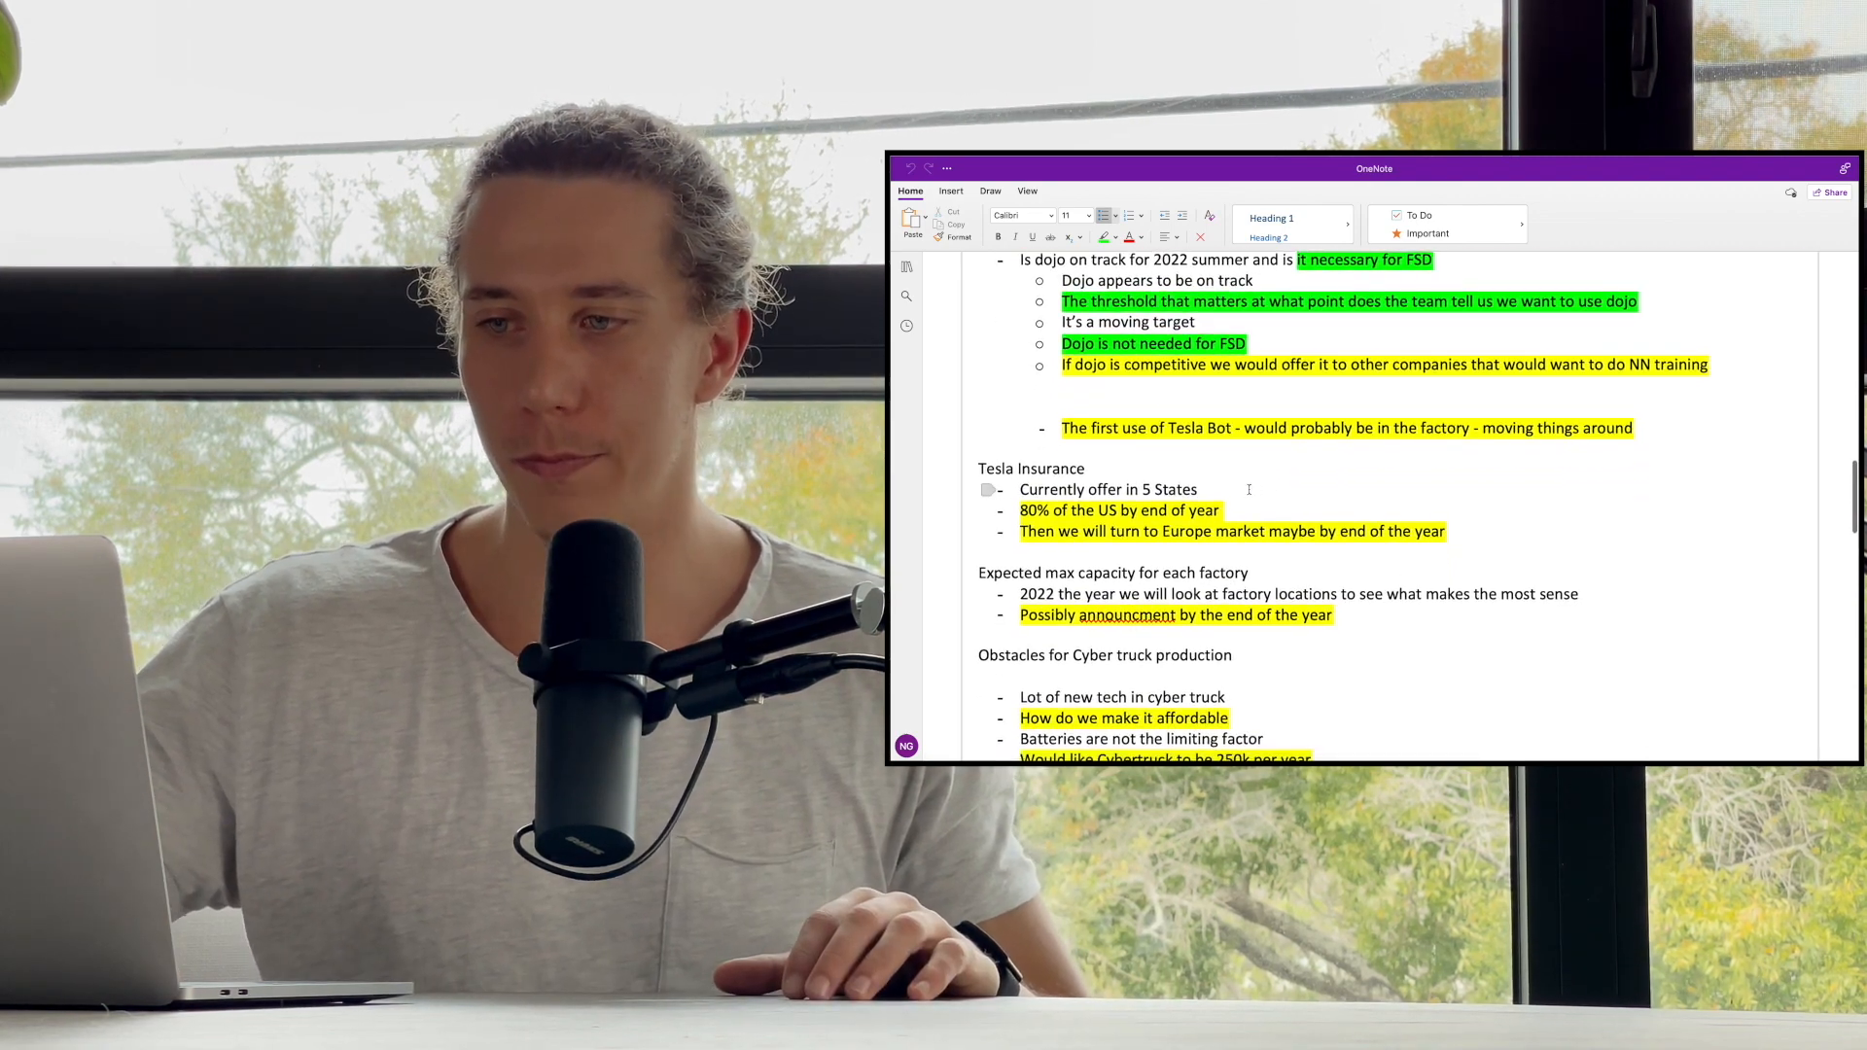
scroll(down, 3)
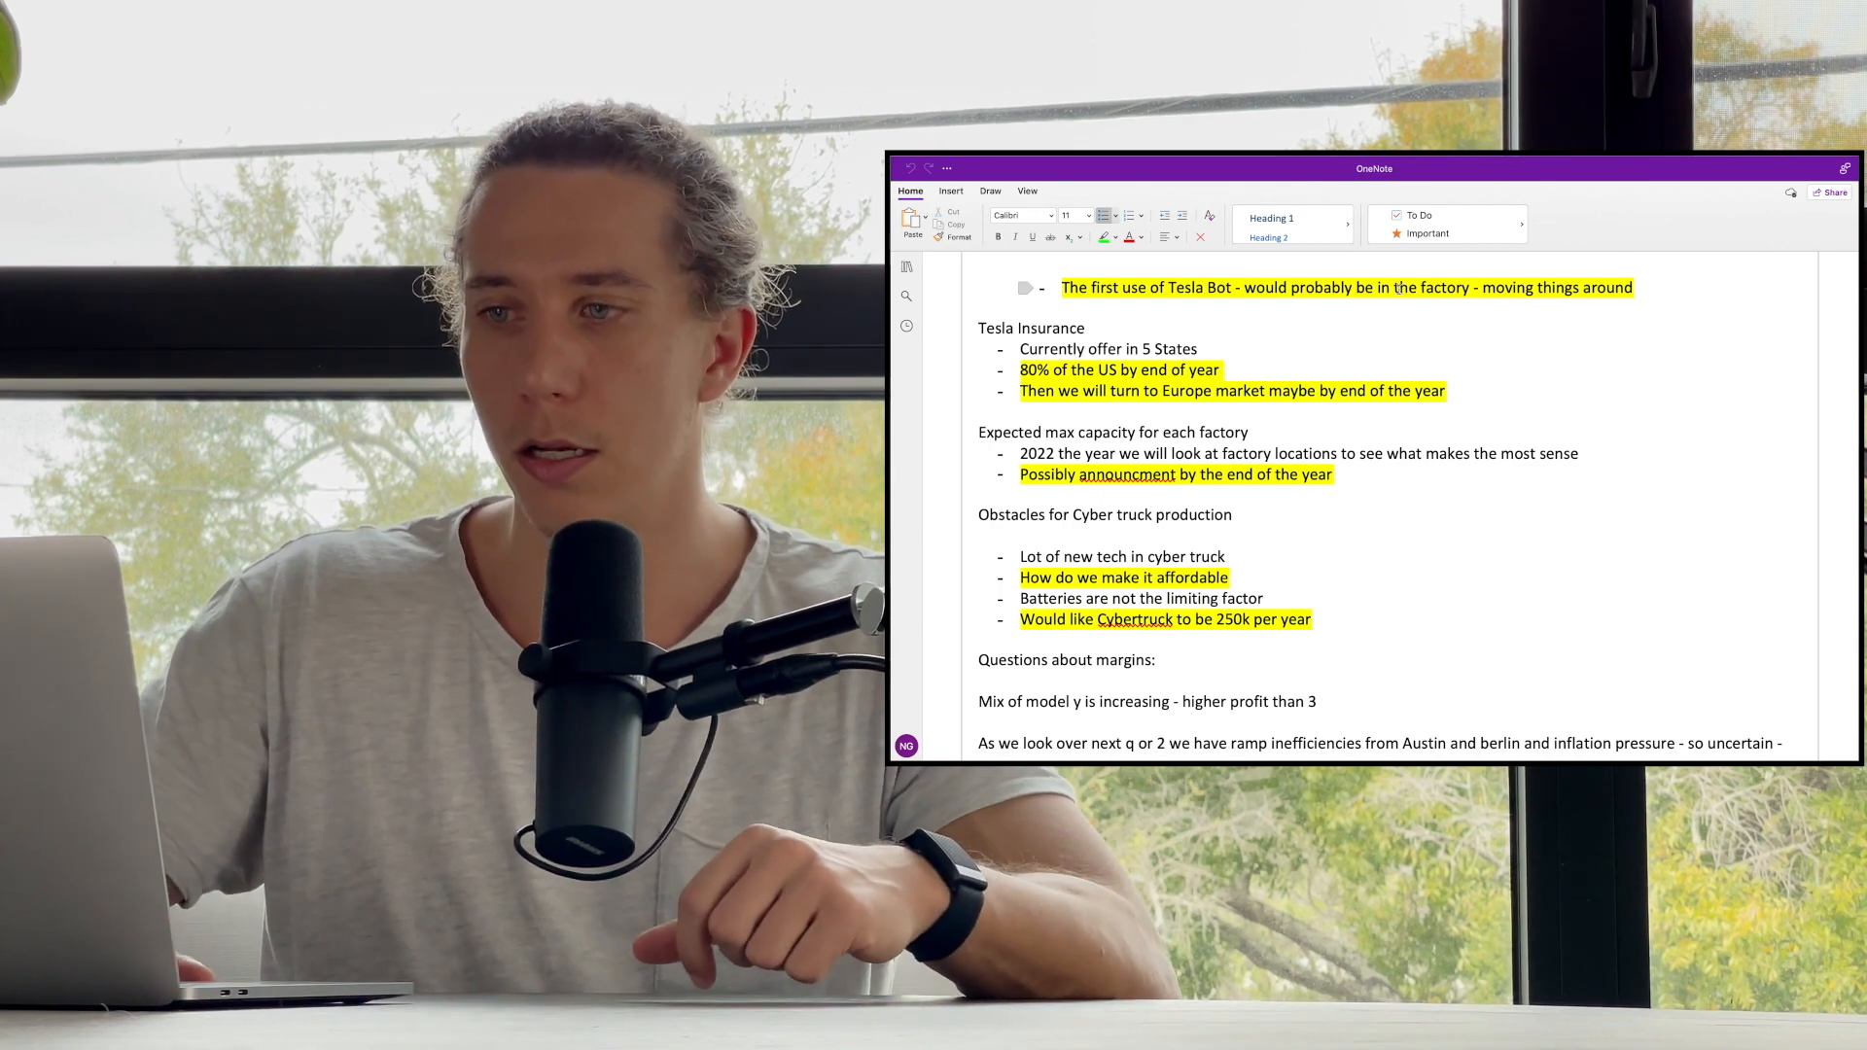
- Scroll through Zach's software-focus line, FSD beta upside, Elon's robotaxi points and the iron-based storage note
scroll(down, 3)
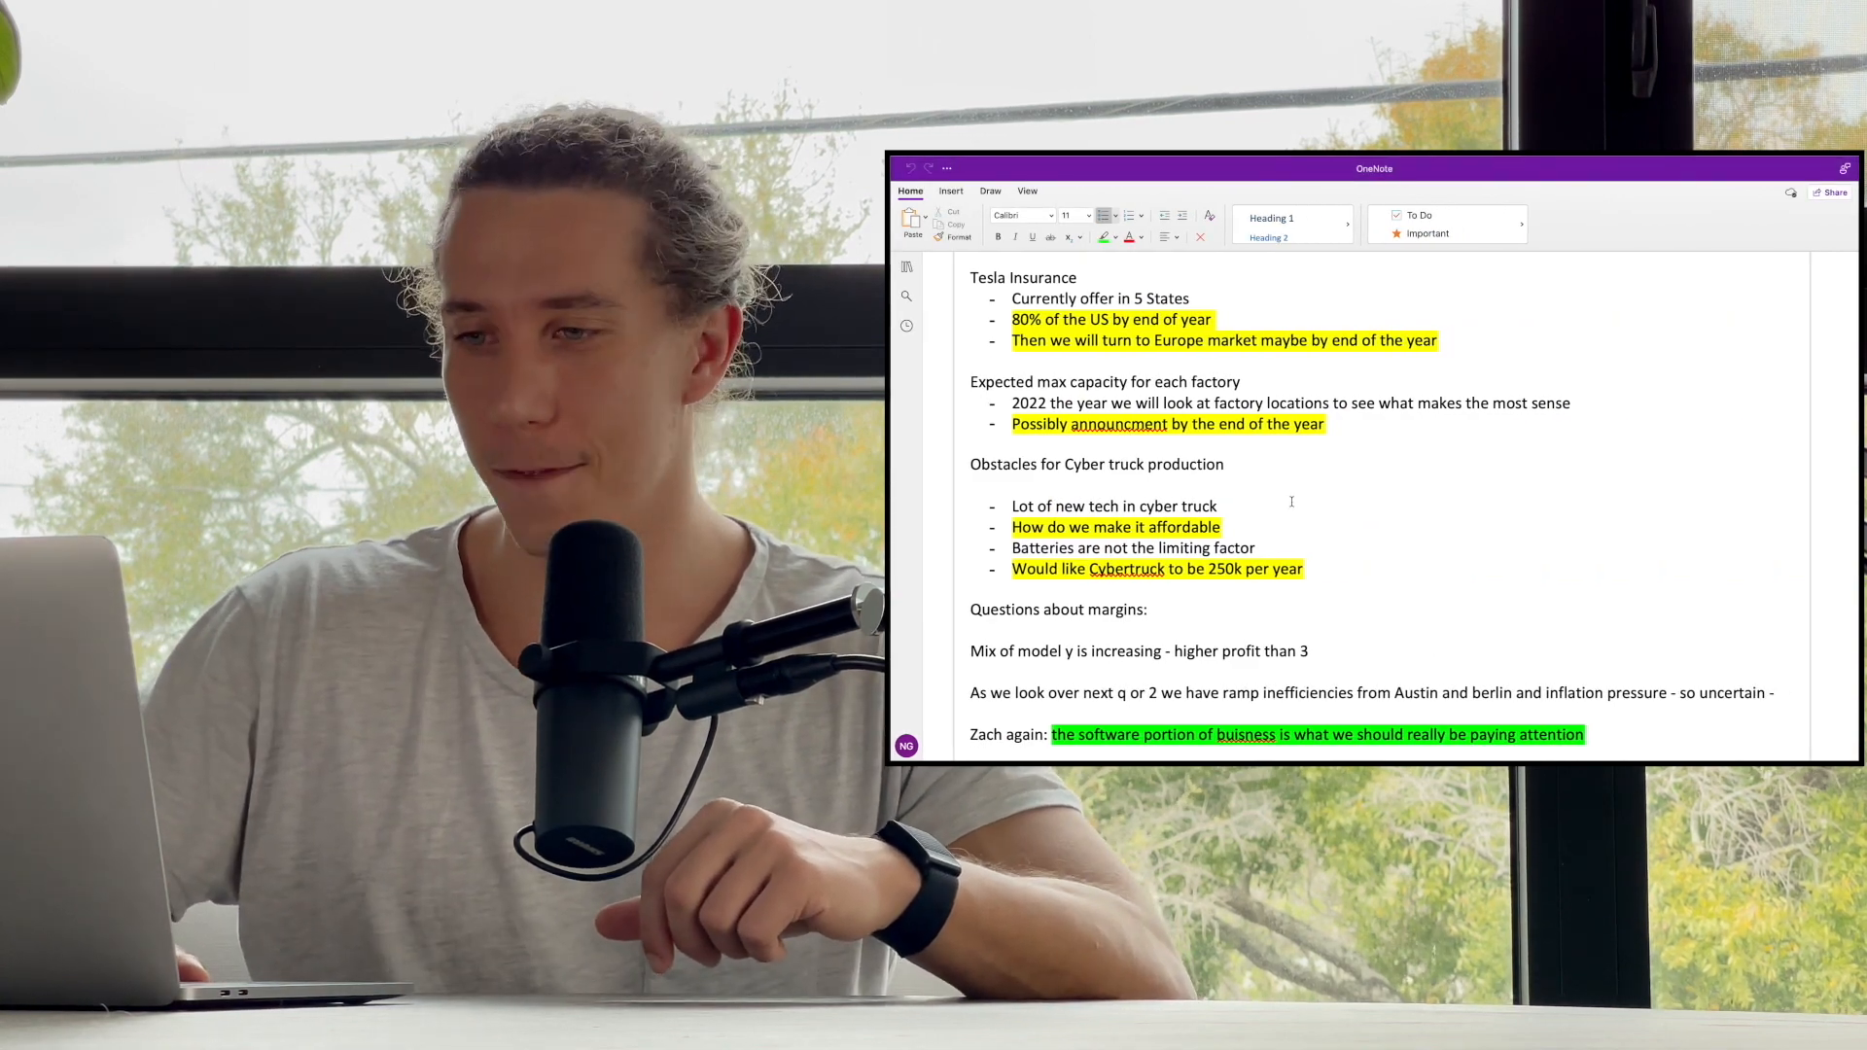
scroll(down, 3)
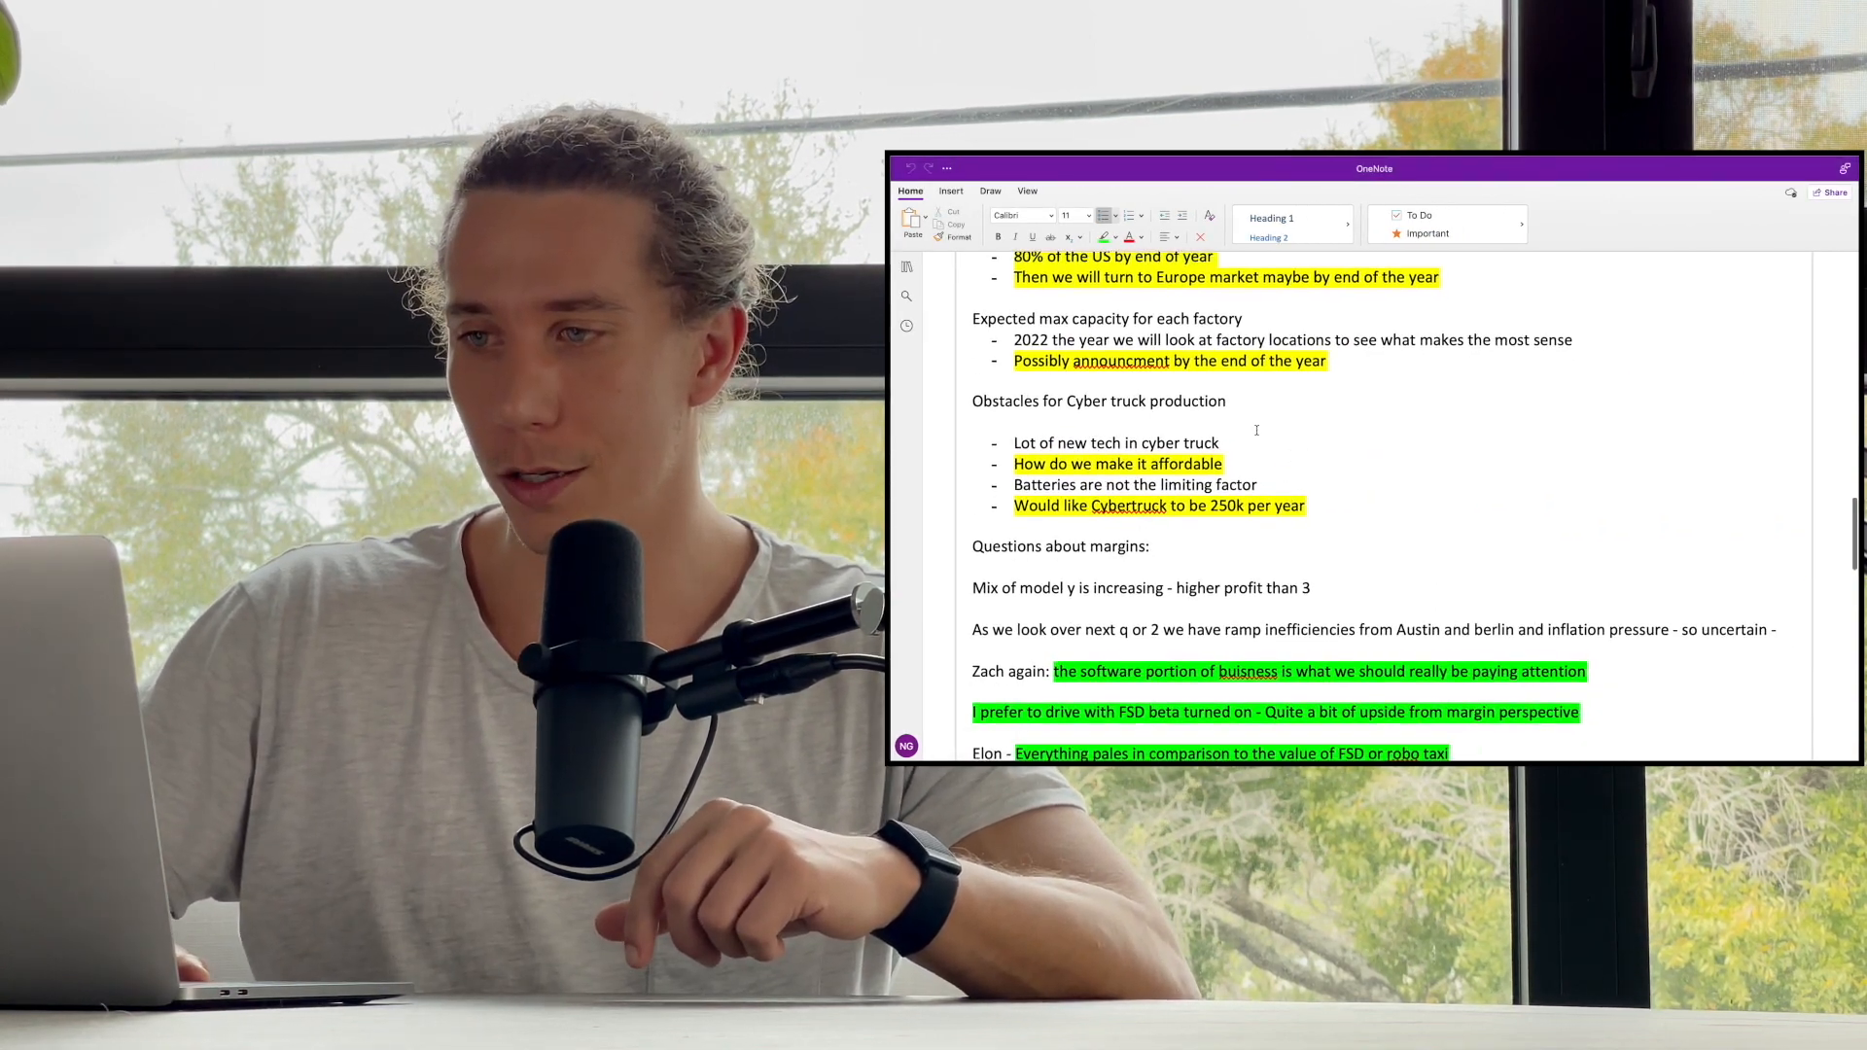
scroll(down, 3)
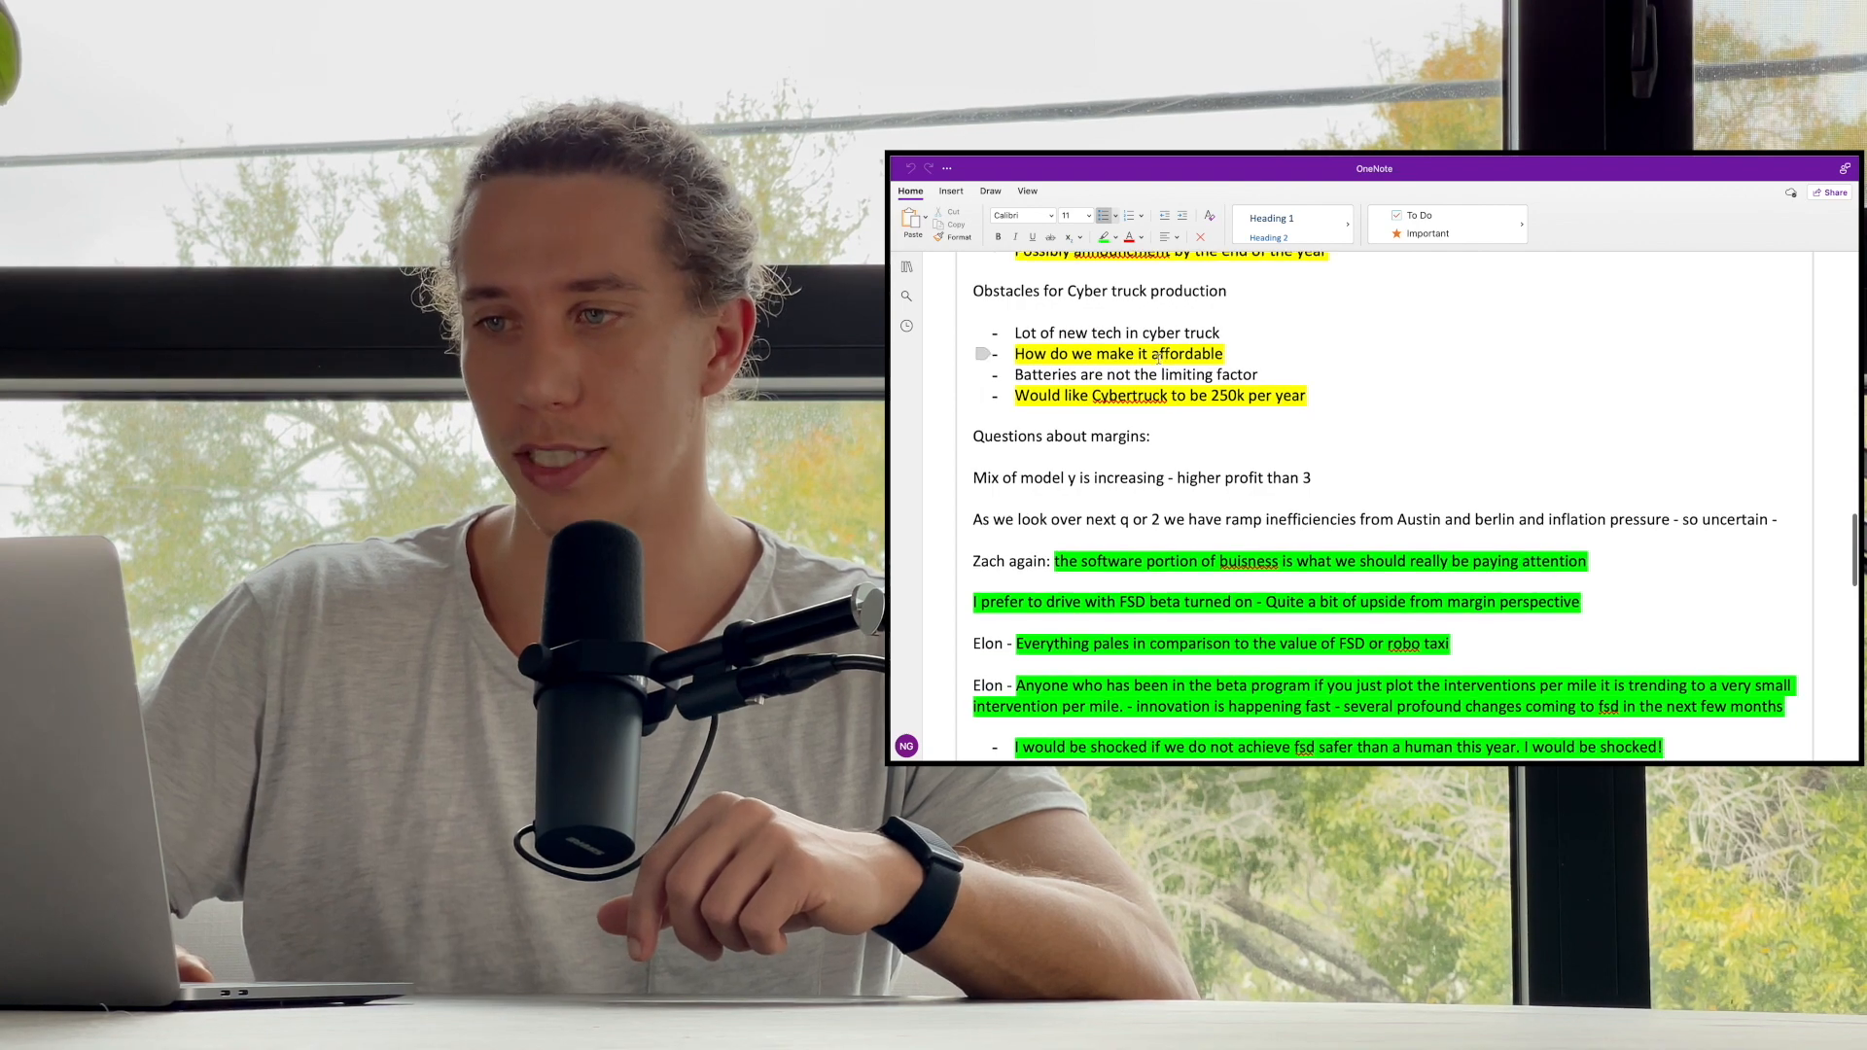
scroll(down, 3)
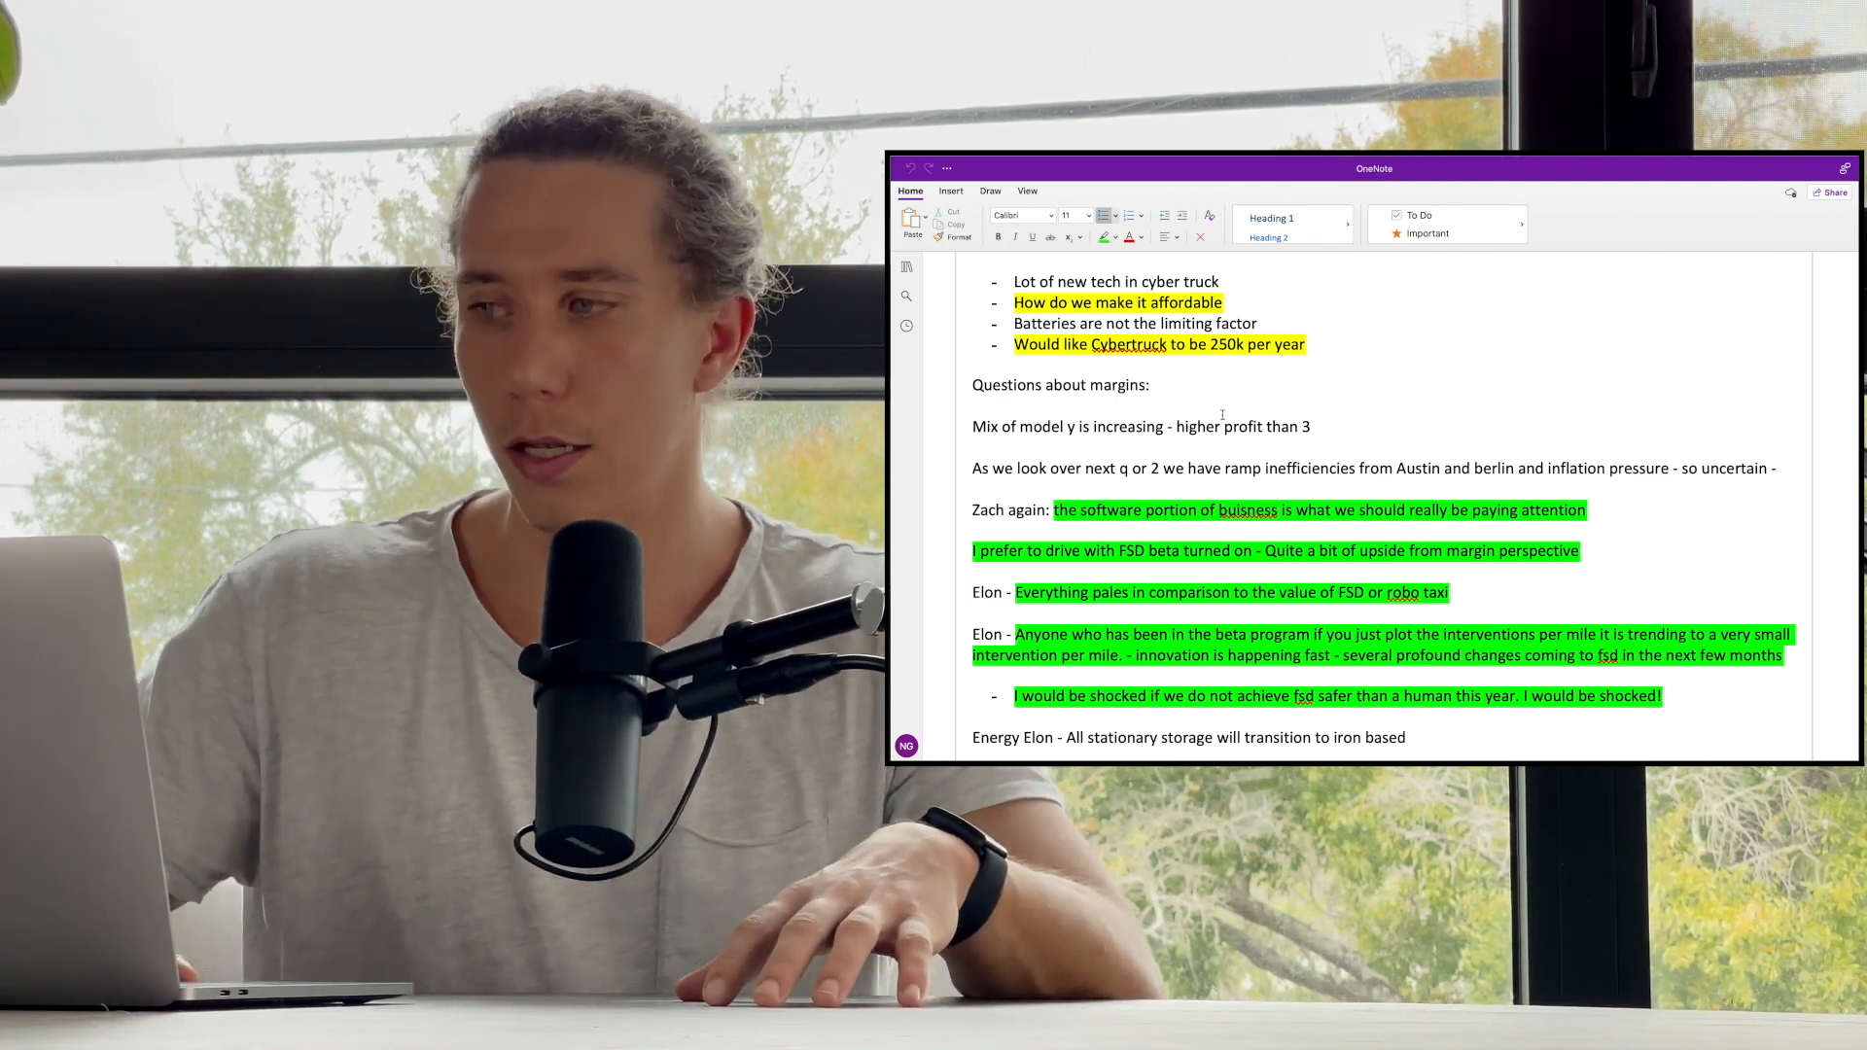
- Scroll to the highlighted energy points on chip-limited energy and a terawatt-hour business
scroll(down, 3)
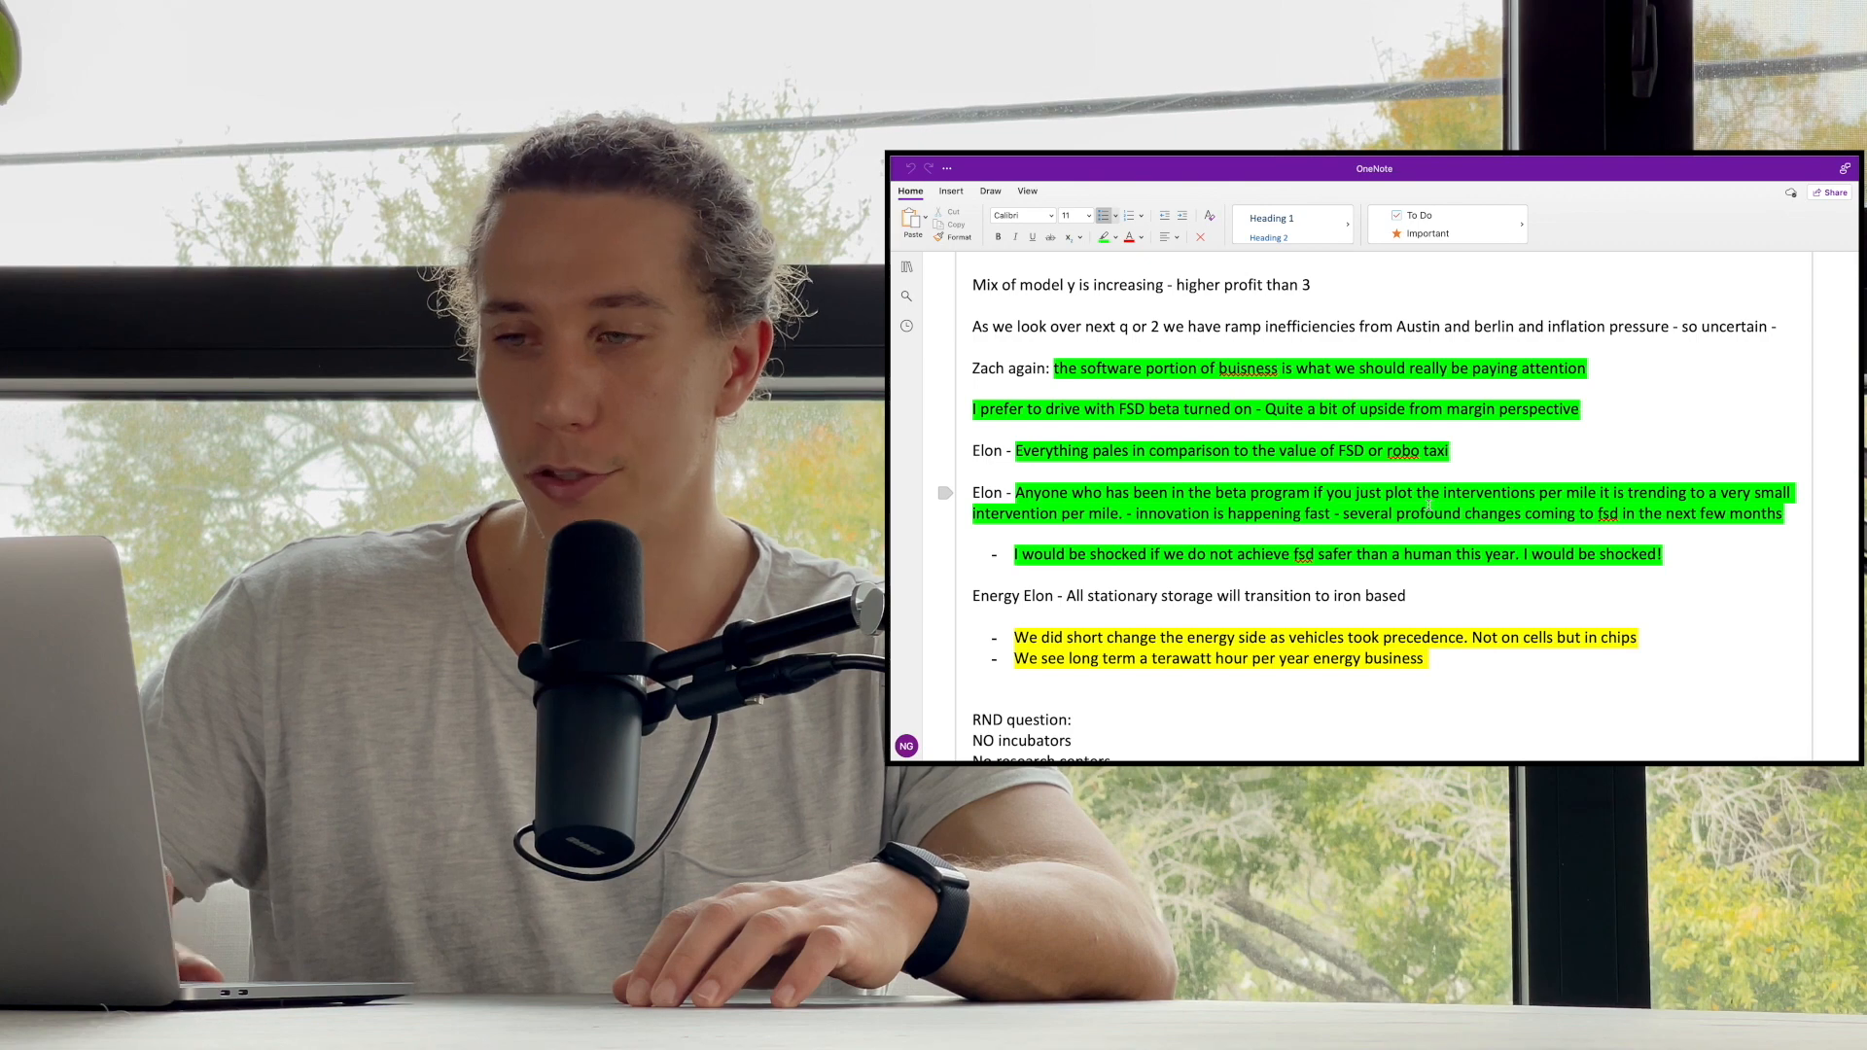
- Scroll to the RND notes: no incubators, no research centers, and the ideas-versus-execution quote
scroll(down, 3)
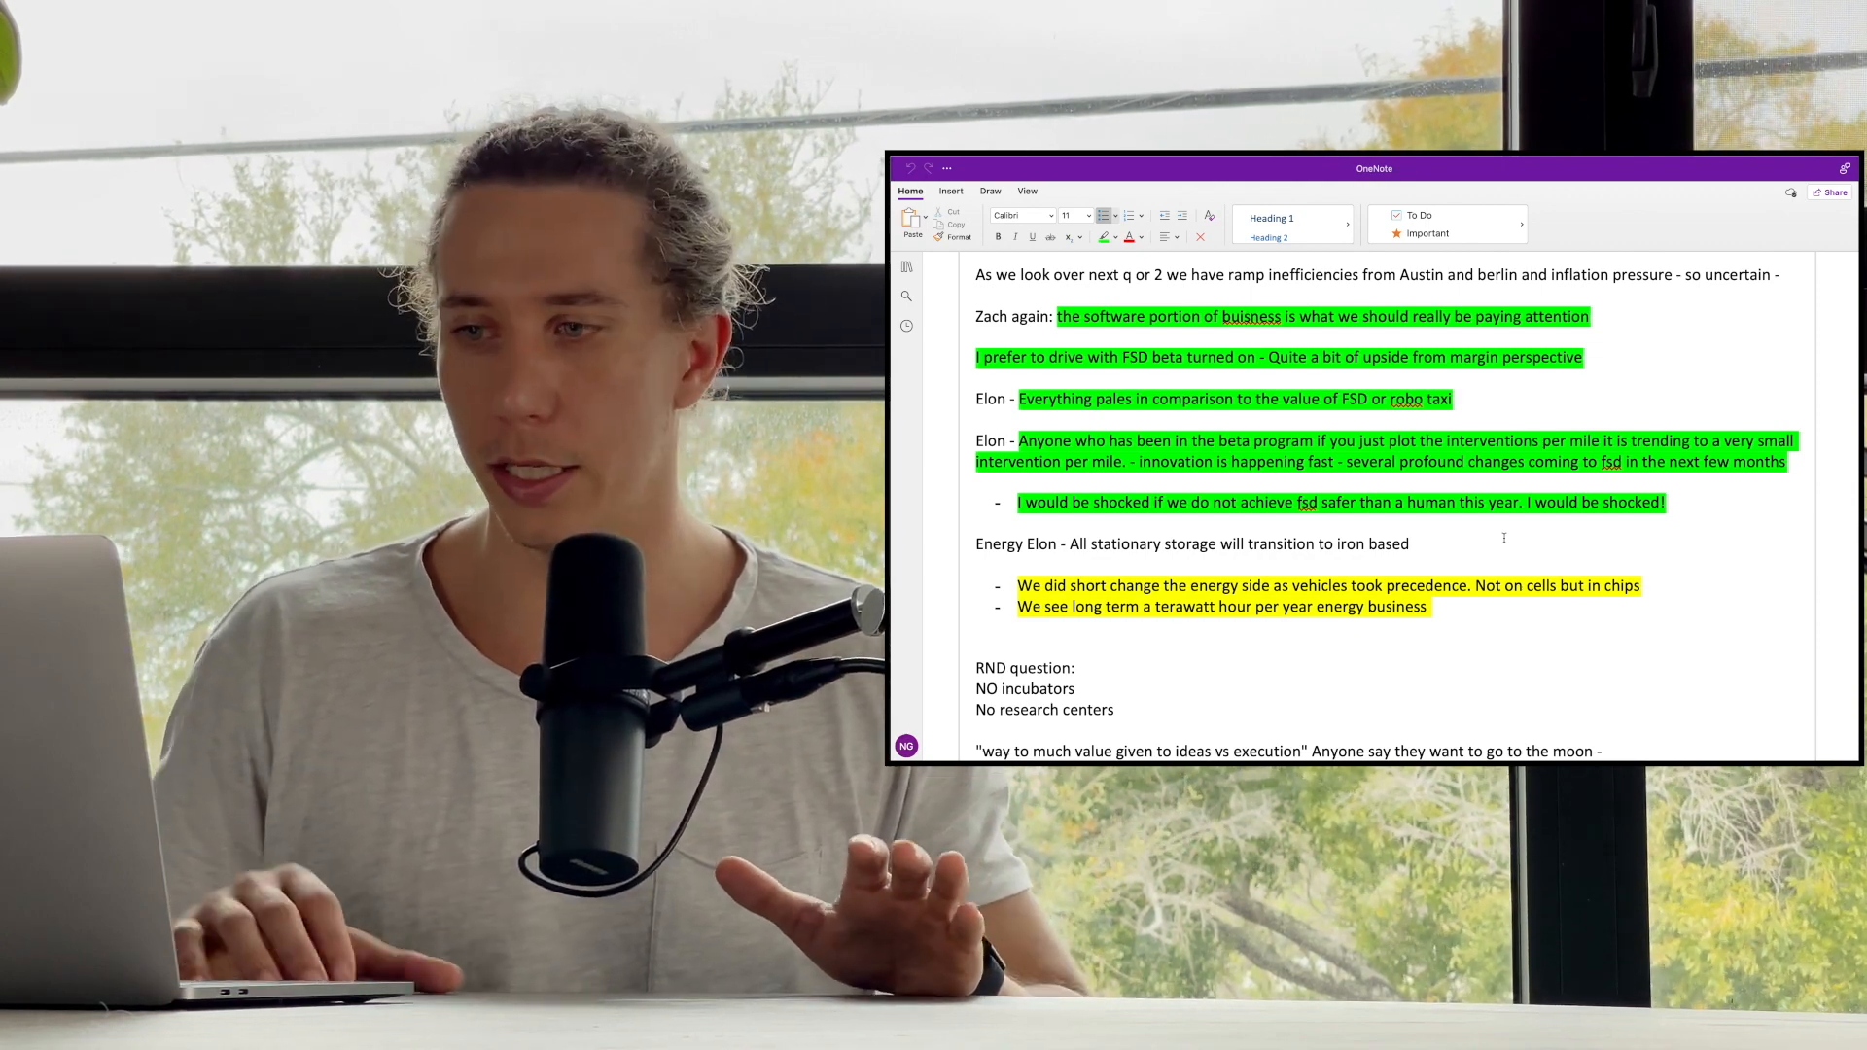
- Scroll to the notes' end: FSD take-rate rear-view mirror and cheaper-than-a-bus answers, and the 25k car question
scroll(down, 3)
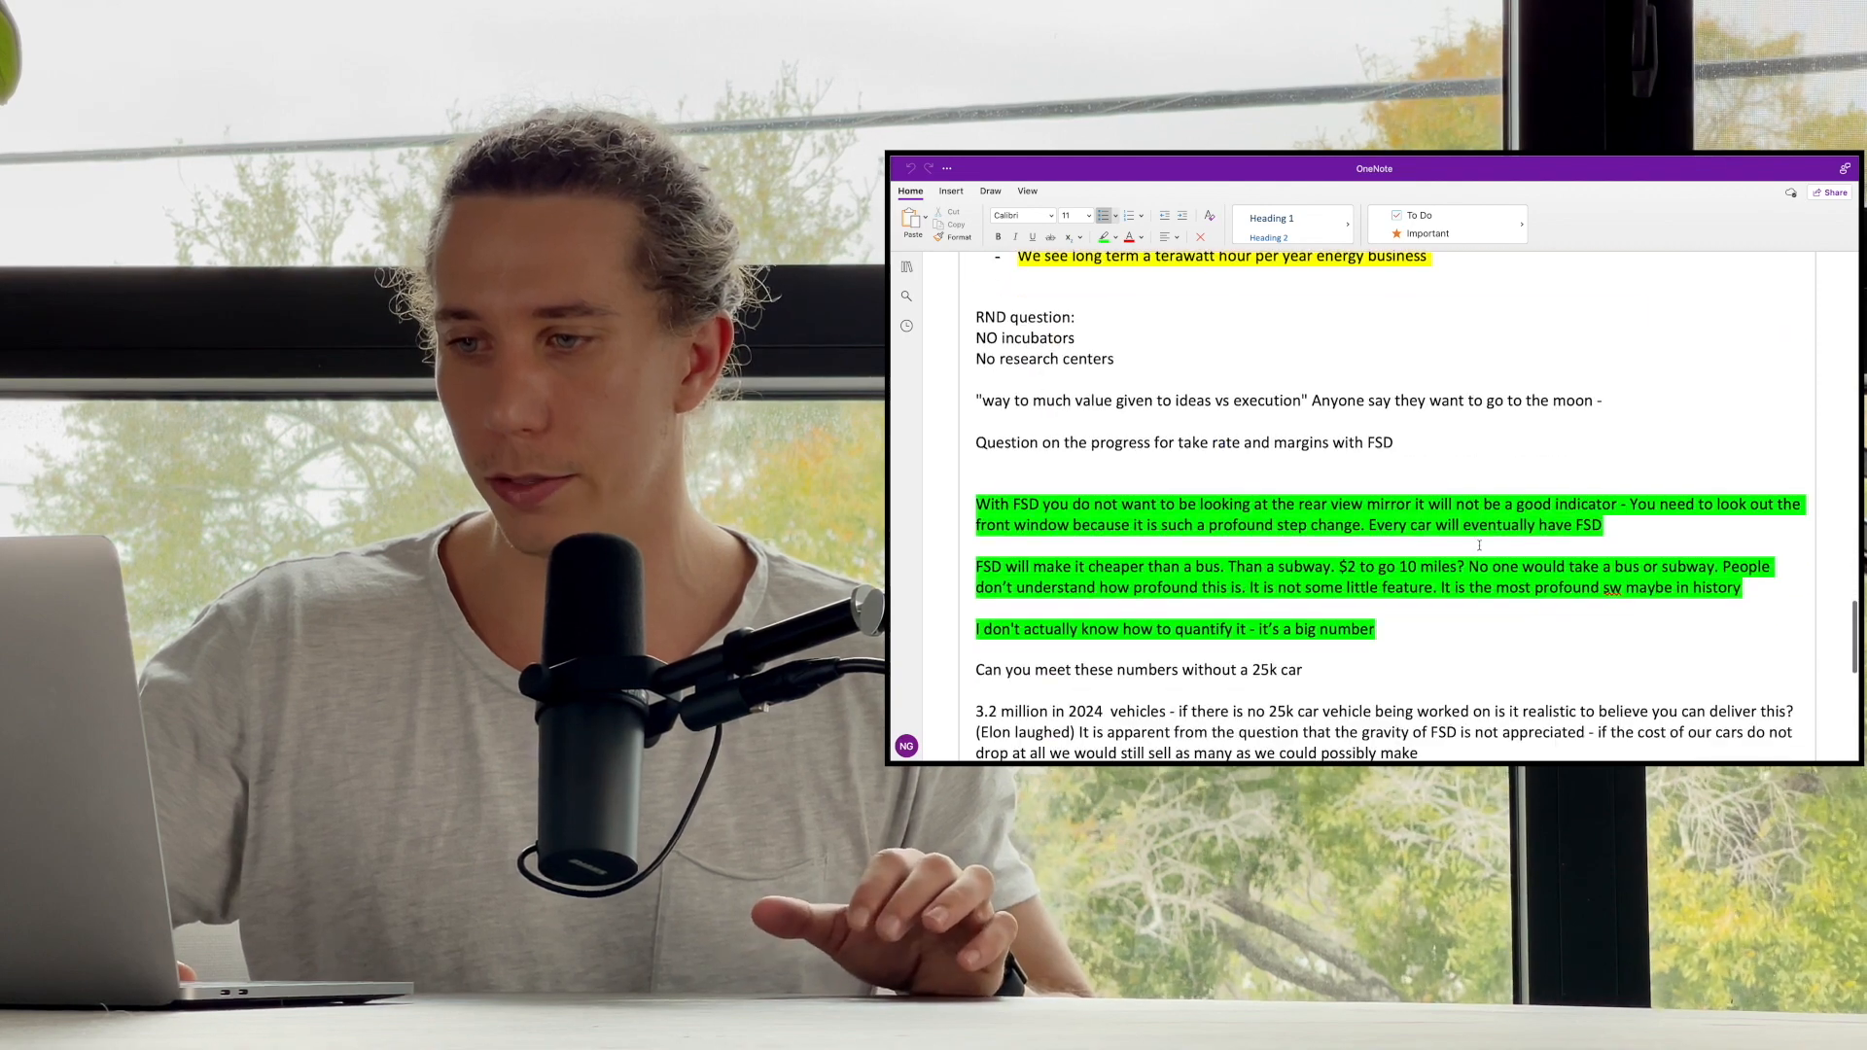
scroll(up, 3)
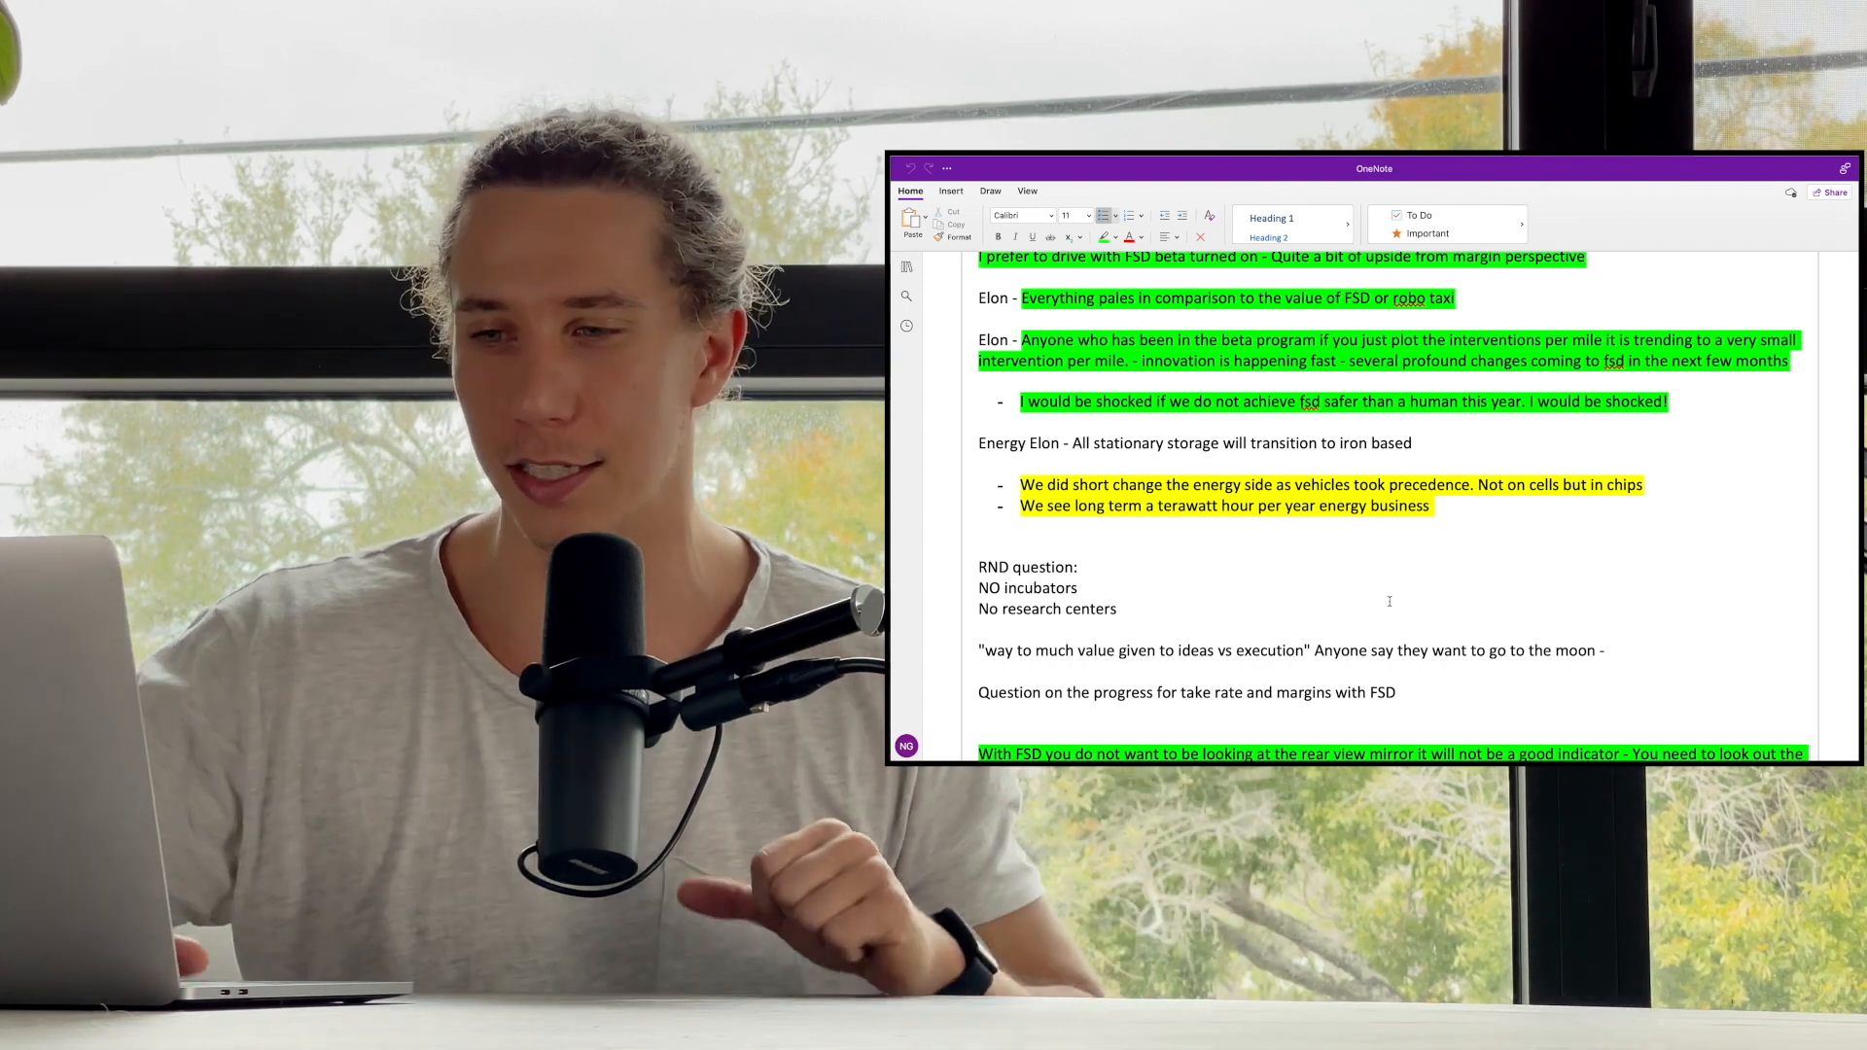
scroll(down, 3)
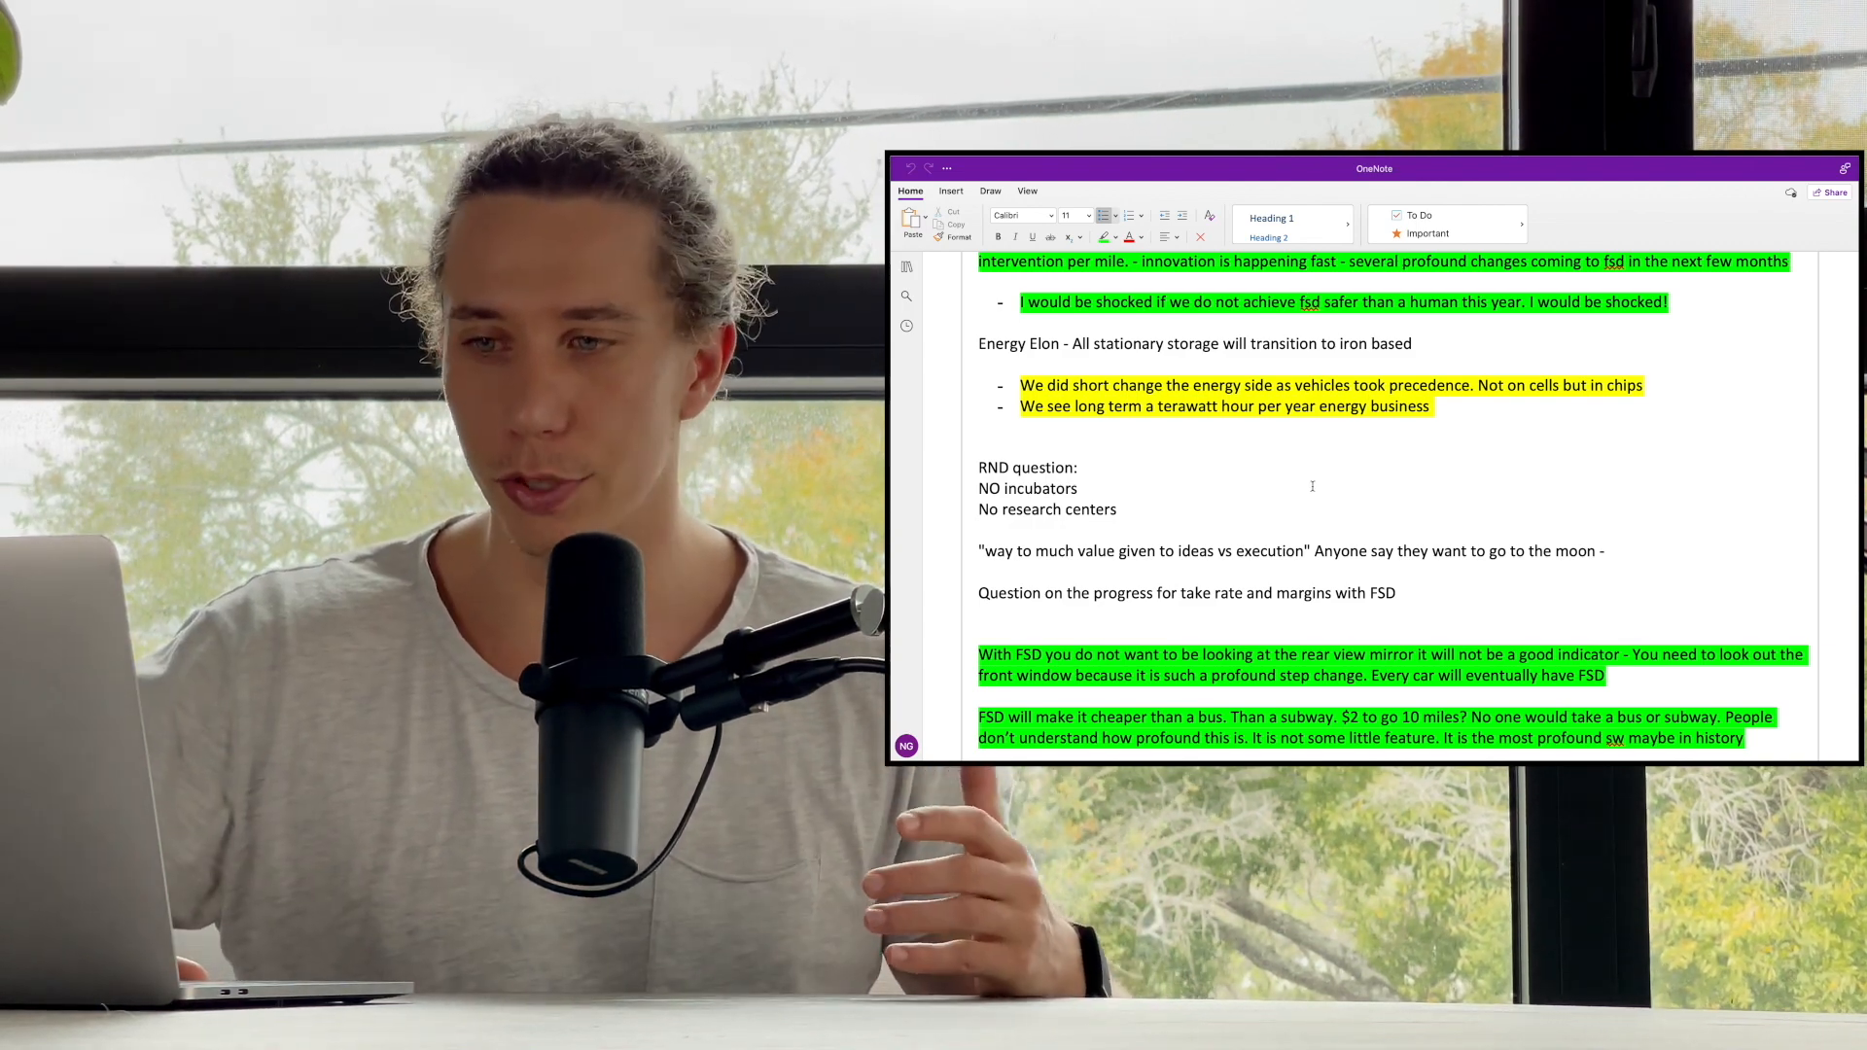
scroll(down, 3)
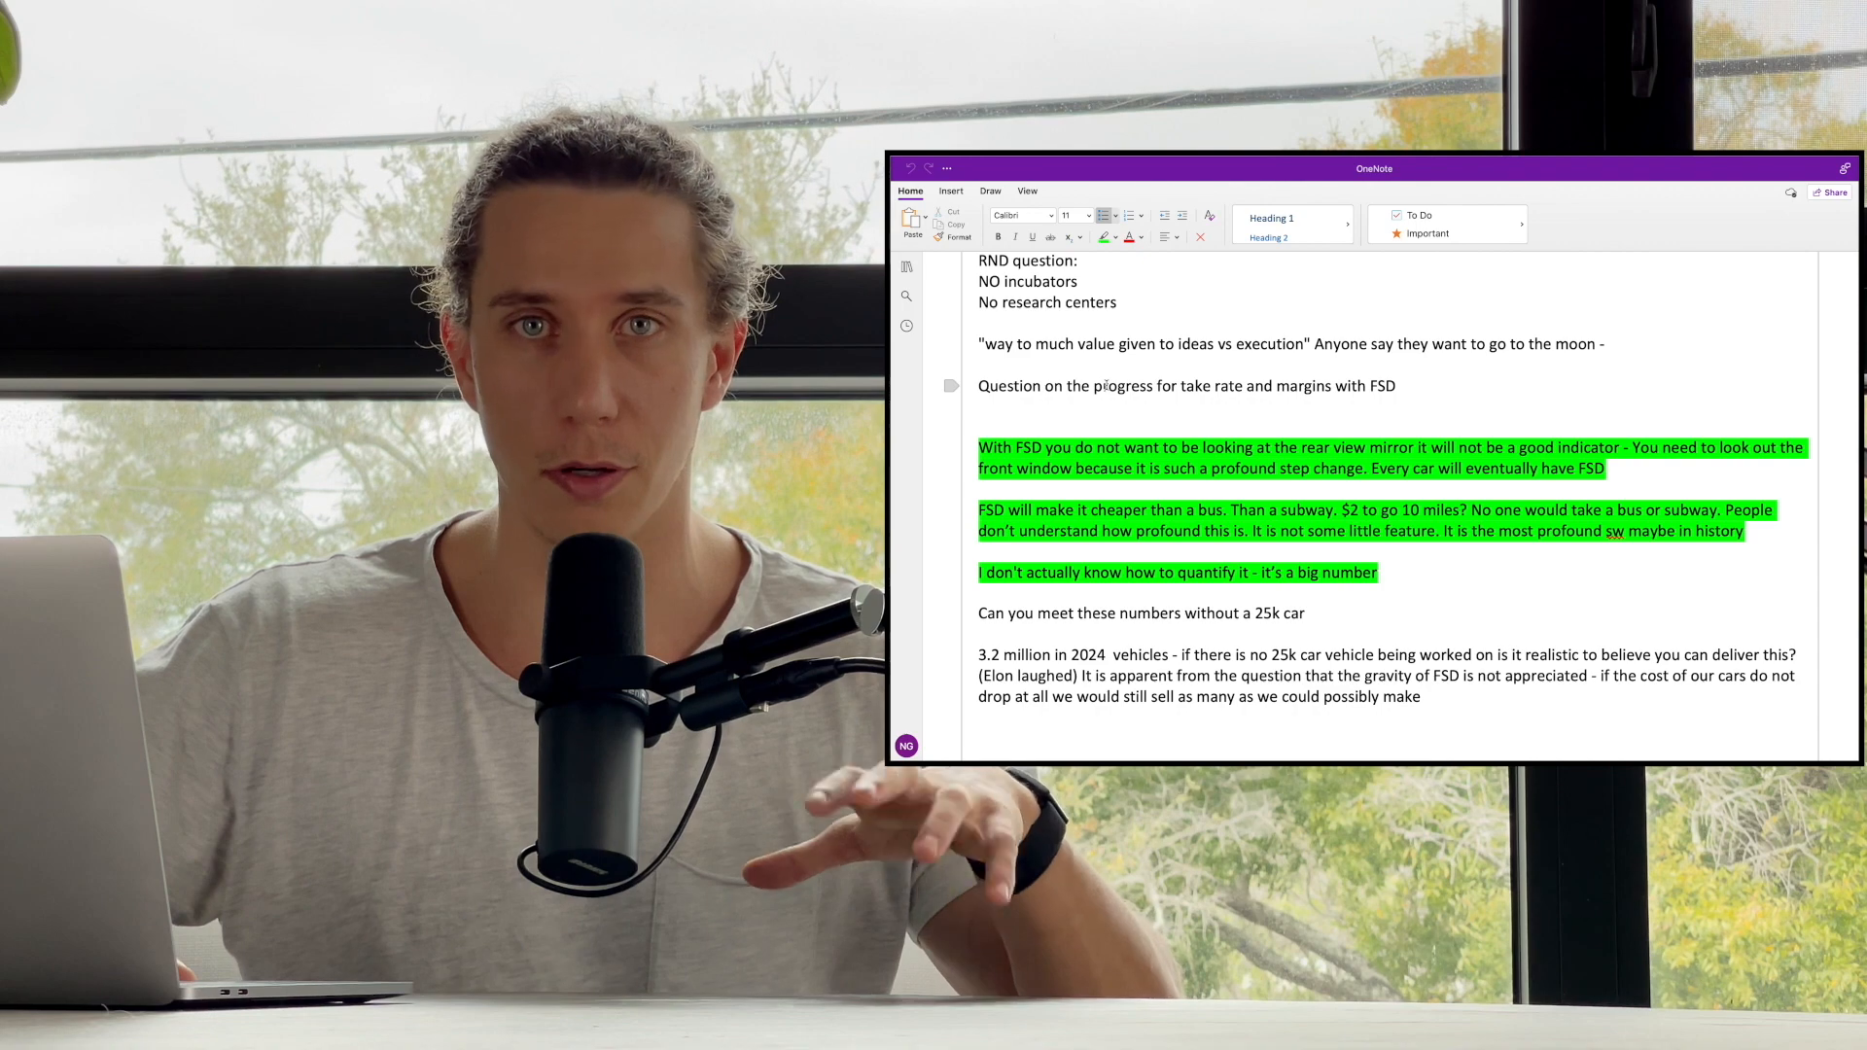
scroll(down, 3)
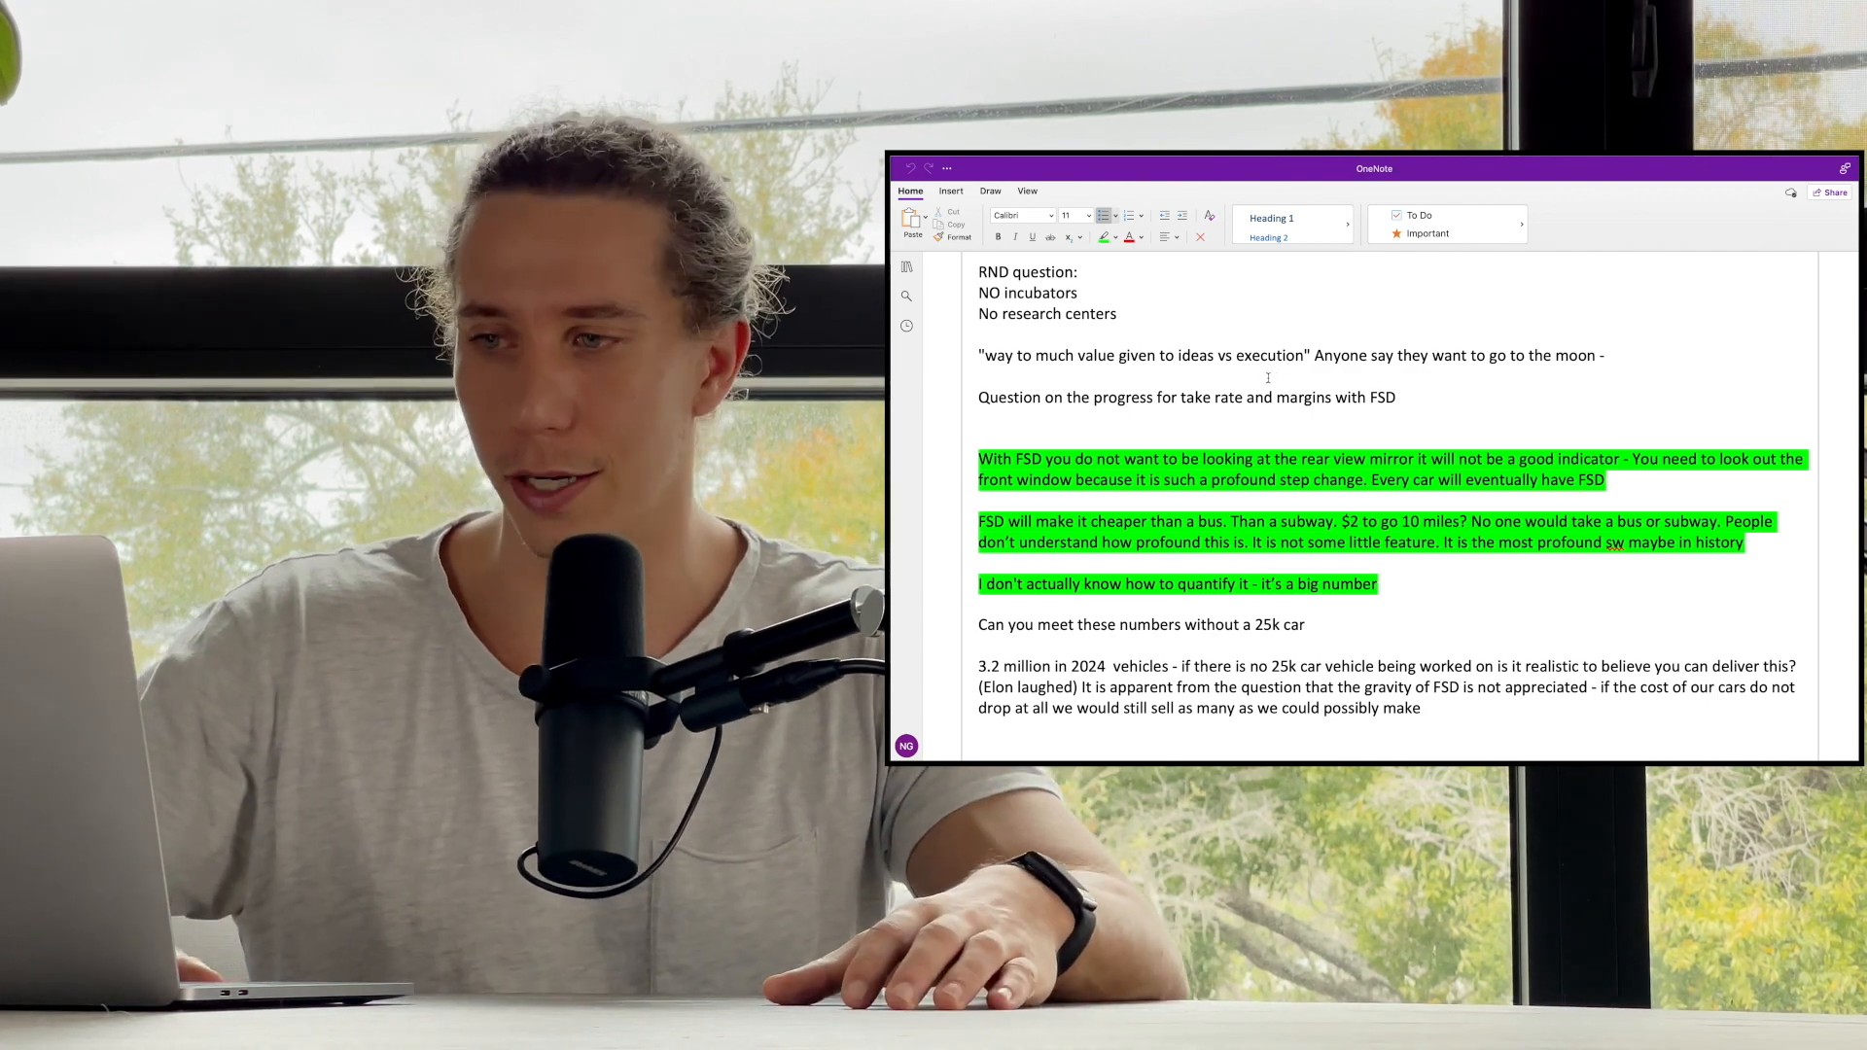
scroll(down, 3)
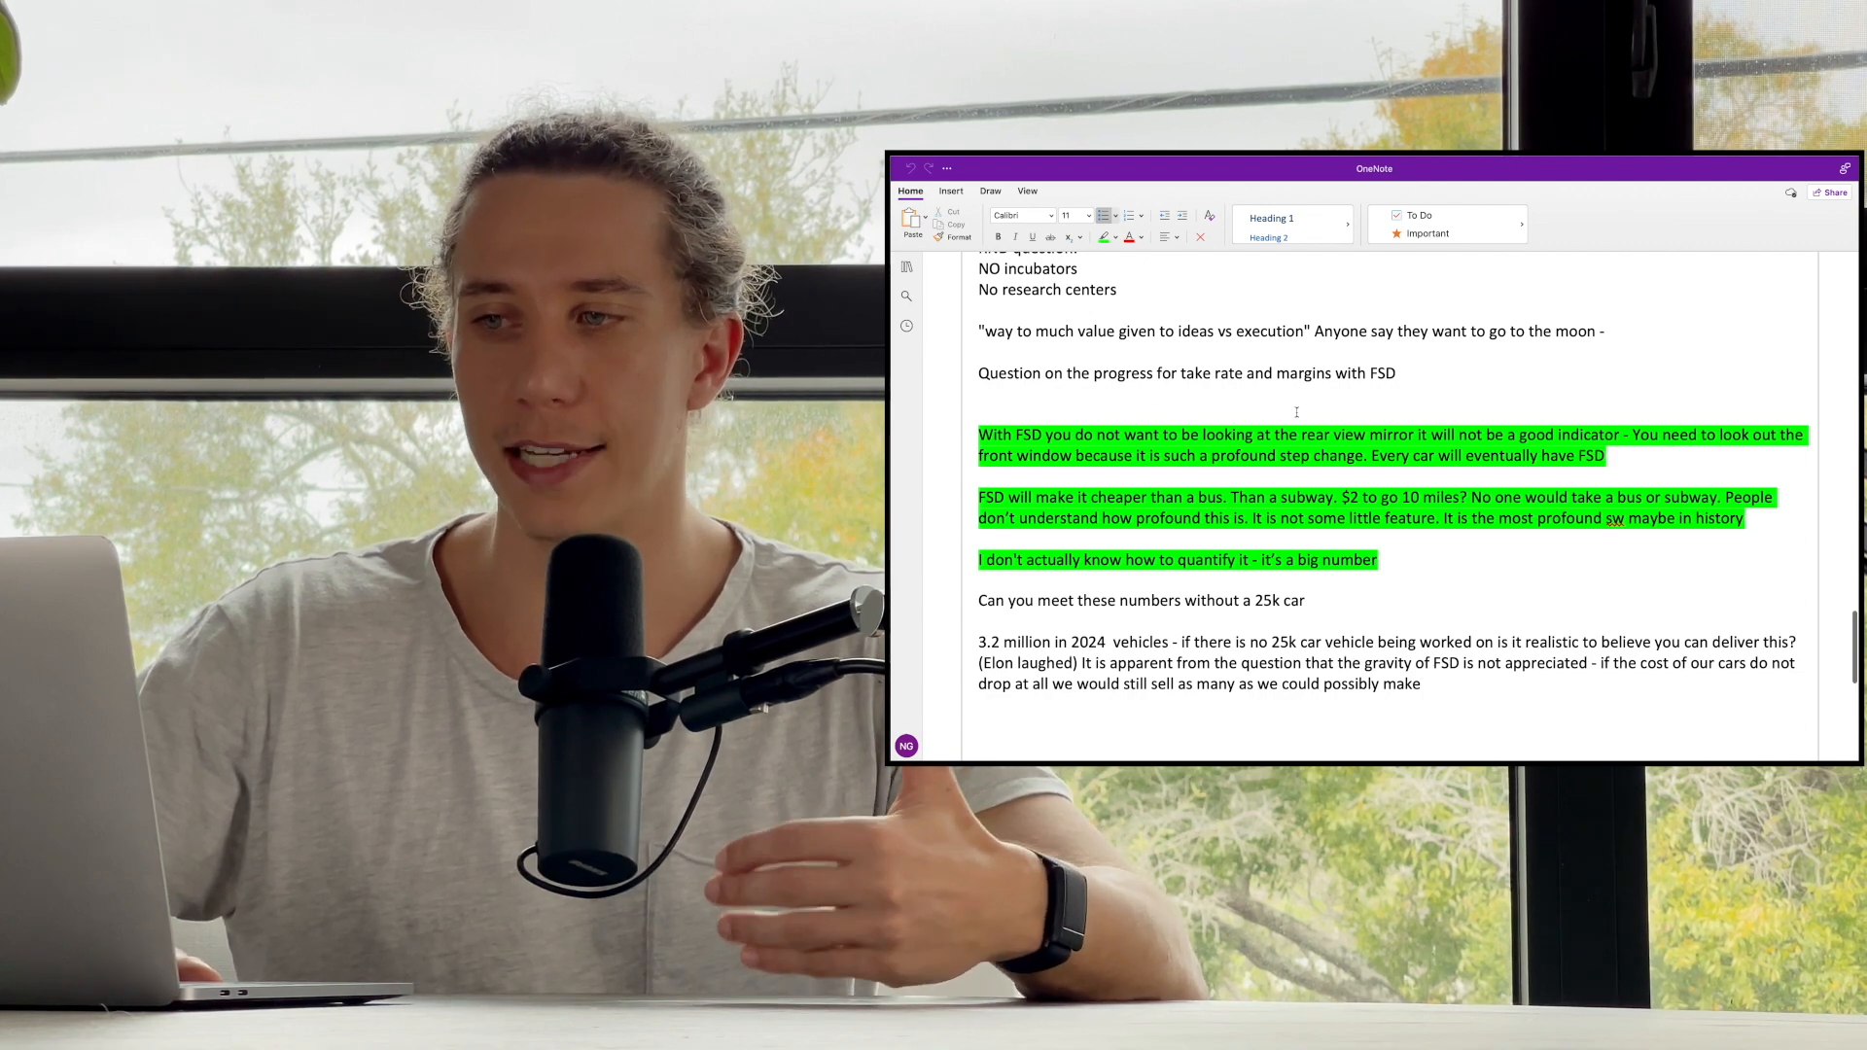
scroll(down, 3)
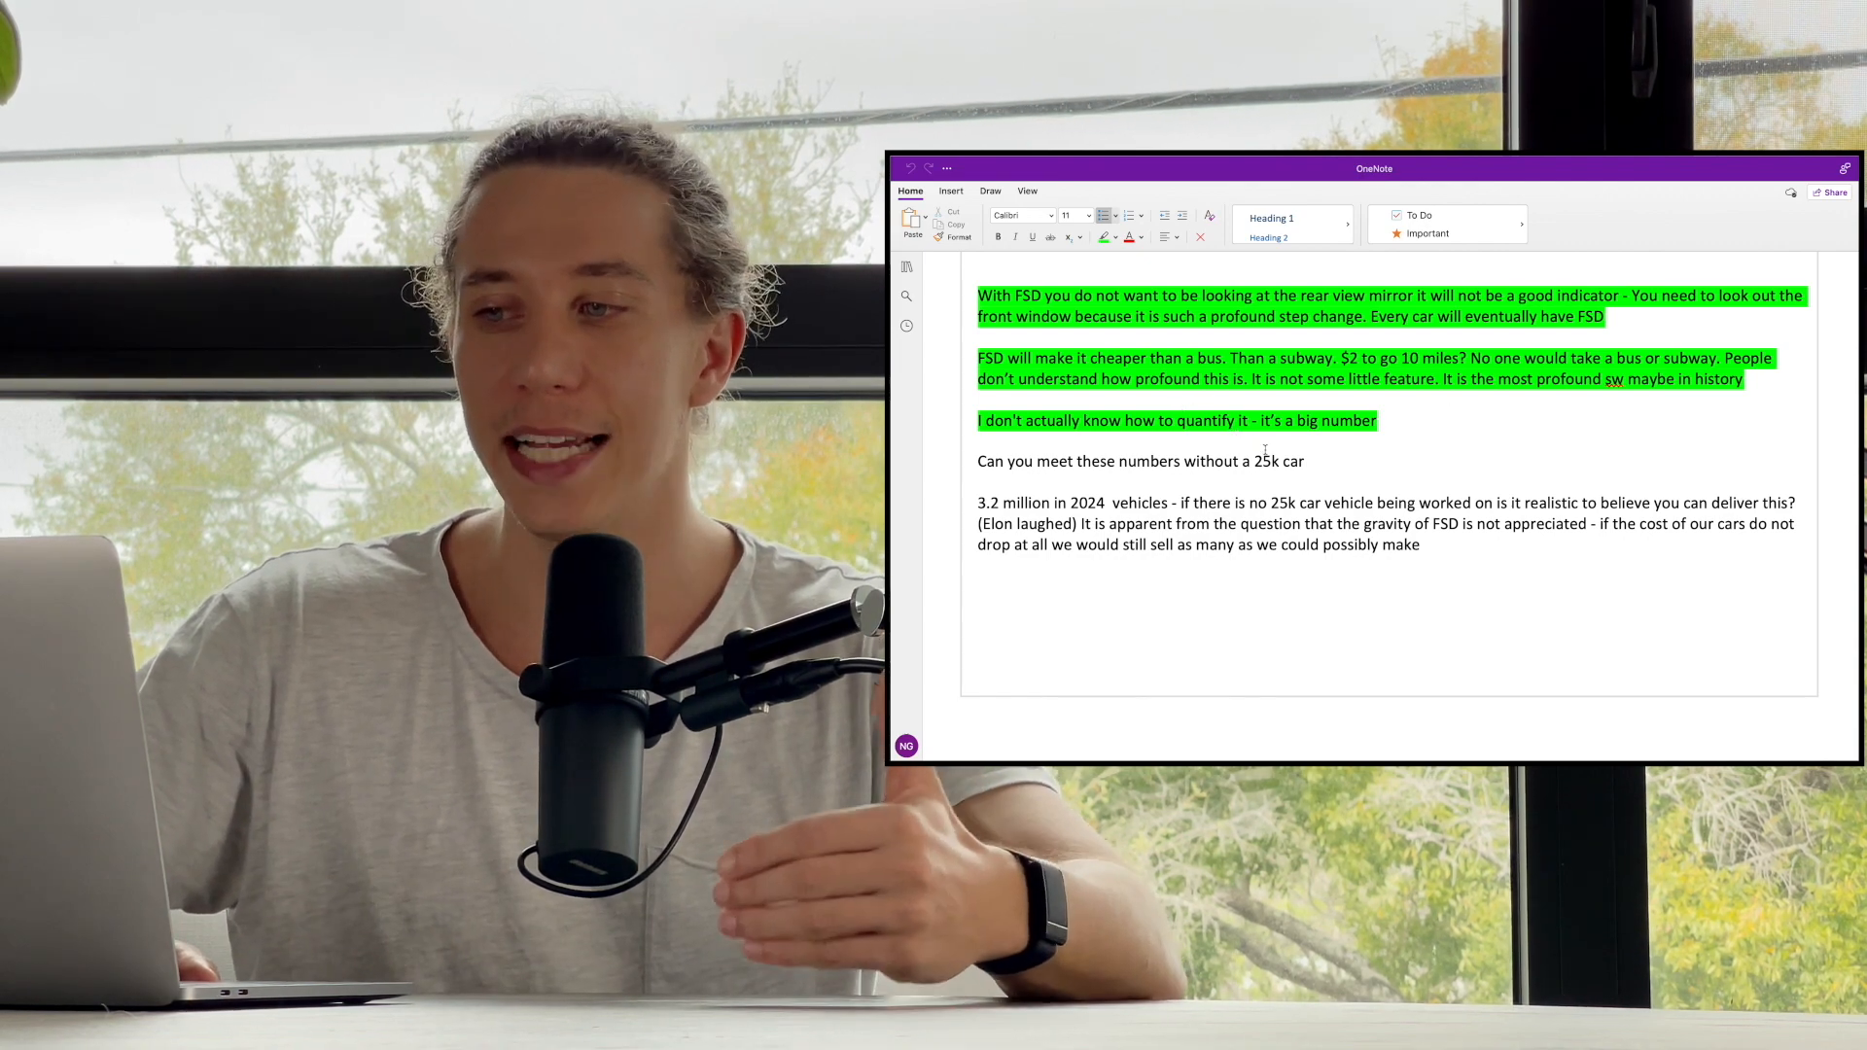
scroll(down, 3)
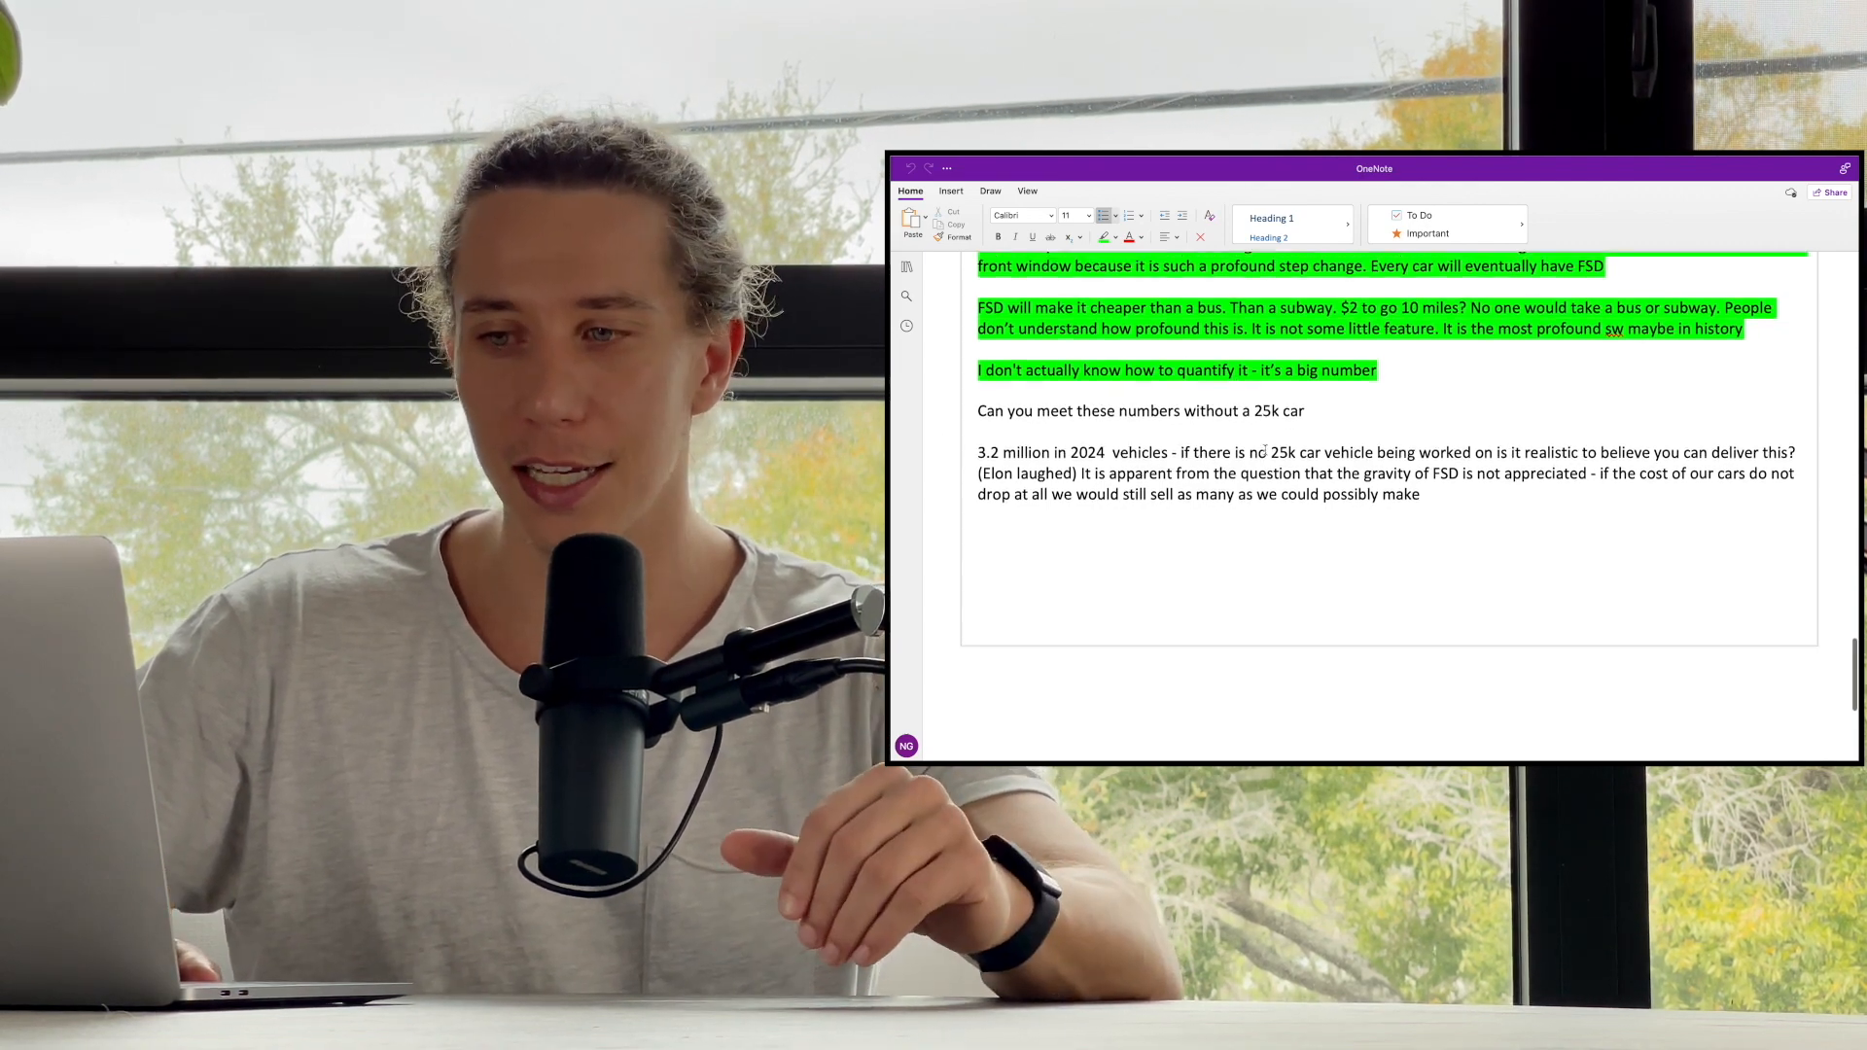